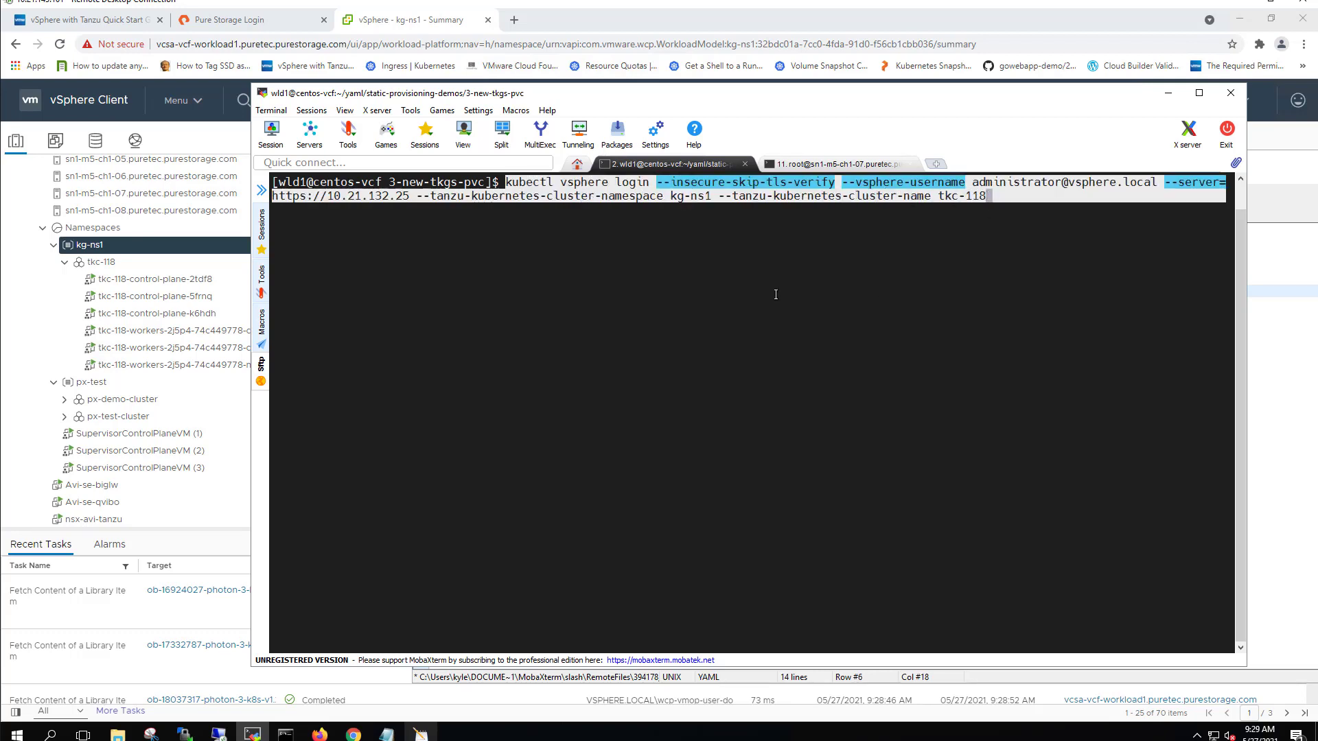
Log in to tkc-118 and bind psp:vmware-system-privileged as default-tkg-admin-privileged-binding
{"action": "key", "text": "Return"}
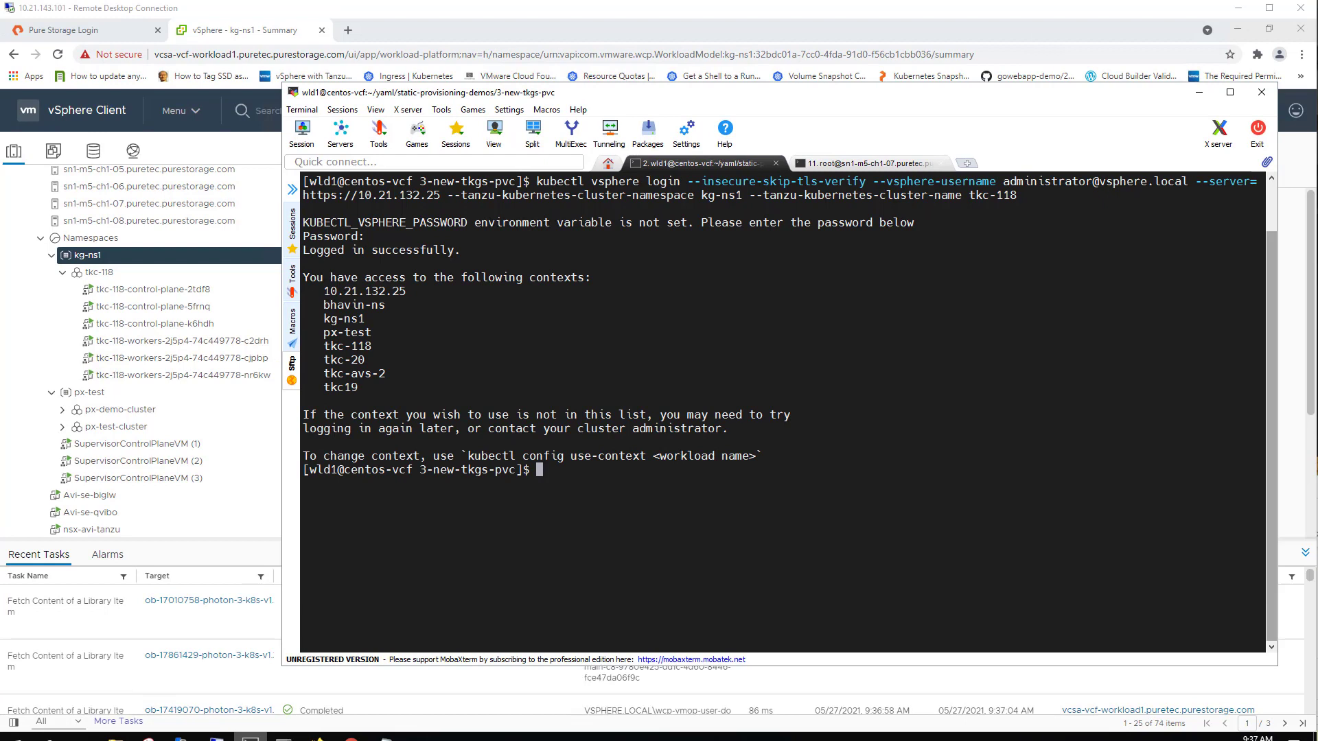
{"action": "type", "text": "kubectl create clusterrolebinding default-tkg-admin-privileged-binding --clusterrole=psp:vmware-system-privileged --group=system:authenticated"}
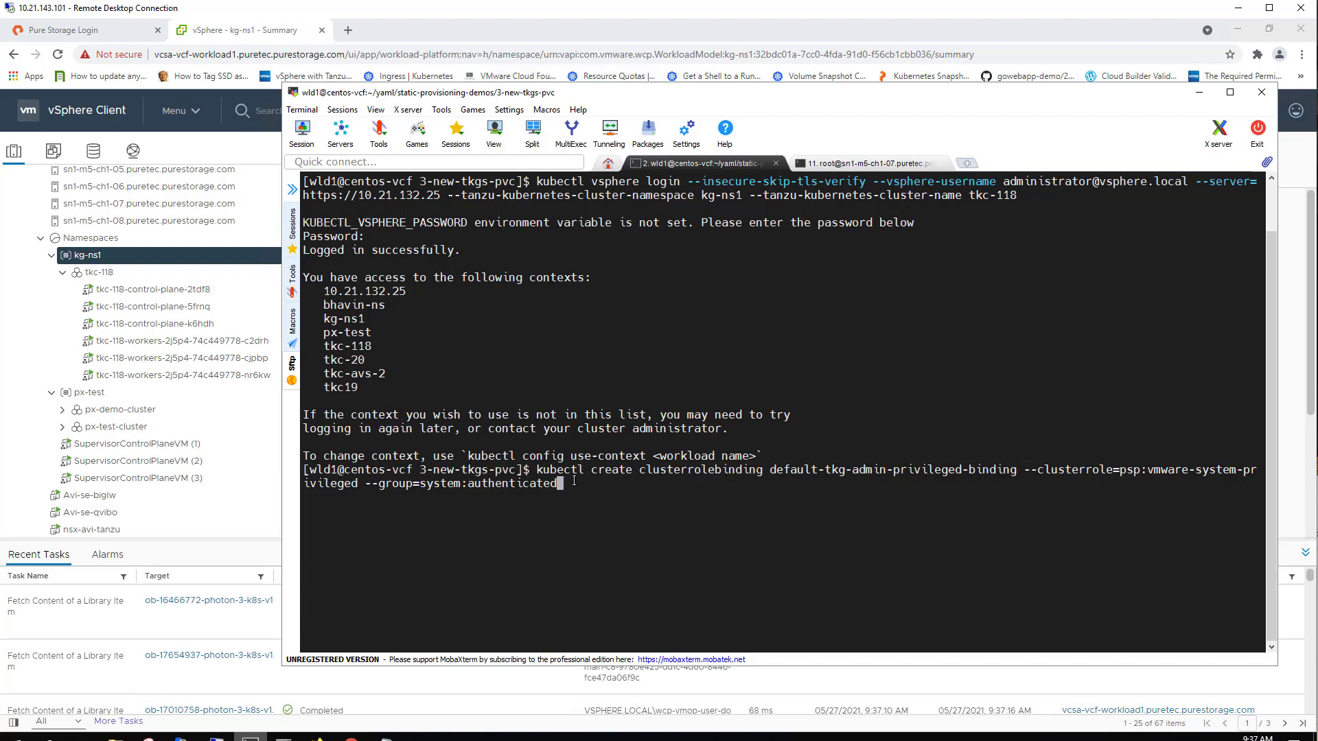
{"action": "key", "text": "Return"}
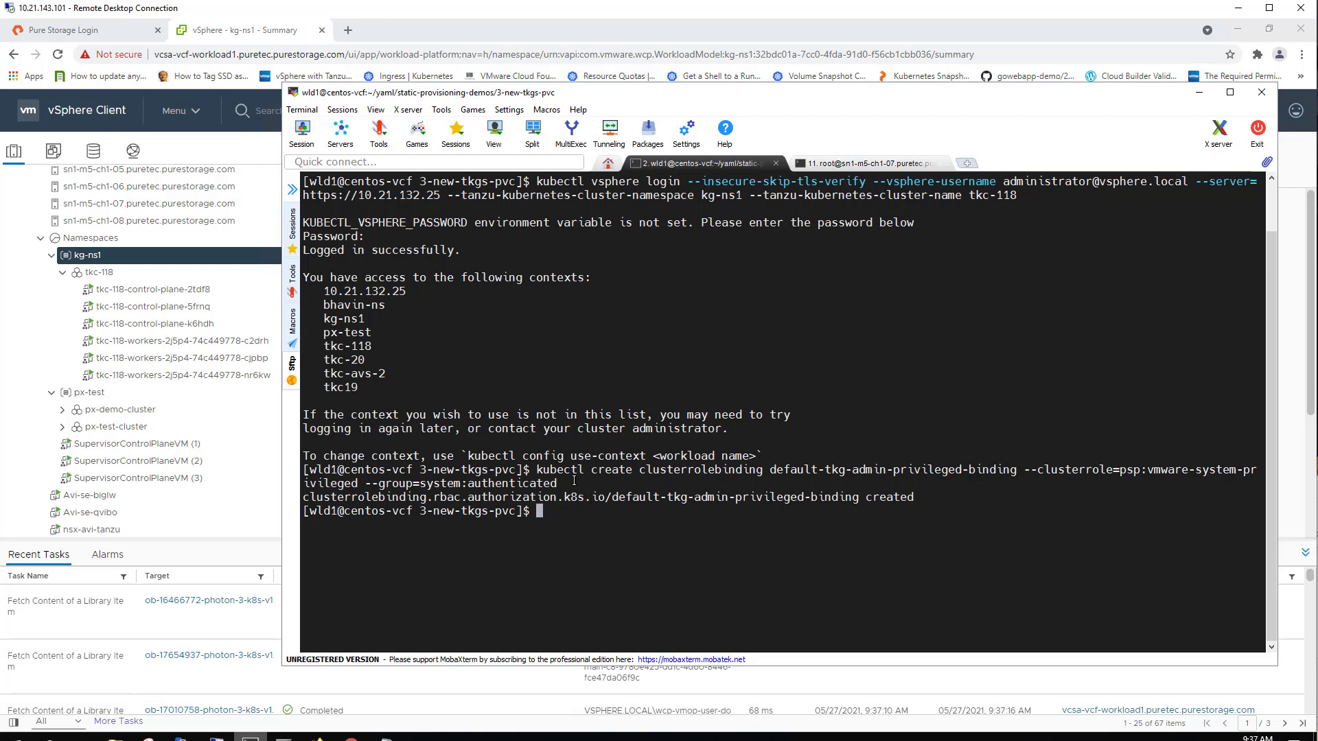
{"action": "type", "text": "clear"}
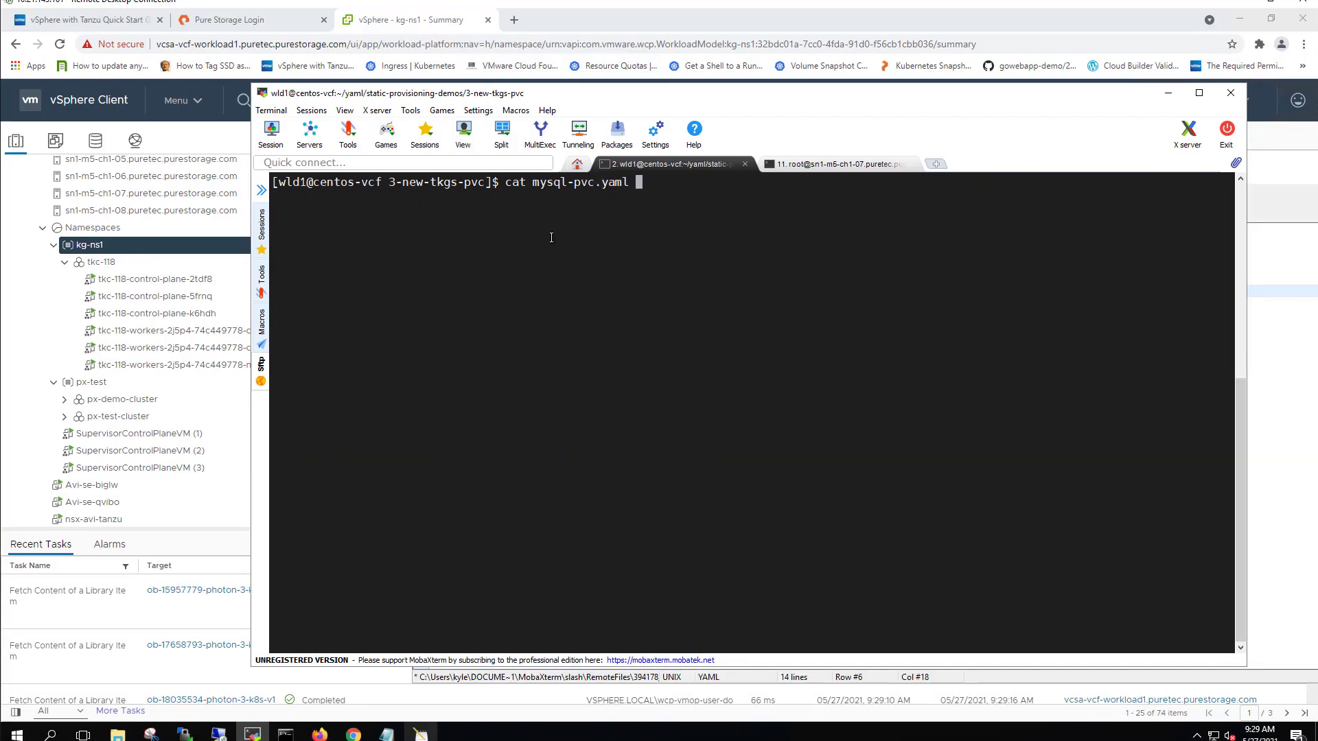
Review mysql-pvc.yaml, apply it, and confirm the 5Gi claim is Bound
{"action": "key", "text": "Return"}
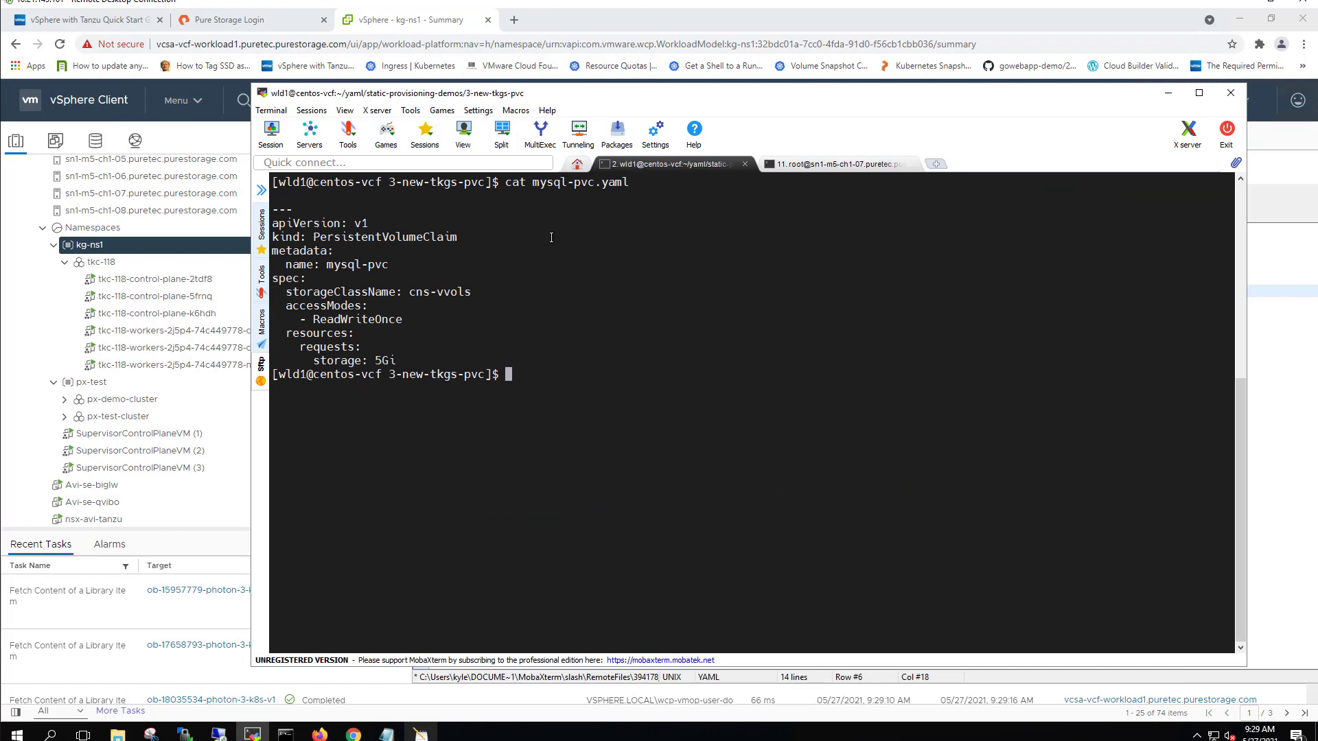
{"action": "double_click", "coordinate": [356, 265]}
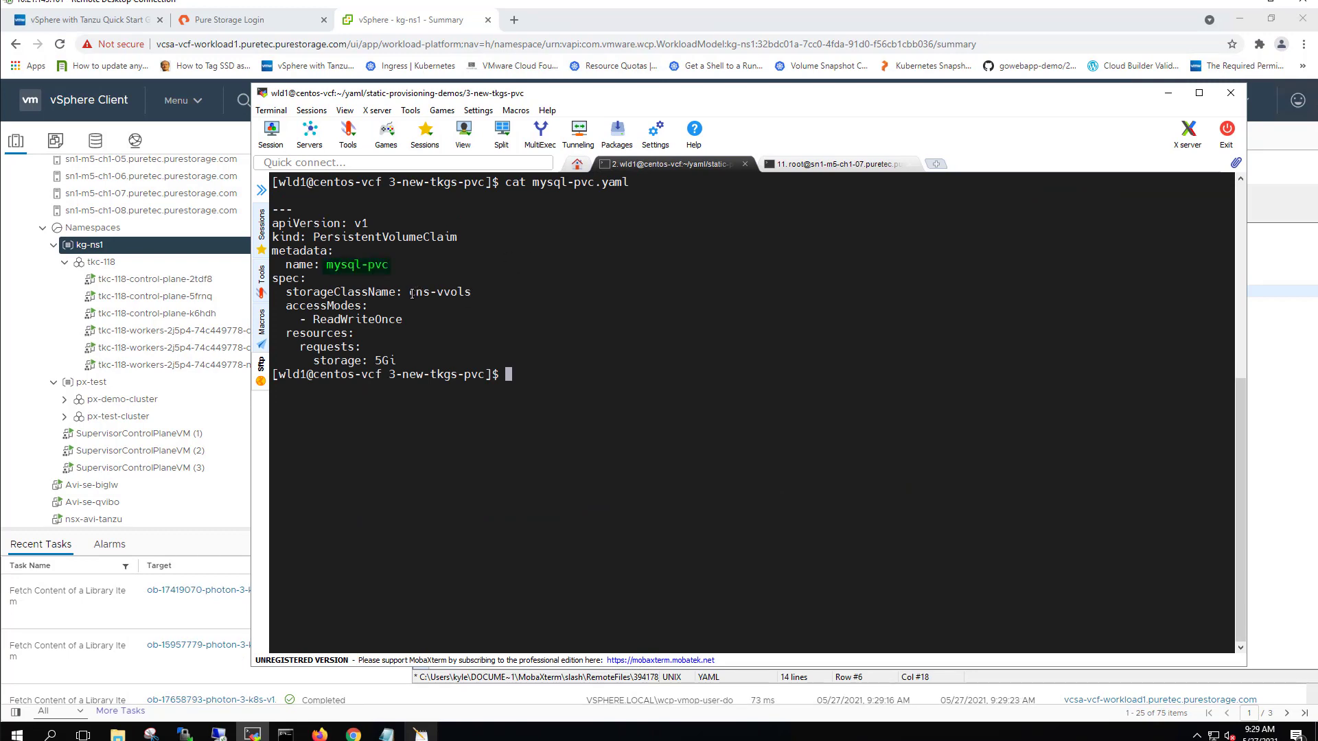
{"action": "type", "text": "kubectl appl"}
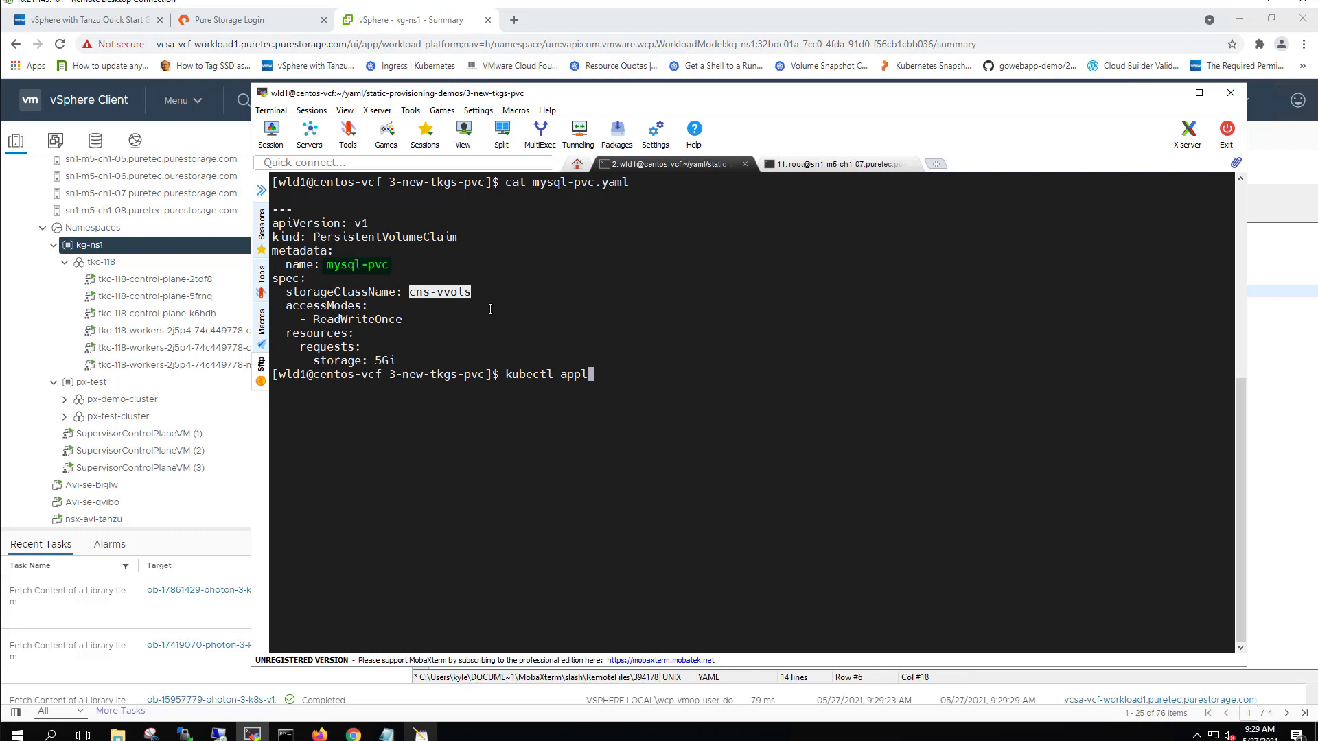
{"action": "type", "text": "y -f ./mysql"}
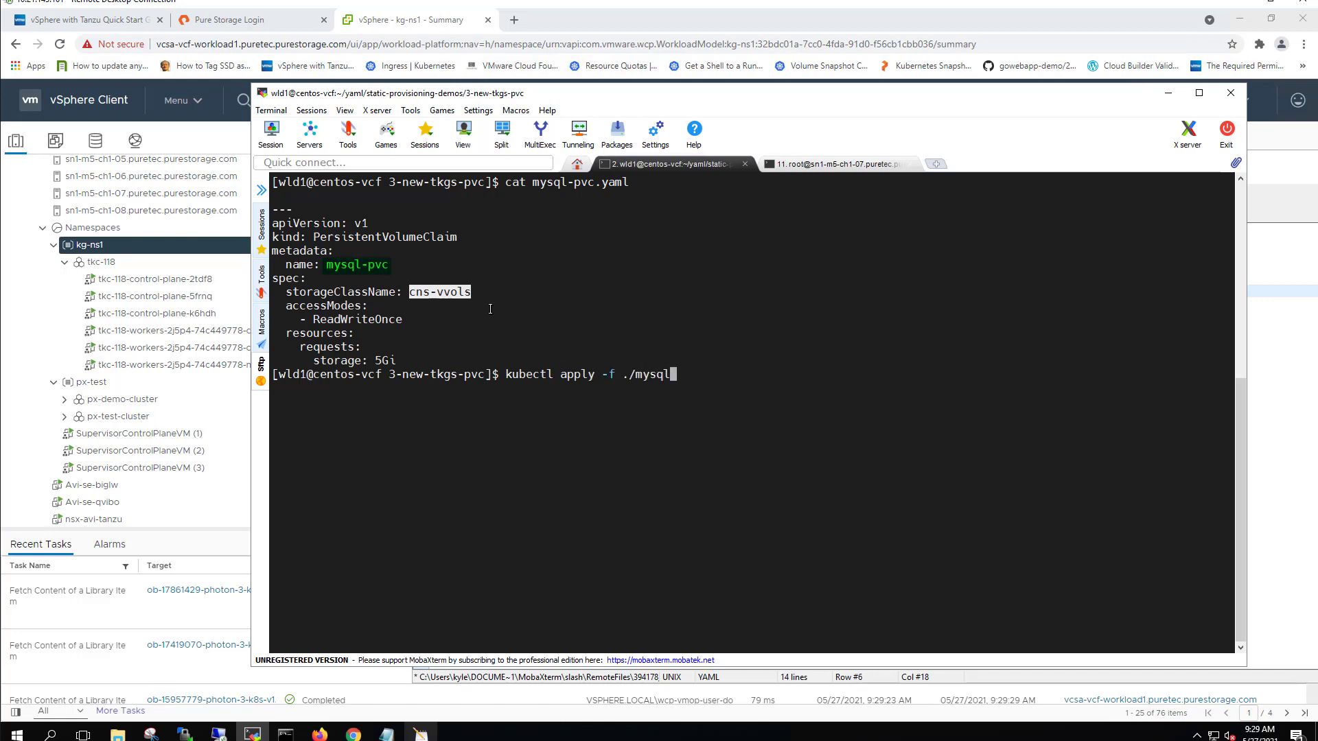
{"action": "key", "text": "Return"}
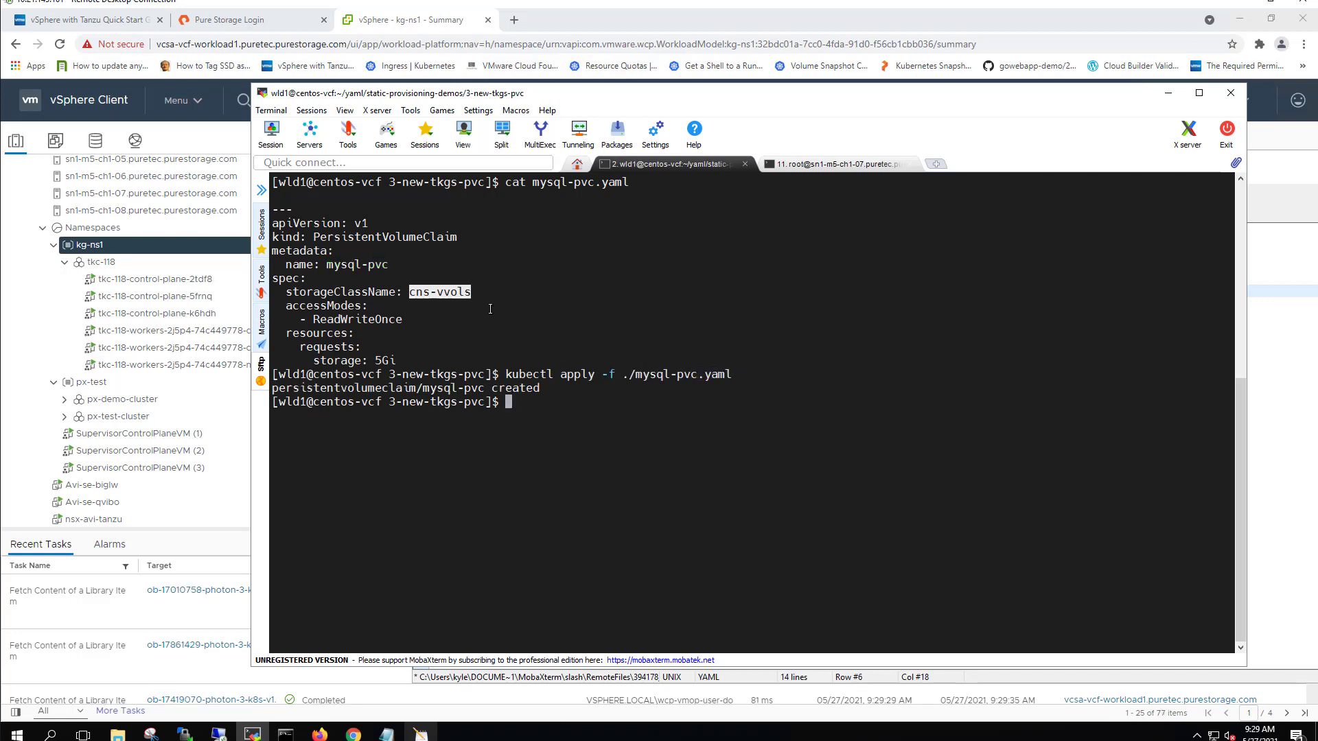
{"action": "type", "text": "c"}
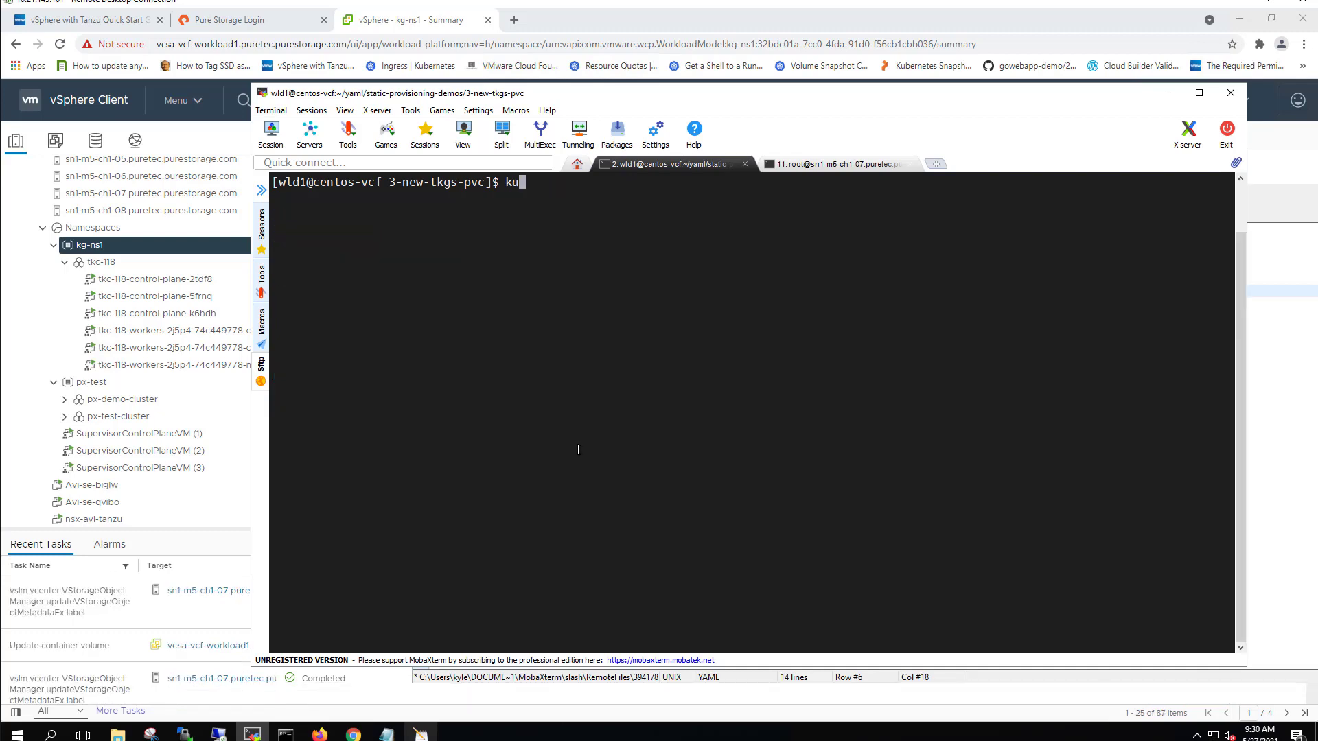
{"action": "key", "text": "Return"}
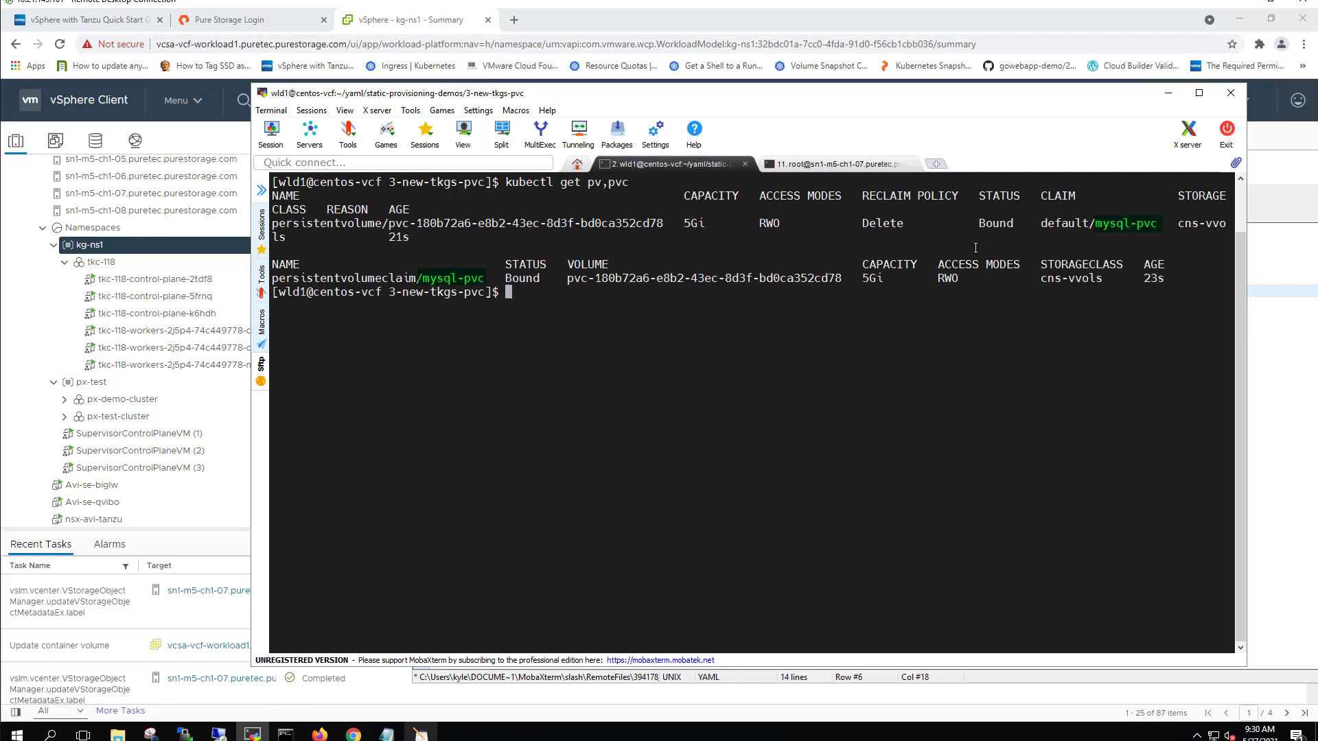
{"action": "mouse_move", "coordinate": [734, 247]}
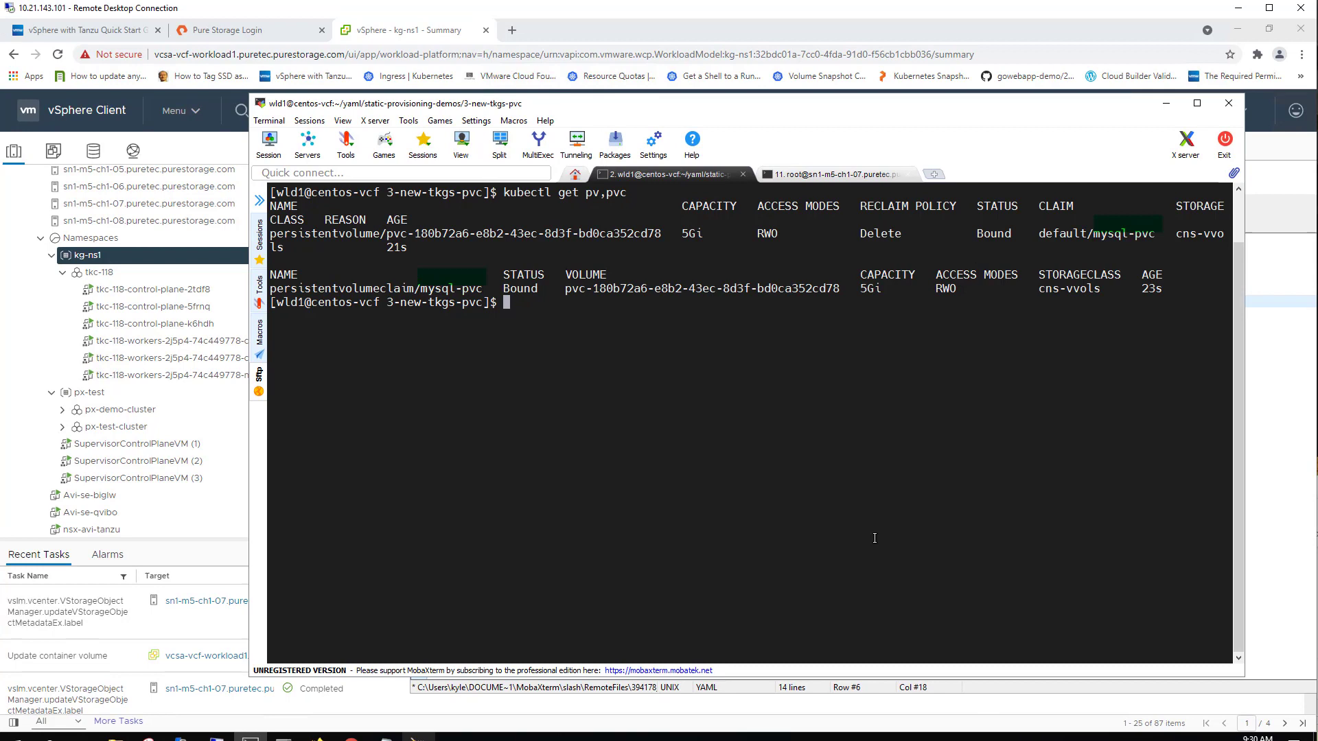
Patch the mysql-pvc volume's persistentVolumeReclaimPolicy to Retain and verify with kubectl get pv
{"action": "type", "text": "kubectl get pv"}
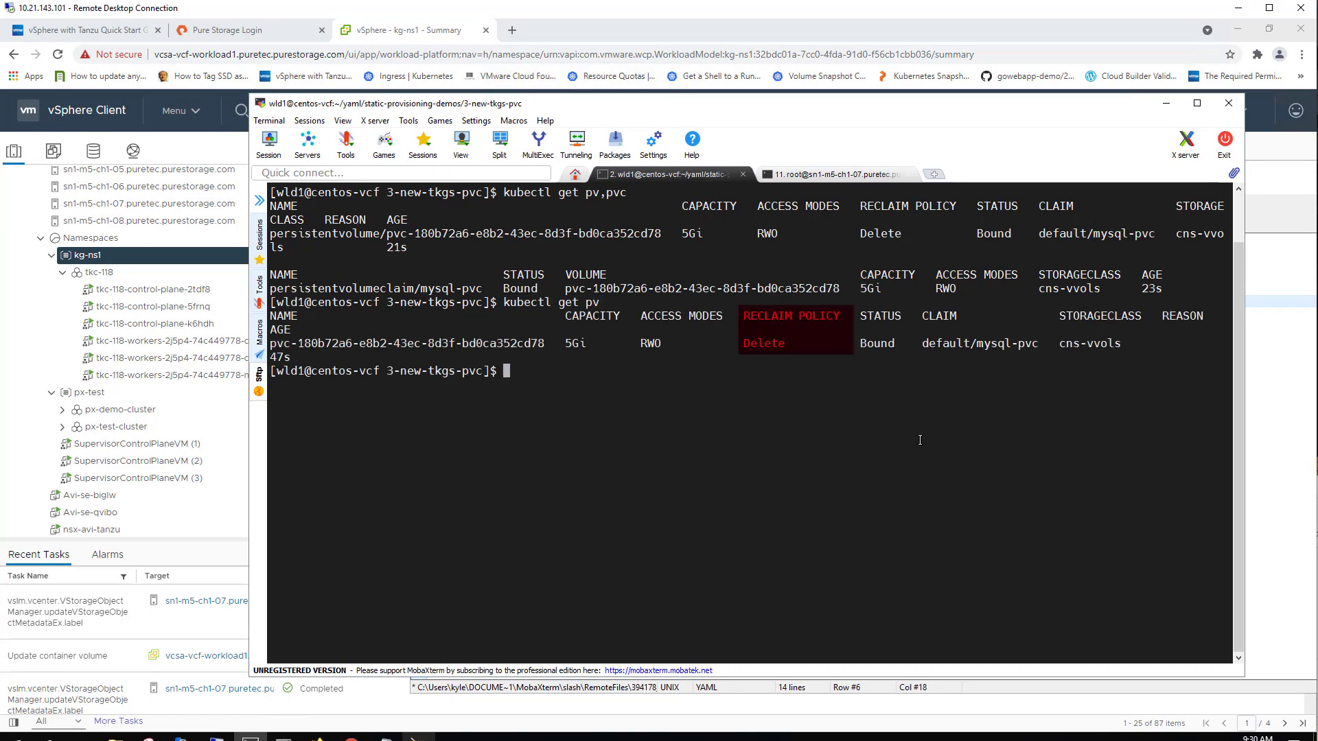
{"action": "type", "text": "kubectl pat"}
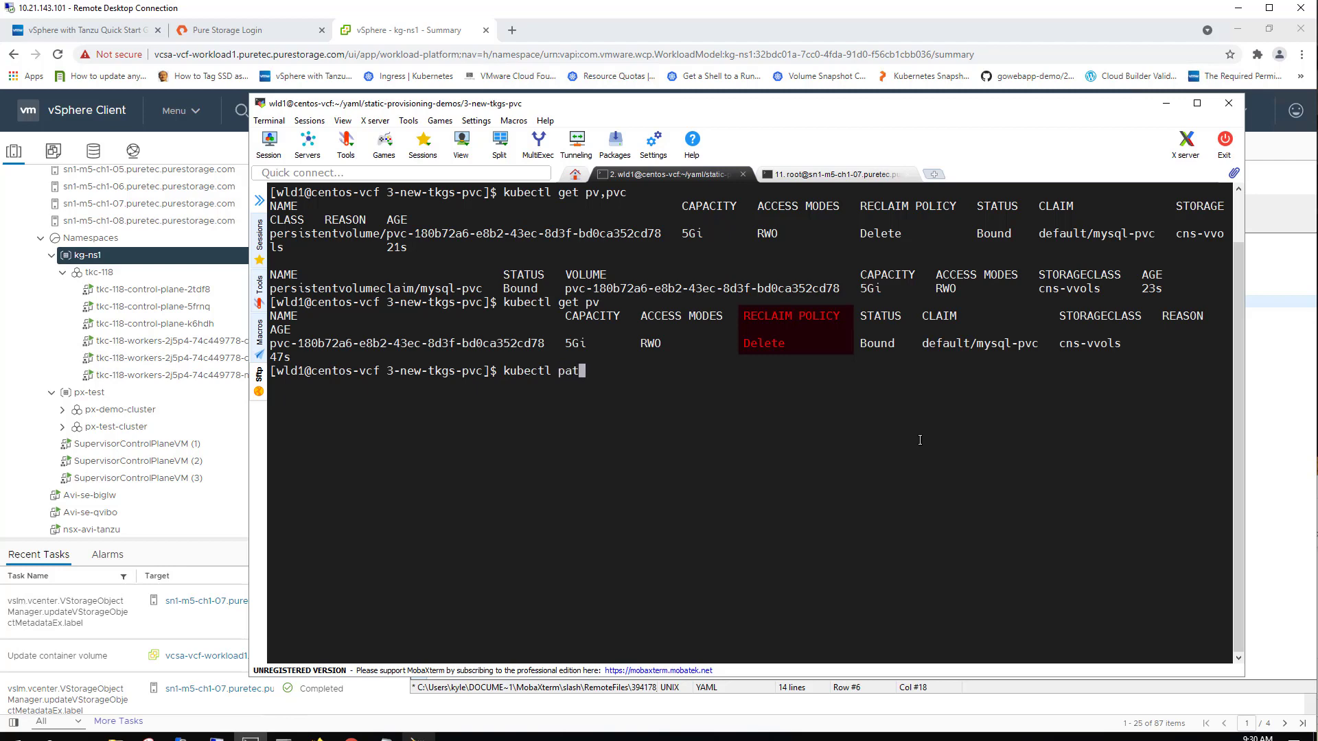
{"action": "type", "text": "ch pv"}
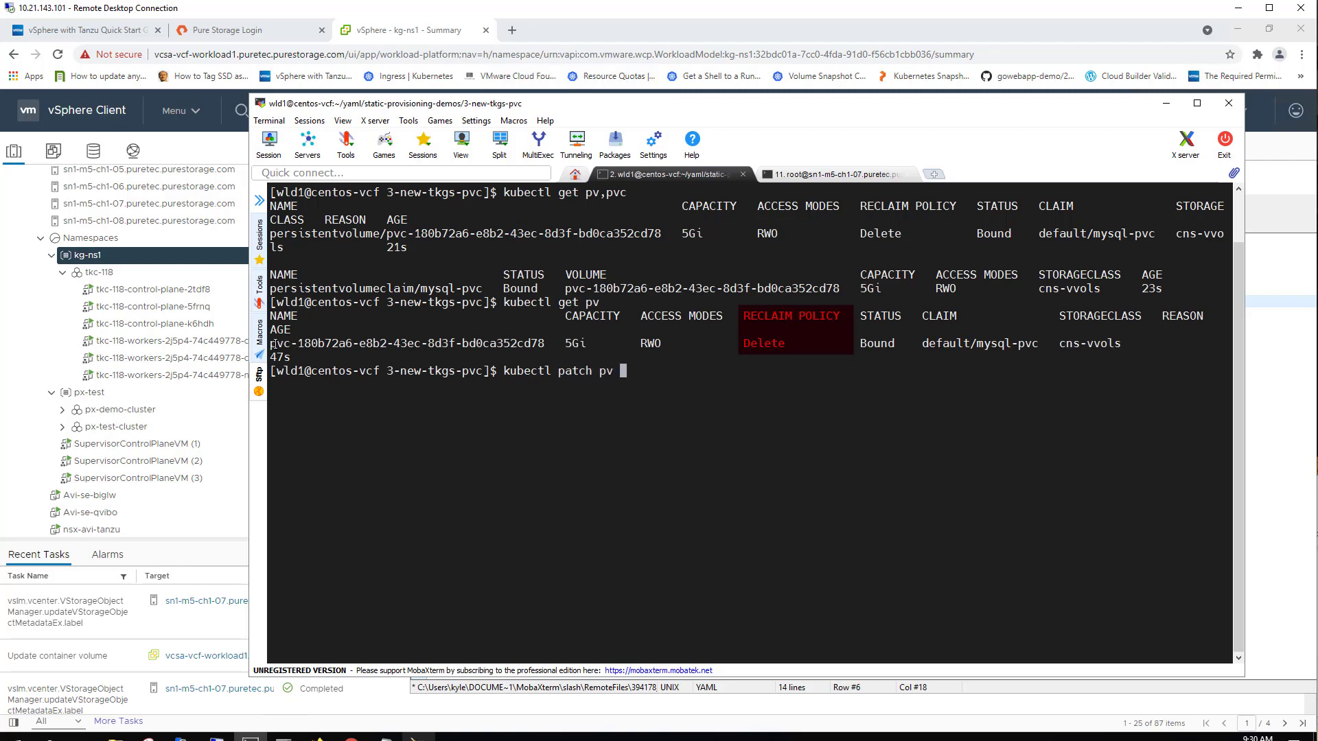
{"action": "right_click", "coordinate": [555, 348]}
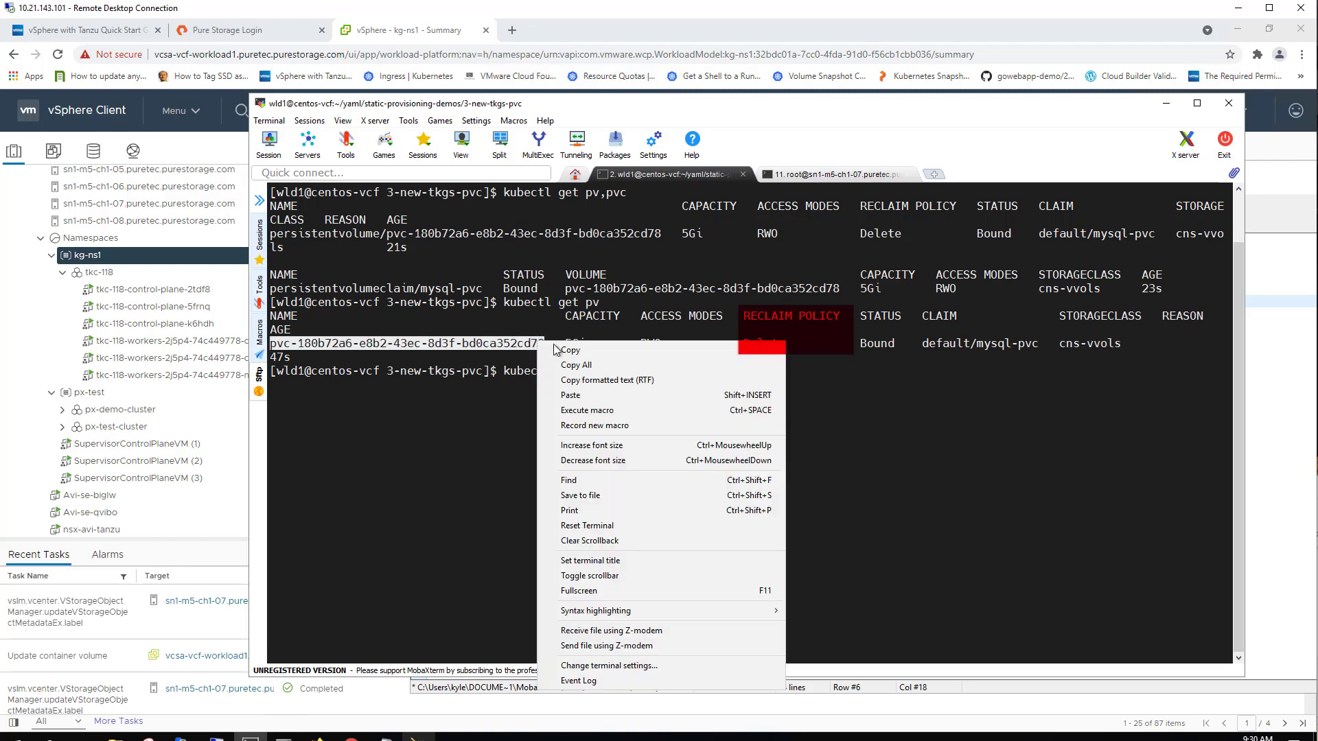
{"action": "left_click", "coordinate": [570, 396]}
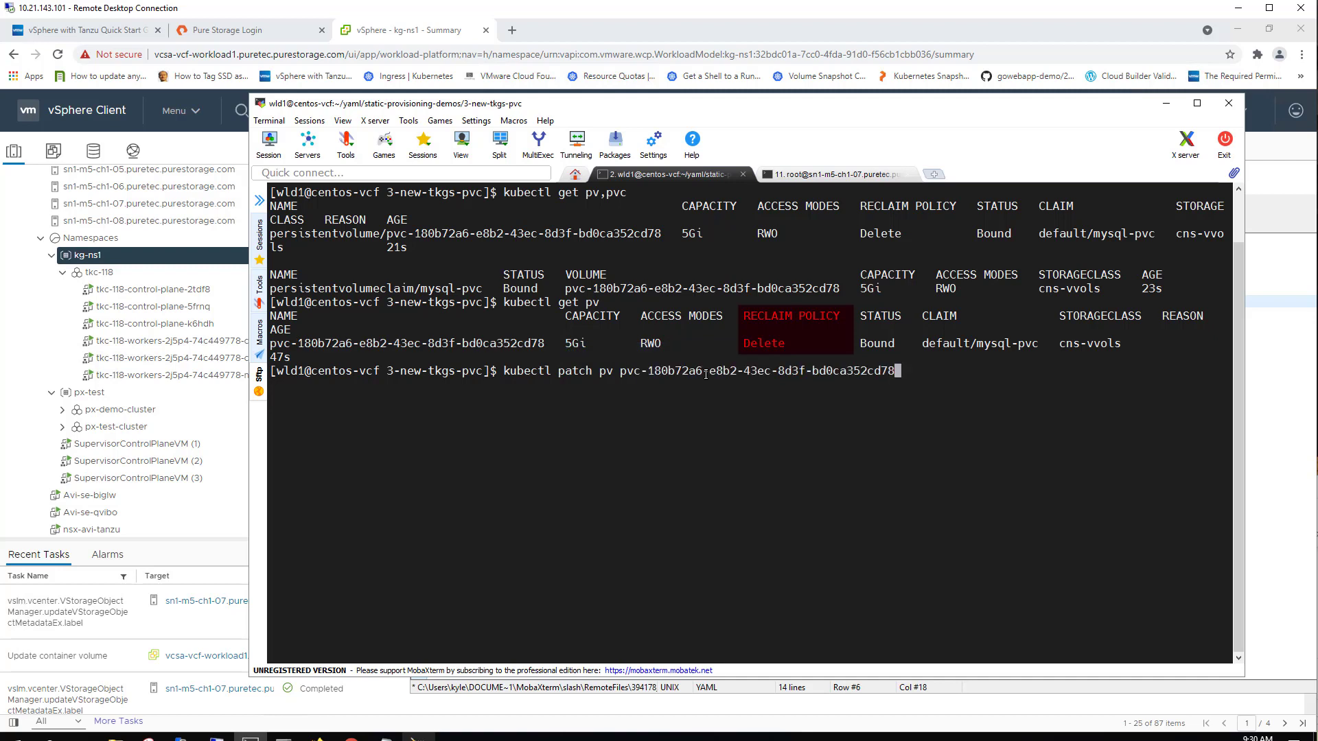
{"action": "type", "text": "-p '{\"spec\":{\"persistentVolumeReclaimPolicy\":\"Retain\"}}'"}
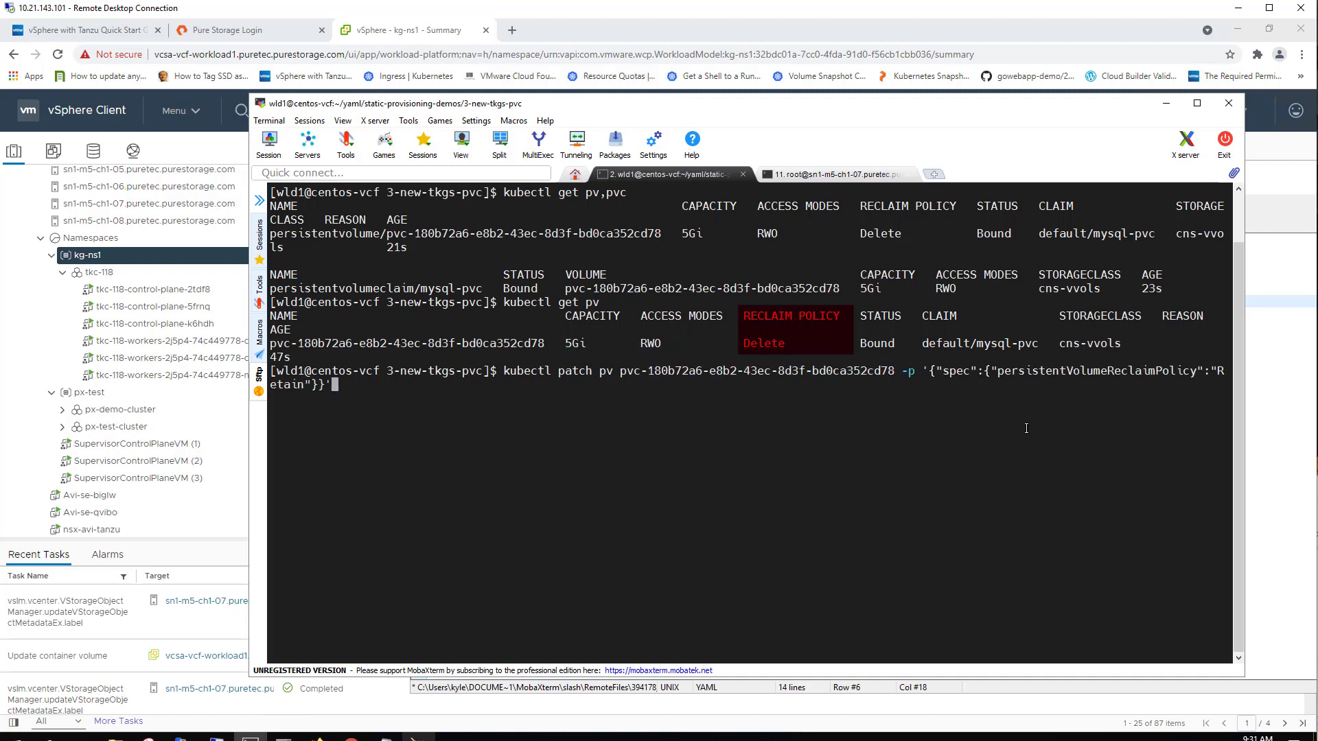
{"action": "key", "text": "Return"}
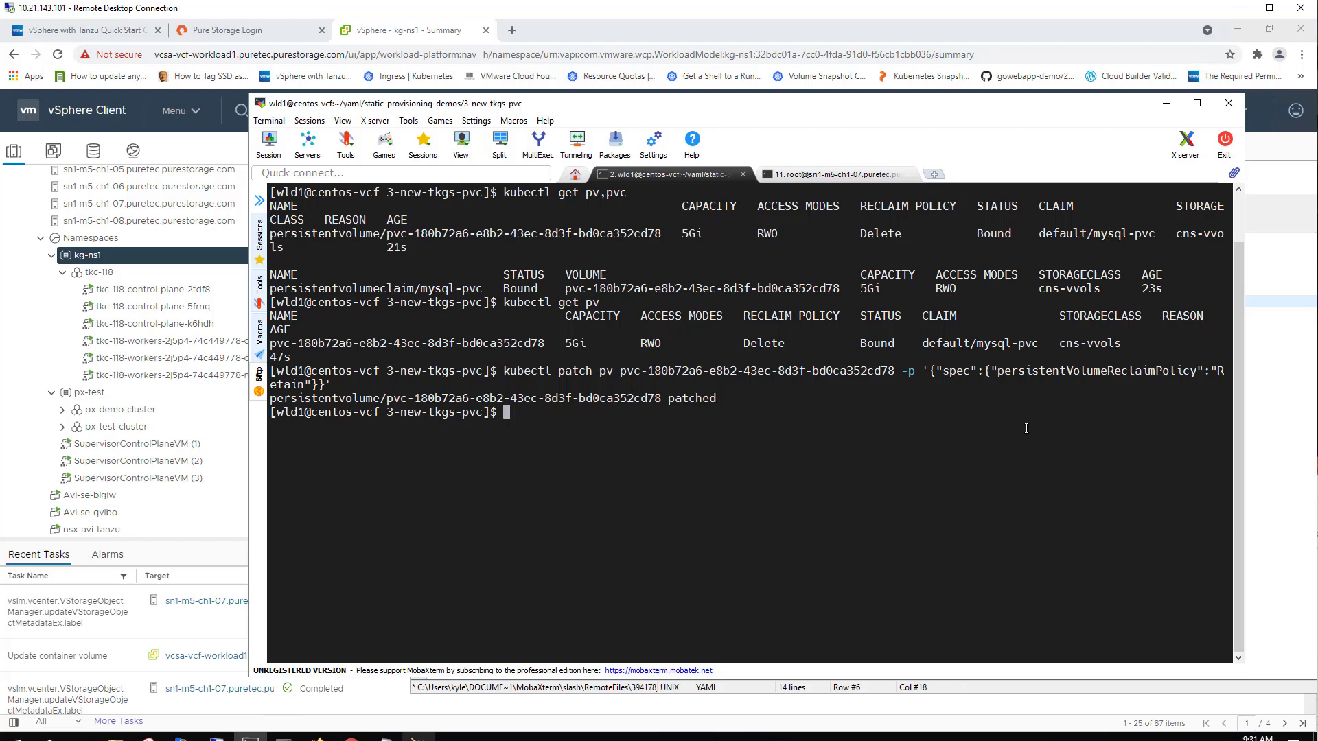
{"action": "type", "text": "kubectl get"}
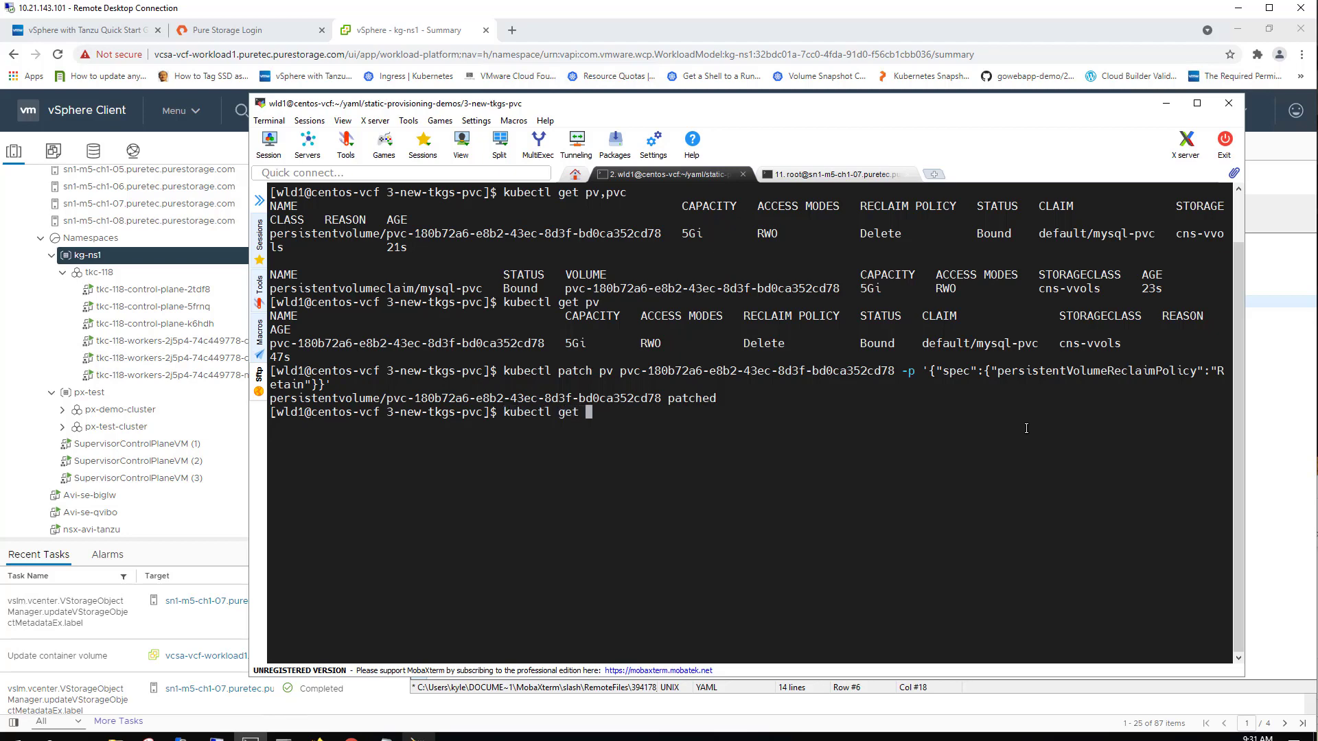
{"action": "key", "text": "Return"}
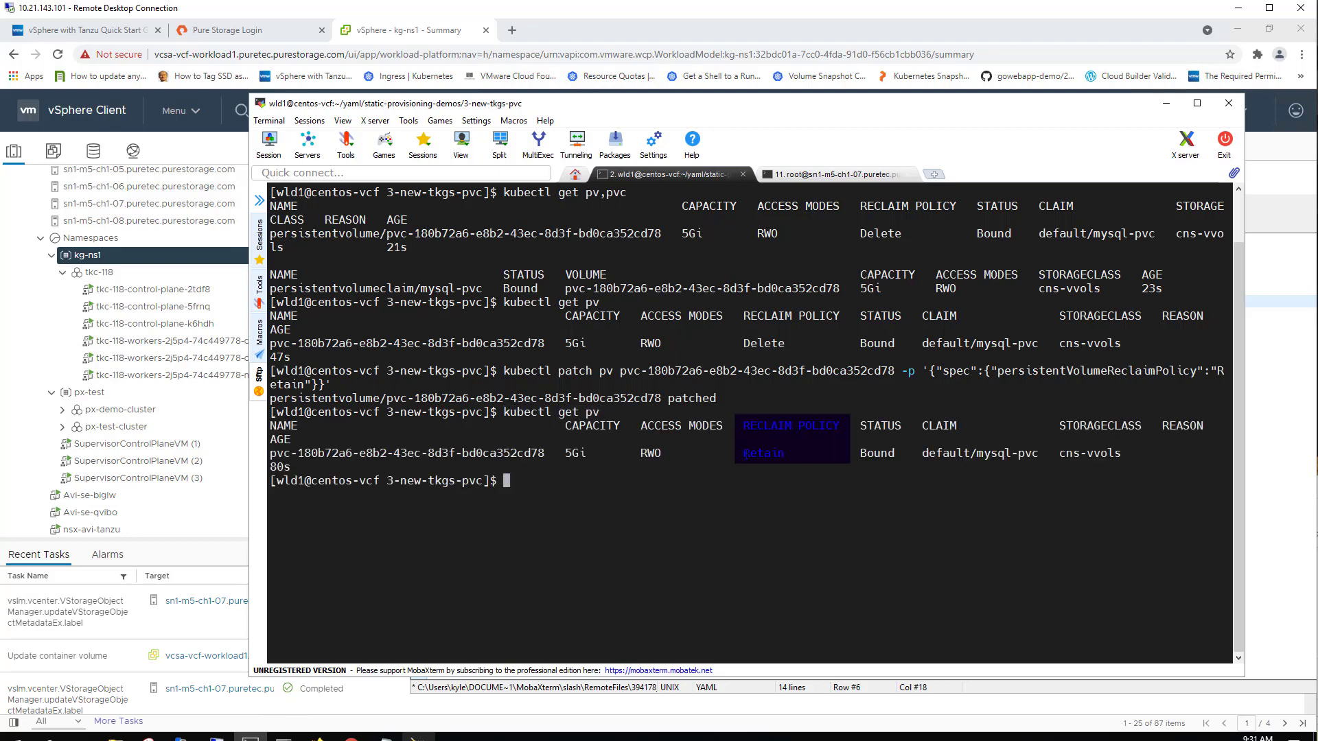
{"action": "mouse_move", "coordinate": [939, 733]}
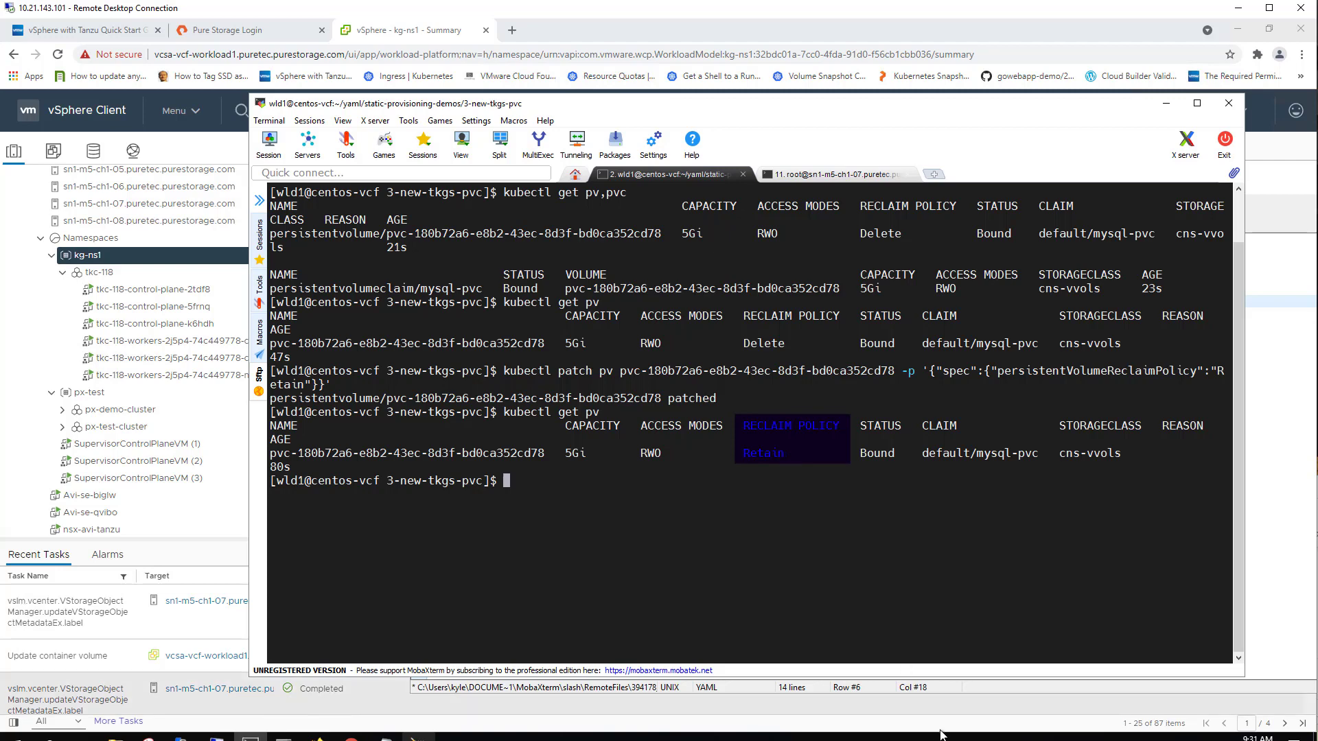
{"action": "type", "text": "cle"}
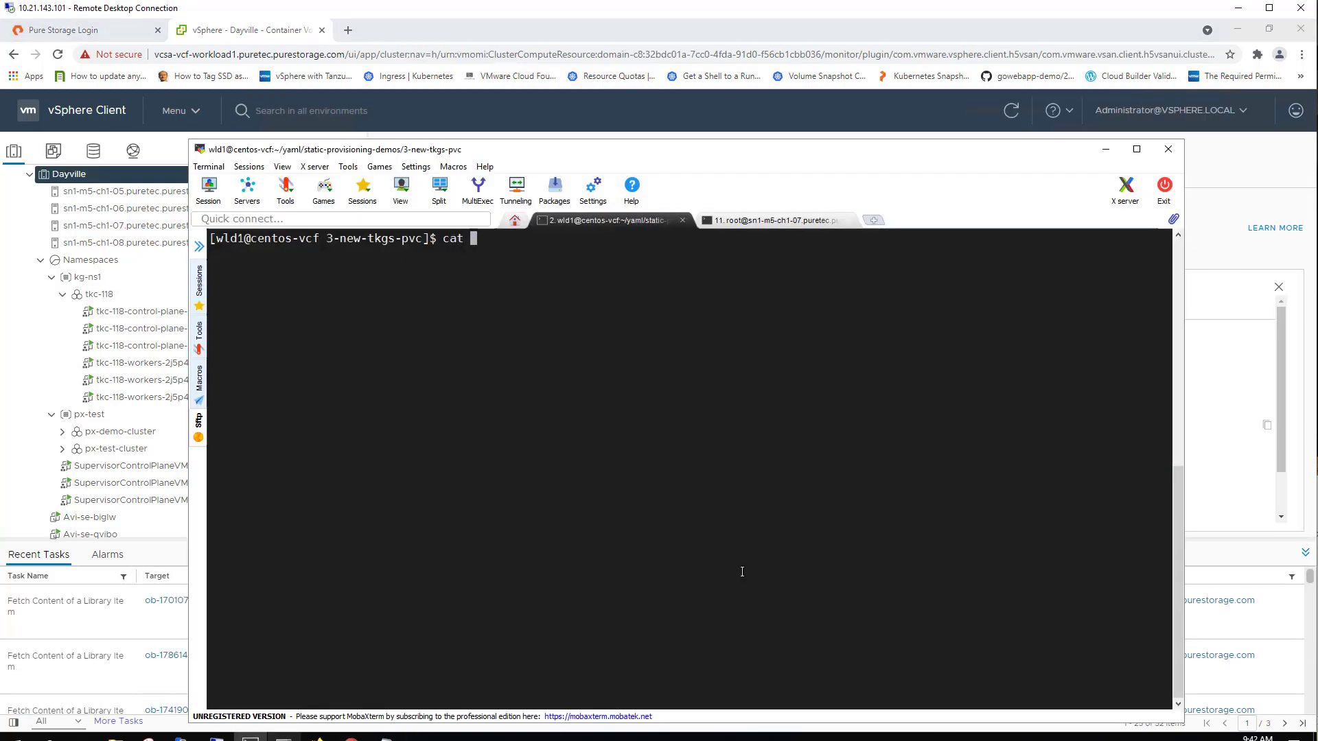
Display mysql-deployment.yaml and highlight the mysql-pvc claimName it mounts
{"action": "type", "text": "mysql-deployment.yam"}
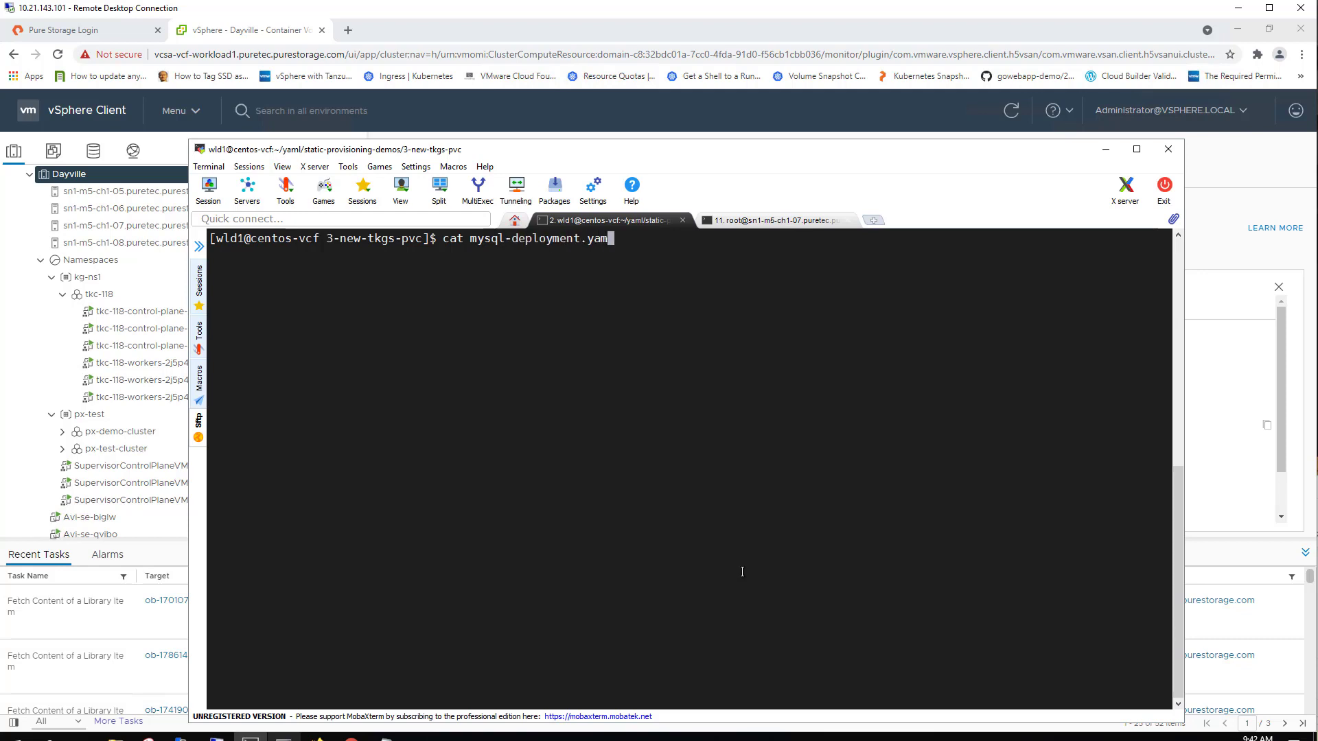
{"action": "key", "text": "Return"}
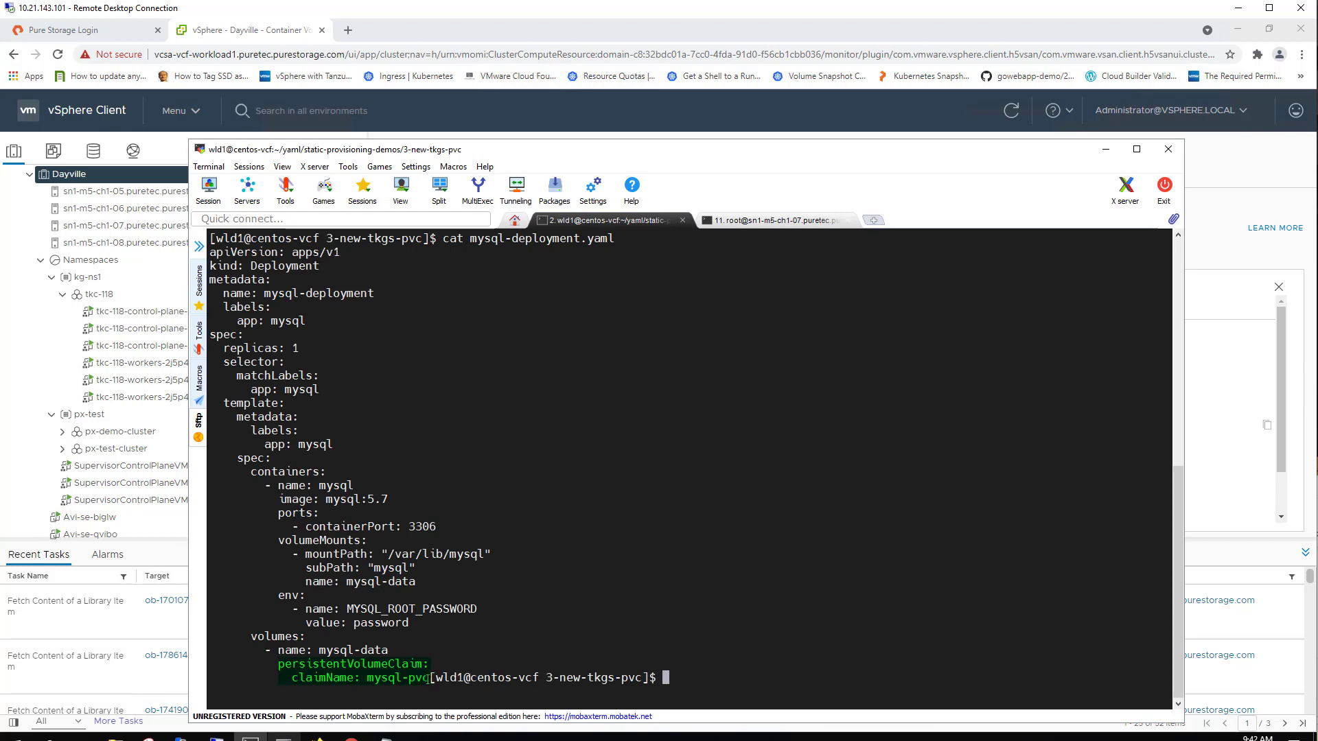
{"action": "double_click", "coordinate": [396, 677]}
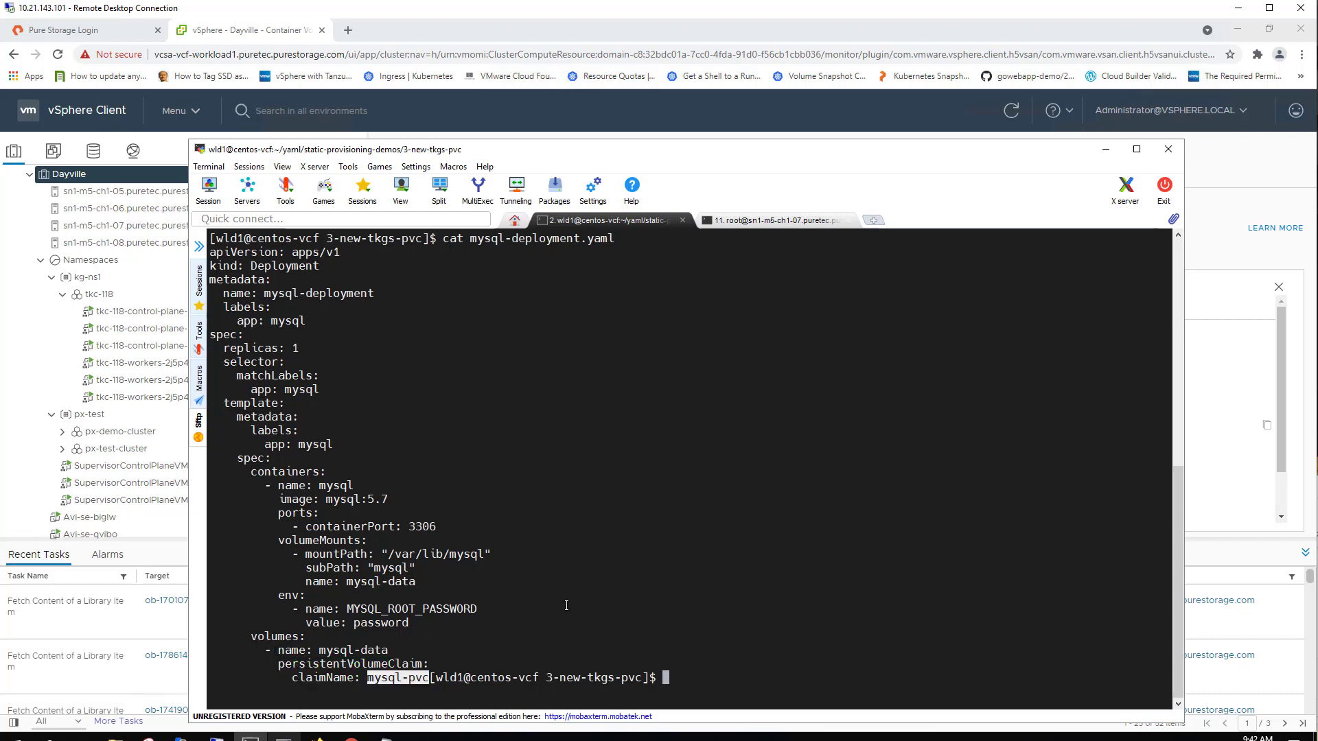
{"action": "type", "text": "cl"}
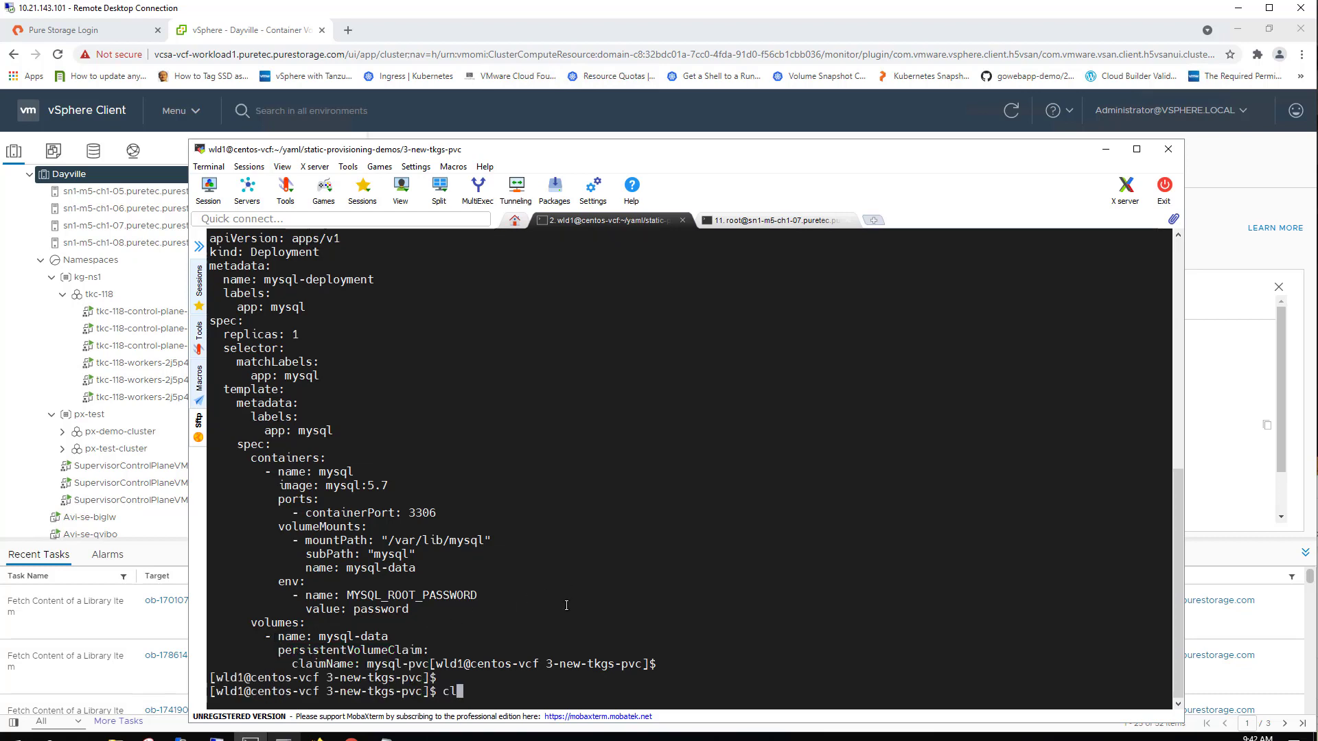
Create mysql-deployment from mysql-deployment.yaml and confirm it is 1/1 ready
{"action": "key", "text": "Return"}
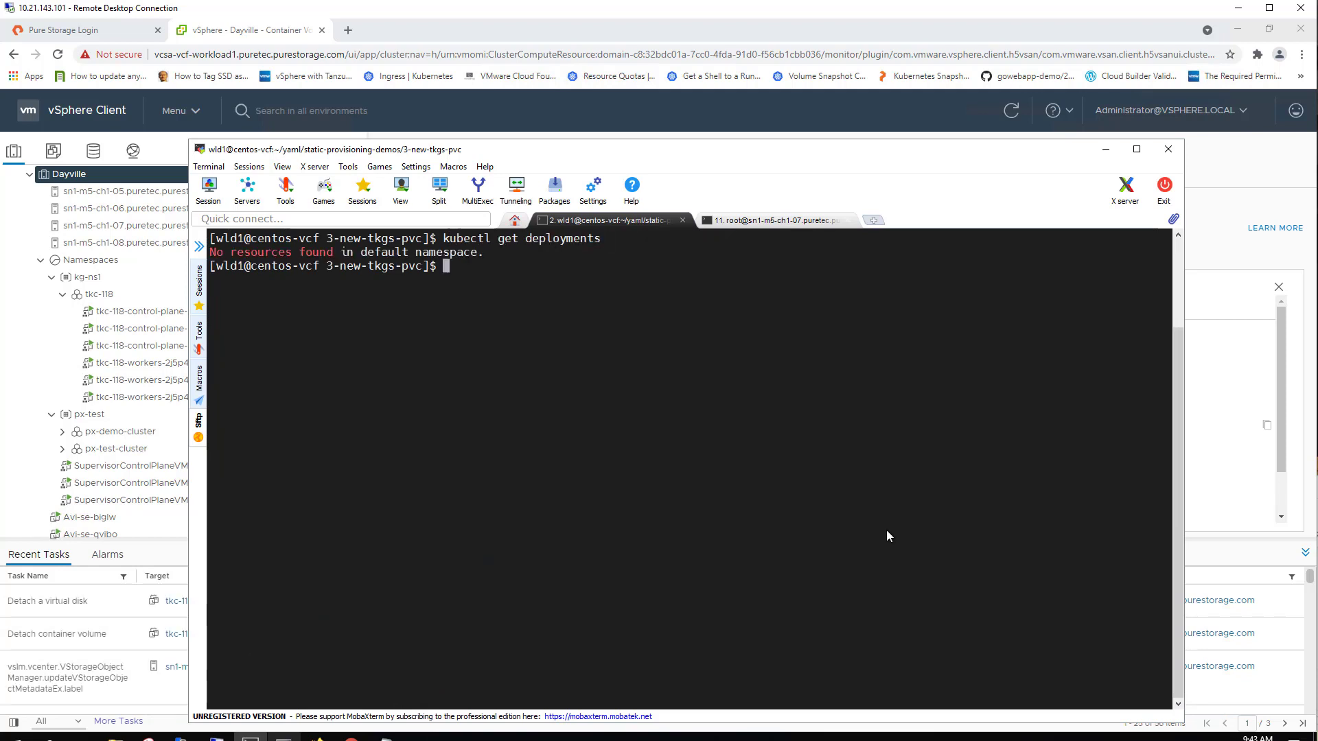
{"action": "type", "text": "kubectl apply -f ./mysql-deployment.yaml"}
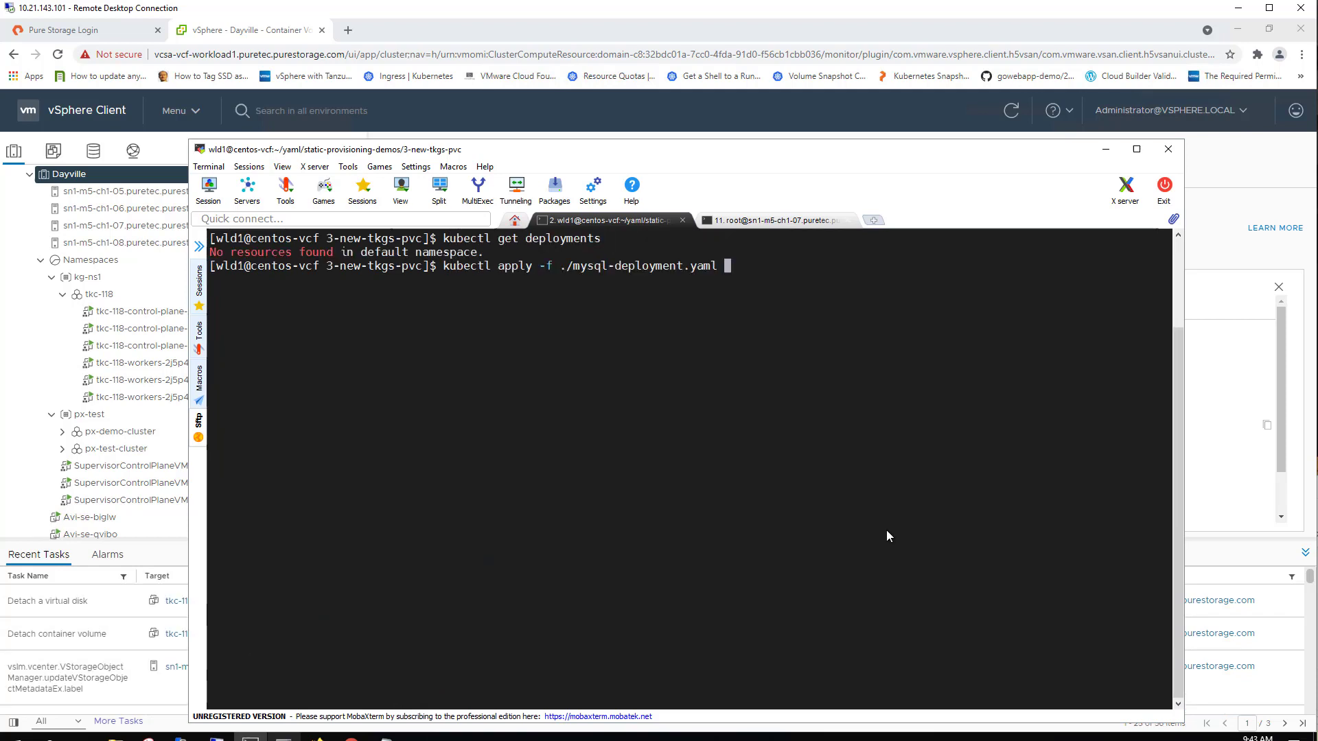
{"action": "key", "text": "Return"}
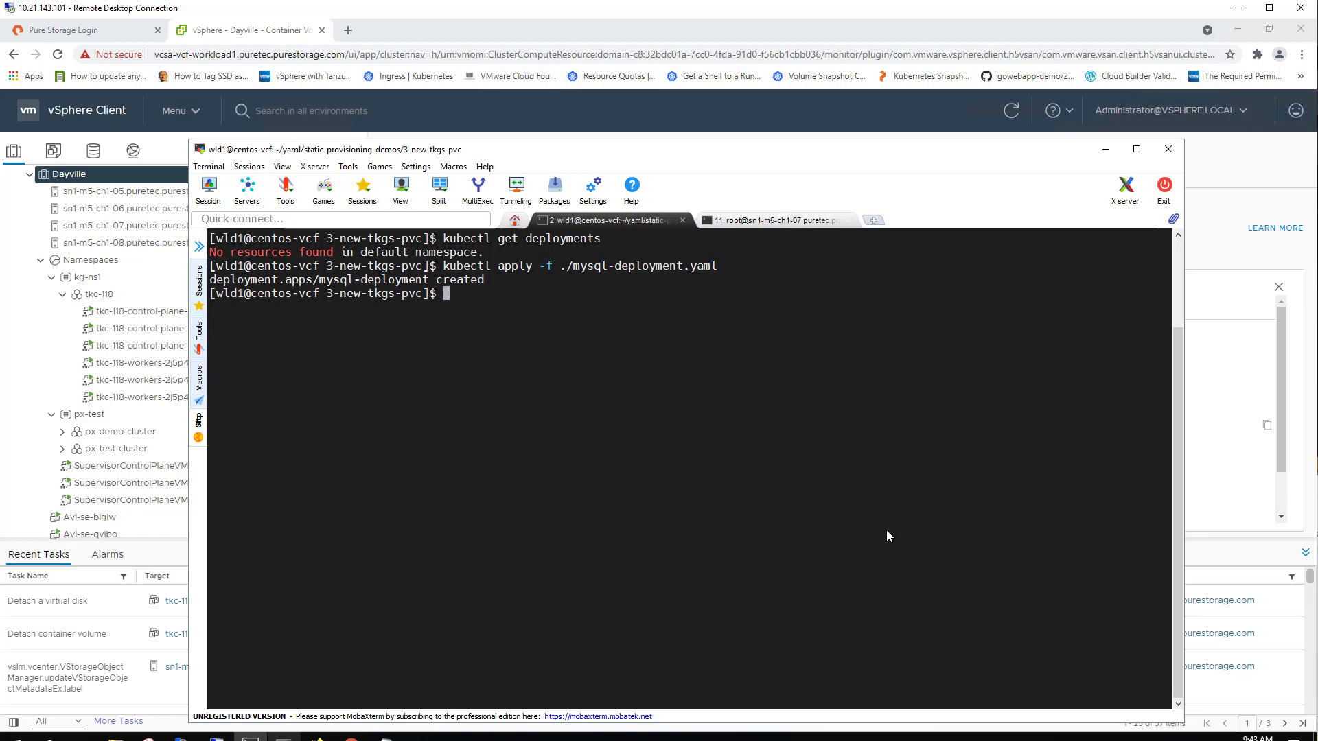
{"action": "type", "text": "kubectl get"}
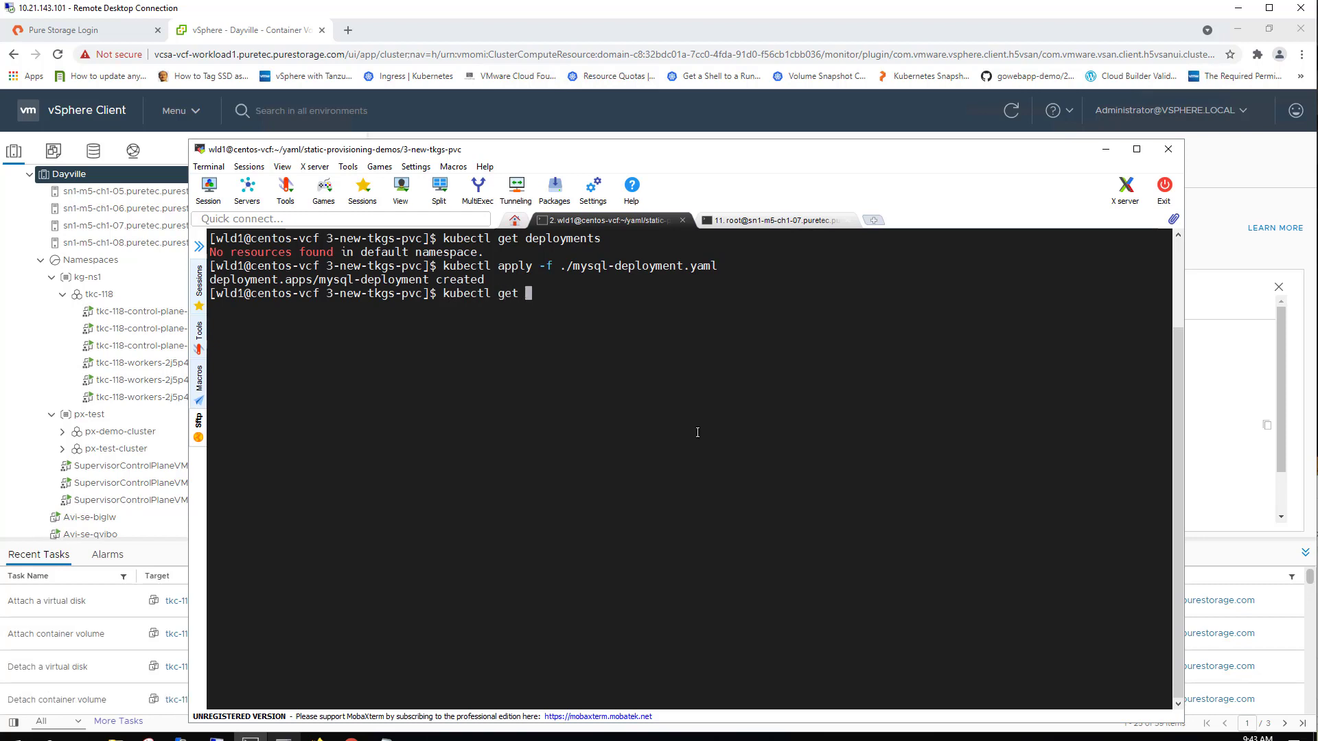
{"action": "key", "text": "Return"}
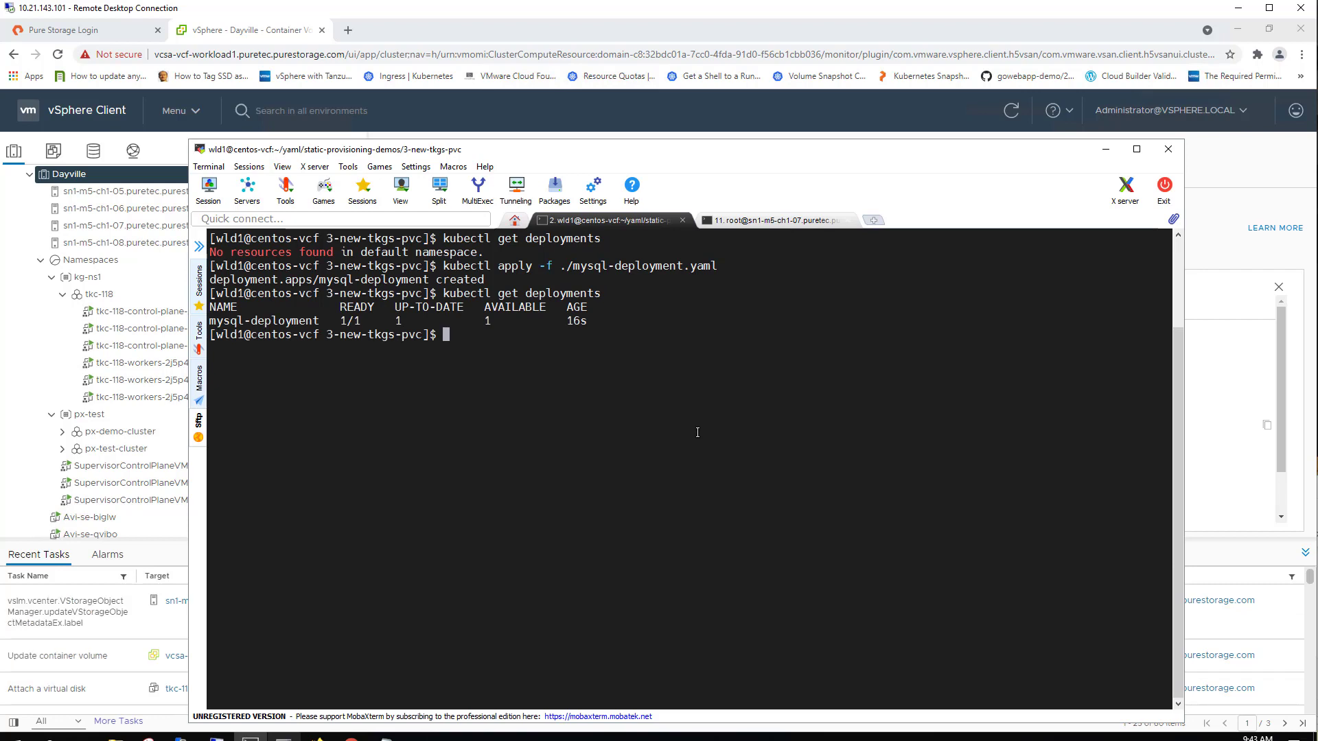
Enter the command exposing mysql-deployment as LoadBalancer service mysql-service
{"action": "type", "text": "kube"}
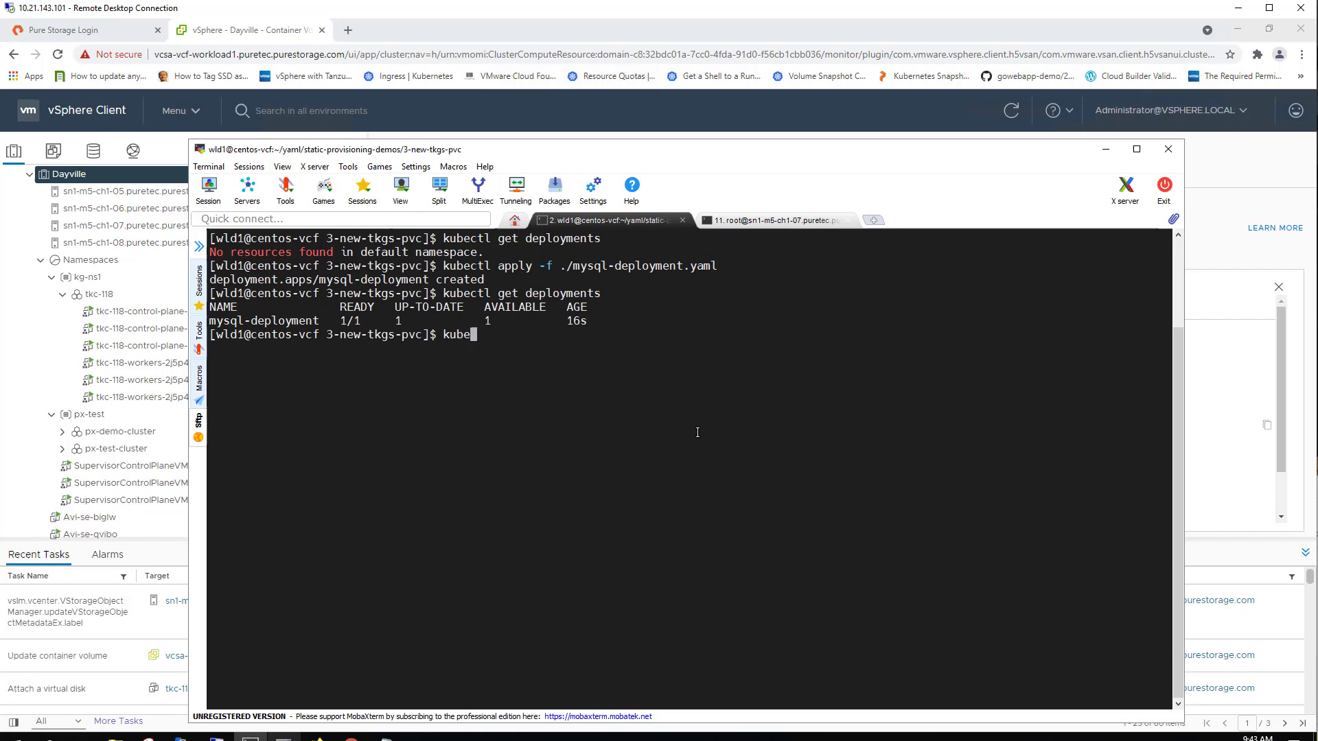
{"action": "type", "text": "ctl expos"}
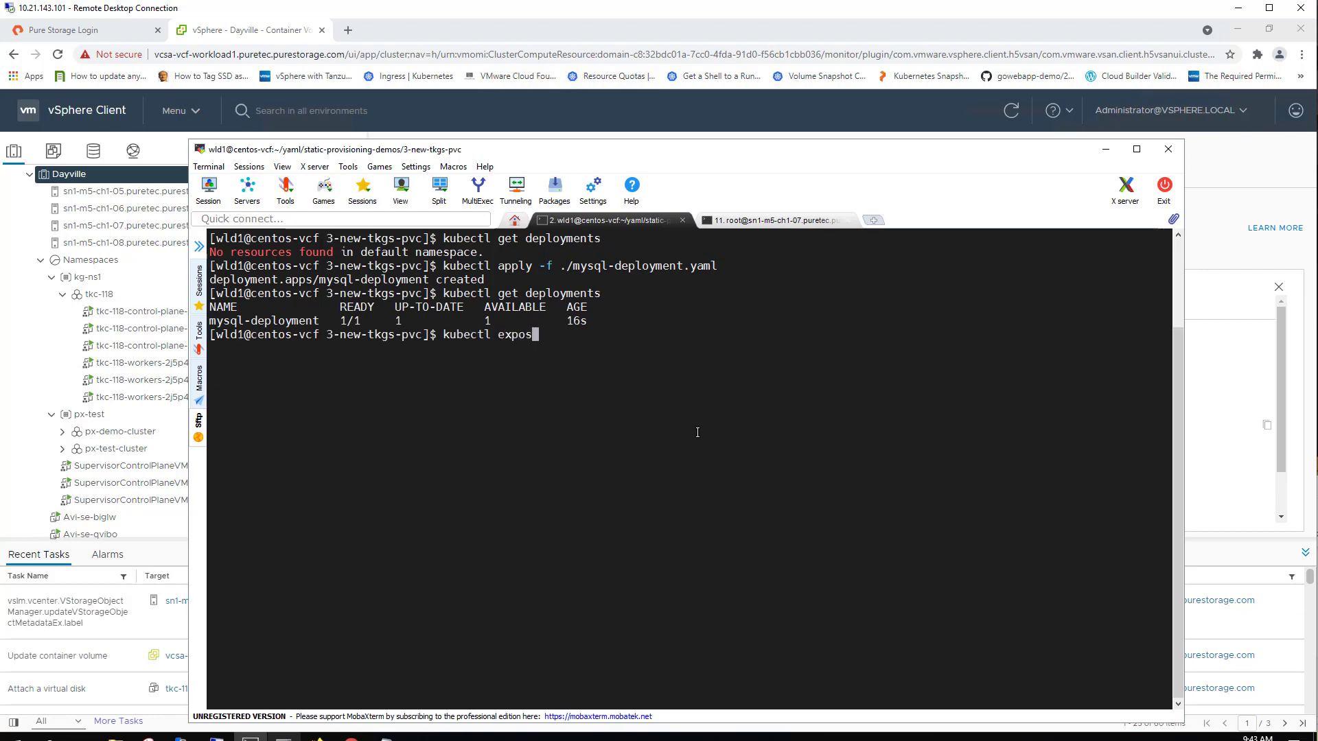
{"action": "type", "text": "e deployment mysql-deployment --type=Load"}
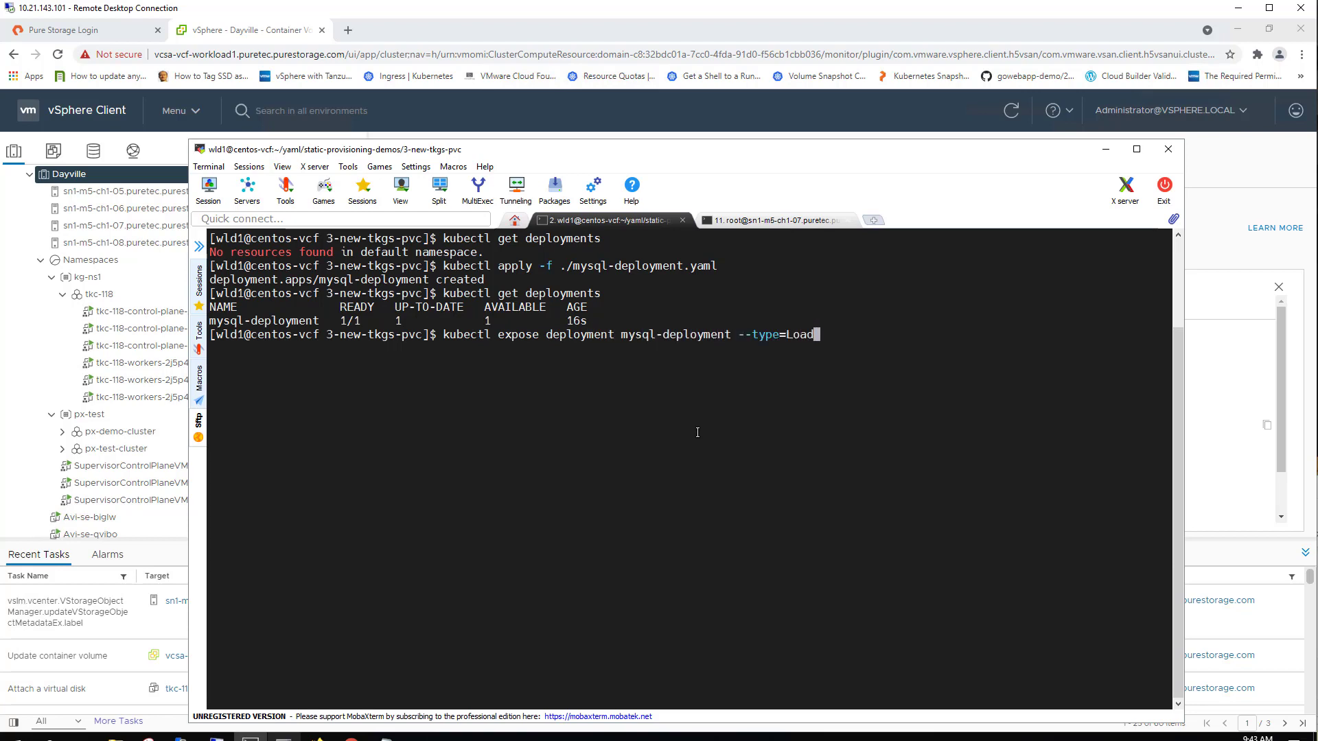
{"action": "type", "text": "Balancer --name"}
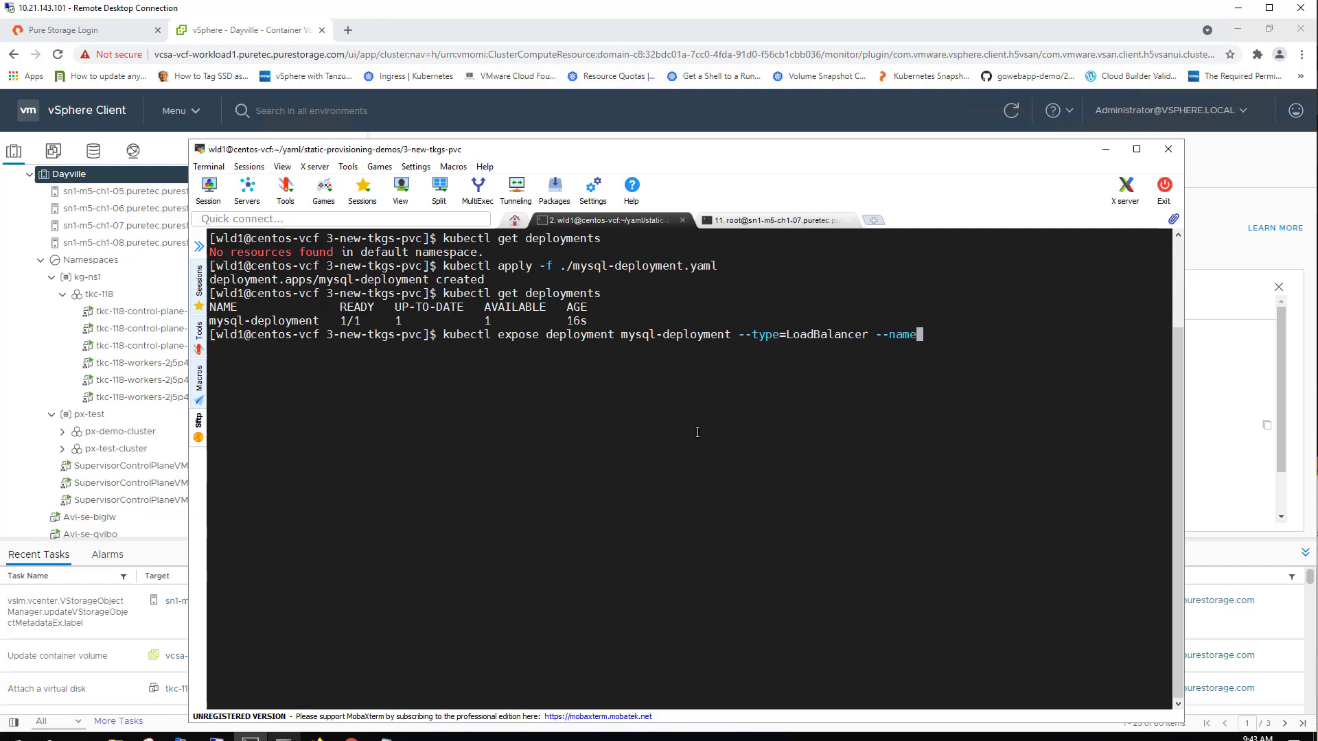
{"action": "type", "text": "mysql-service"}
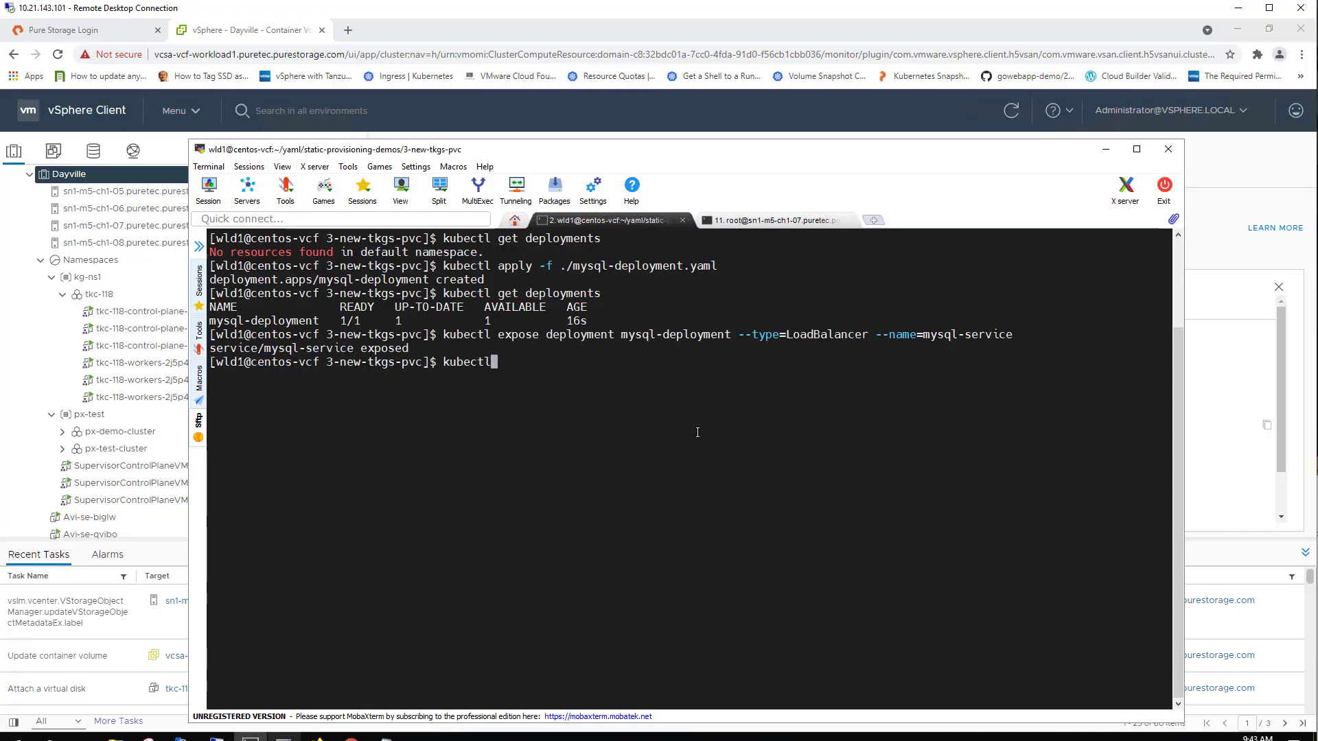
Get mysql-service's external IP 10.21.132.29 and log into MySQL as root on port 3306
{"action": "key", "text": "Return"}
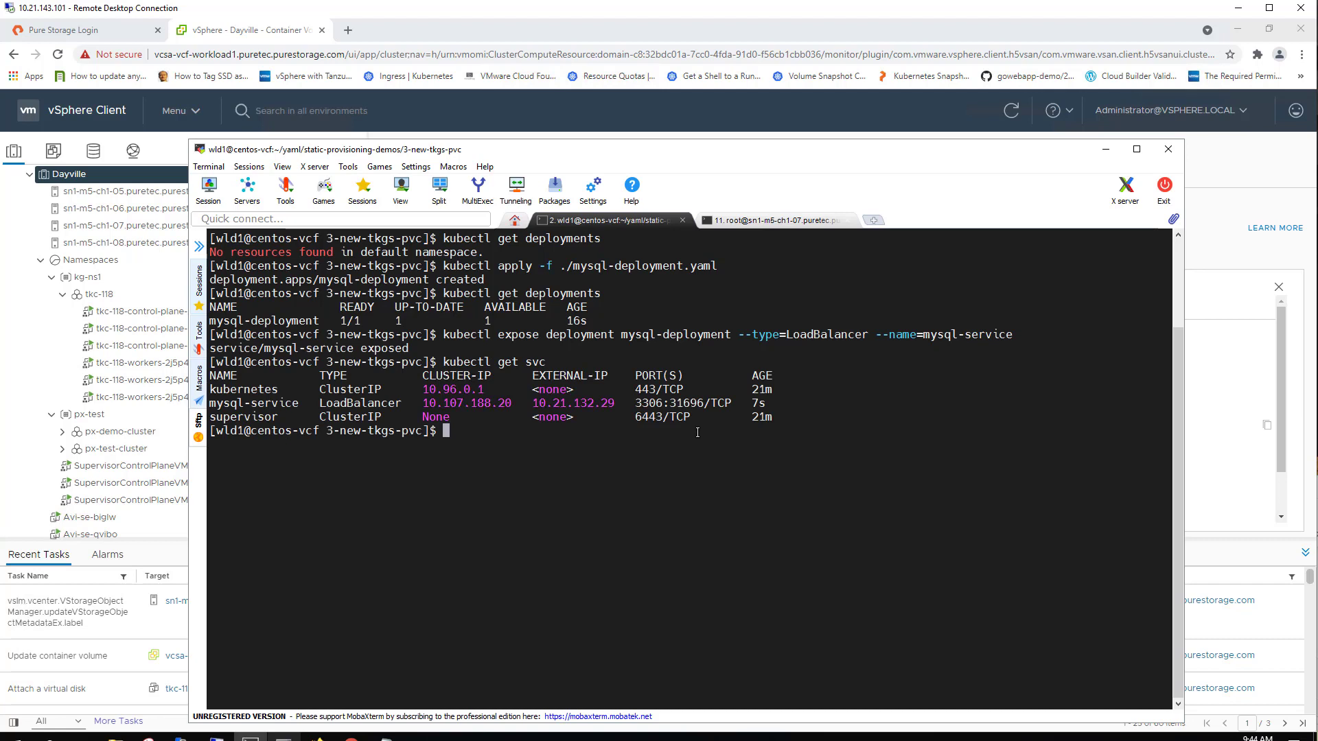
{"action": "type", "text": "m"}
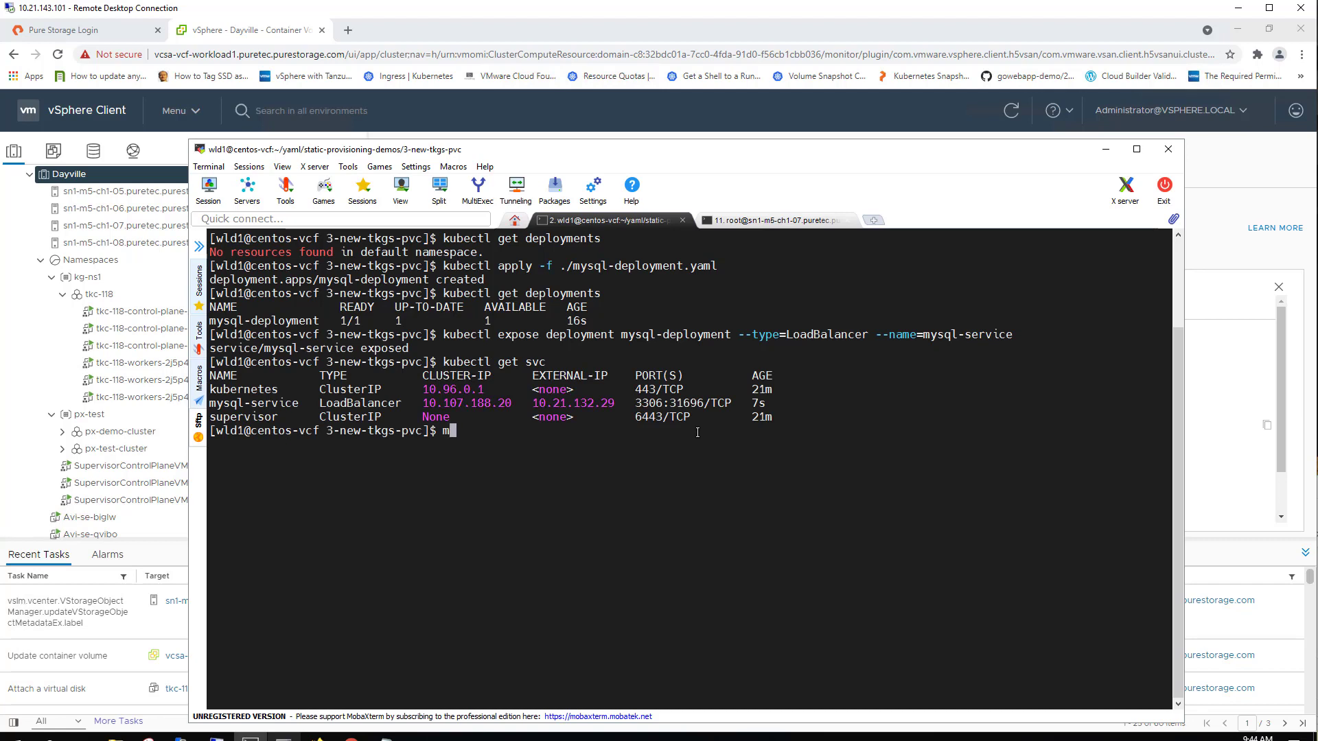
{"action": "type", "text": "ysql"}
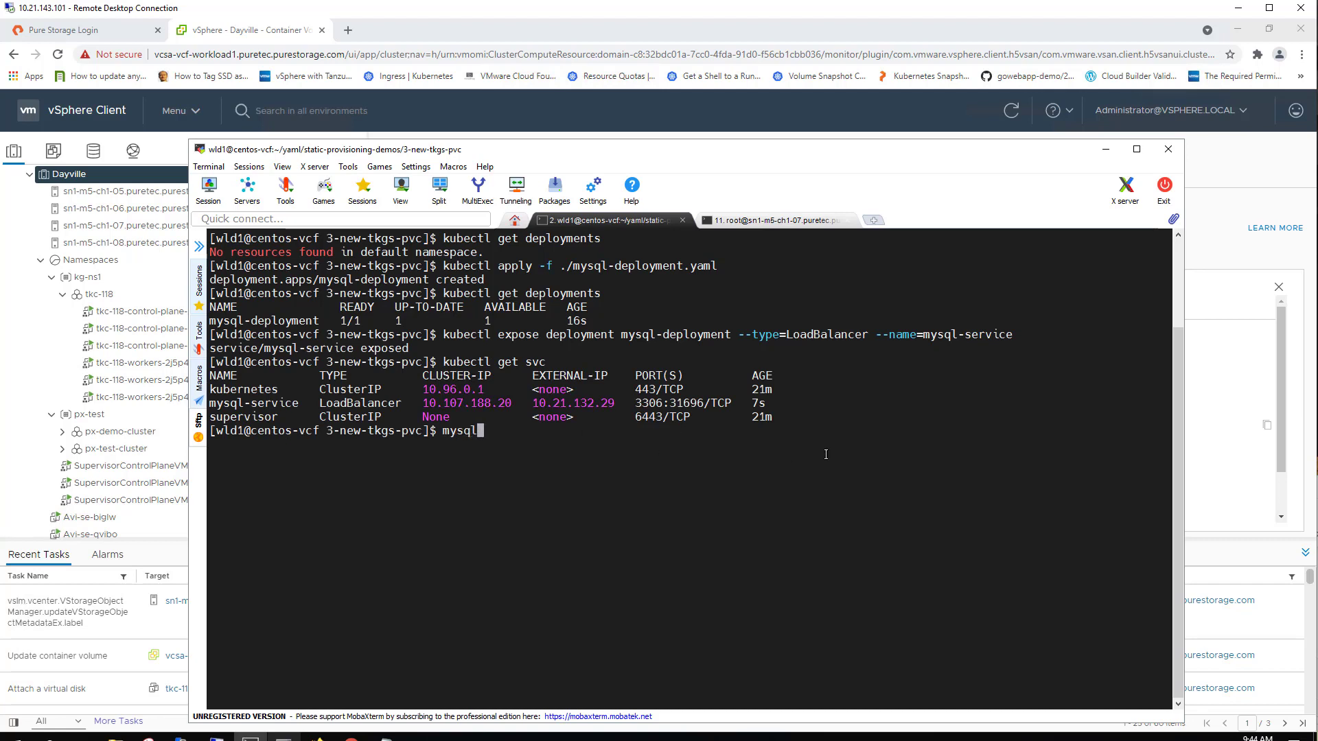
{"action": "type", "text": "-u root -p -h"}
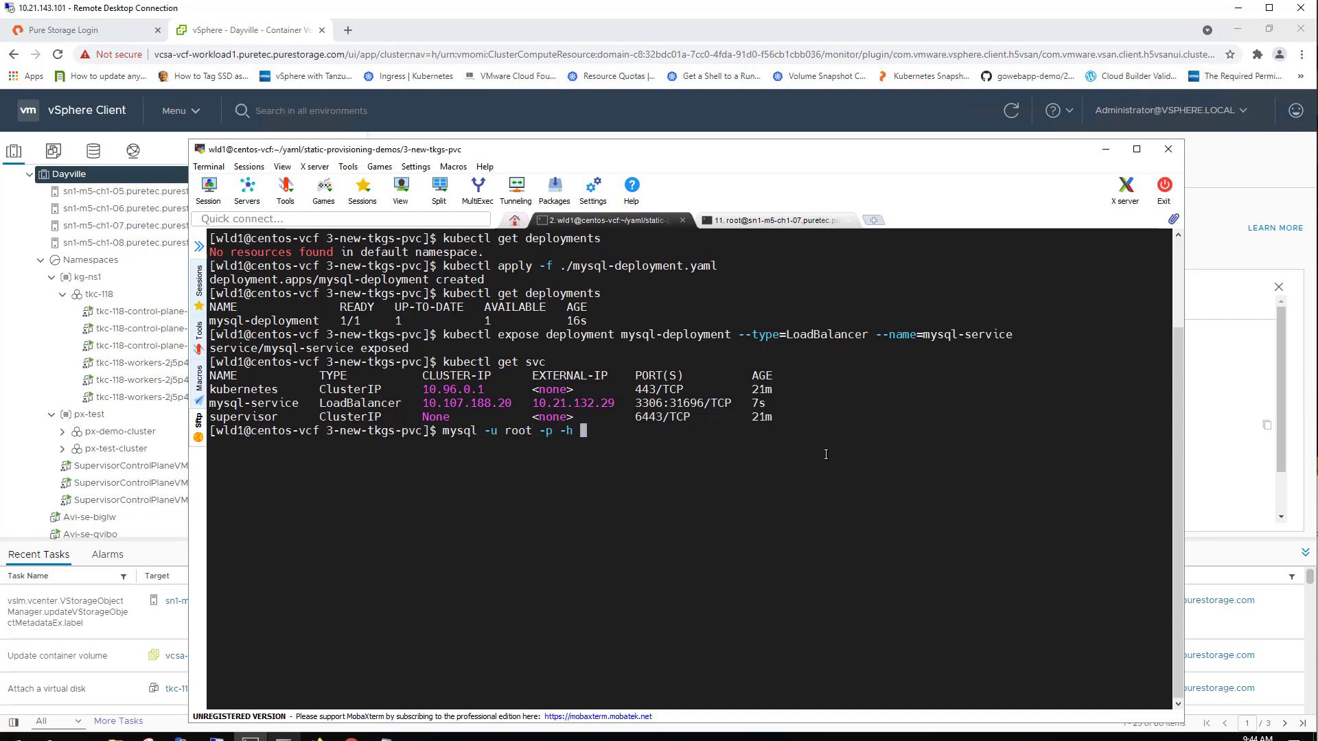
{"action": "type", "text": "10.21.132."}
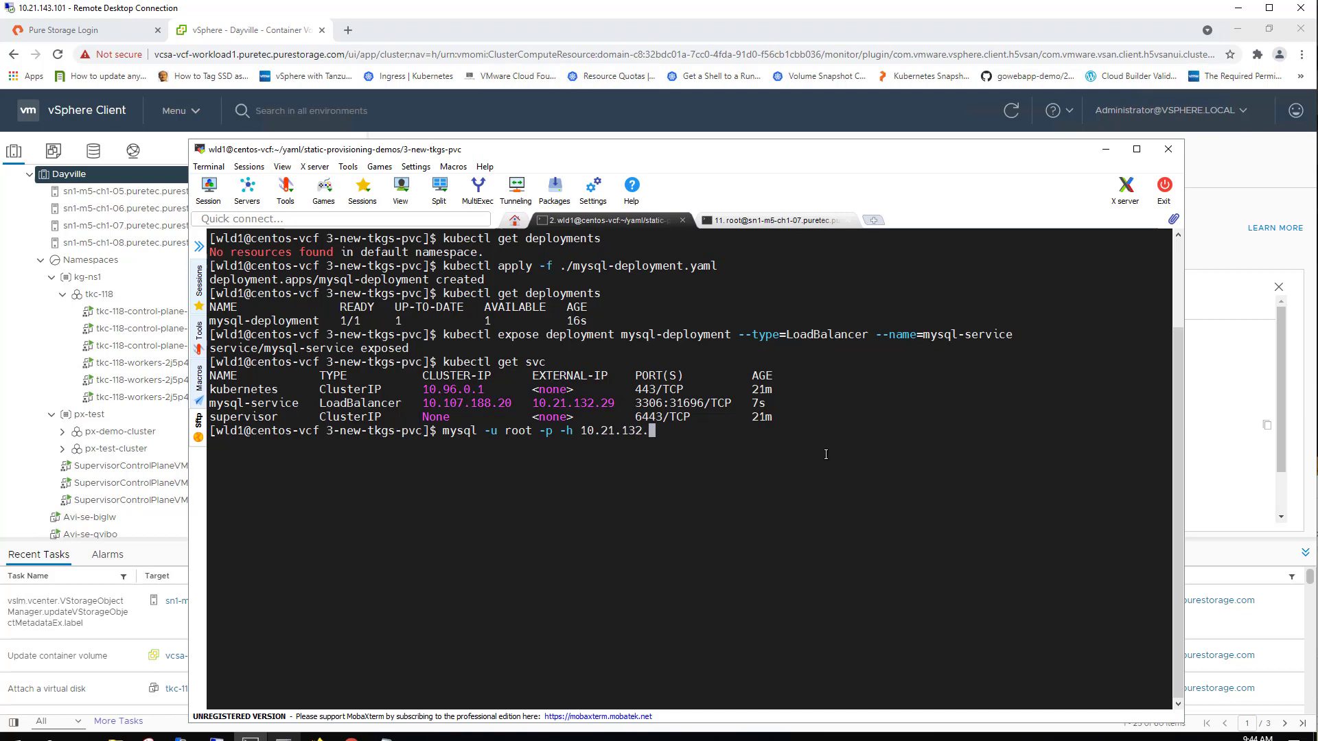
{"action": "type", "text": "29 -P"}
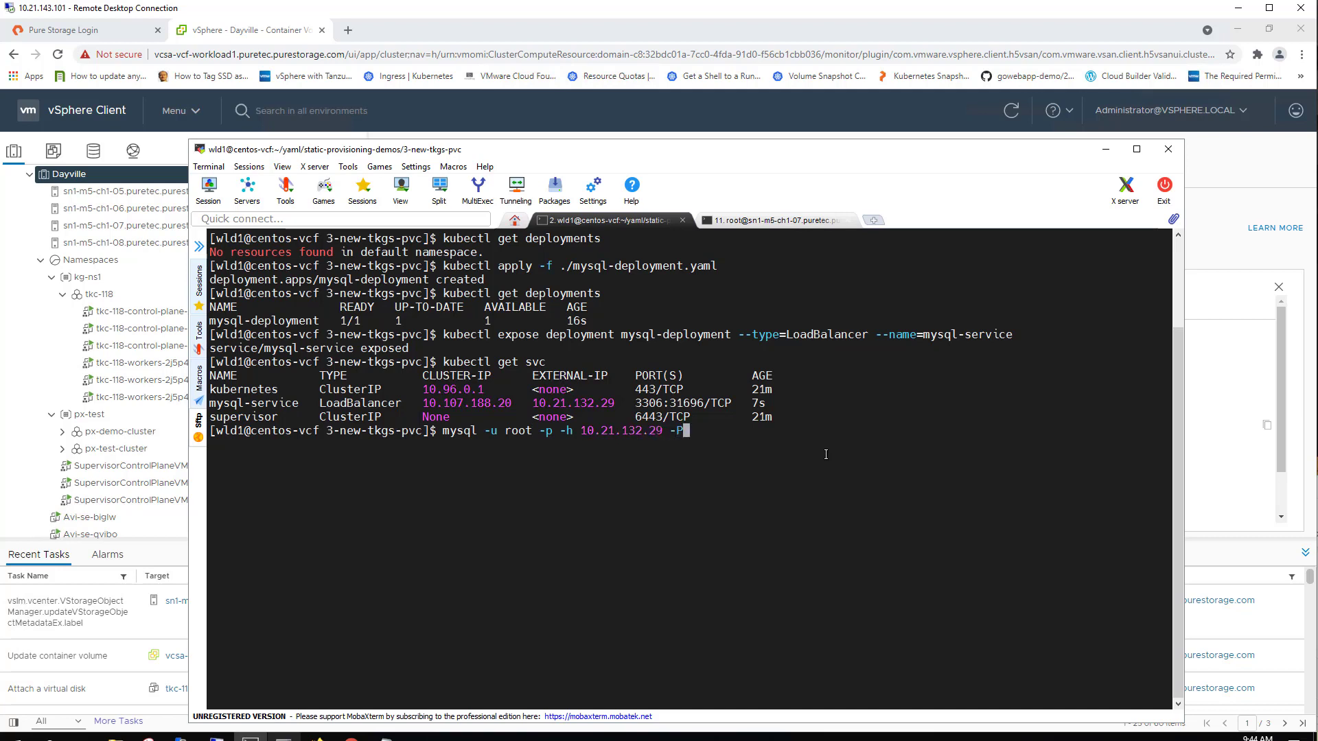
{"action": "type", "text": "3306"}
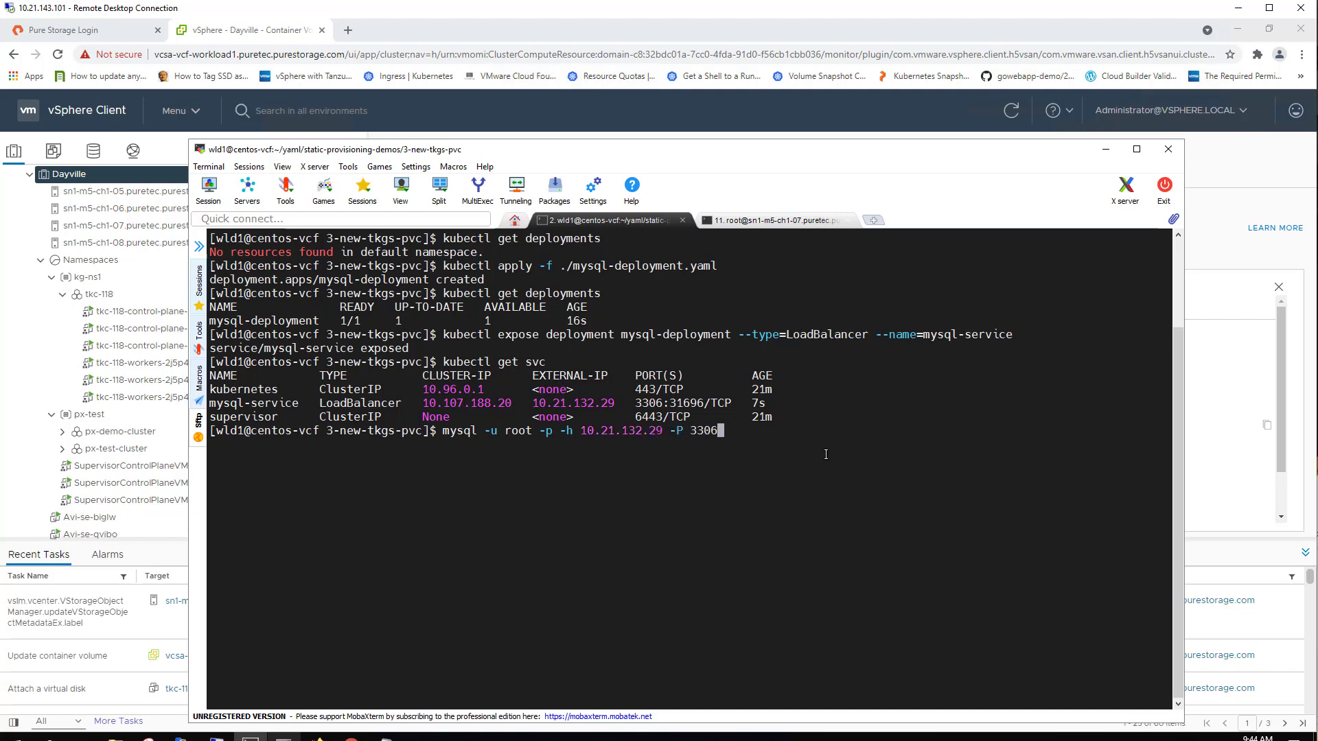
{"action": "key", "text": "Return"}
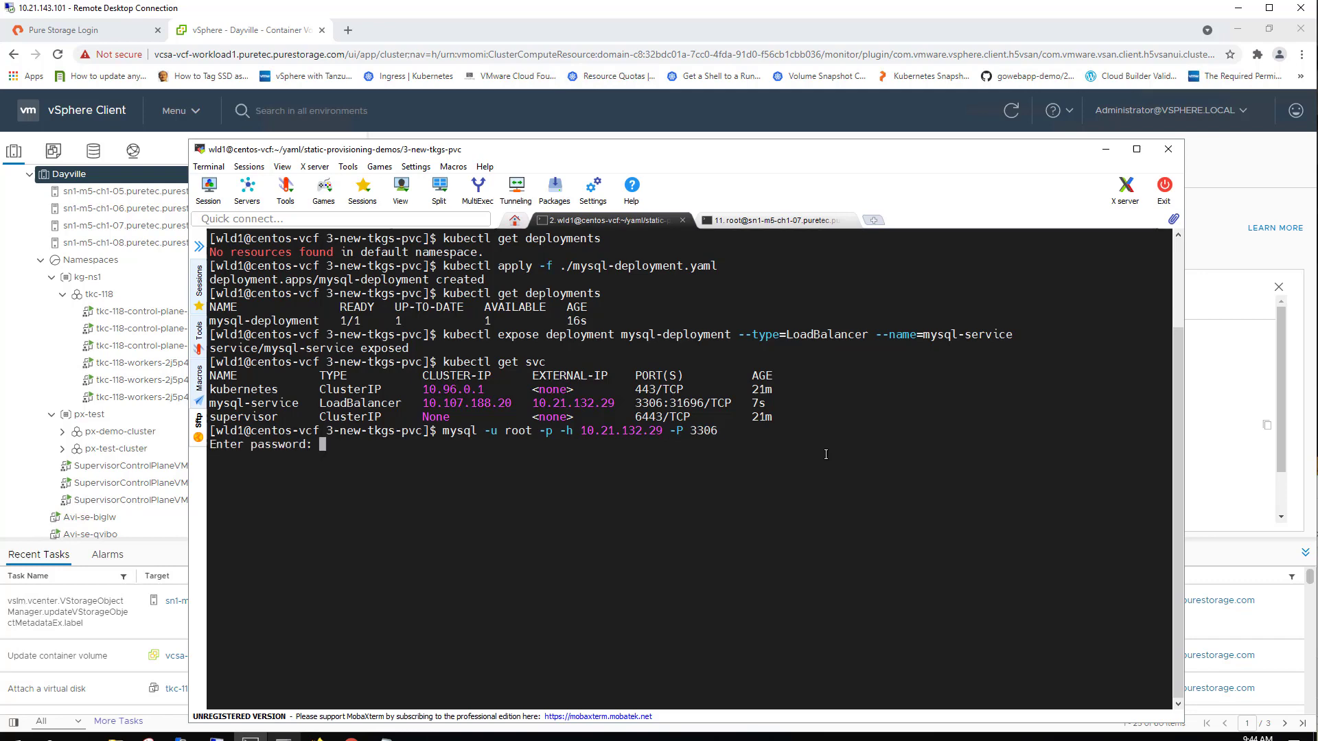
{"action": "key", "text": "Return"}
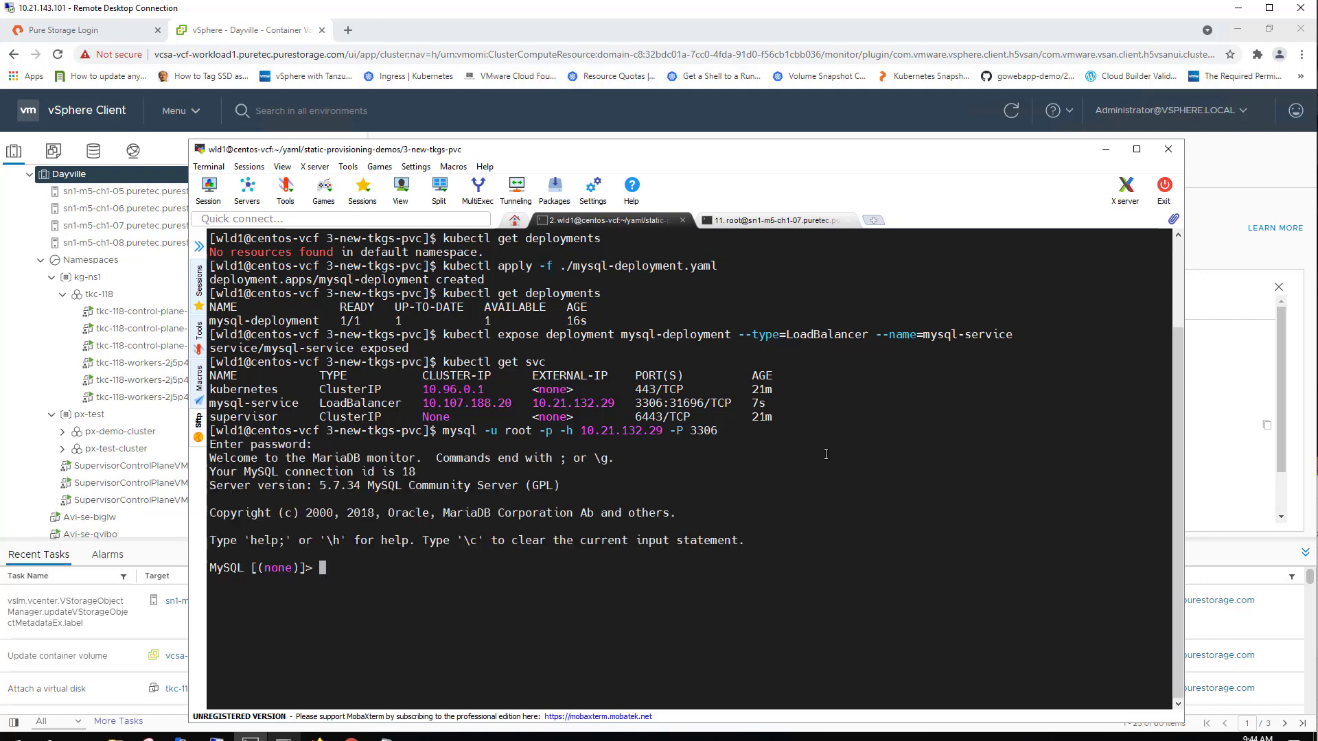
List databases, create the tpcc database, and switch to it
{"action": "type", "text": "show da"}
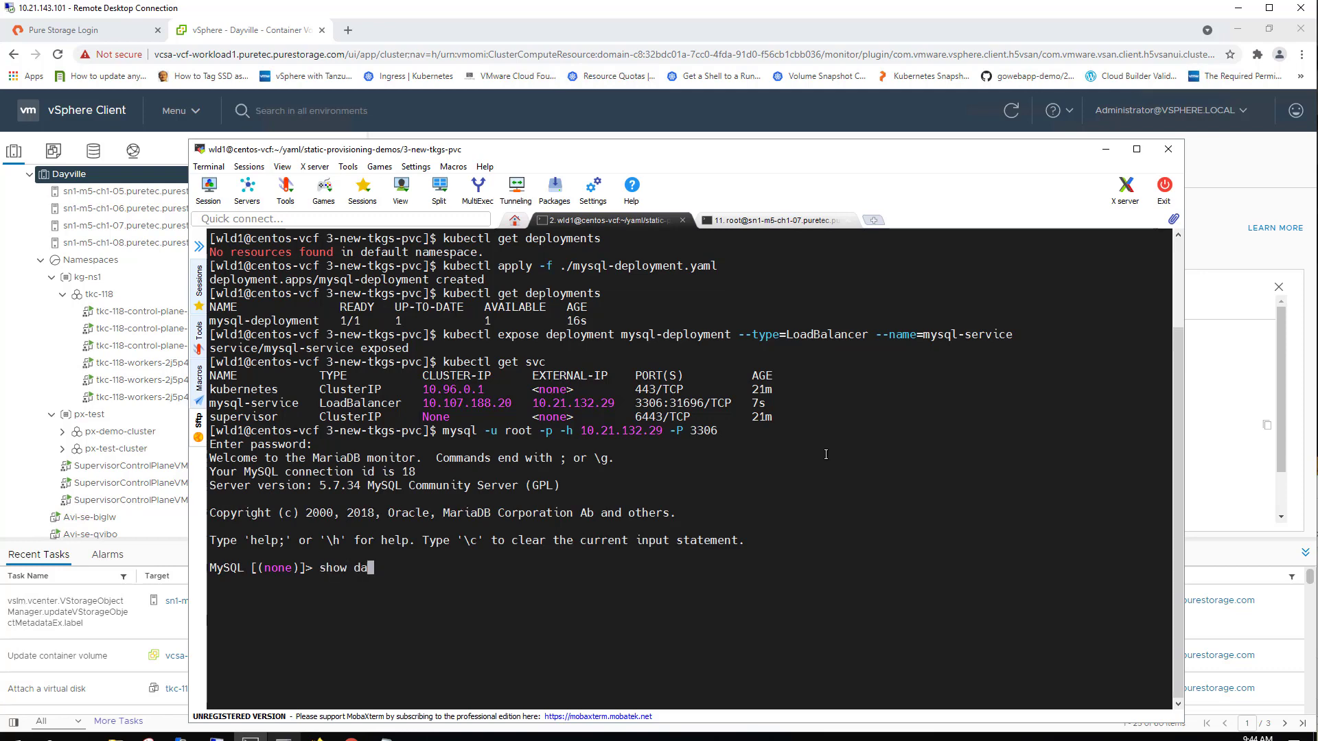
{"action": "type", "text": "tabases;"}
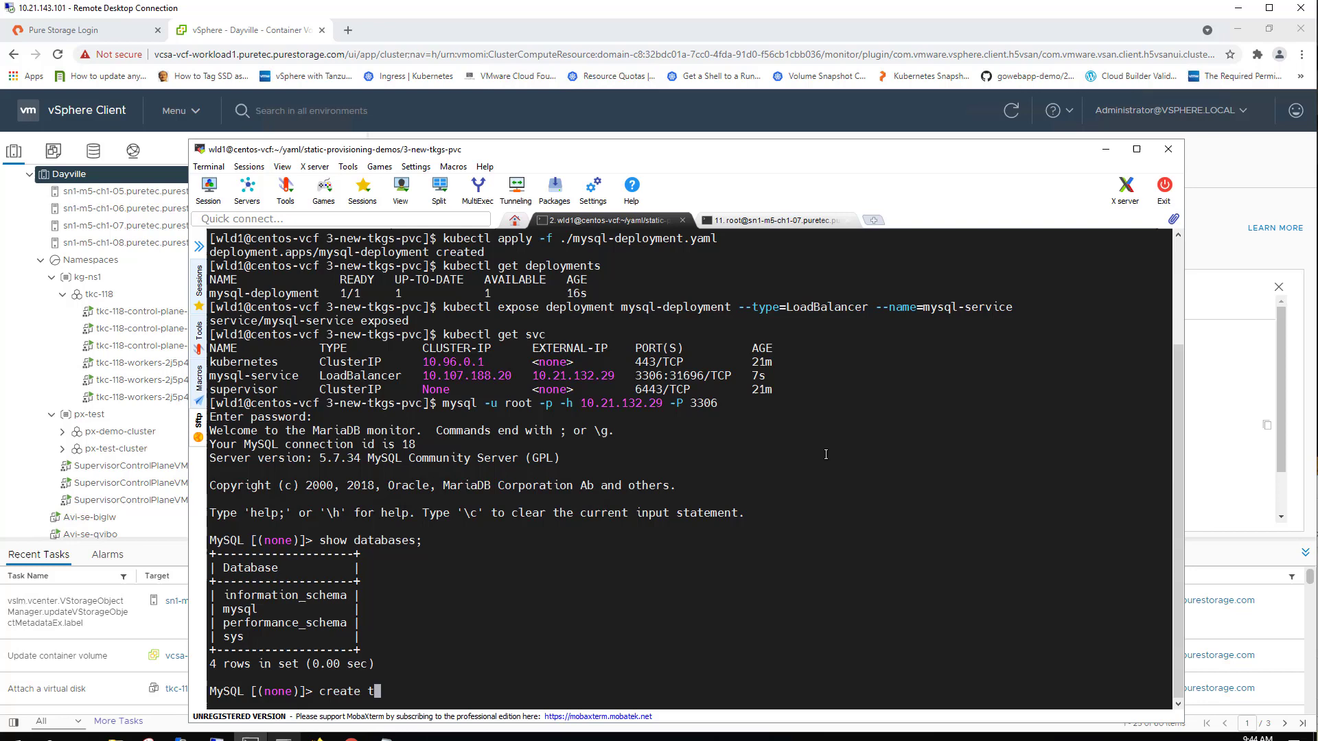
{"action": "type", "text": "database tpcc;"}
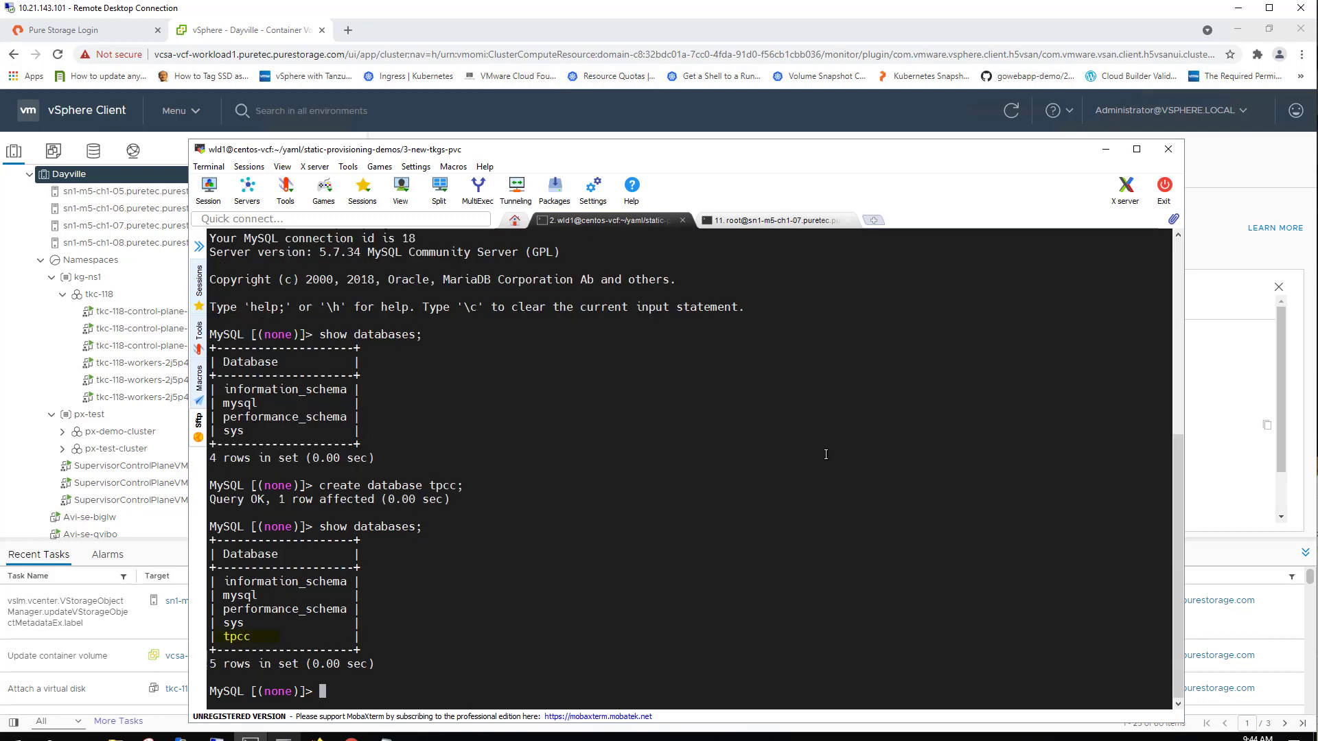
{"action": "type", "text": "use tpcc;"}
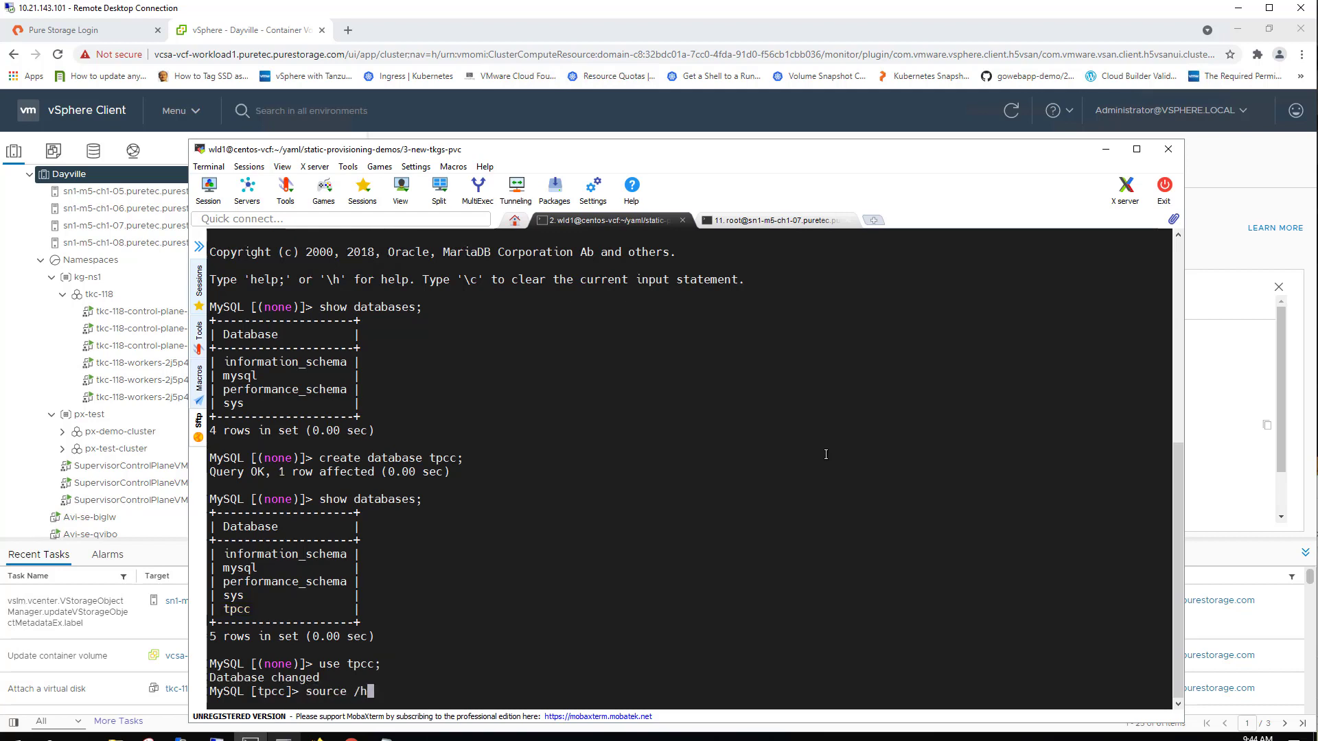
Source /home/wld1/tpcc-2.sql into tpcc and list its nine tables
{"action": "type", "text": "ome/wld1/"}
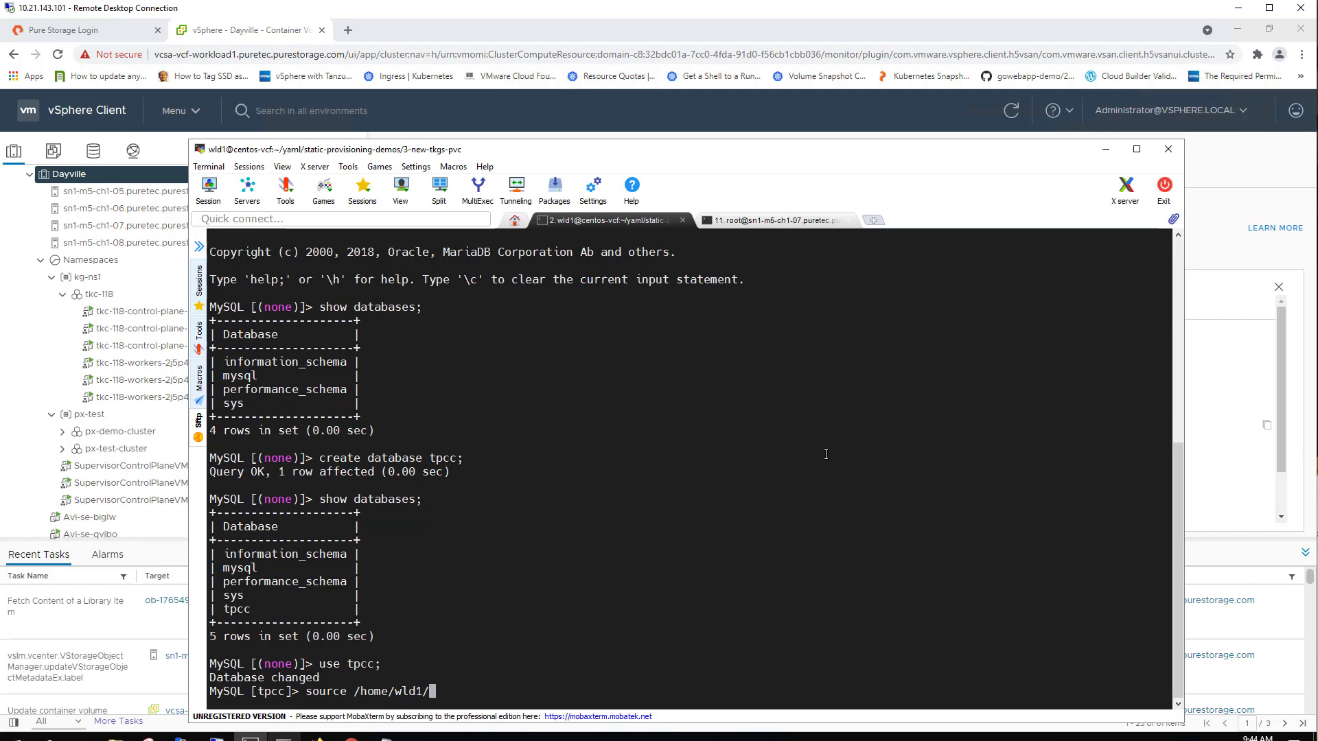
{"action": "type", "text": "tpcc-"}
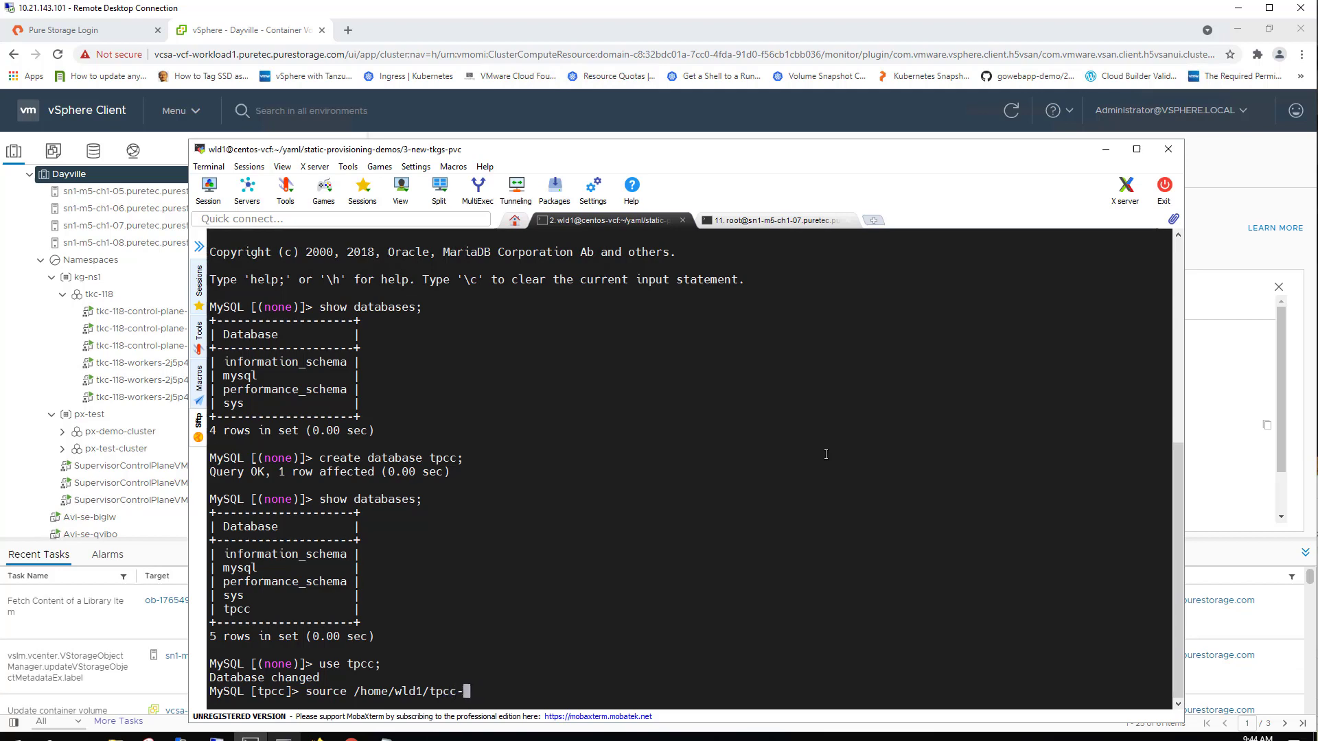
{"action": "type", "text": "2.sql"}
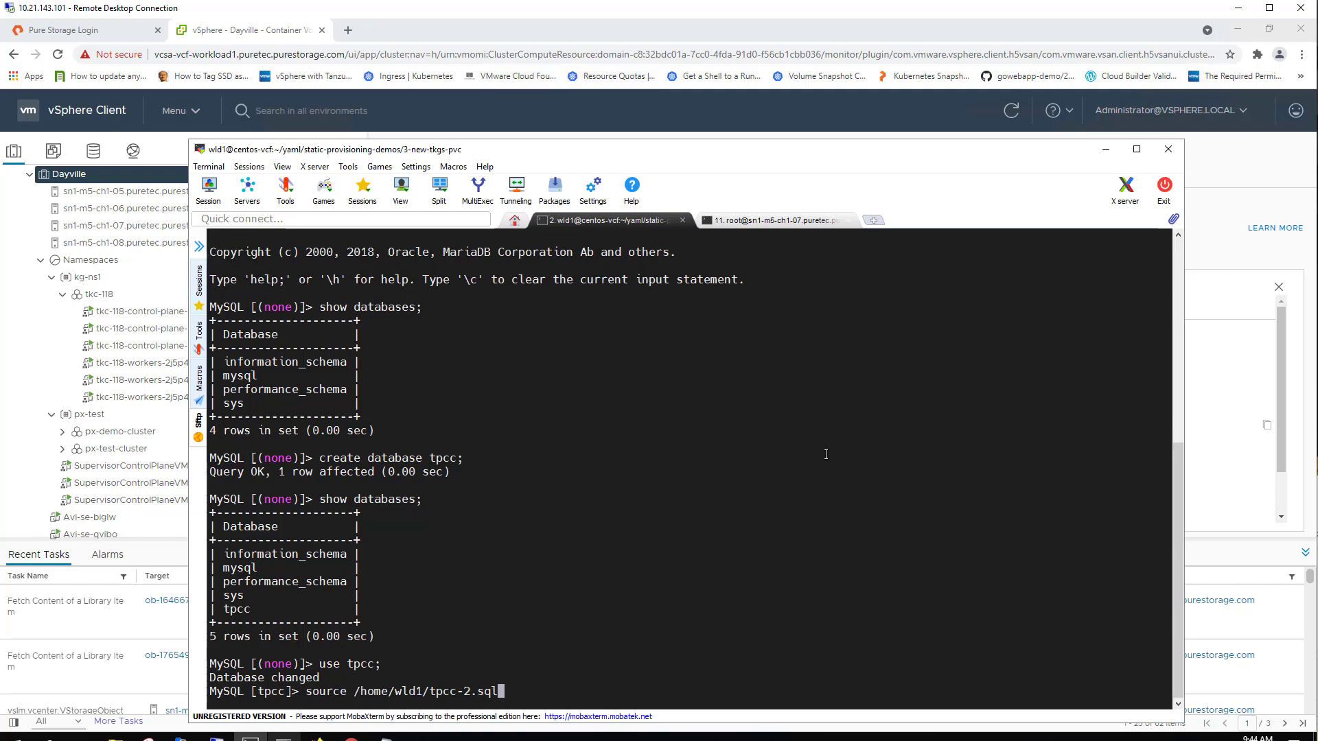
{"action": "key", "text": "Return"}
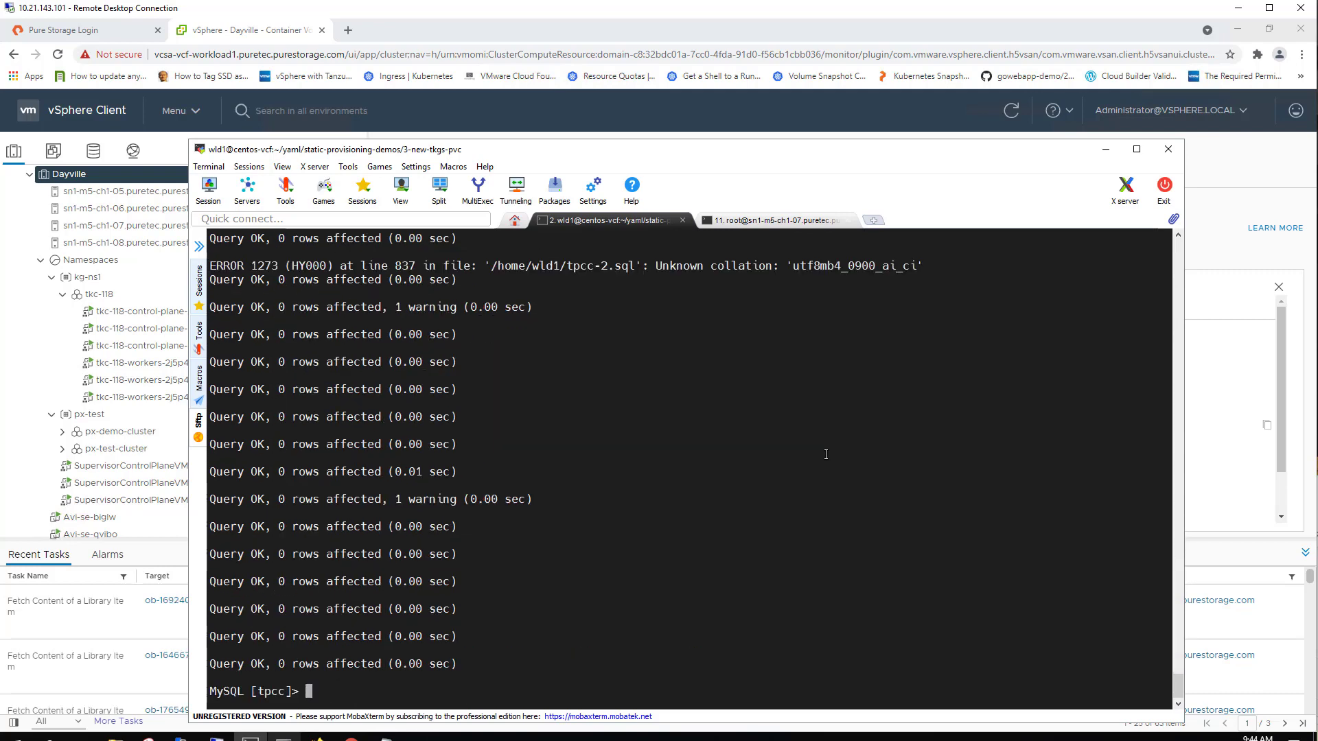
{"action": "type", "text": "show t"}
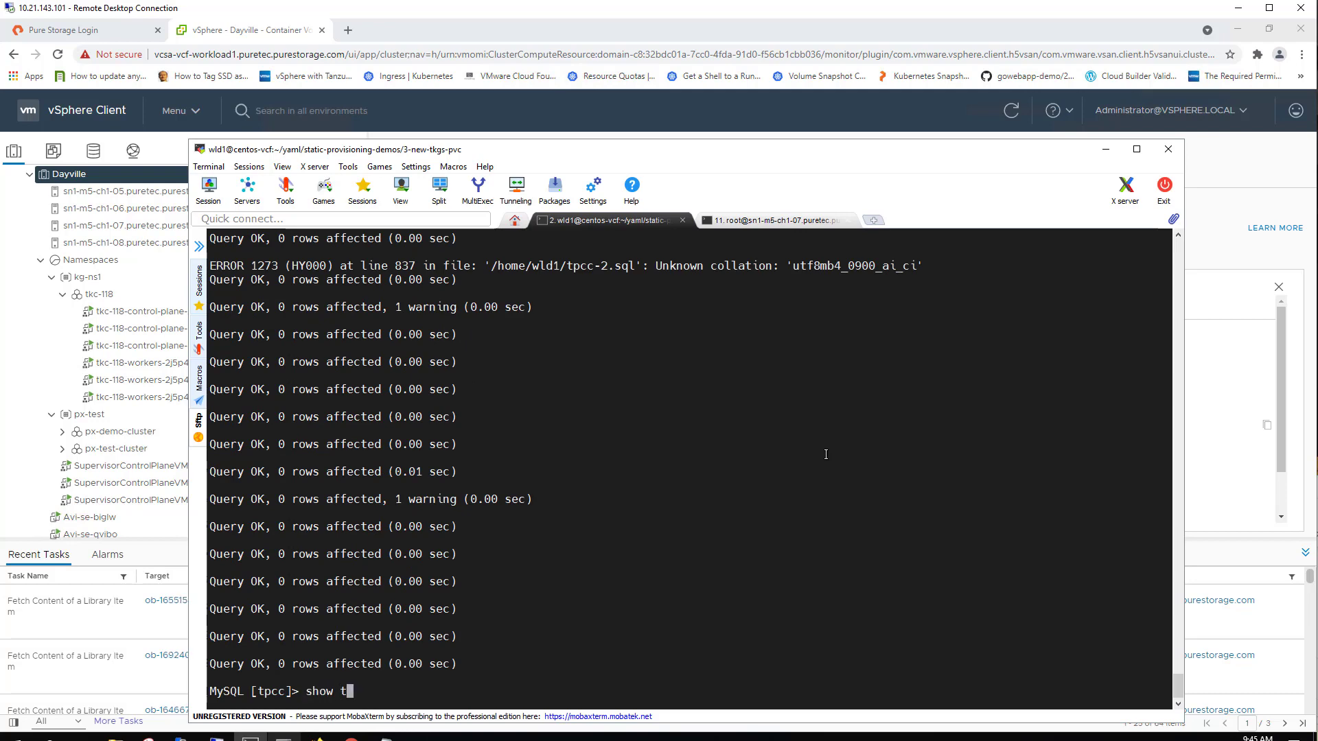
{"action": "key", "text": "Return"}
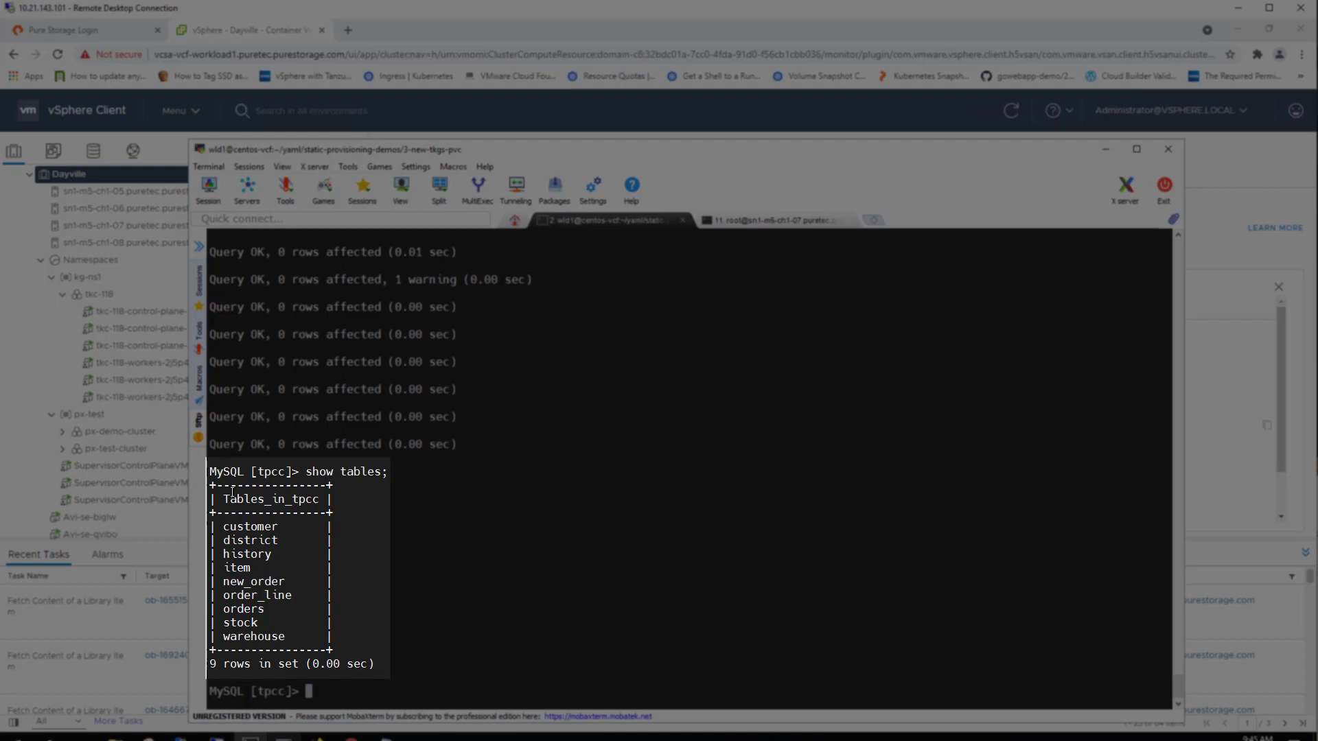
{"action": "type", "text": "ex"}
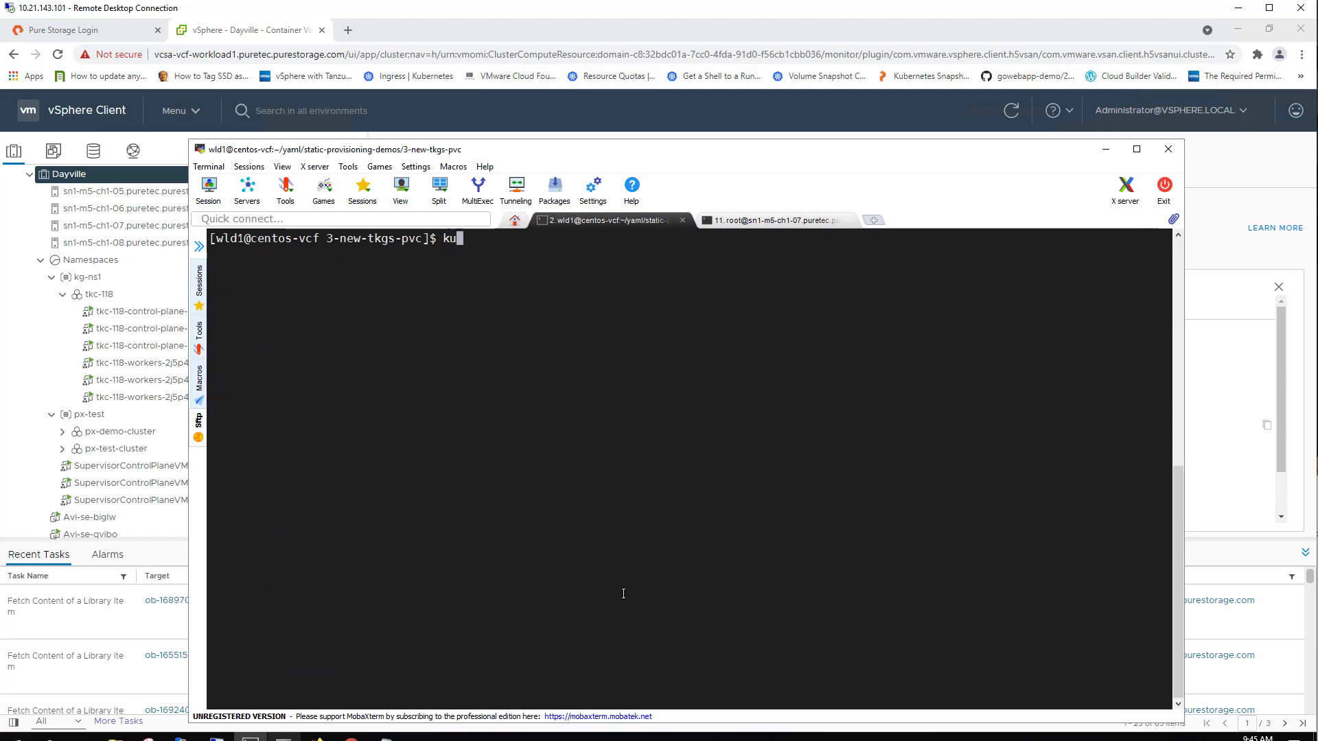
Delete the mysql-service service
{"action": "type", "text": "bectl"}
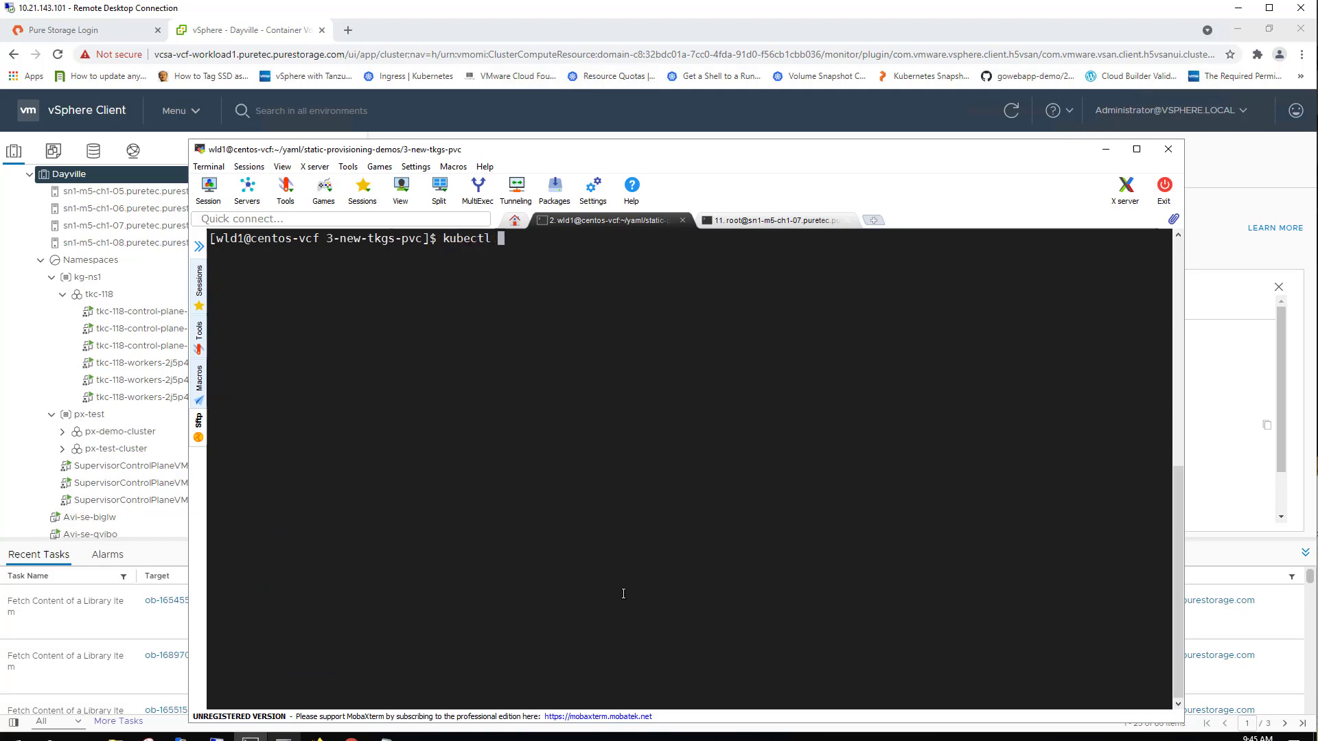
{"action": "type", "text": "delete"}
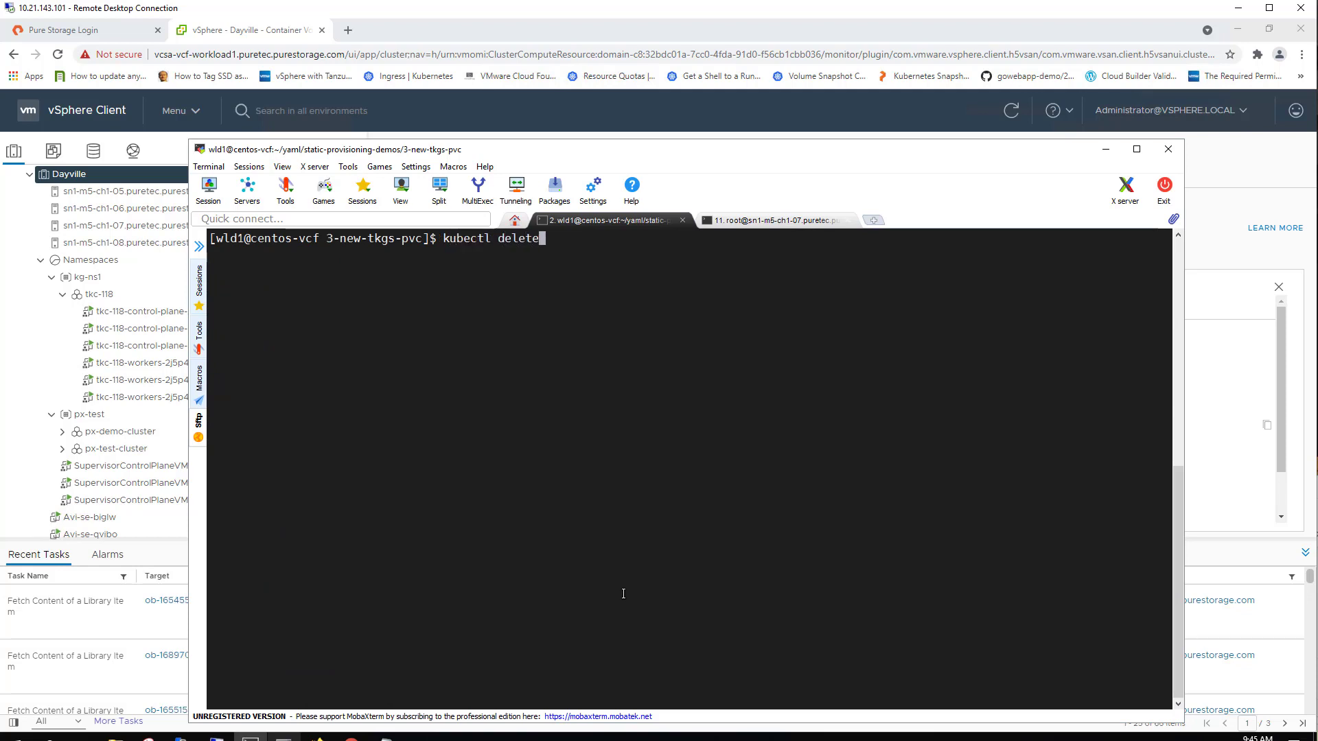
{"action": "type", "text": "svc mysql-serv"}
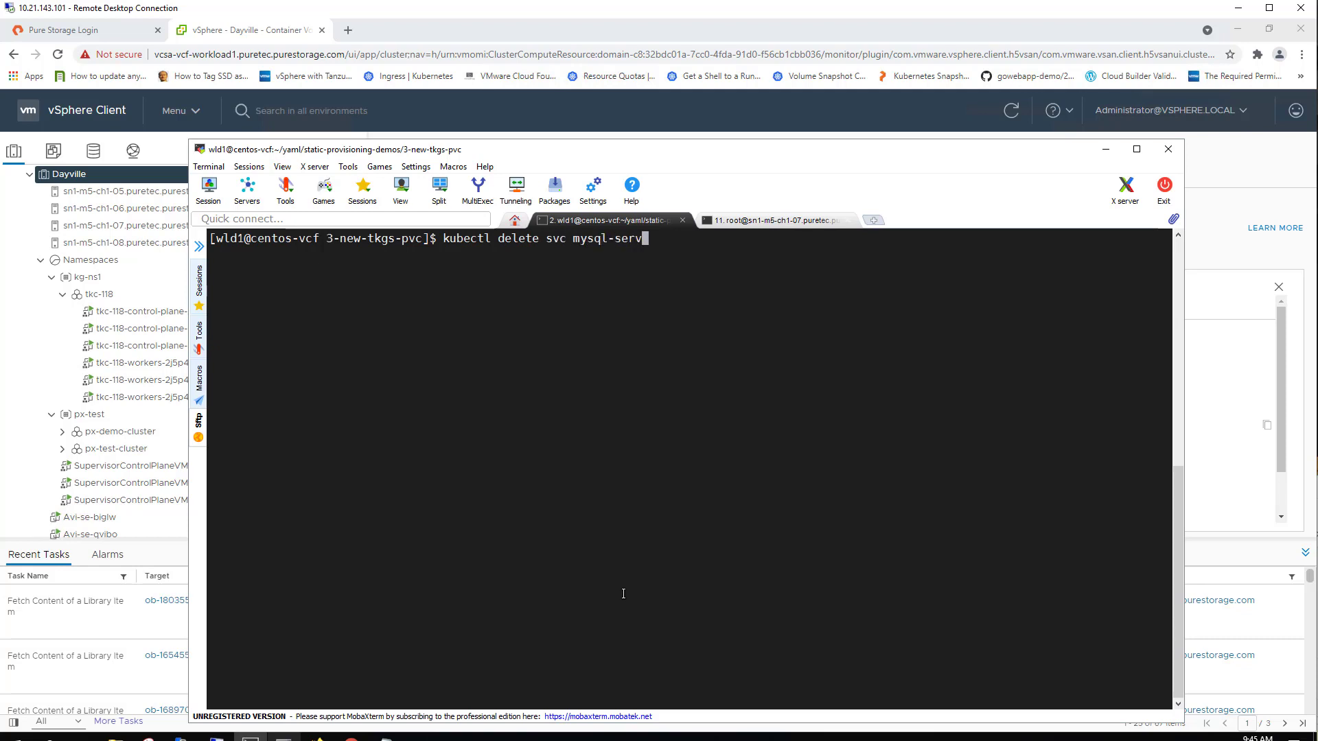
{"action": "key", "text": "Return"}
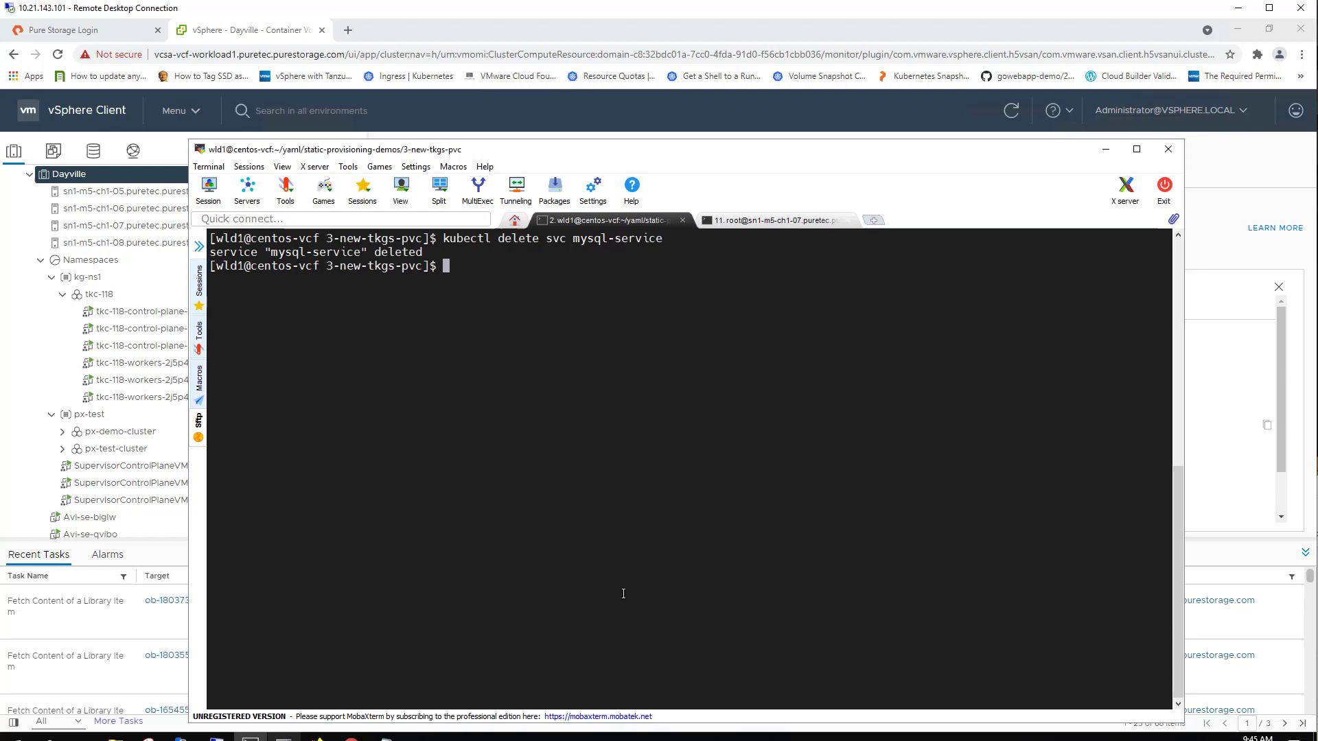
Delete the mysql-deployment deployment
{"action": "type", "text": "kubectl delete"}
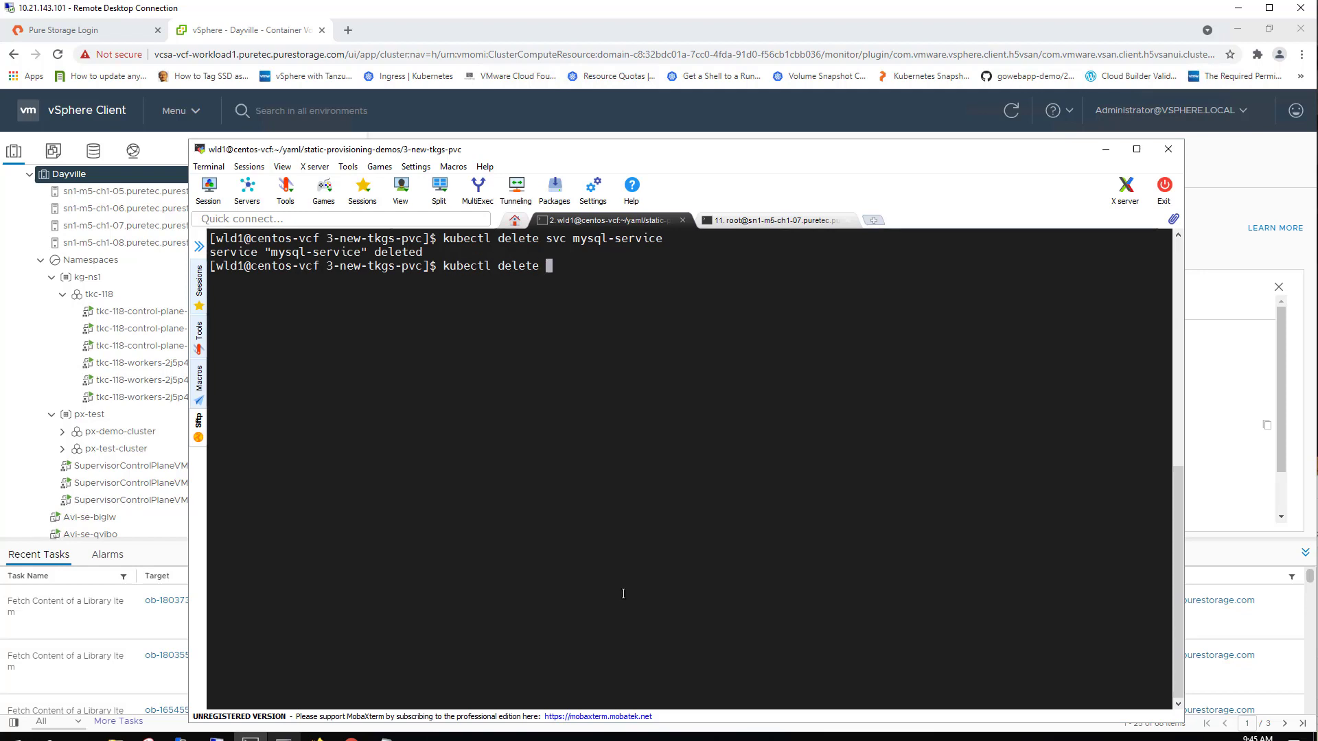
{"action": "type", "text": "deployment mysq"}
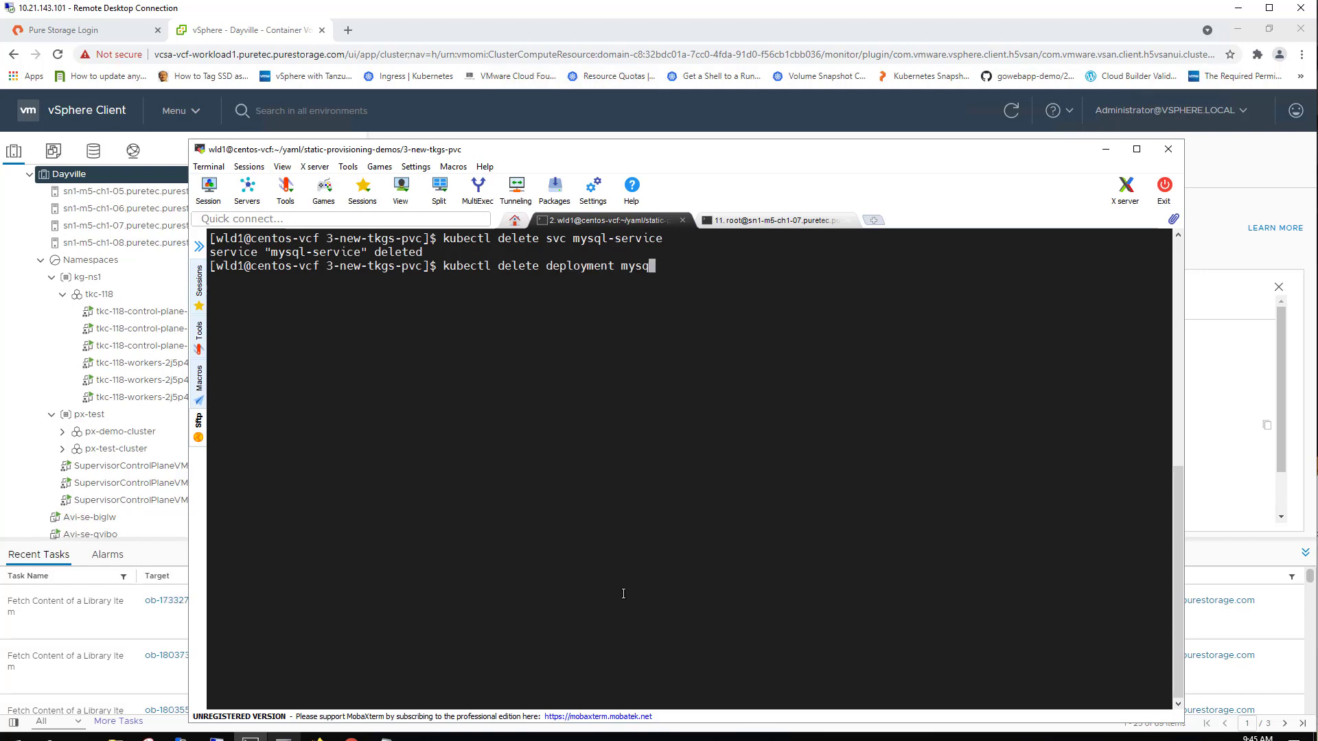
{"action": "type", "text": "l-deployment"}
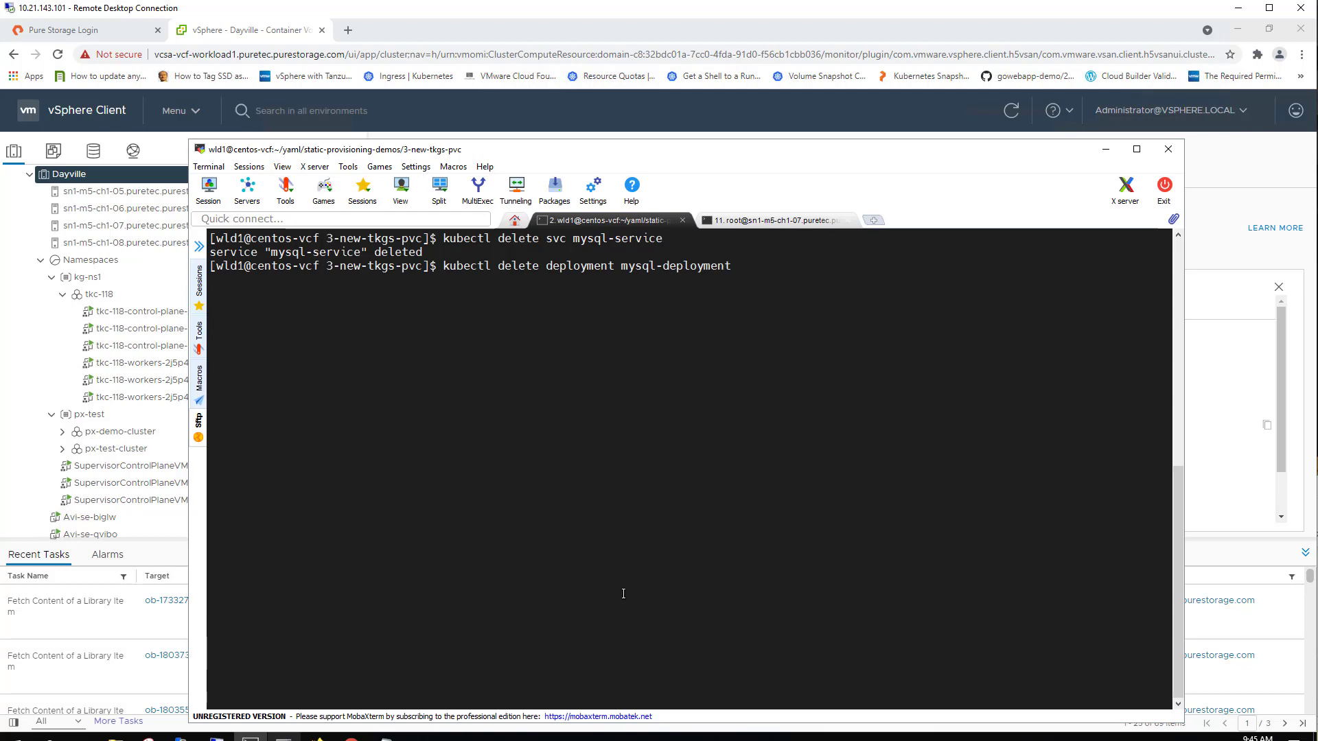
{"action": "key", "text": "Return"}
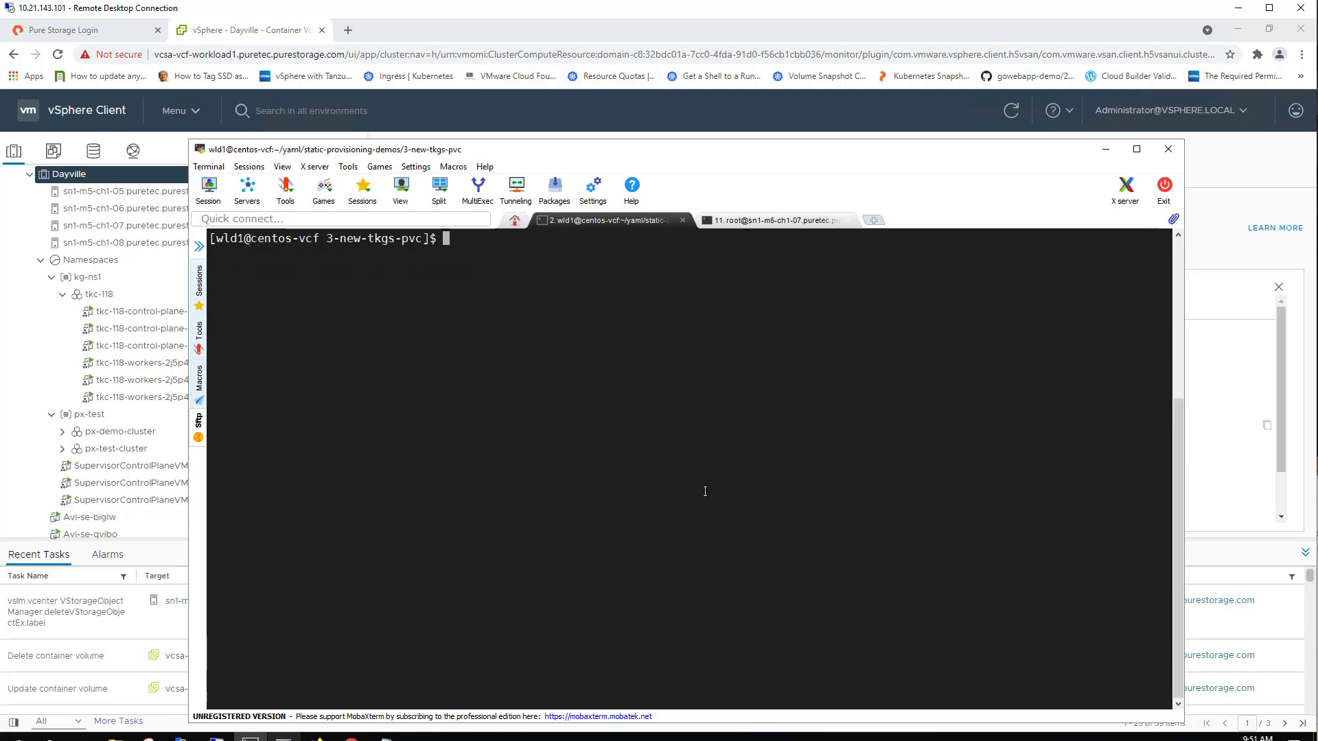
Move into the 2-tkgs-create folder and view tkc-kgns2.yaml
{"action": "type", "text": "cd ../2-tkgs-create/"}
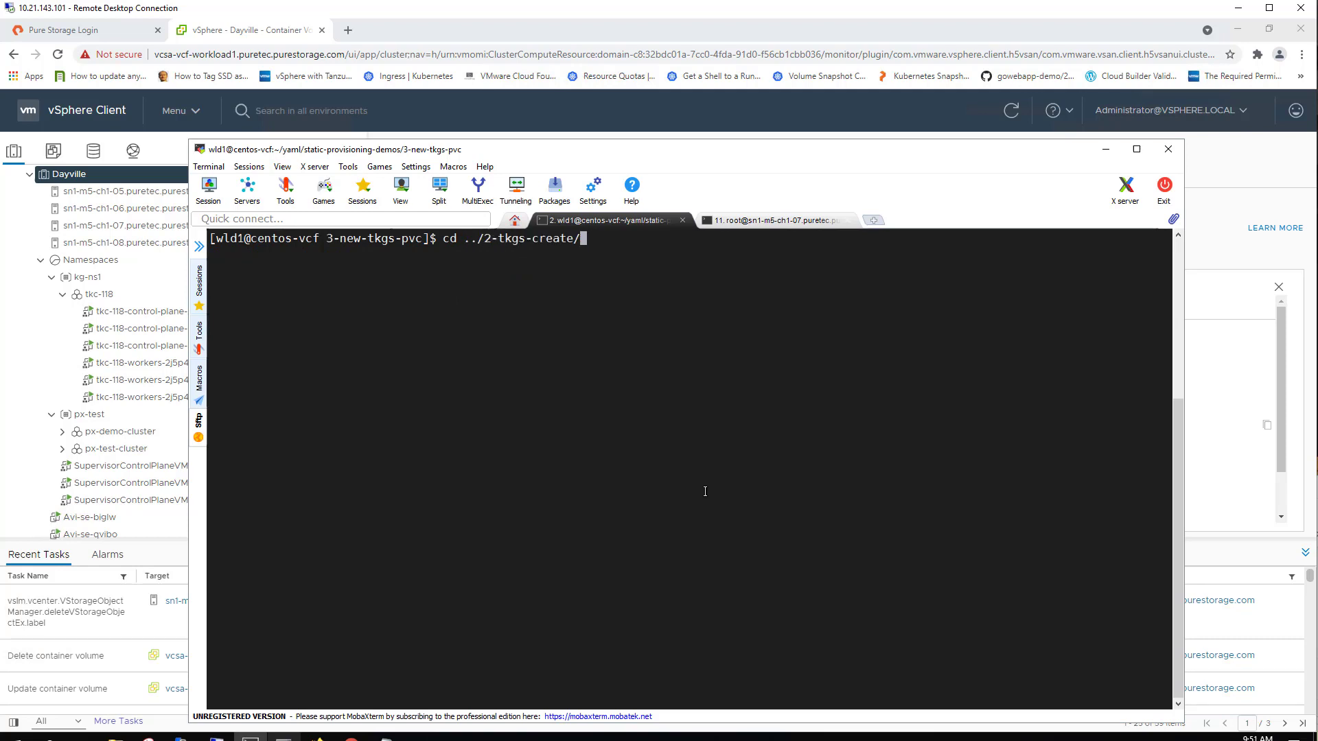
{"action": "key", "text": "Return"}
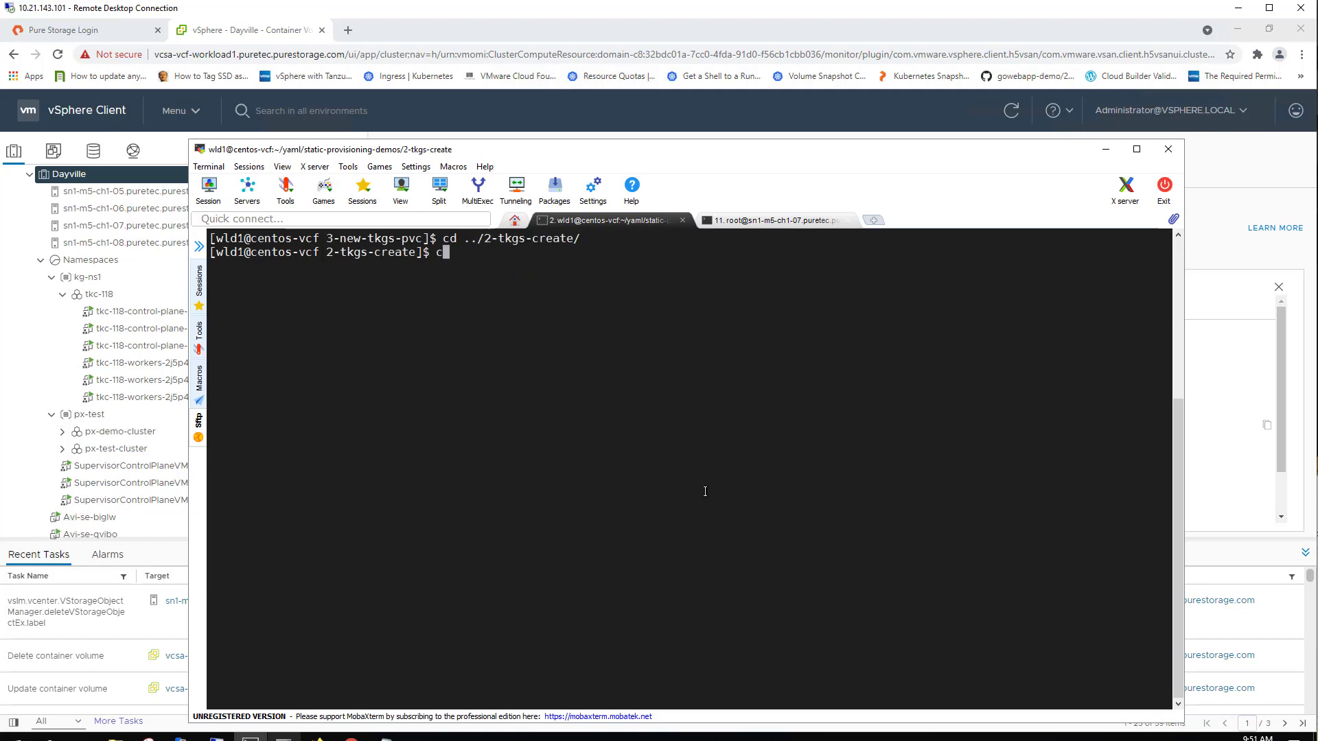
{"action": "type", "text": "at ./tkc-kgns2.yaml"}
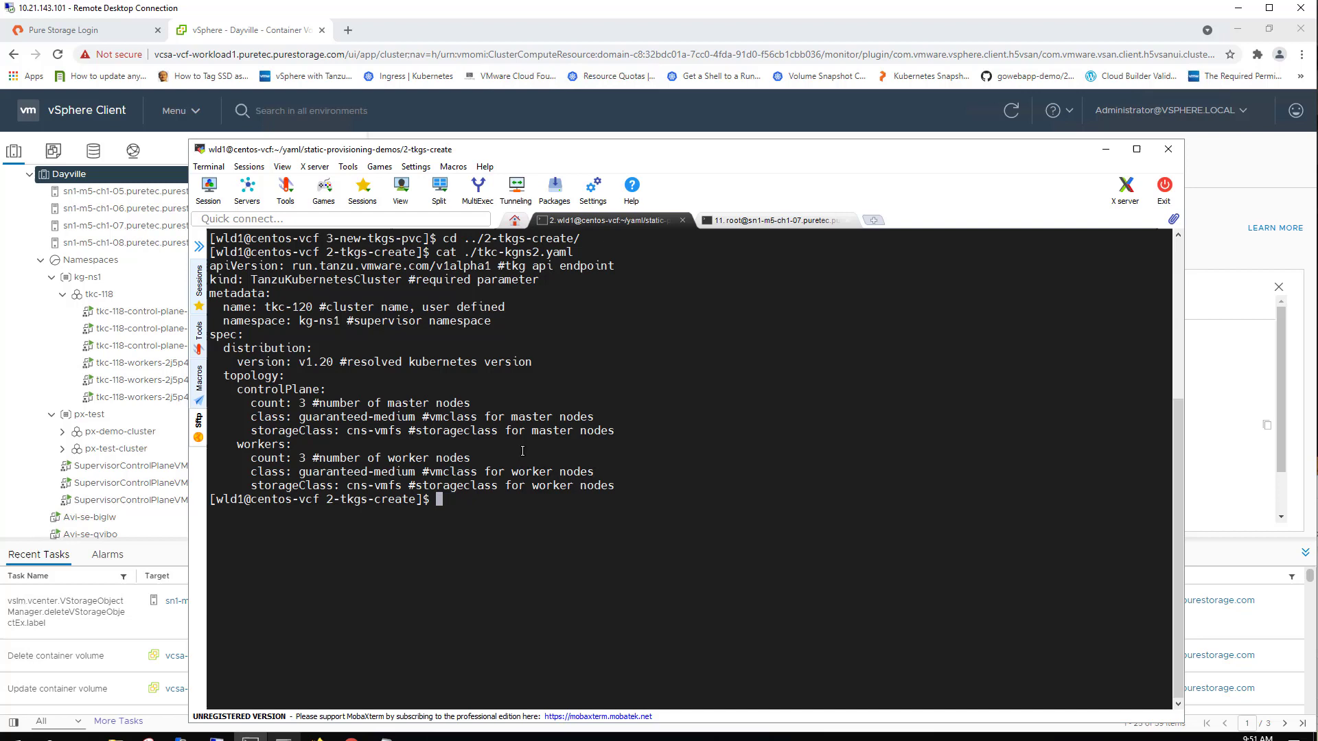
Apply tkc-kgns2.yaml to create the tkc-120 cluster
{"action": "type", "text": "kubectl apply -f"}
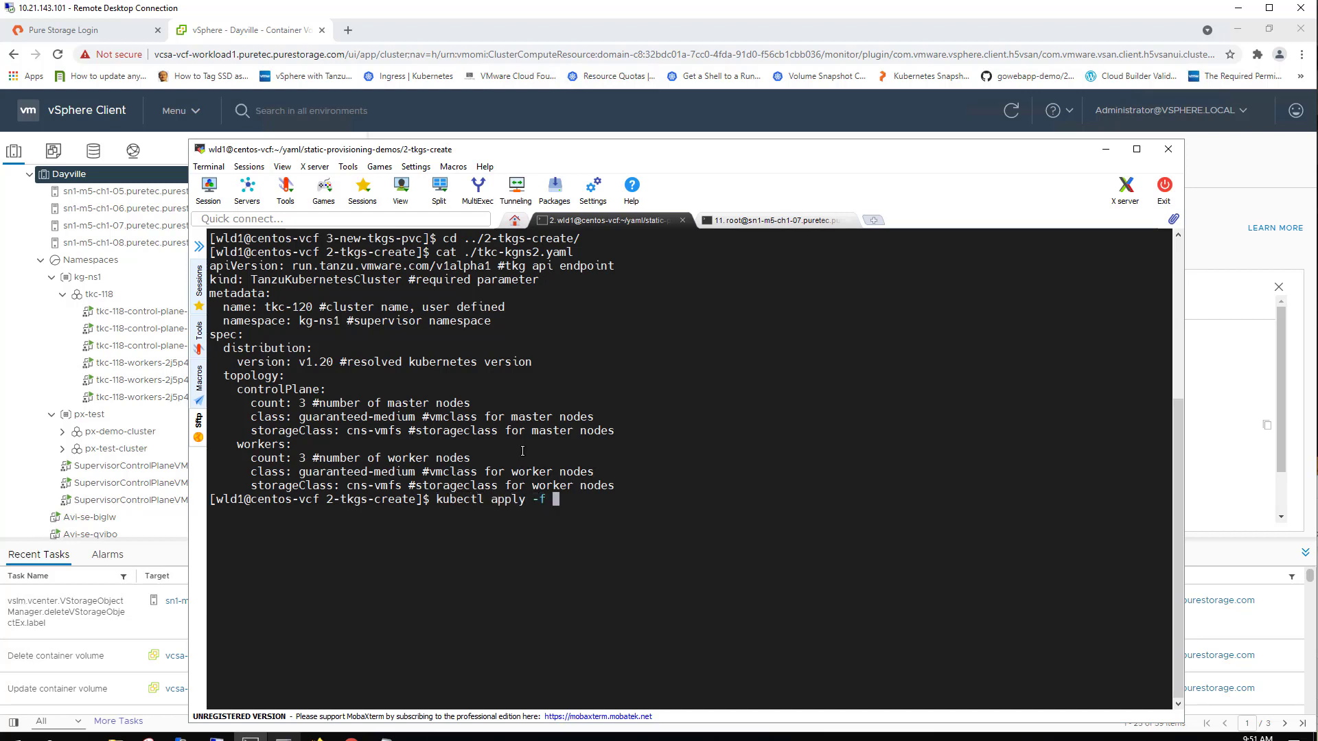
{"action": "type", "text": "./t"}
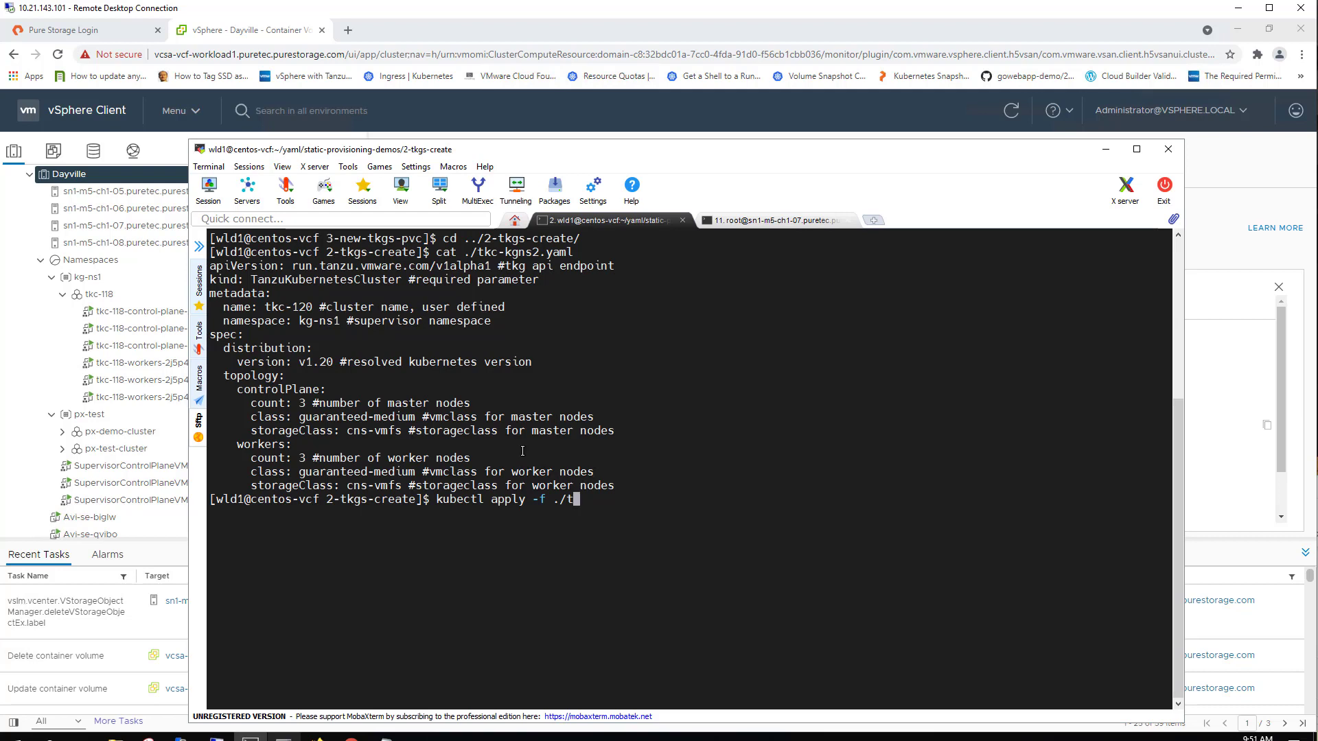
{"action": "type", "text": "kc-kgns2.yaml"}
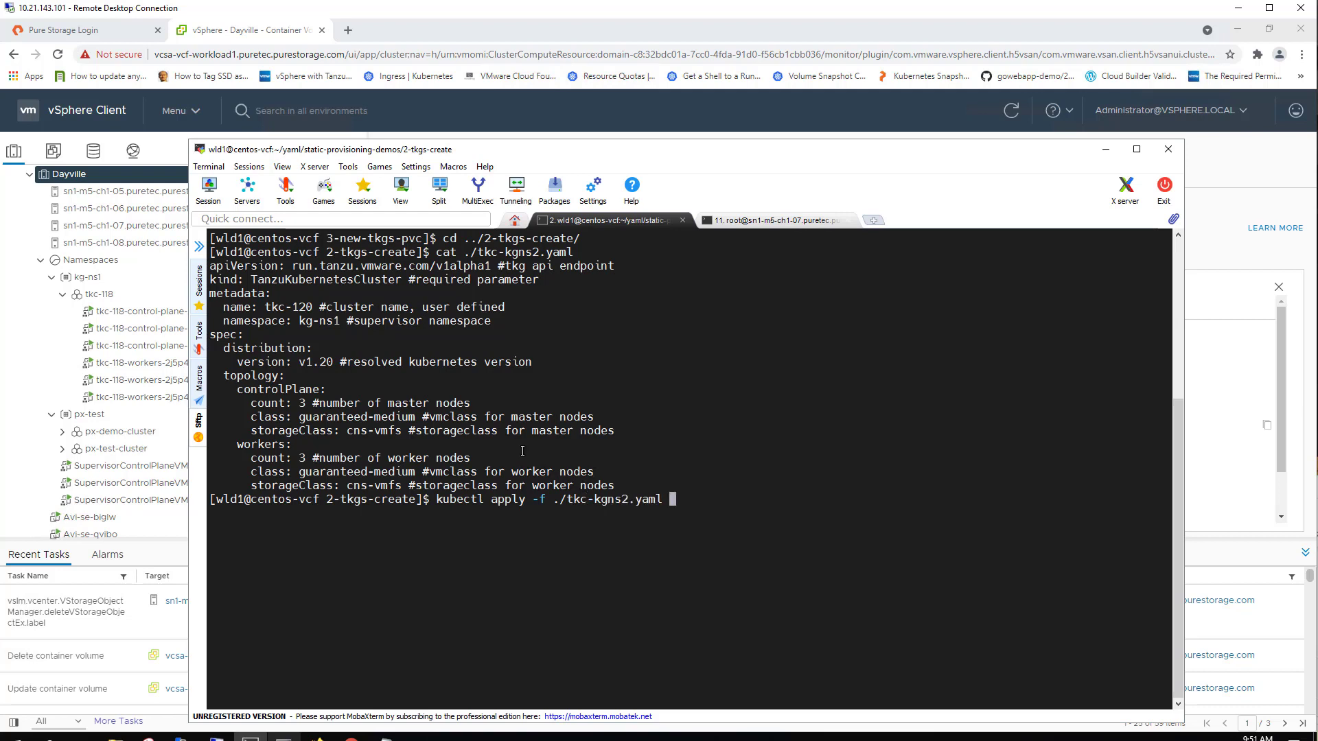
{"action": "key", "text": "Return"}
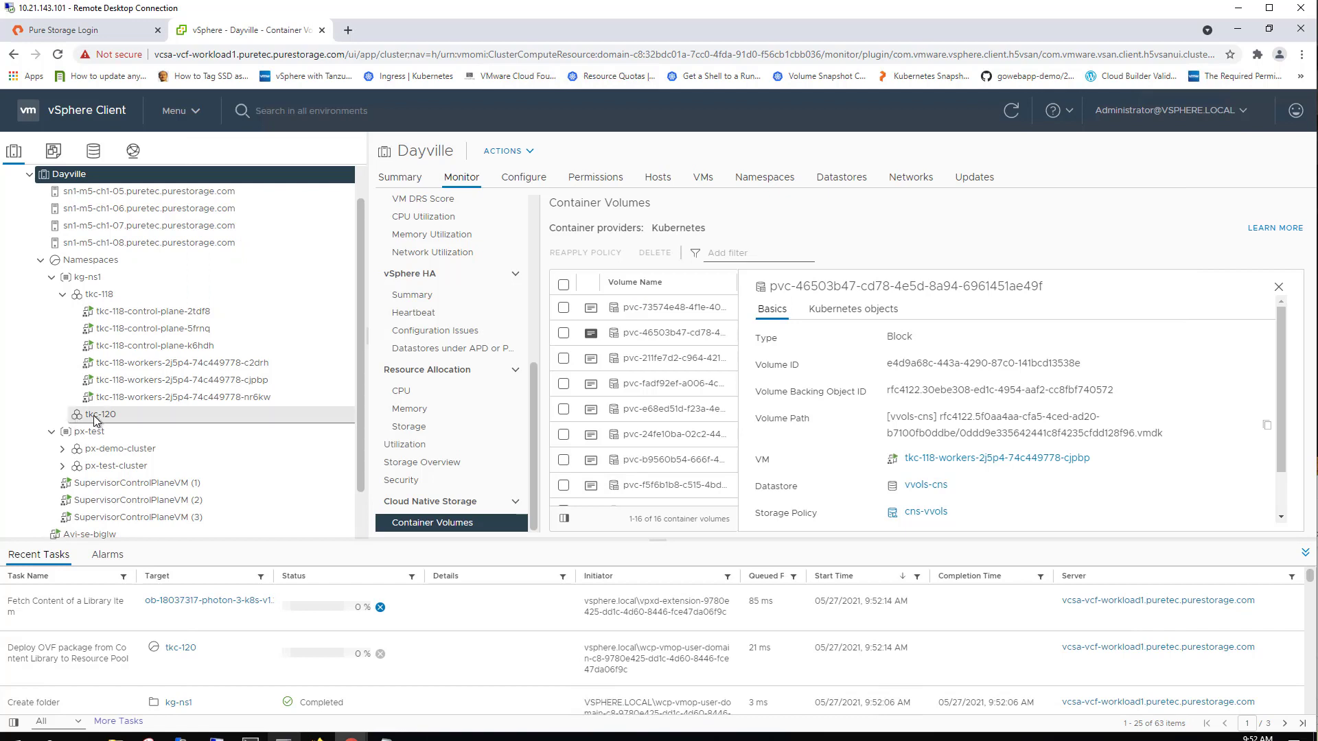
Inspect tkc-120's control-plane node, then show kg-ns1's bound persistent volume claim
{"action": "left_click", "coordinate": [101, 414]}
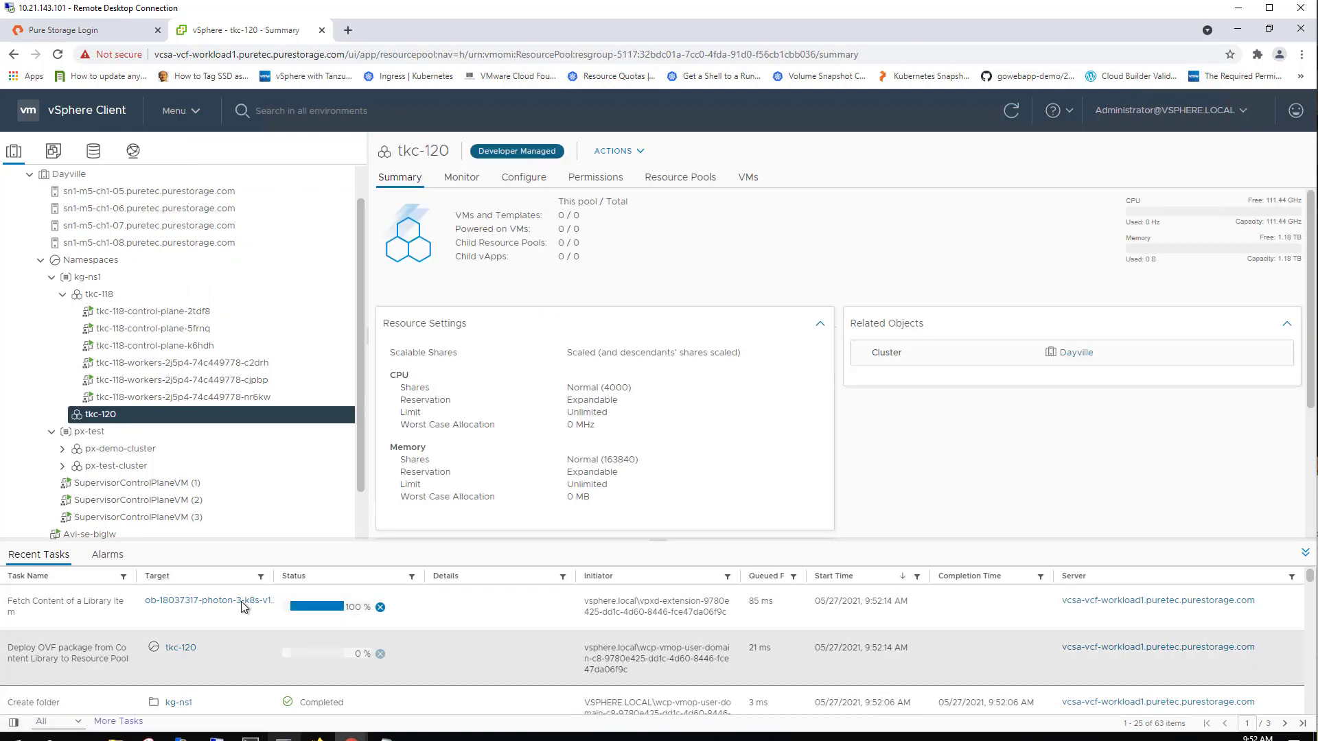
{"action": "left_click", "coordinate": [62, 415]}
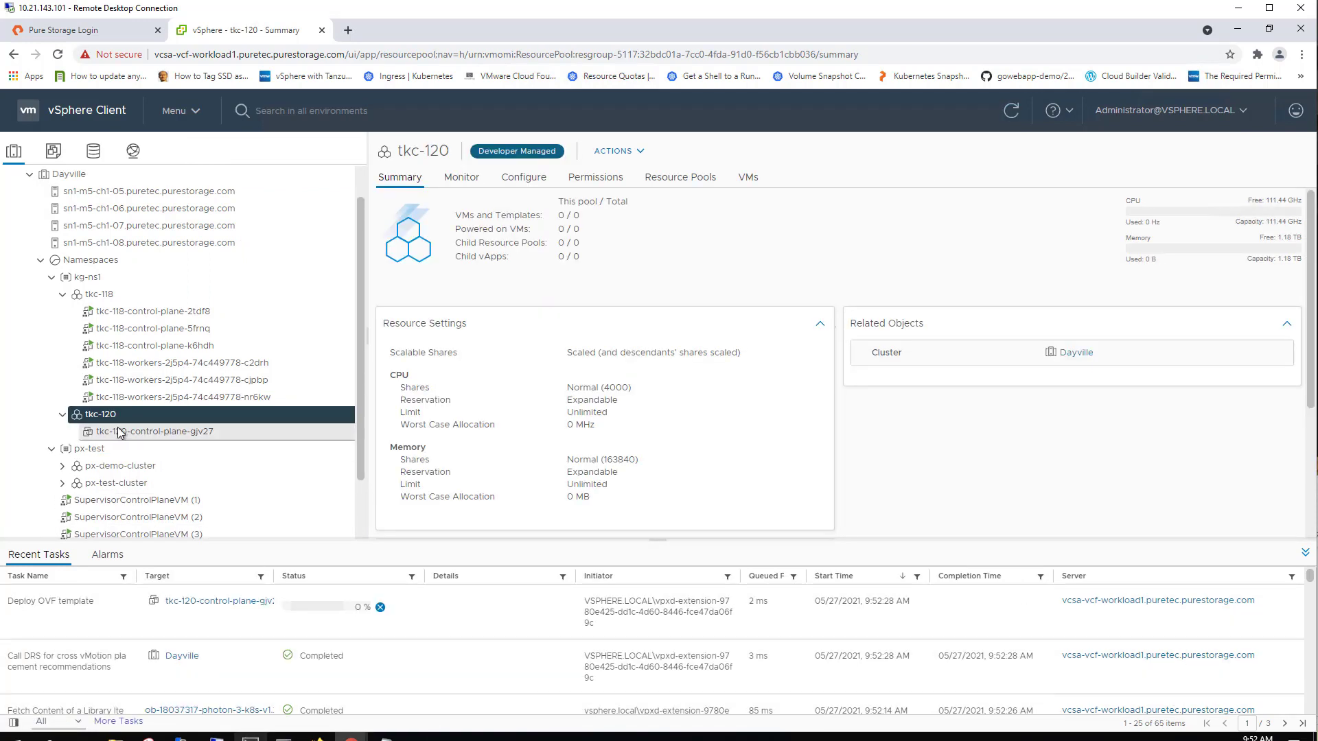
{"action": "left_click", "coordinate": [153, 431]}
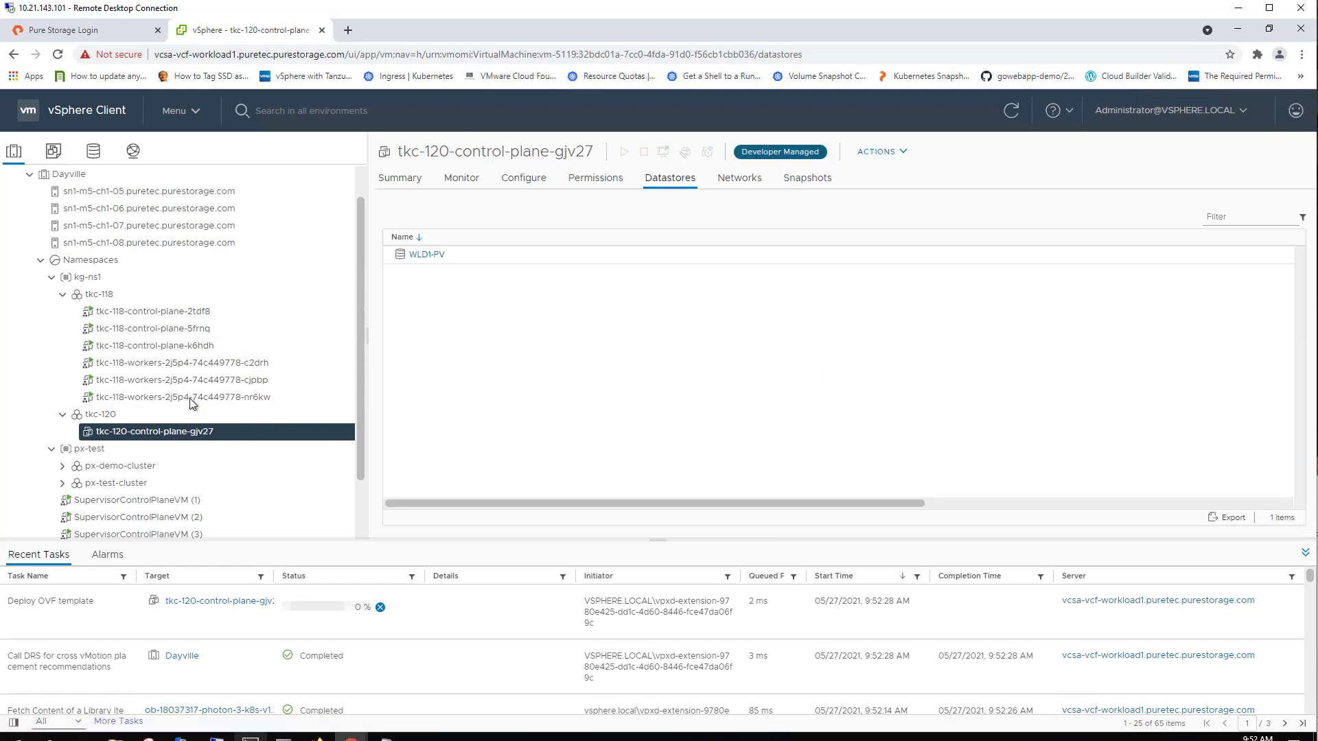
{"action": "mouse_move", "coordinate": [437, 255]}
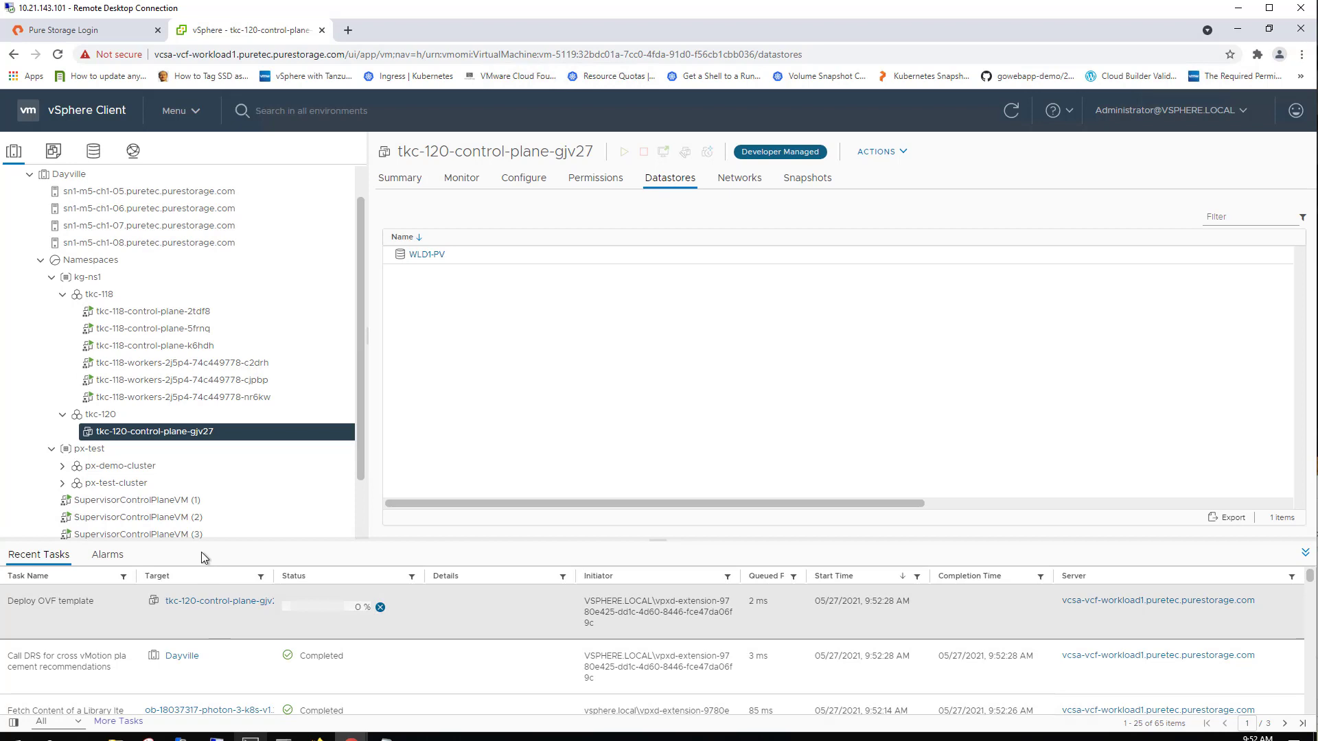
{"action": "left_click", "coordinate": [72, 173]}
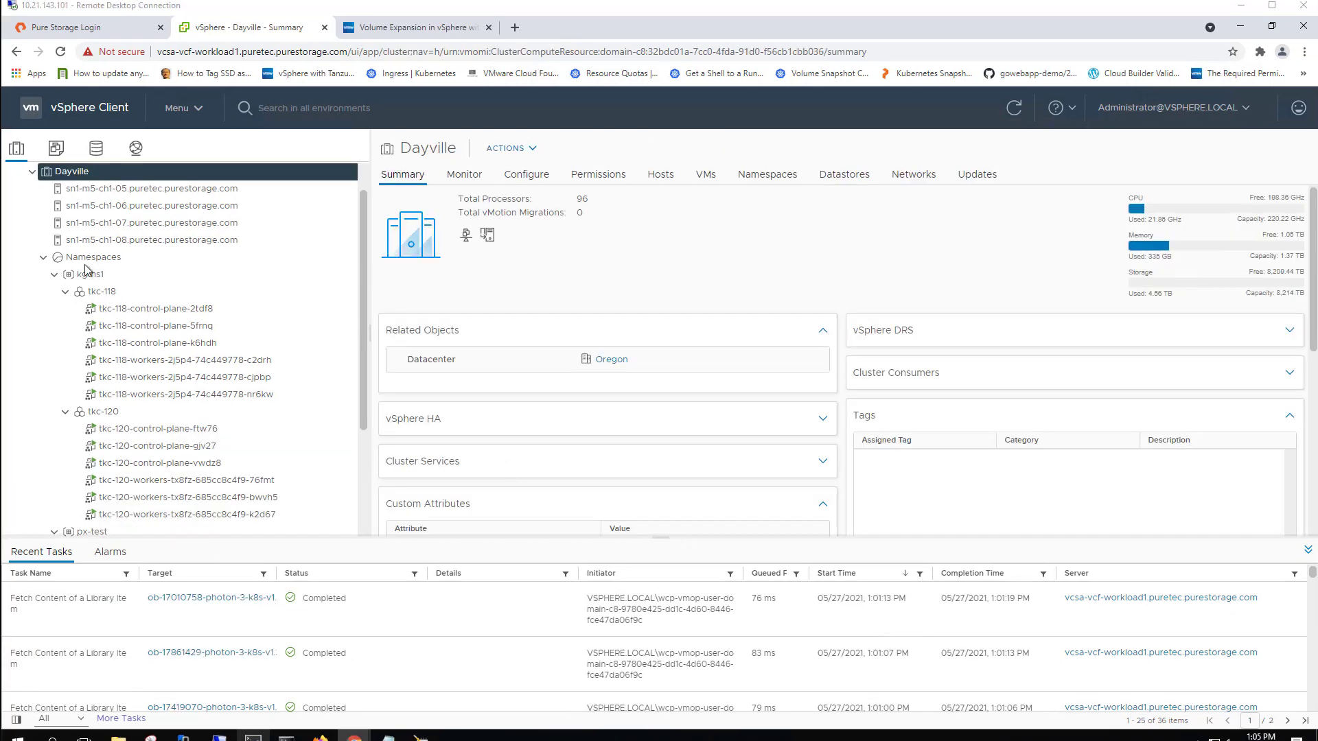
{"action": "left_click", "coordinate": [89, 273]}
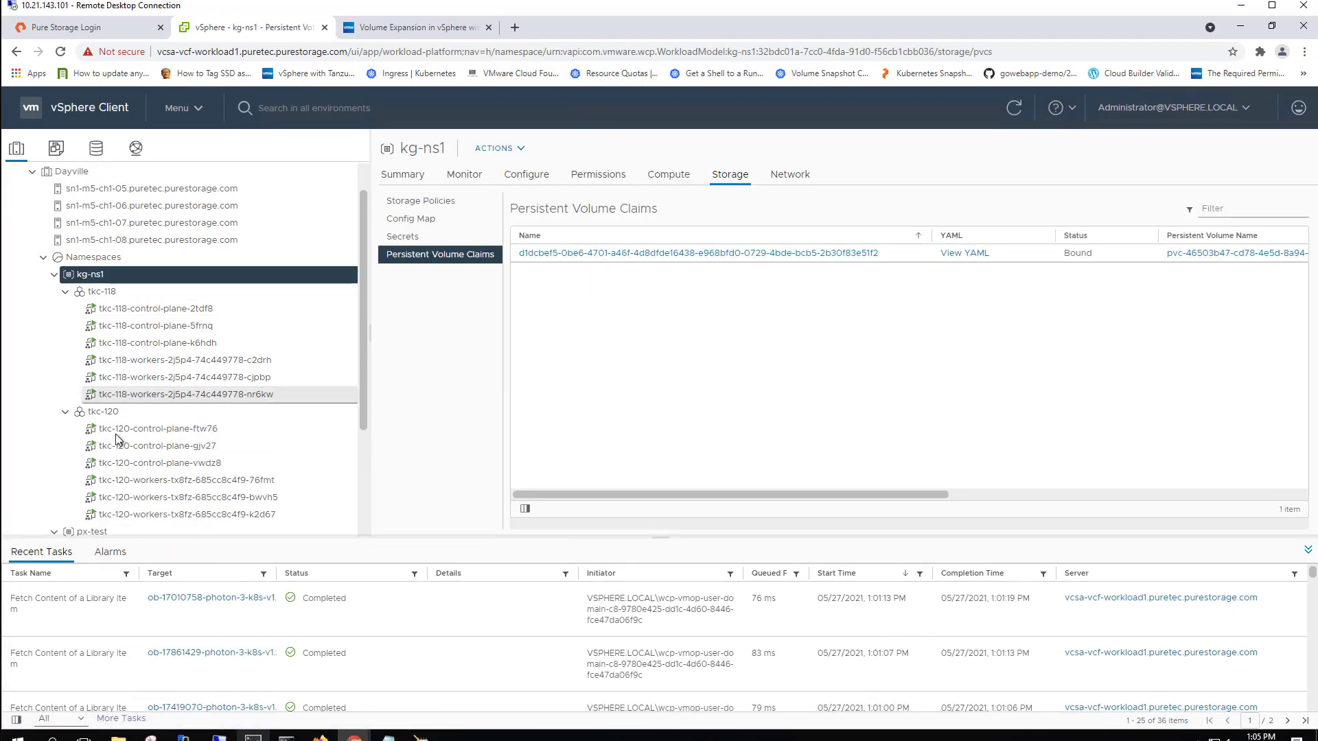
{"action": "mouse_move", "coordinate": [262, 591]}
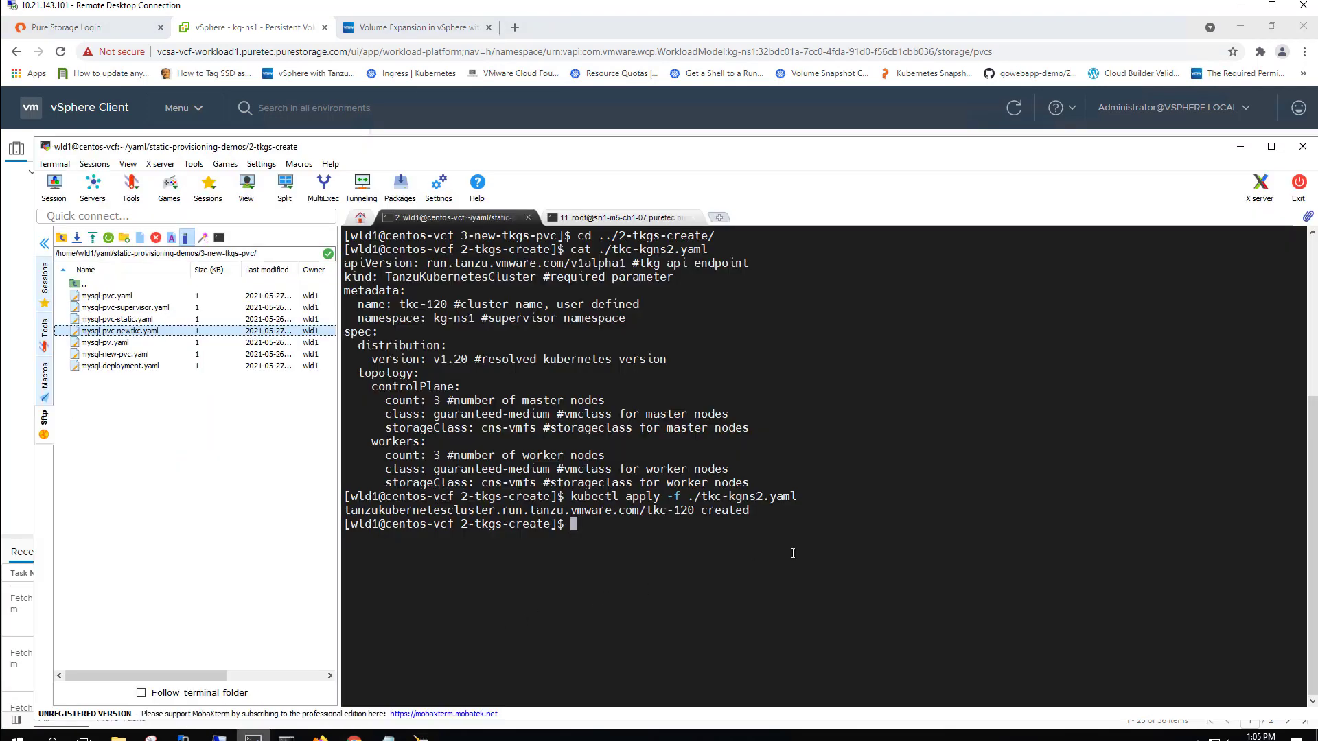
{"action": "mouse_move", "coordinate": [658, 532]}
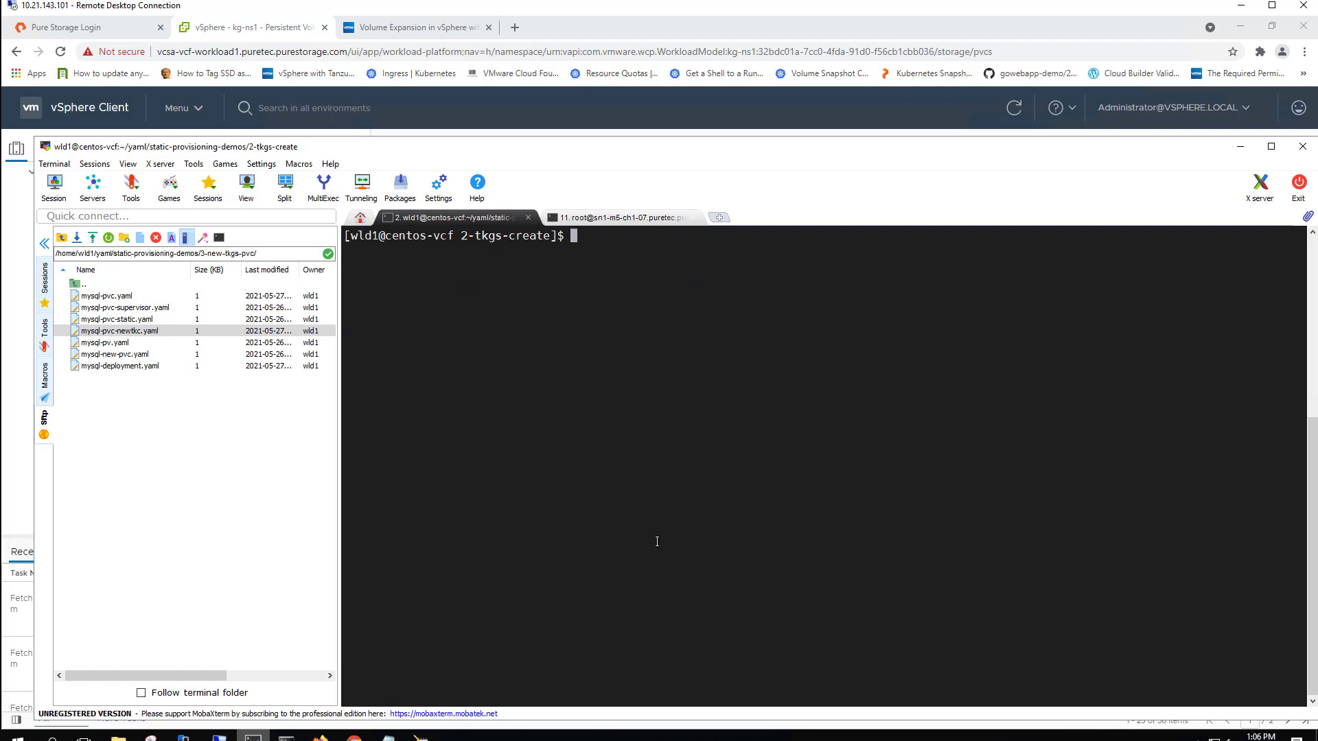
Log in to the tkc-118 cluster with the administrator password
{"action": "type", "text": "kubectl apply -f ./mysql-deployment.yaml"}
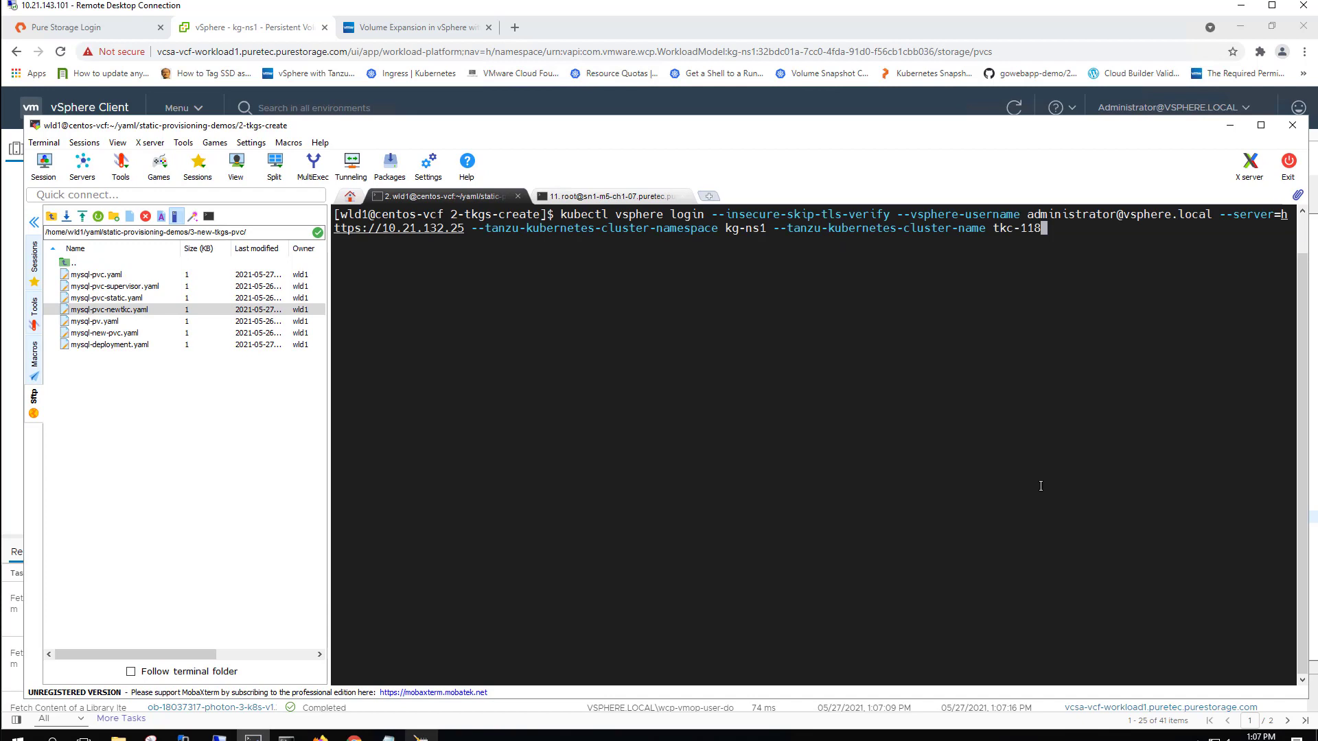
{"action": "key", "text": "Return"}
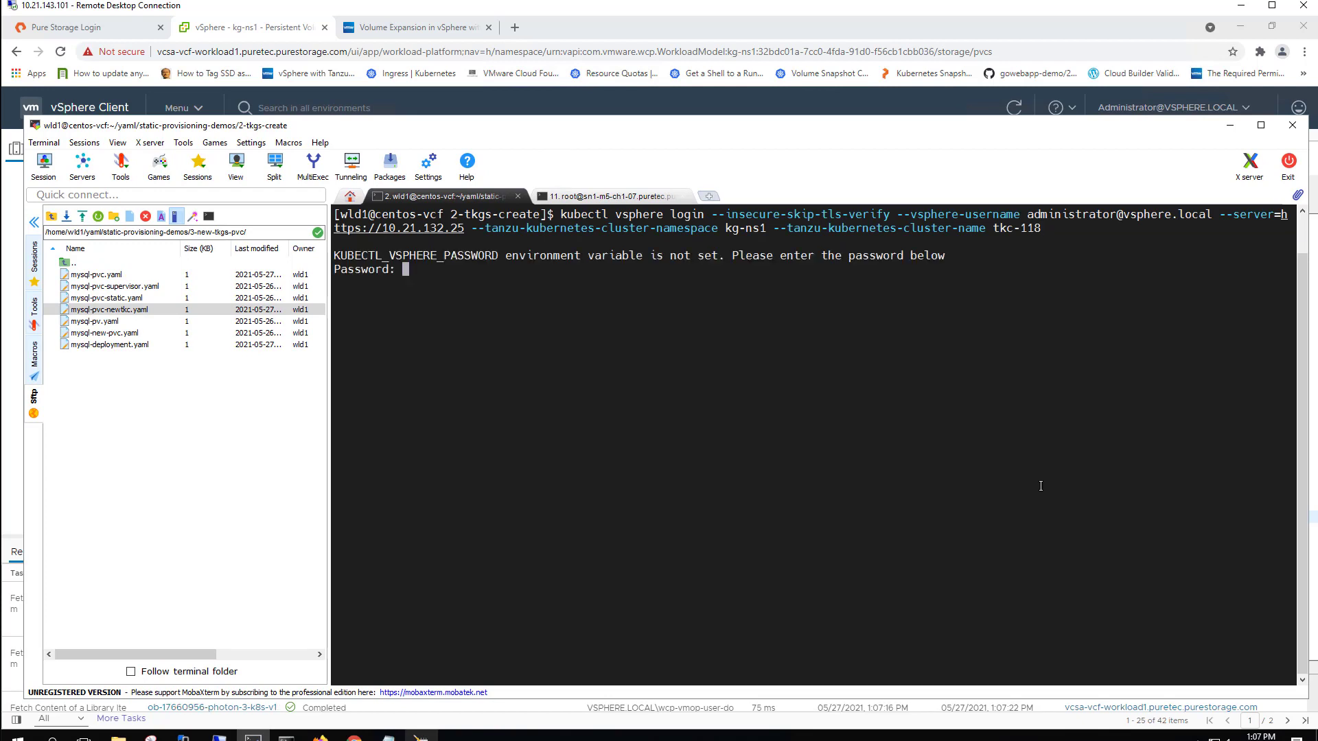
{"action": "key", "text": "Return"}
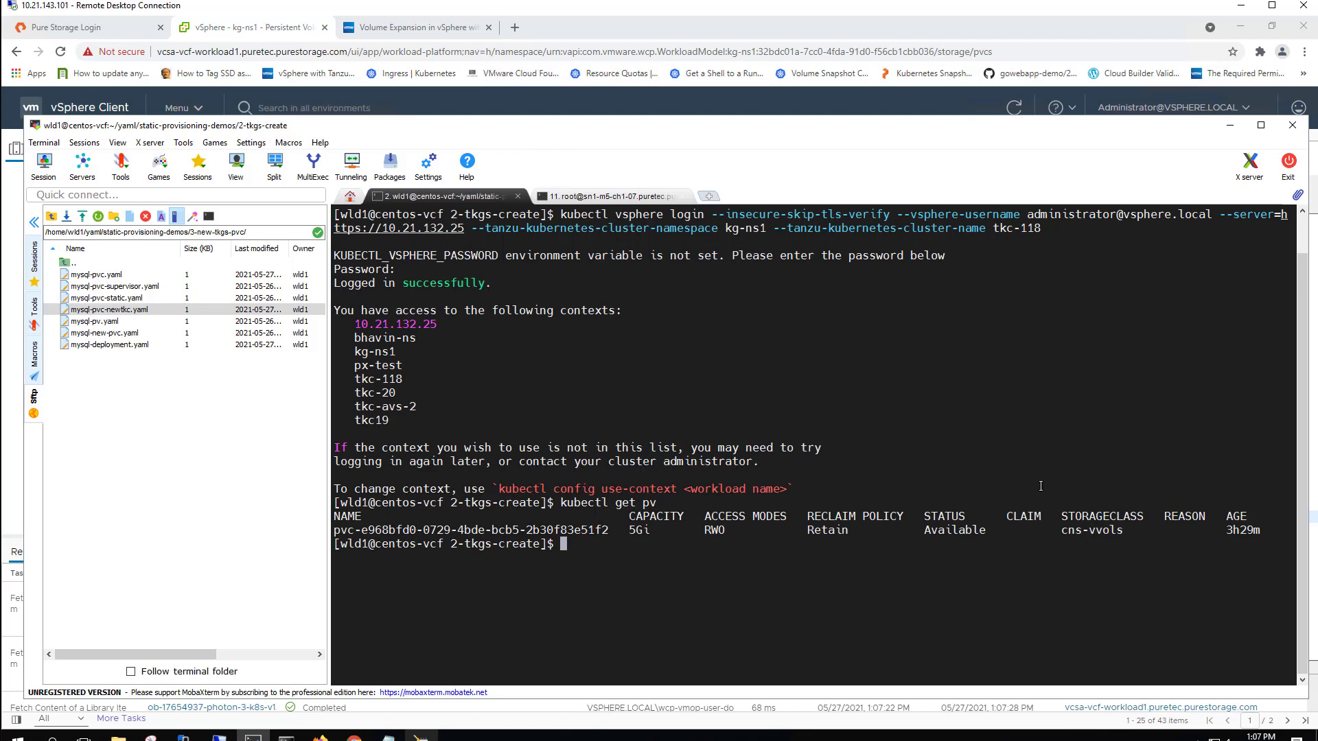
List persistent volumes, showing the retained 5Gi volume as Available
{"action": "type", "text": "kubectl get pv"}
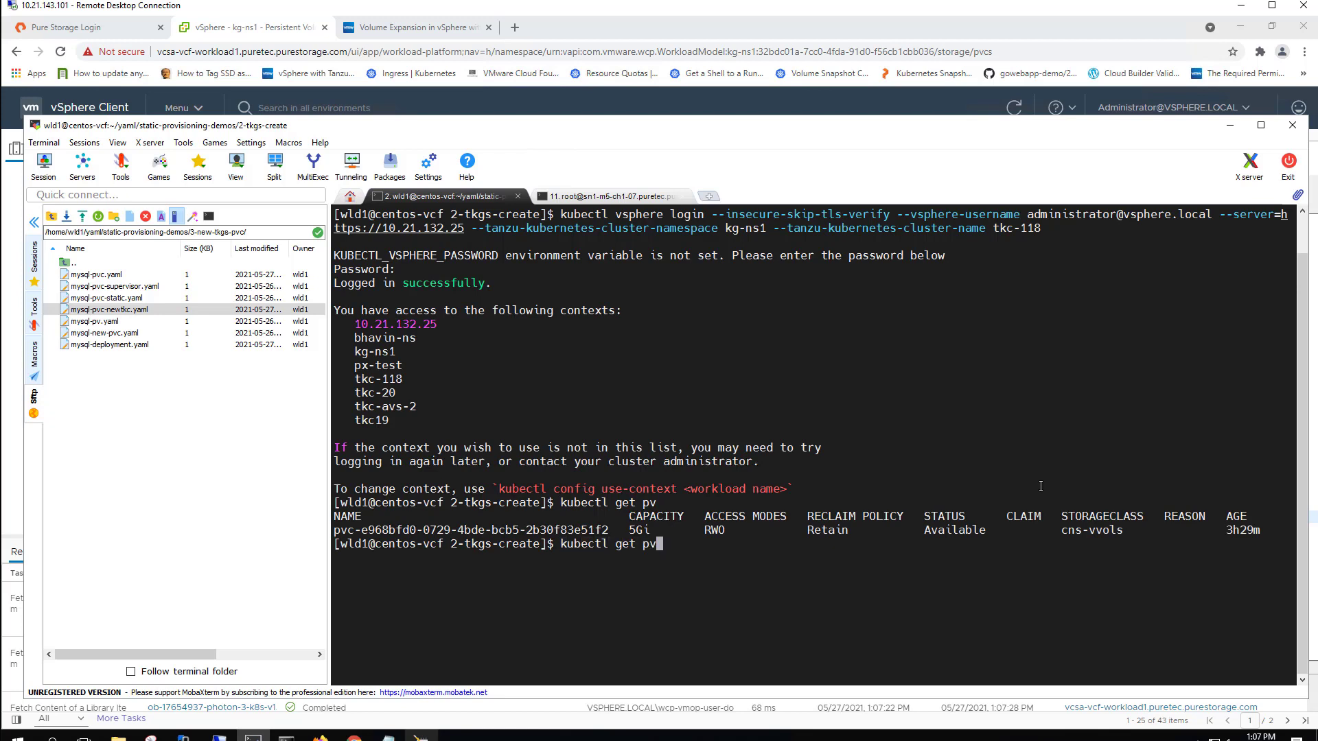
{"action": "key", "text": "Return"}
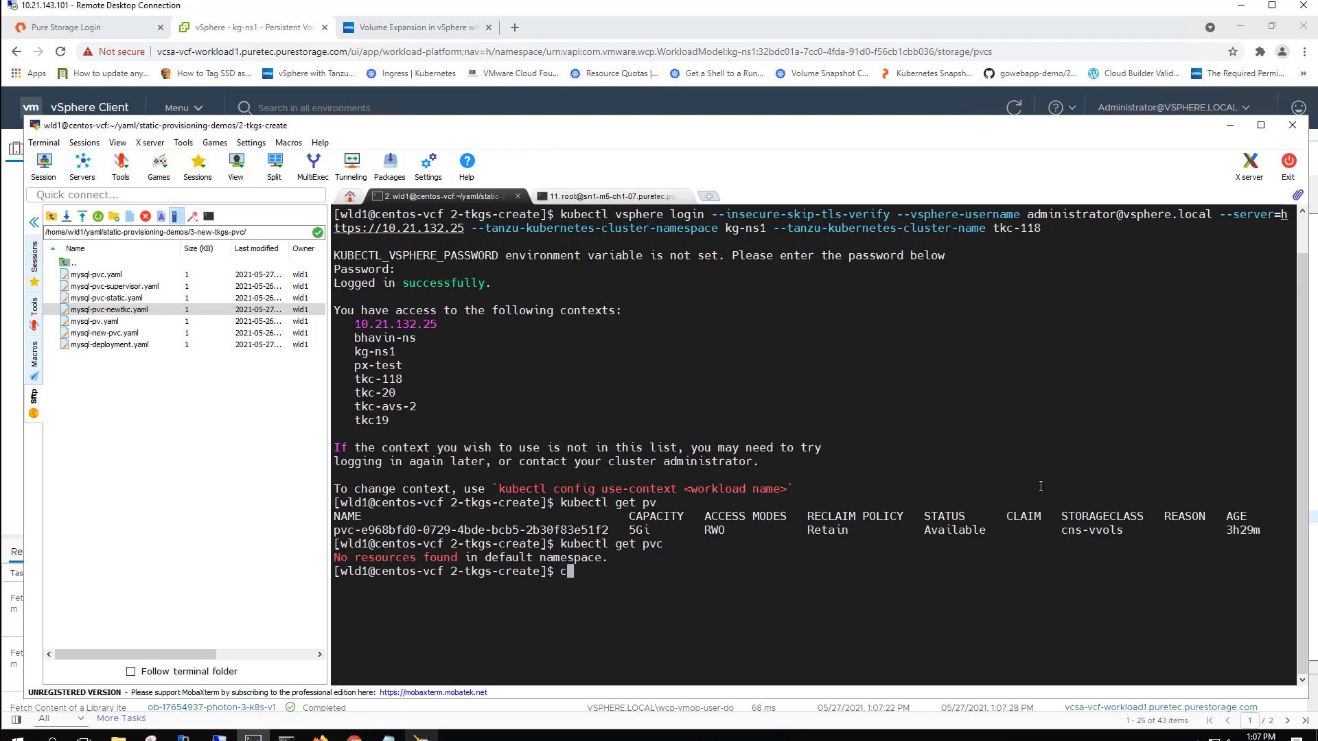
{"action": "type", "text": "kube"}
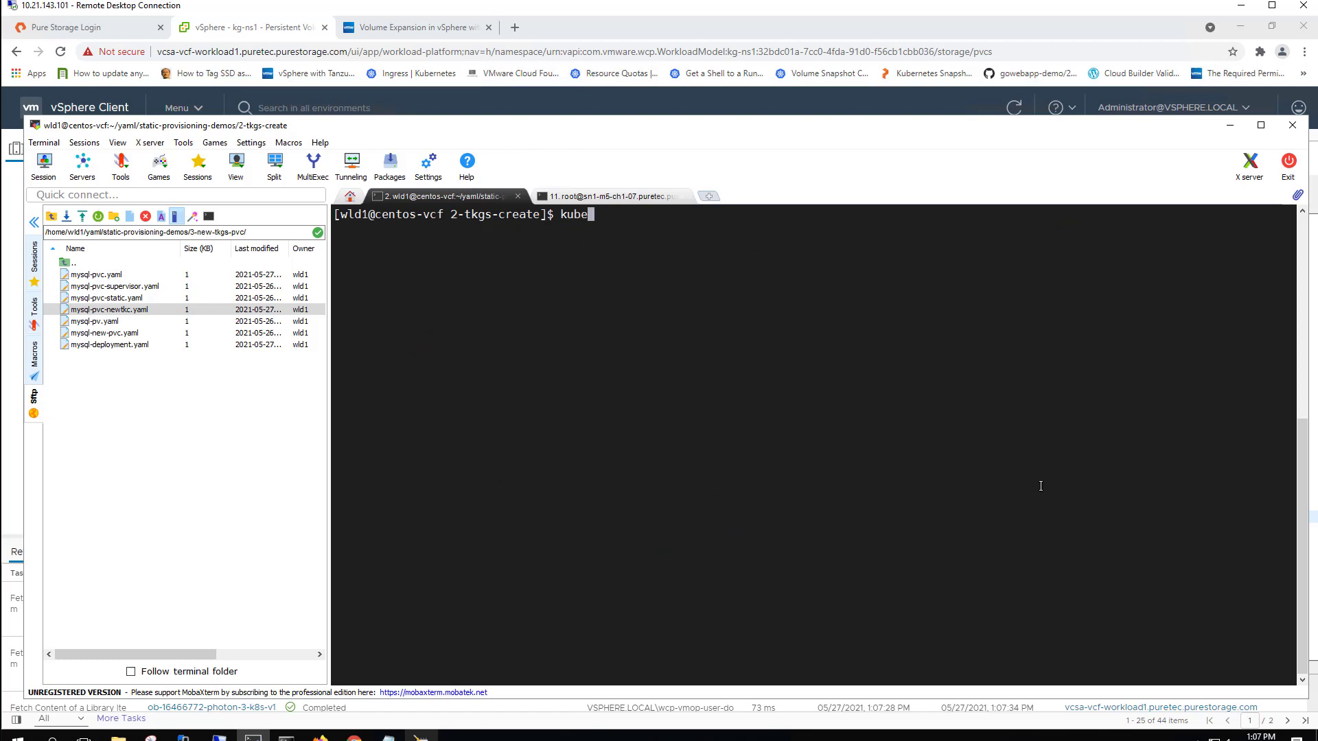
Describe the Available 5Gi volume to reveal its d1dcbef5 CSI volume handle
{"action": "type", "text": "ctl describe p"}
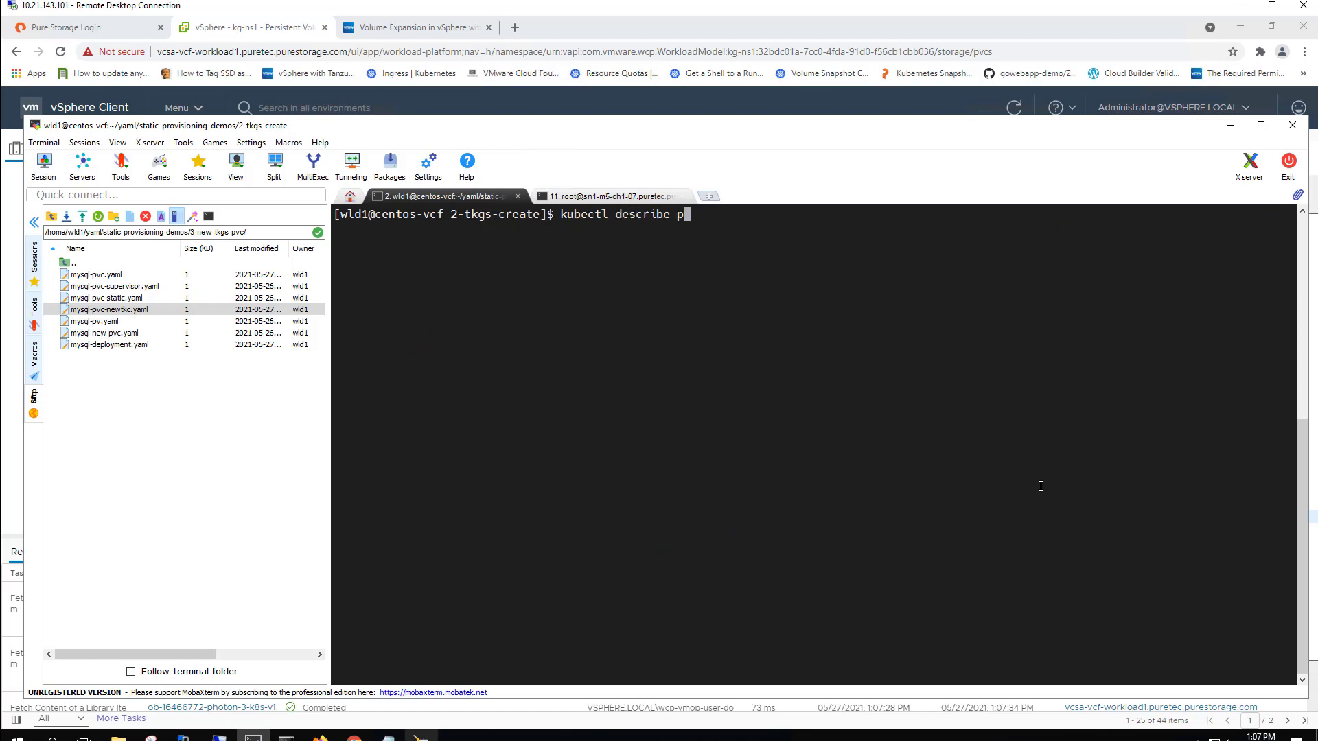
{"action": "key", "text": "Return"}
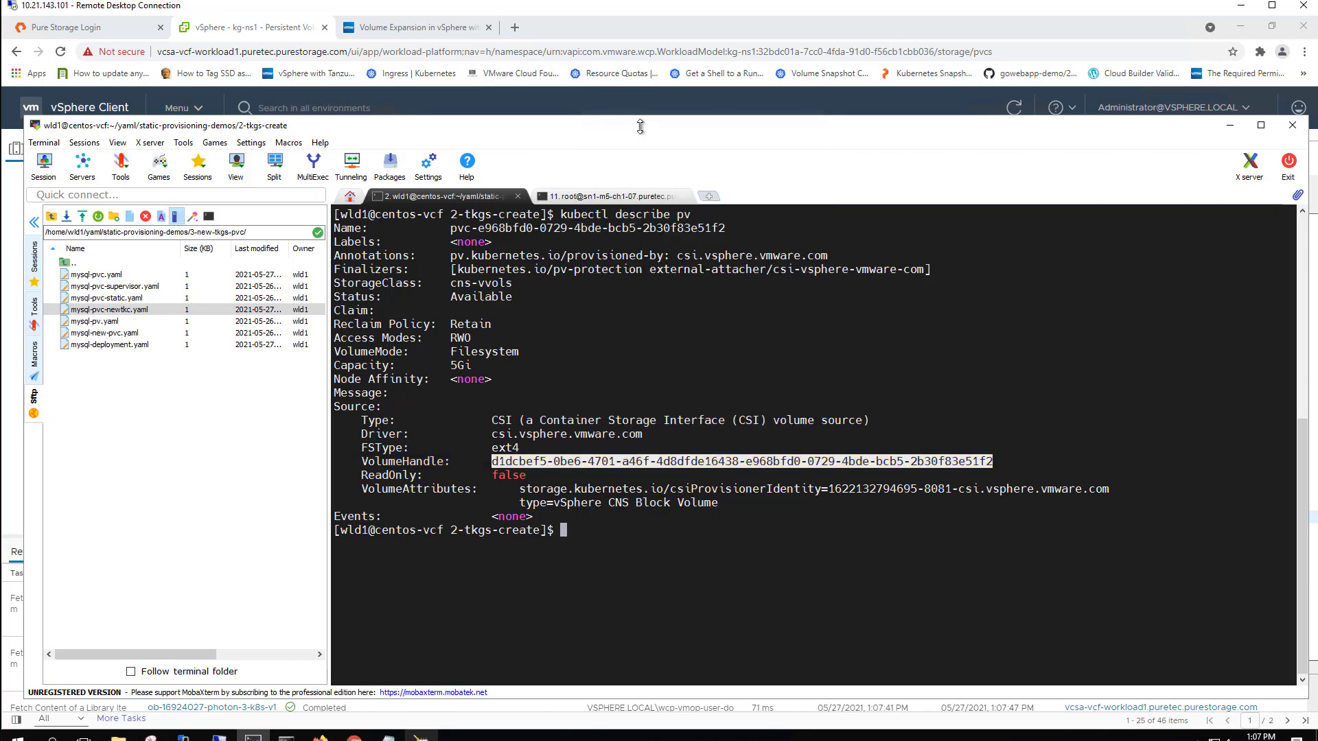
{"action": "mouse_move", "coordinate": [614, 311]}
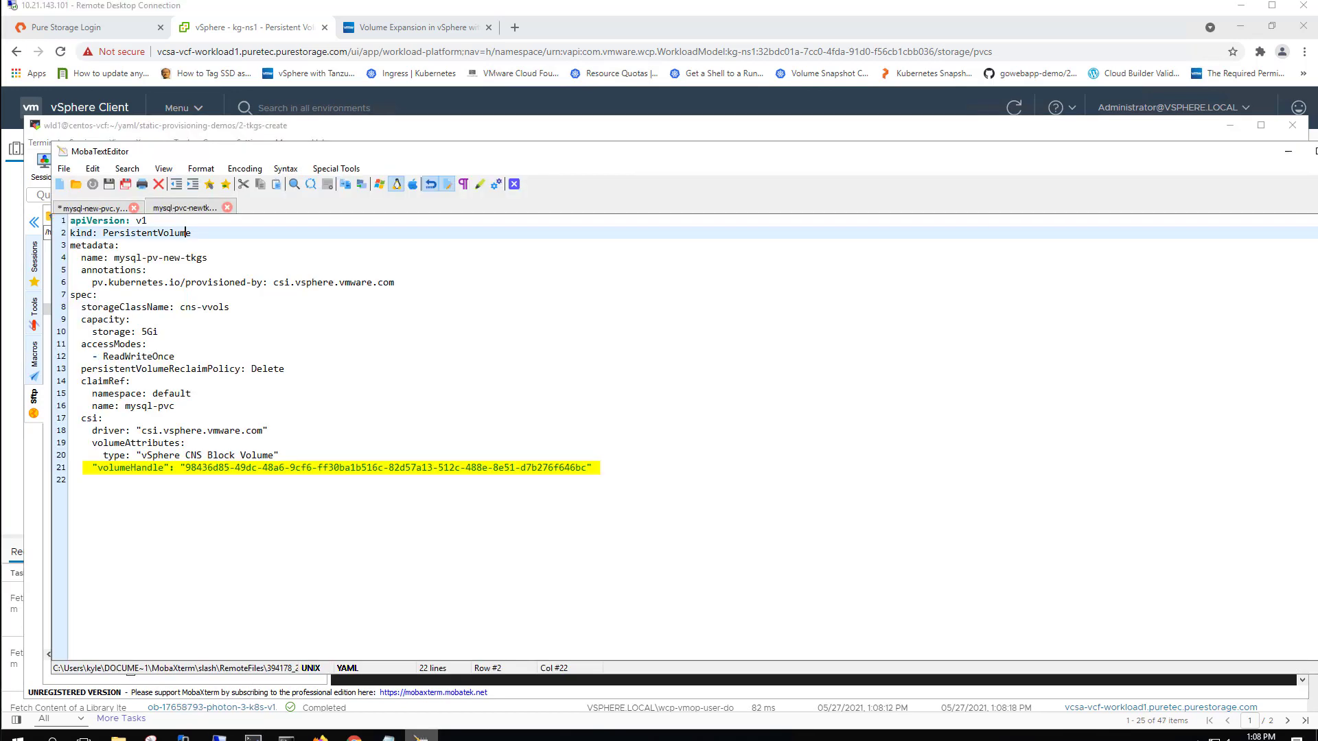
Close the mysql-pv-new-tkgs manifest editor and return to the terminal
{"action": "left_click", "coordinate": [130, 319]}
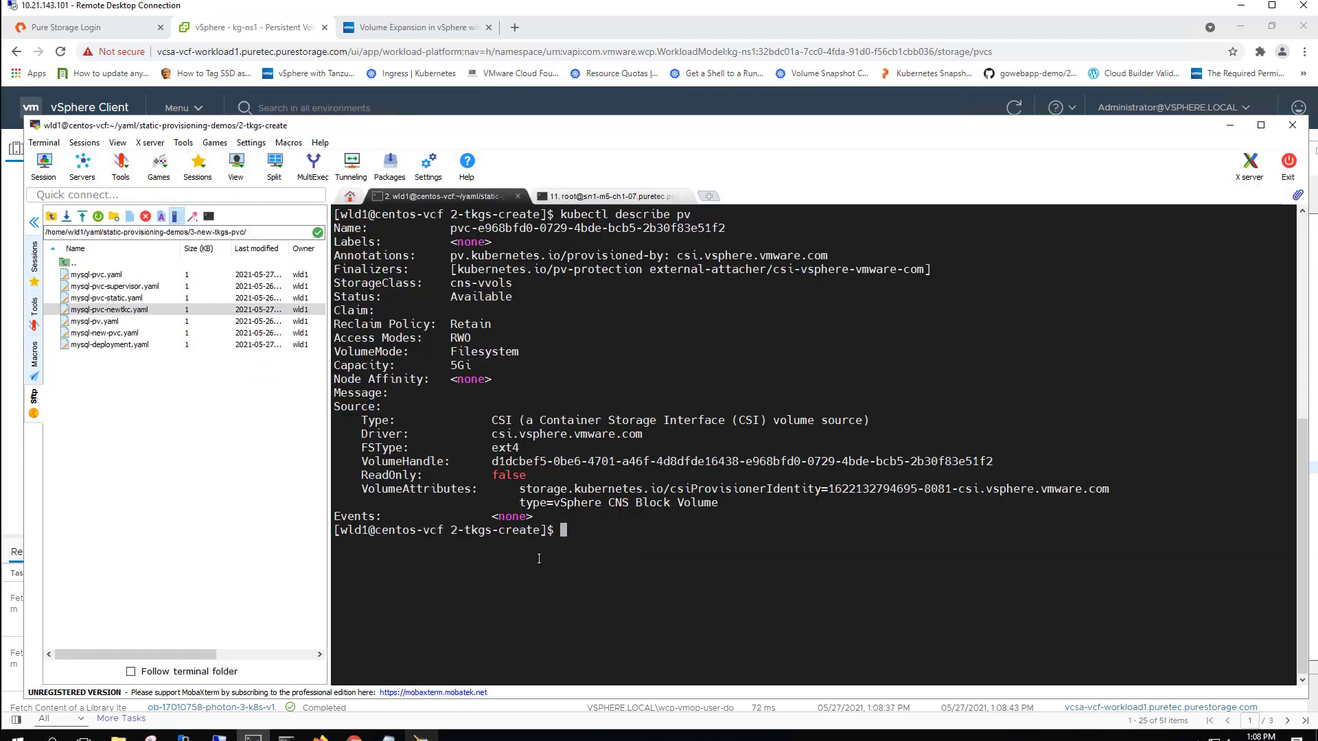
Re-run kubectl get pv to confirm the 5Gi volume remains Available
{"action": "type", "text": "kubect"}
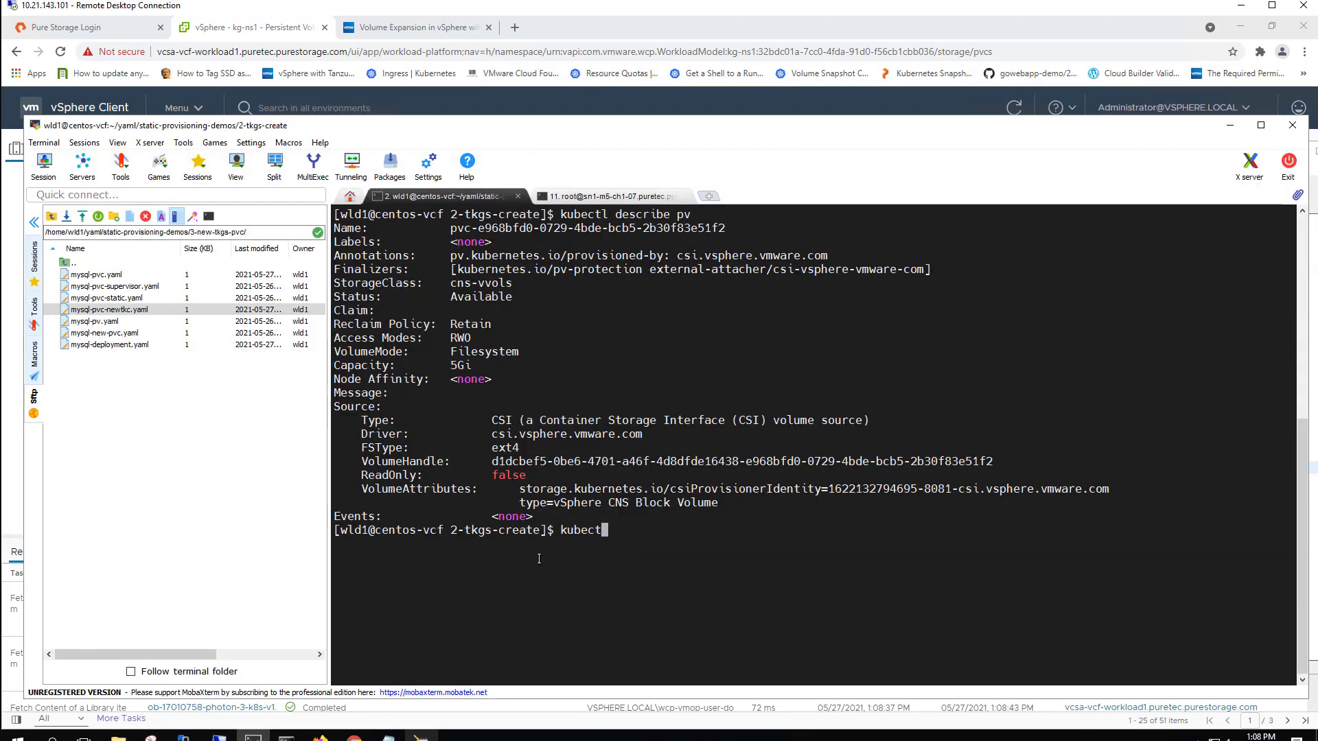
{"action": "key", "text": "Return"}
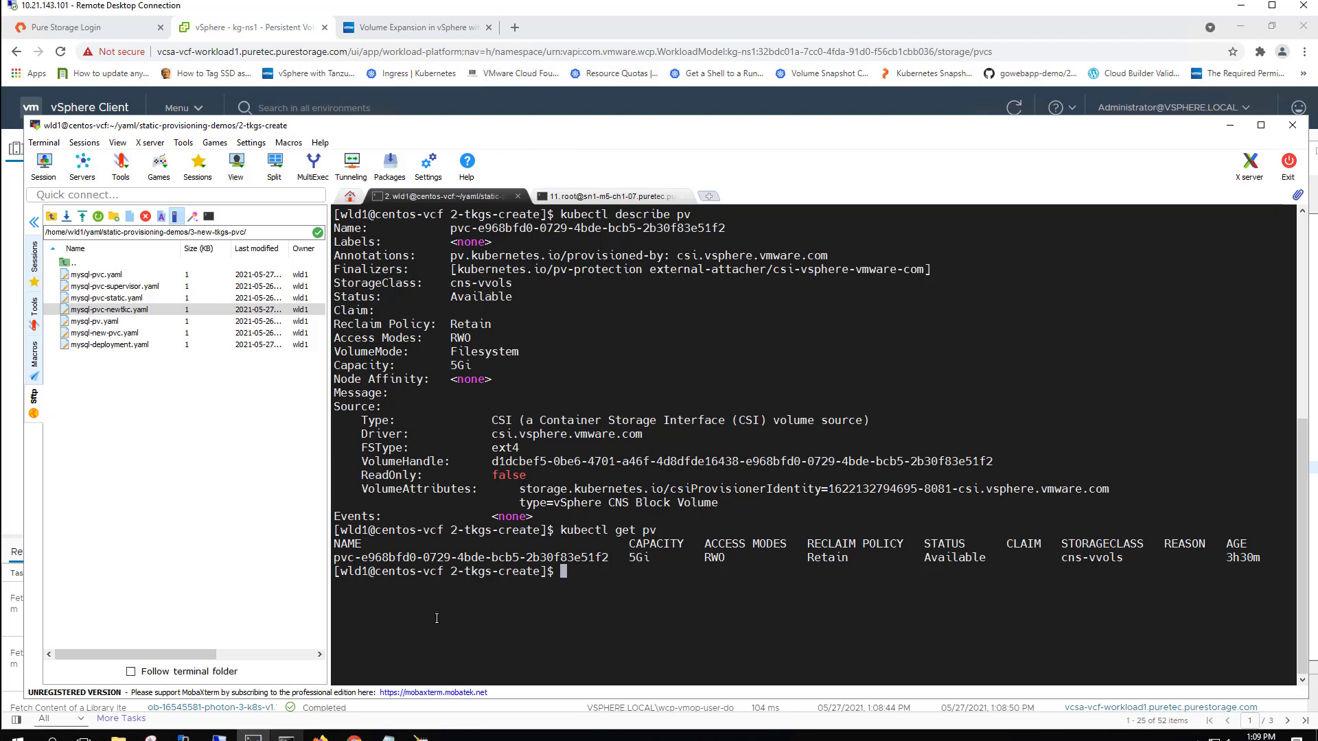
{"action": "type", "text": "kubectl de"}
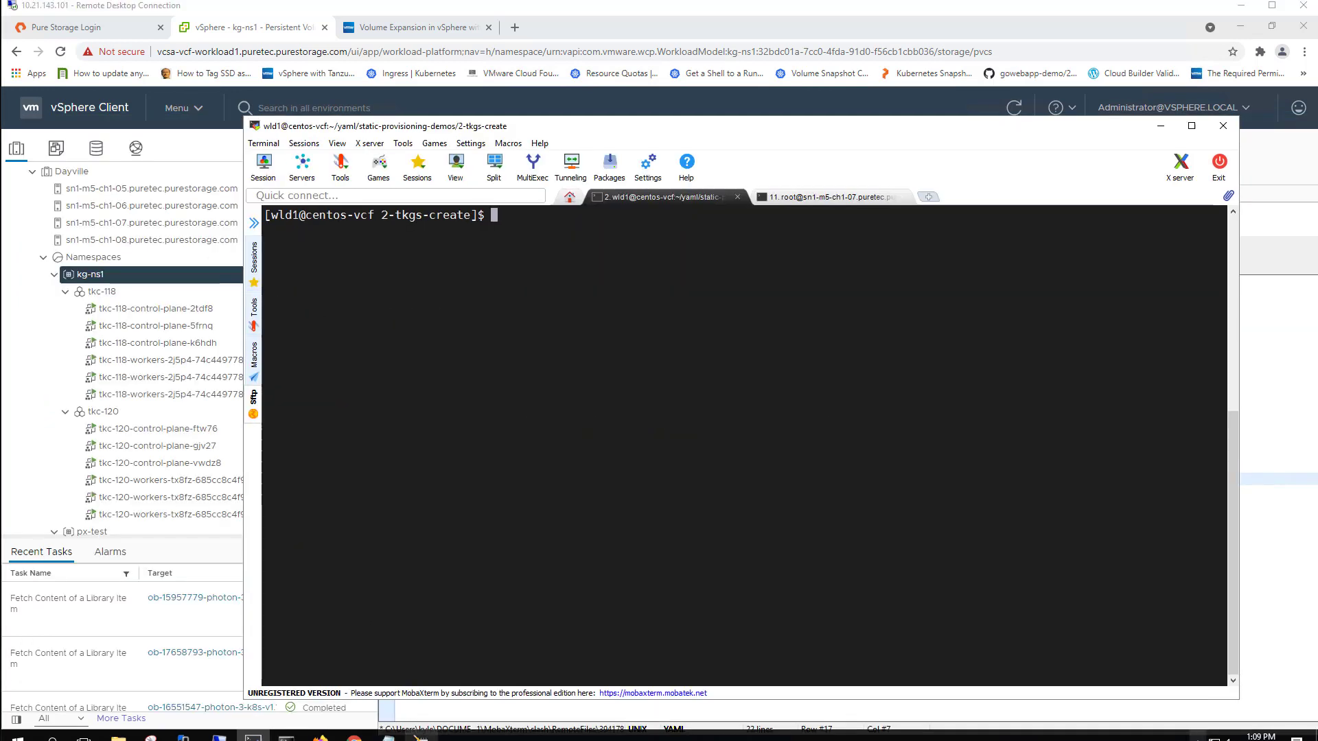
Log in to the tkc-120 cluster and list its persistent volumes
{"action": "type", "text": "kubectl vsphere login --insecure-skip-tls-verify --vsphere-username administrator@vsphere.local --server=https://10.21.132.25 --tanzu-kubernetes-cluster-namespace kg-ns1 --tanzu-kubernetes-cluster-name tkc-120"}
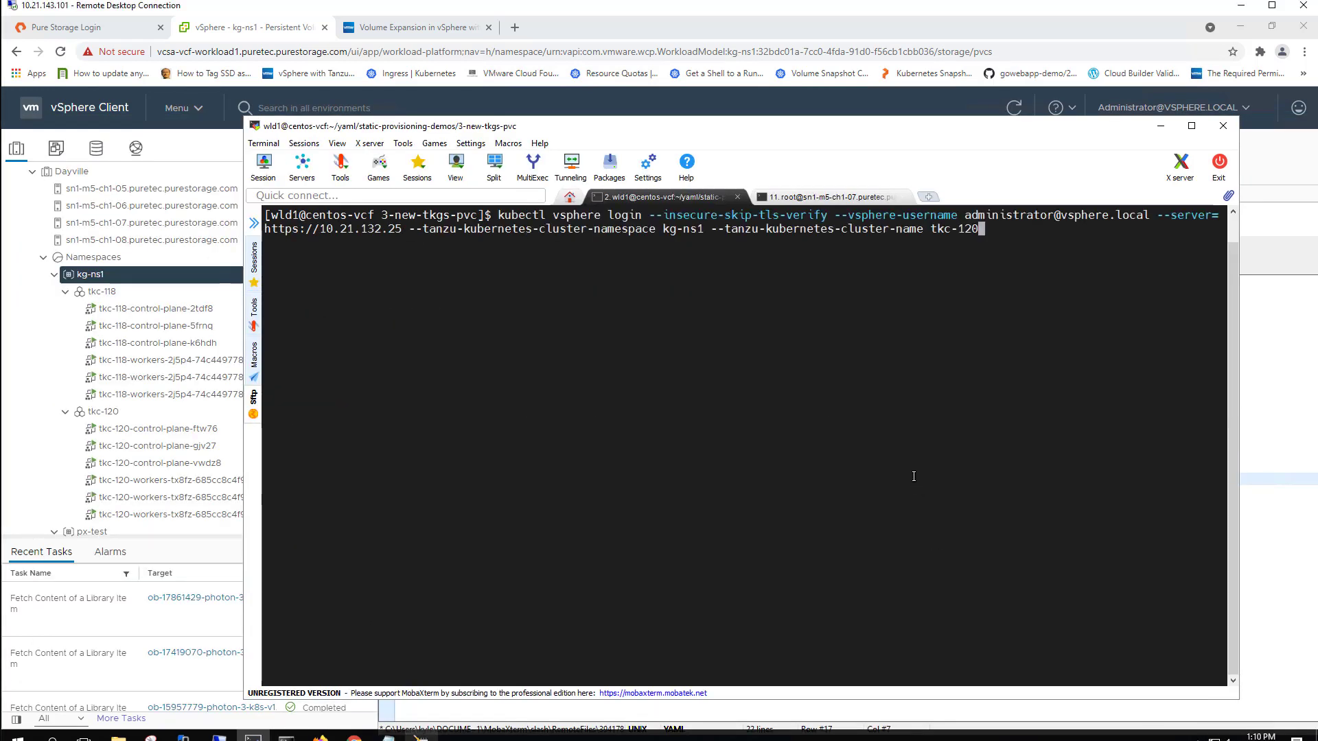
{"action": "key", "text": "Return"}
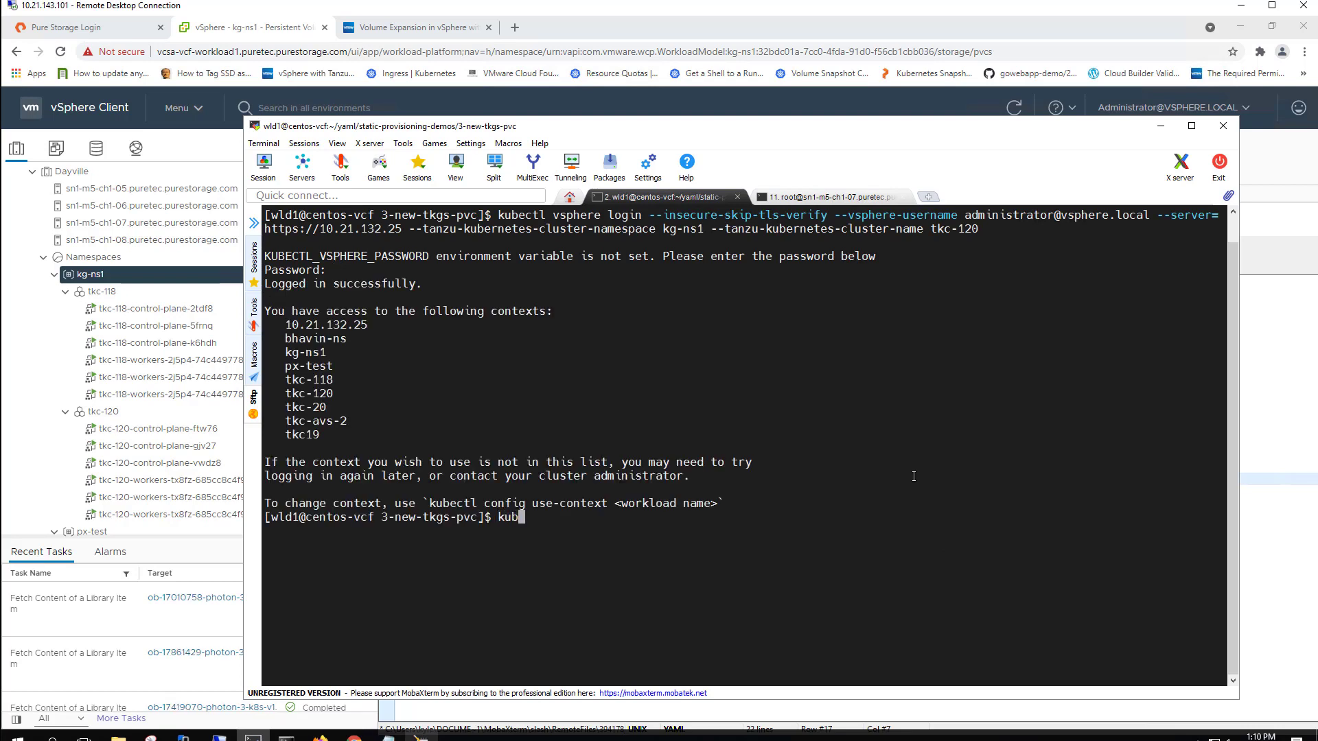
{"action": "key", "text": "Return"}
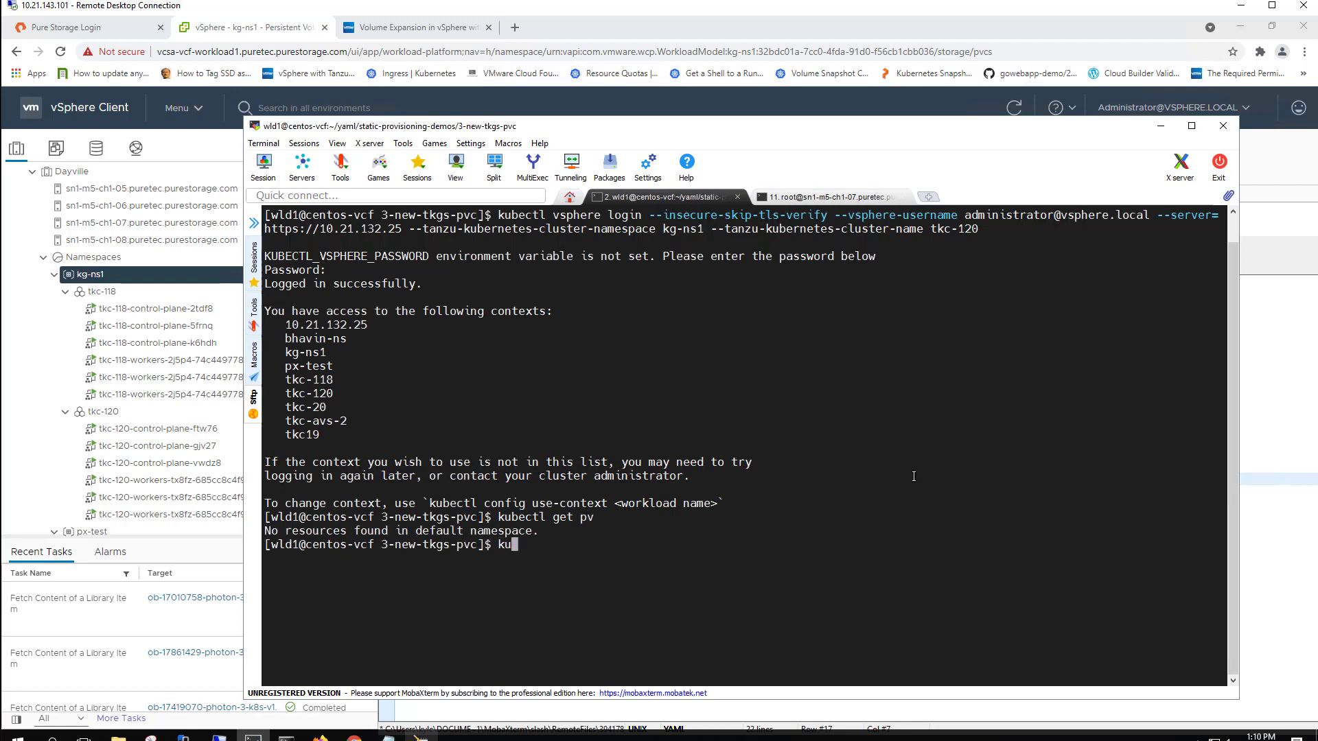
Apply mysql-pvc-newtkc.yaml and confirm mysql-pv-new-tkgs is Available for default/mysql-pvc
{"action": "type", "text": "bectl apply"}
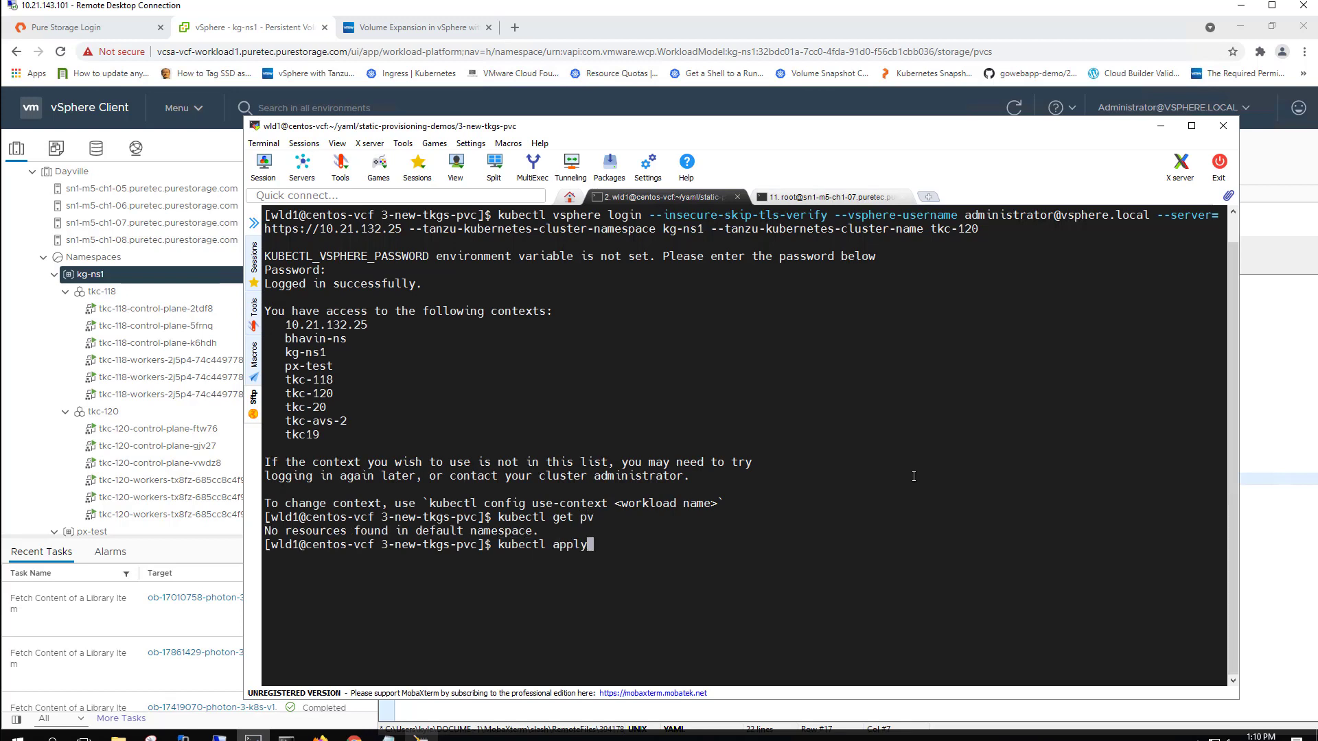
{"action": "type", "text": "-f ./mysql-pvc-newtkc.yaml"}
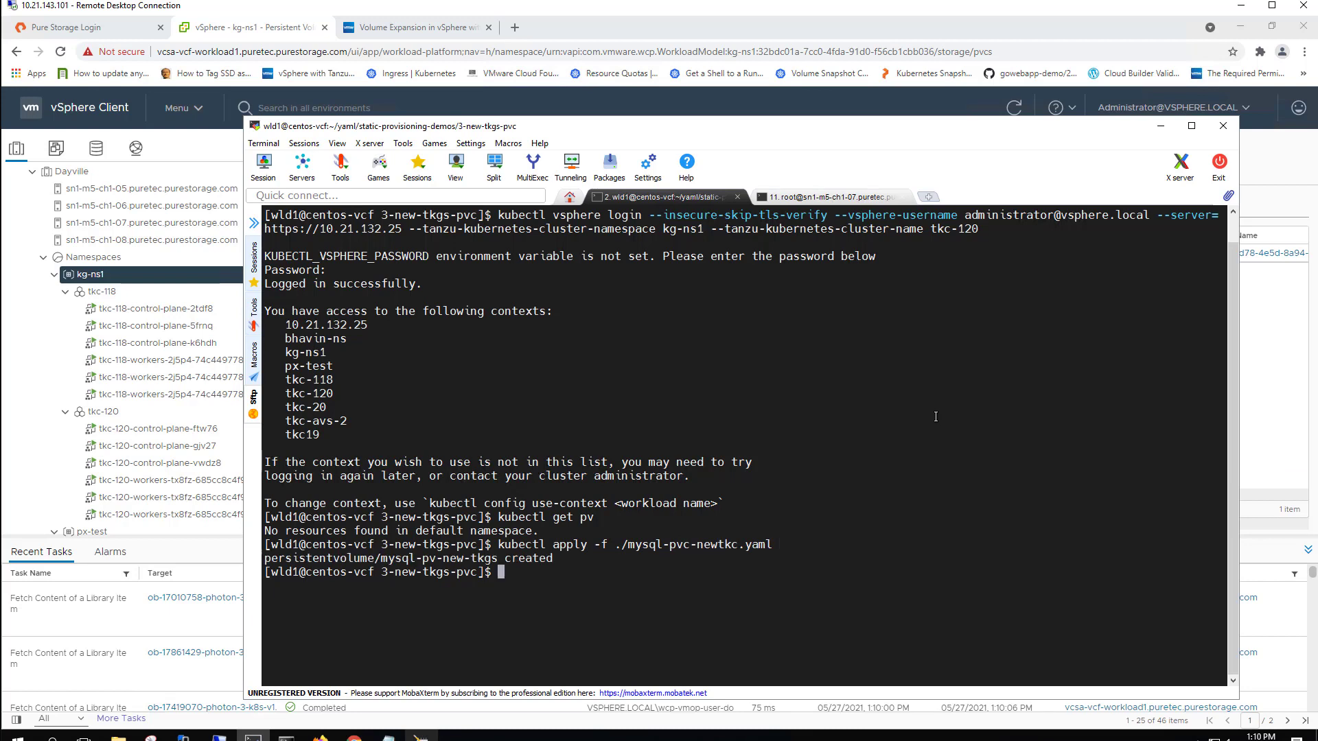
{"action": "type", "text": "kub"}
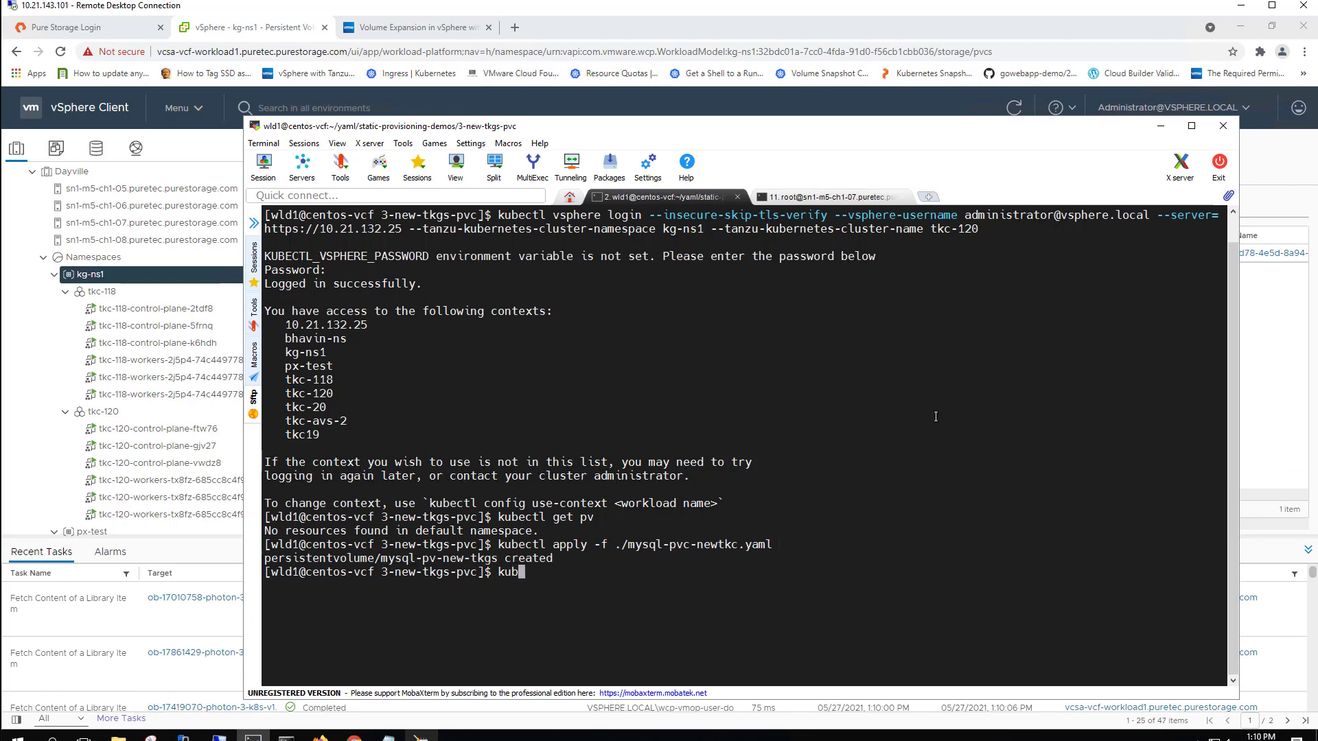
{"action": "type", "text": "ectl get pv"}
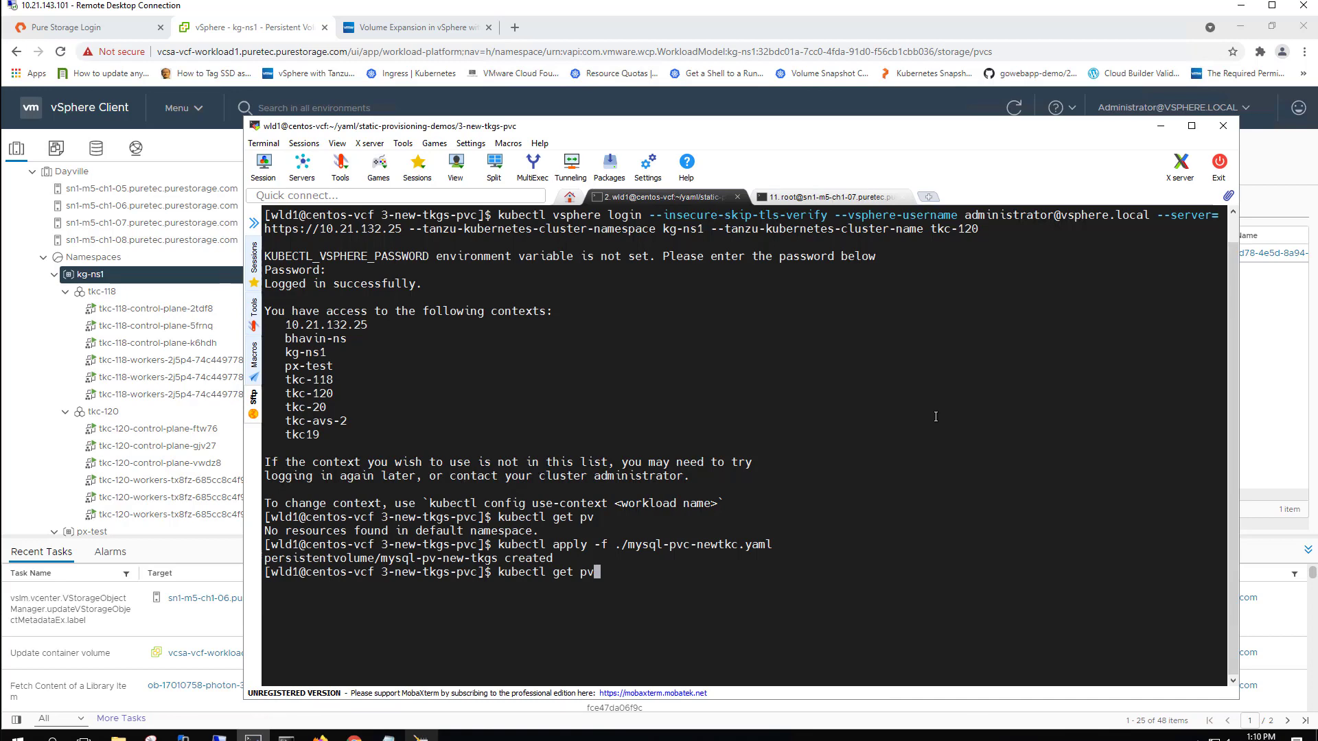
{"action": "key", "text": "Return"}
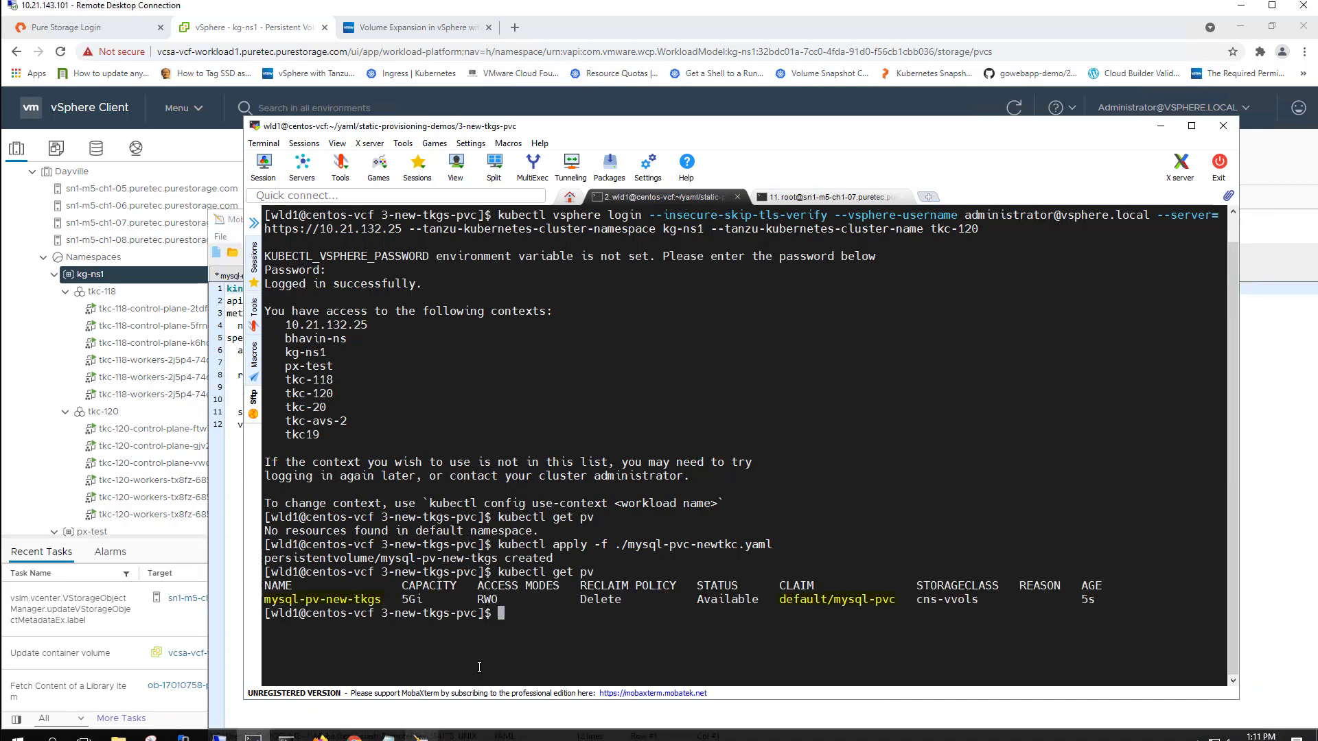
{"action": "type", "text": "kubectl get"}
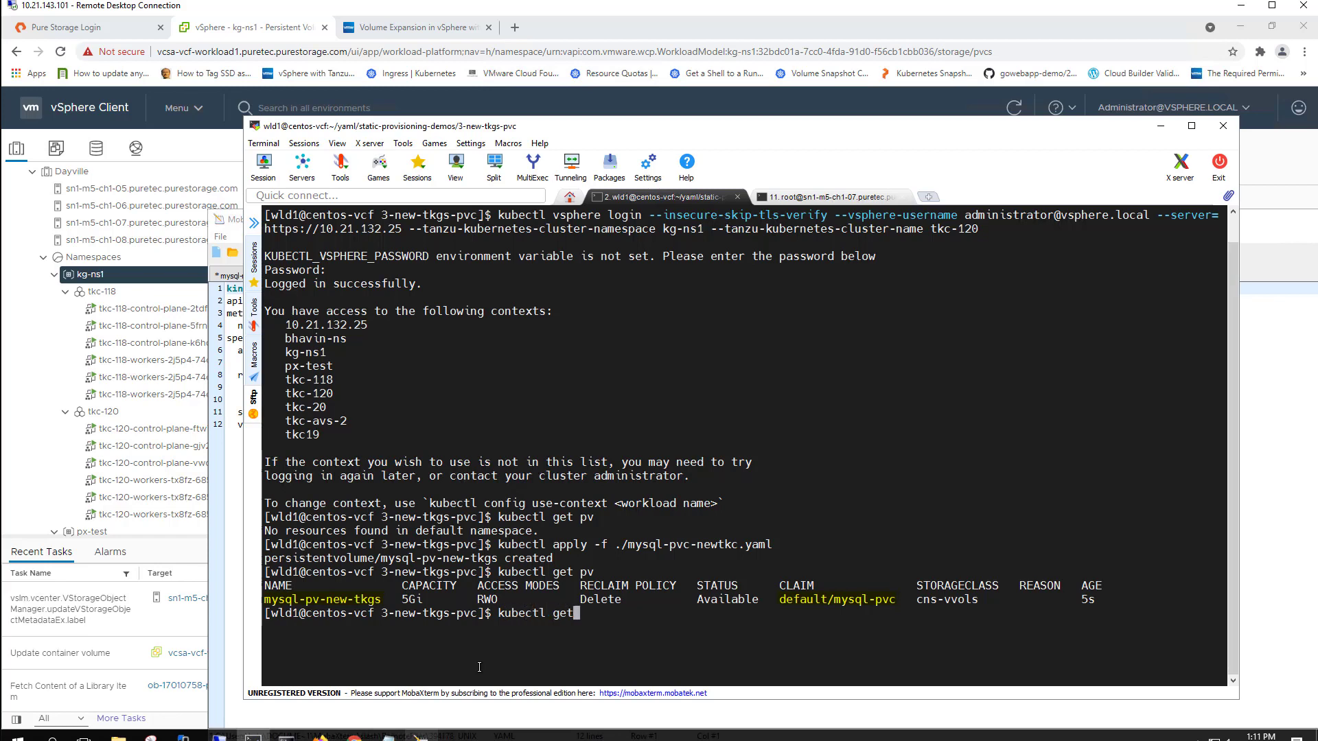
{"action": "key", "text": "Return"}
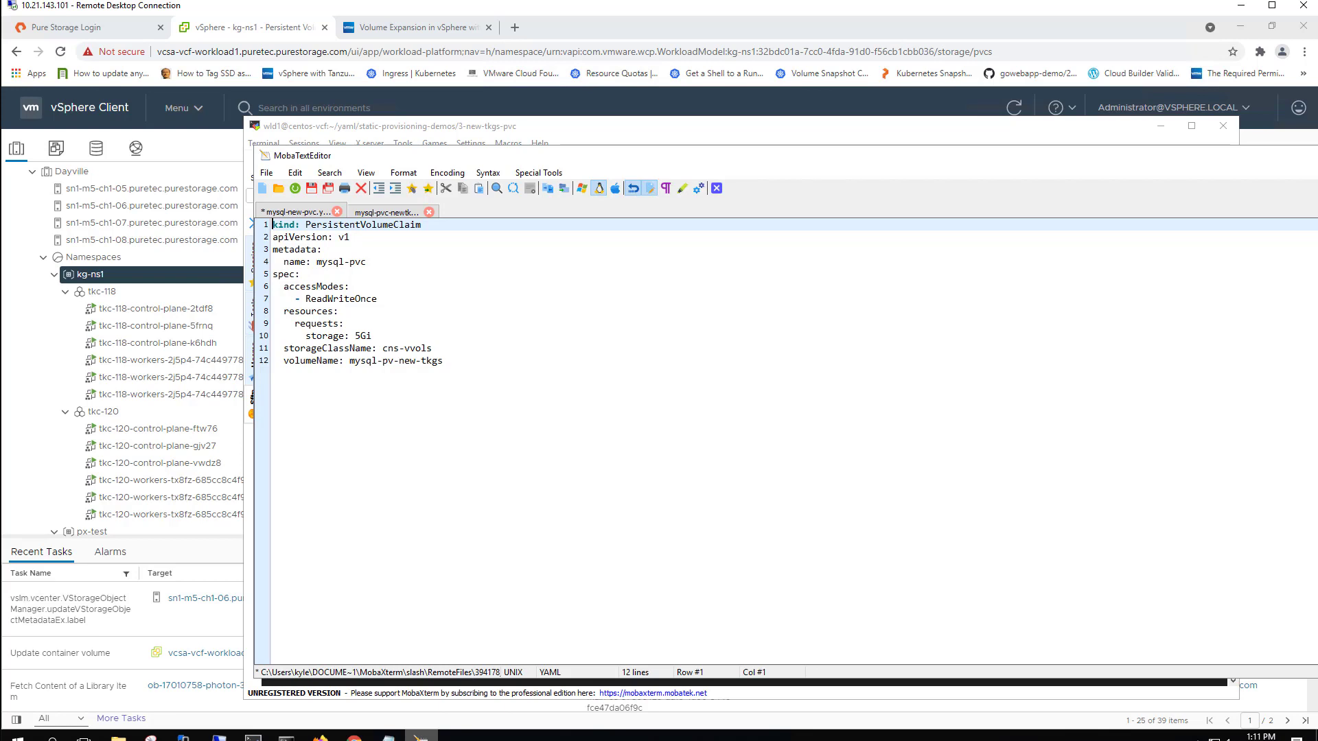
Compare manifests: volumeName mysql-pv-new-tkgs matches claimRef mysql-pvc, then close the editor
{"action": "left_click", "coordinate": [386, 210]}
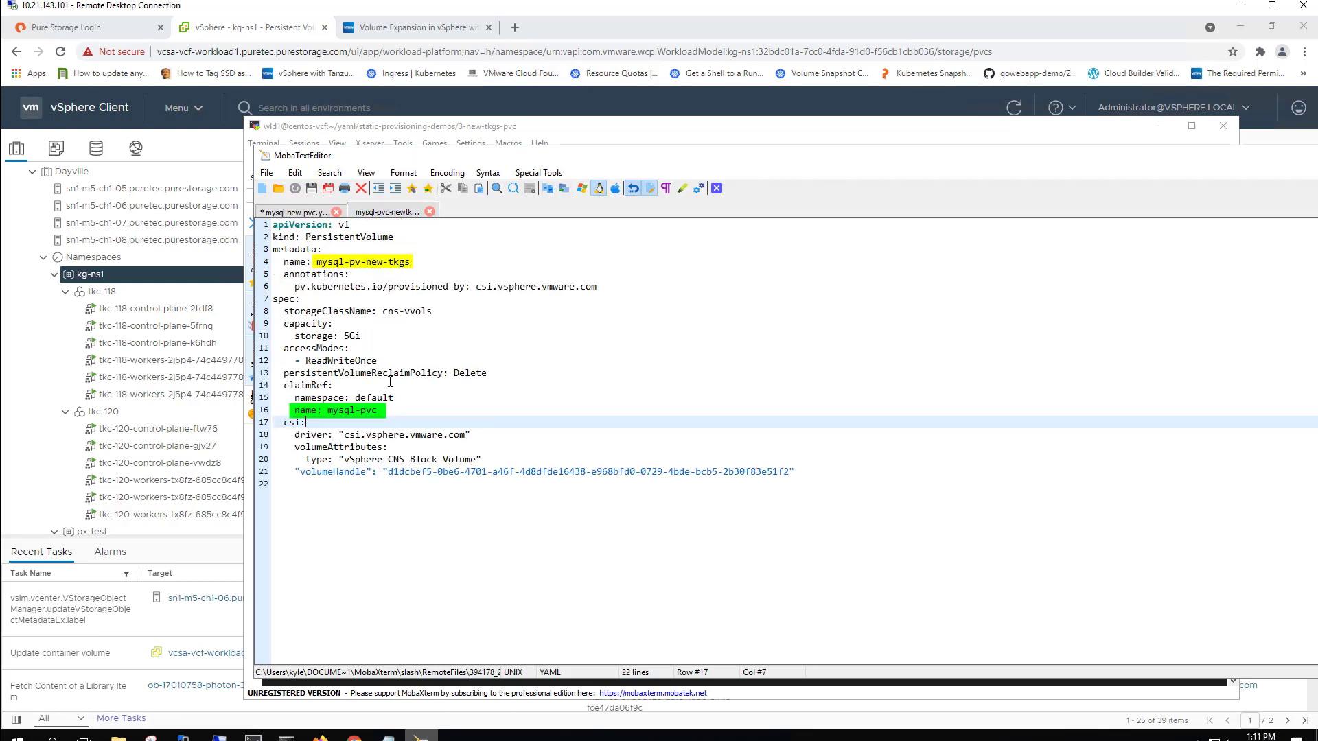
{"action": "double_click", "coordinate": [336, 411]}
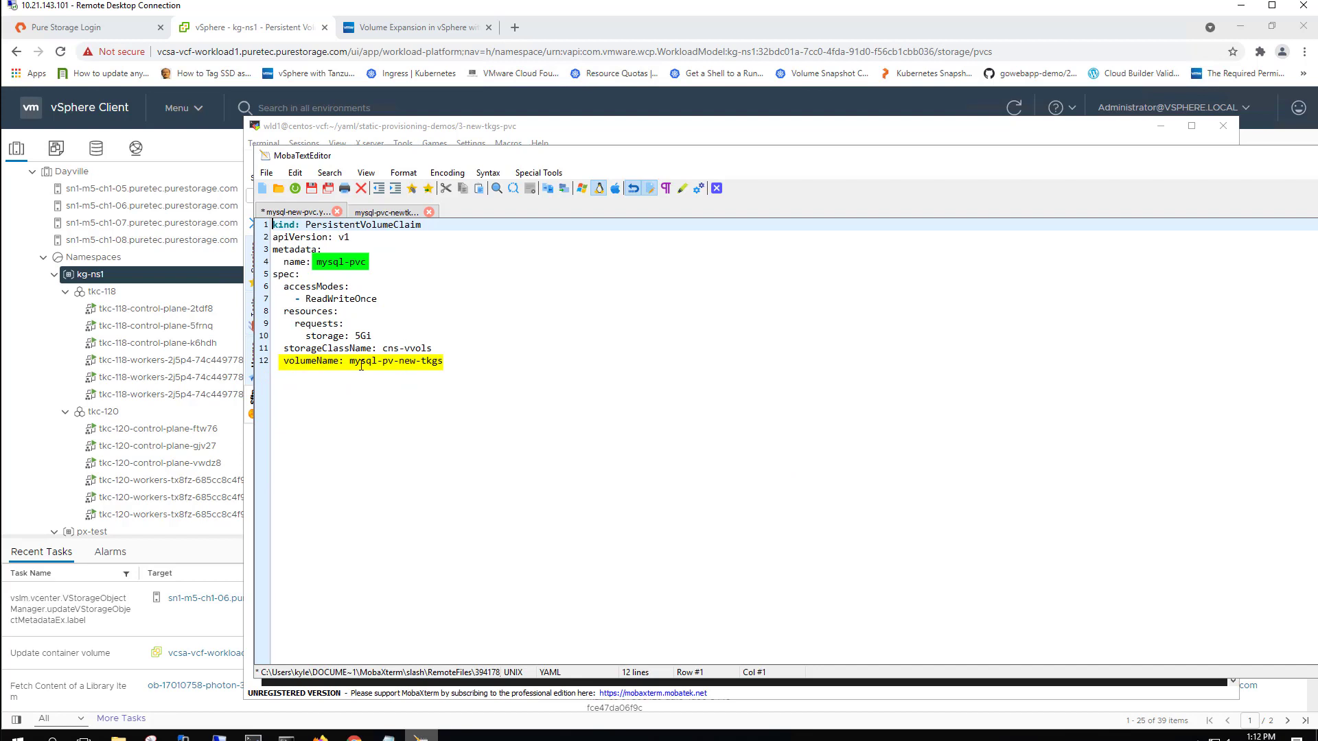
{"action": "double_click", "coordinate": [395, 362]}
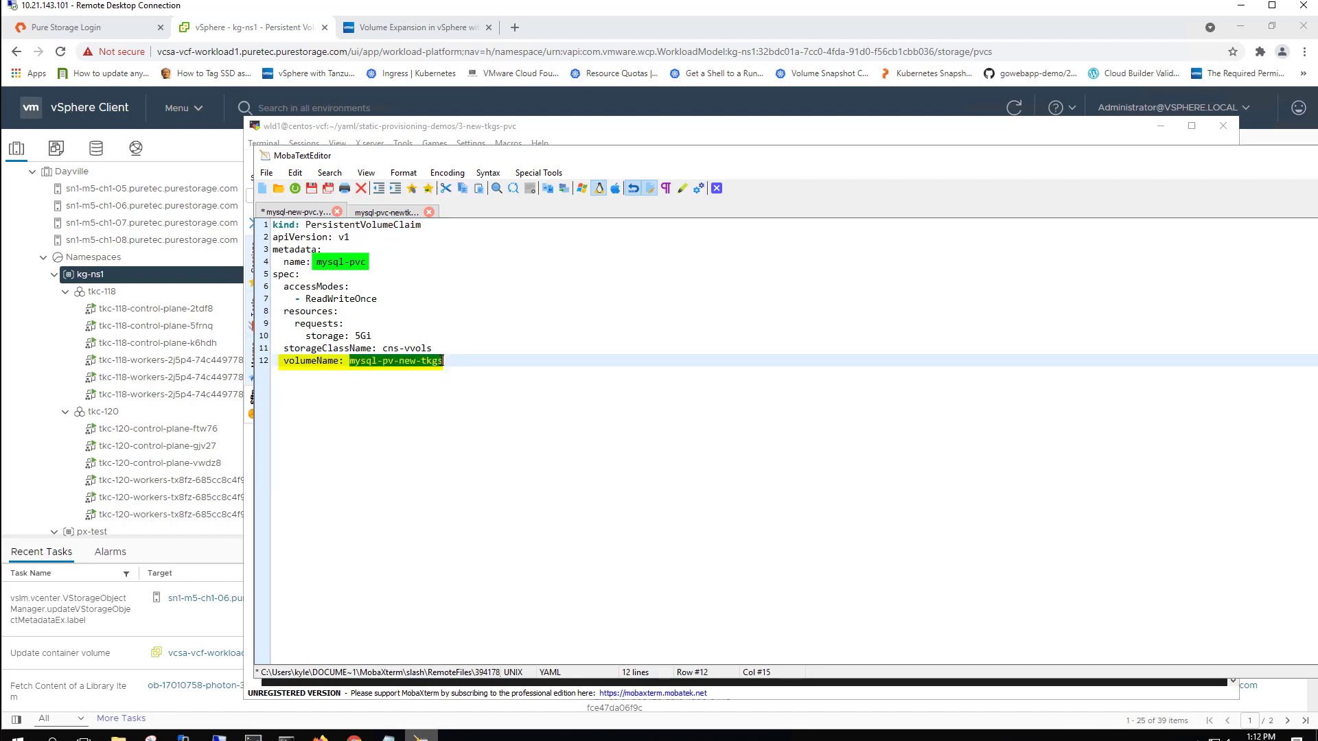
{"action": "left_click", "coordinate": [386, 210]}
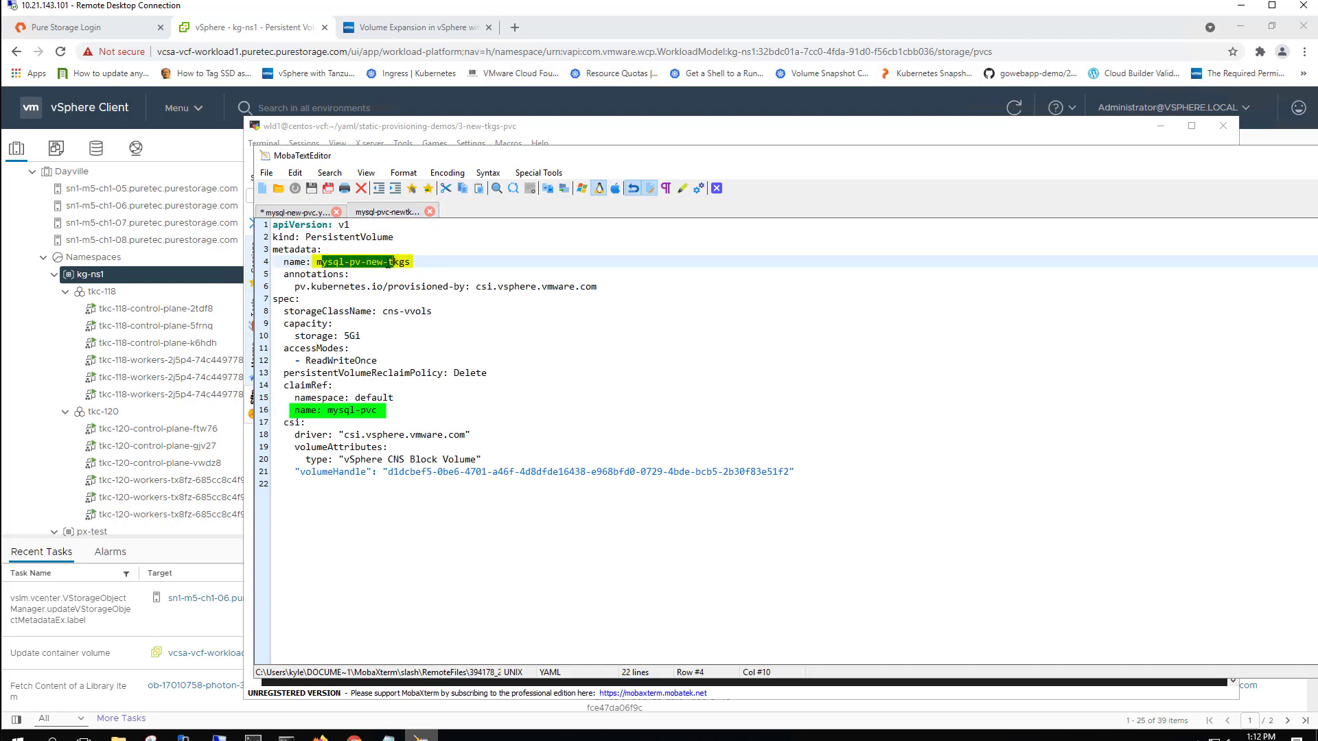
{"action": "left_click", "coordinate": [265, 173]}
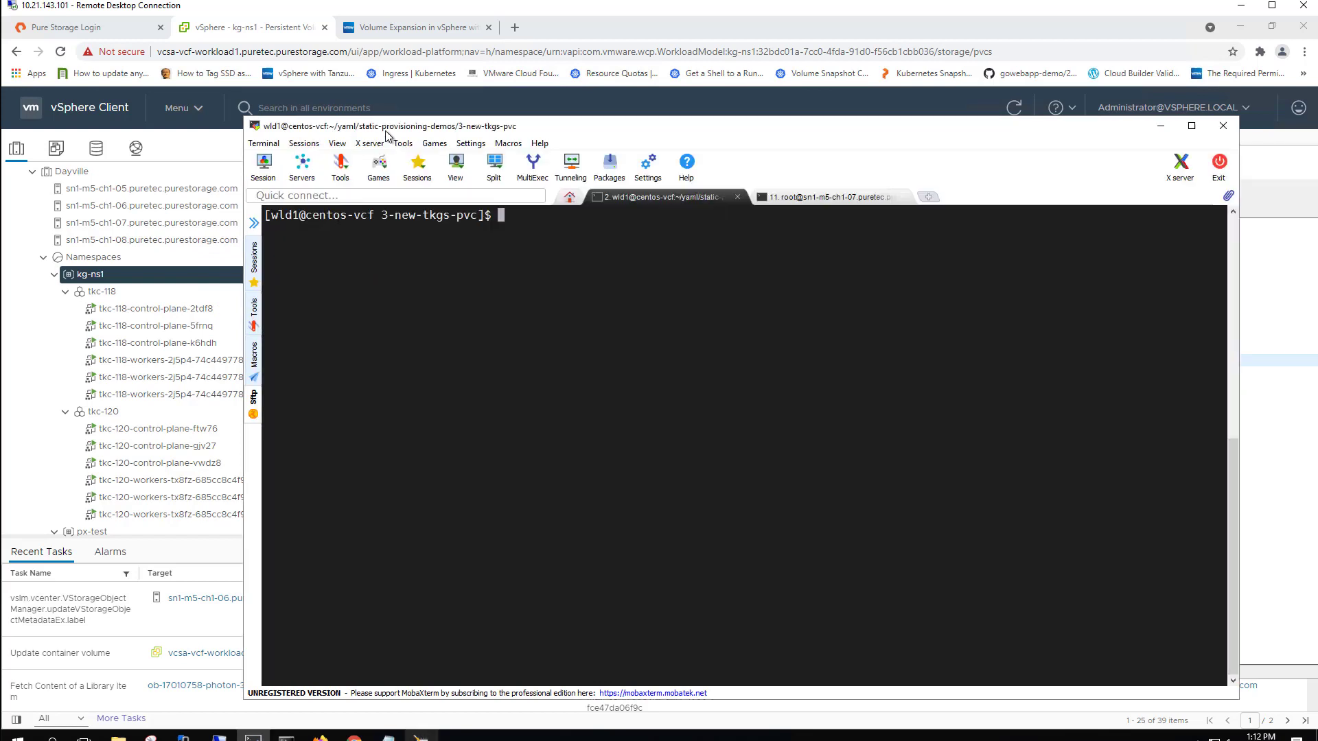
Apply mysql-new-pvc.yaml, then get and describe mysql-pvc, Bound to mysql-pv-new-tkgs at 5Gi
{"action": "type", "text": "kubectl appl"}
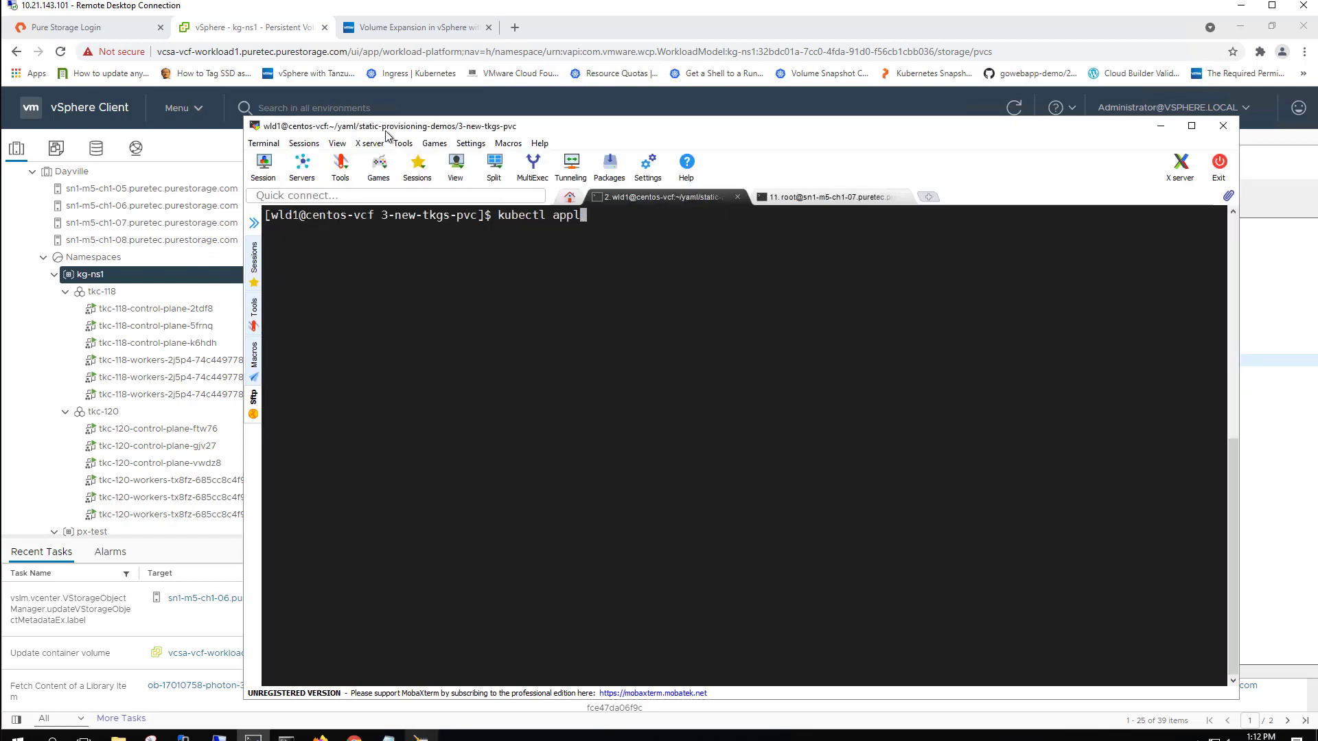
{"action": "type", "text": "y -f ./mysq"}
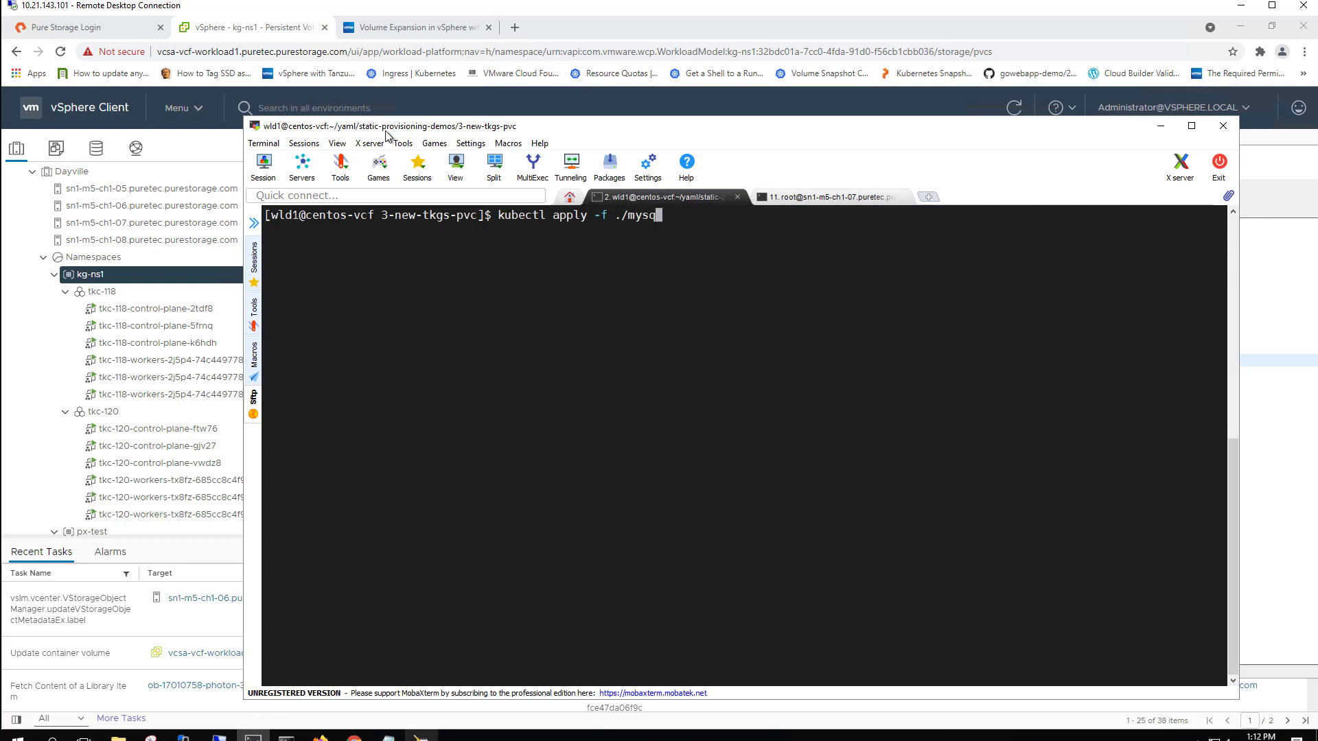
{"action": "type", "text": "l-pv"}
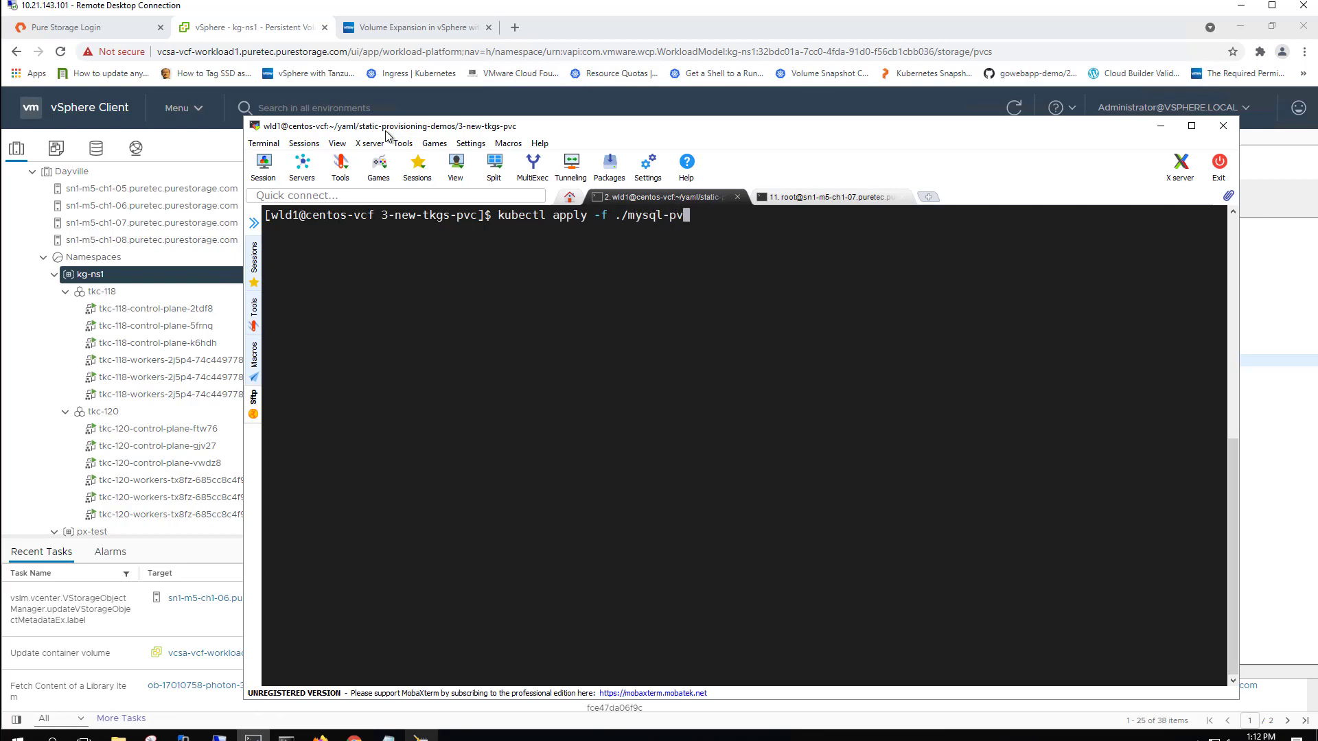
{"action": "mouse_move", "coordinate": [935, 315]}
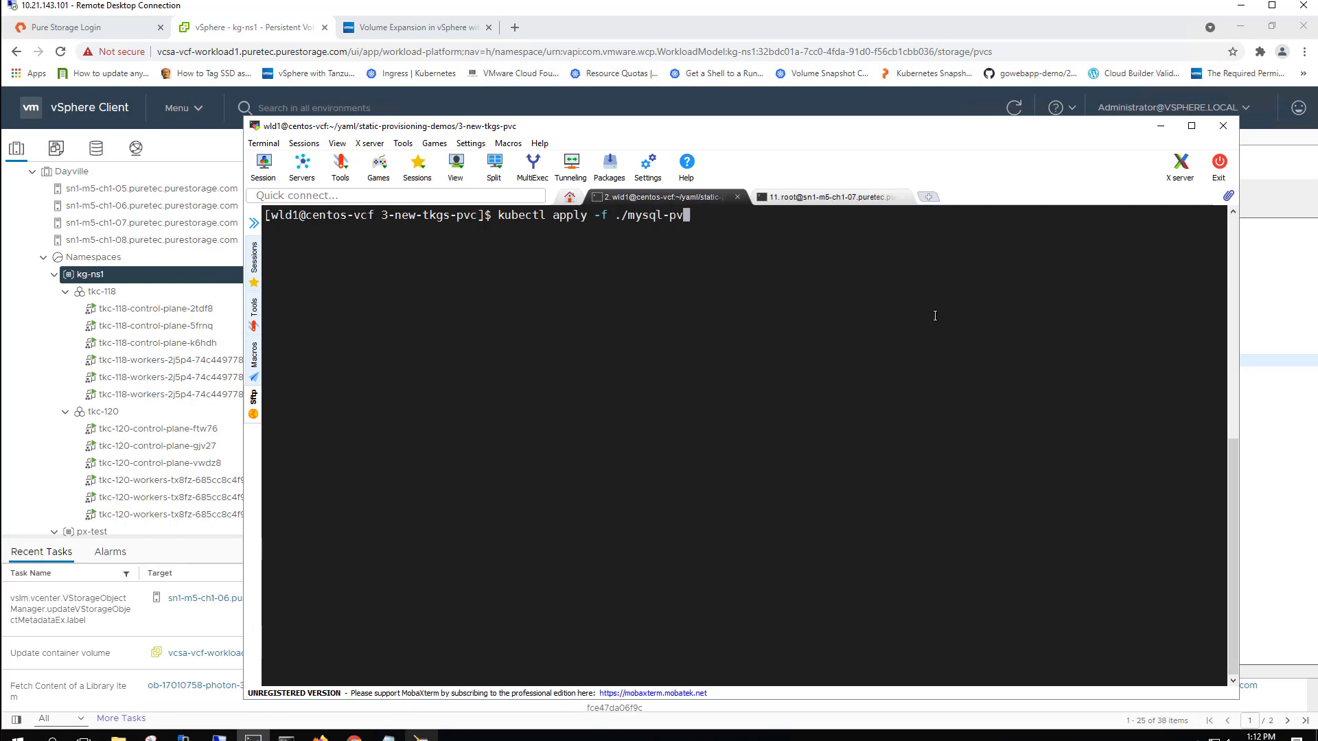
{"action": "type", "text": "new-pvc.yaml"}
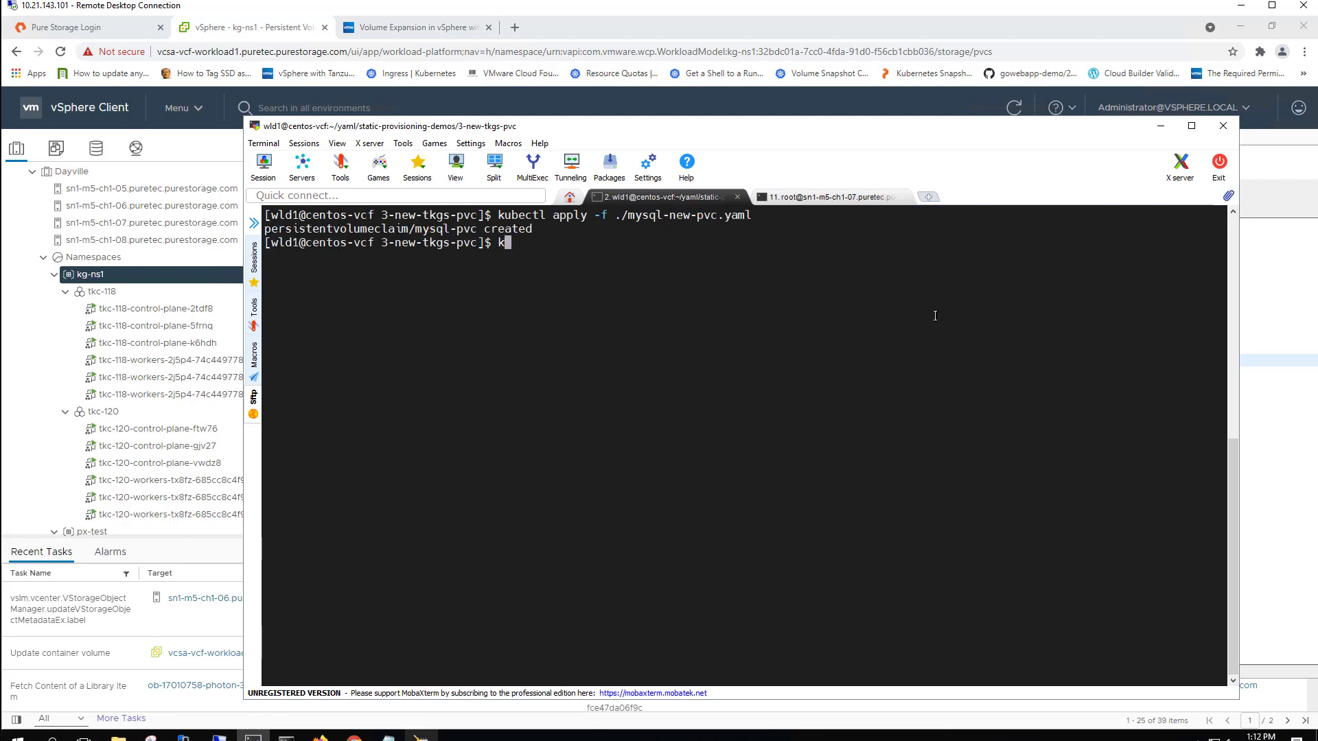
{"action": "type", "text": "ubectl get pvc"}
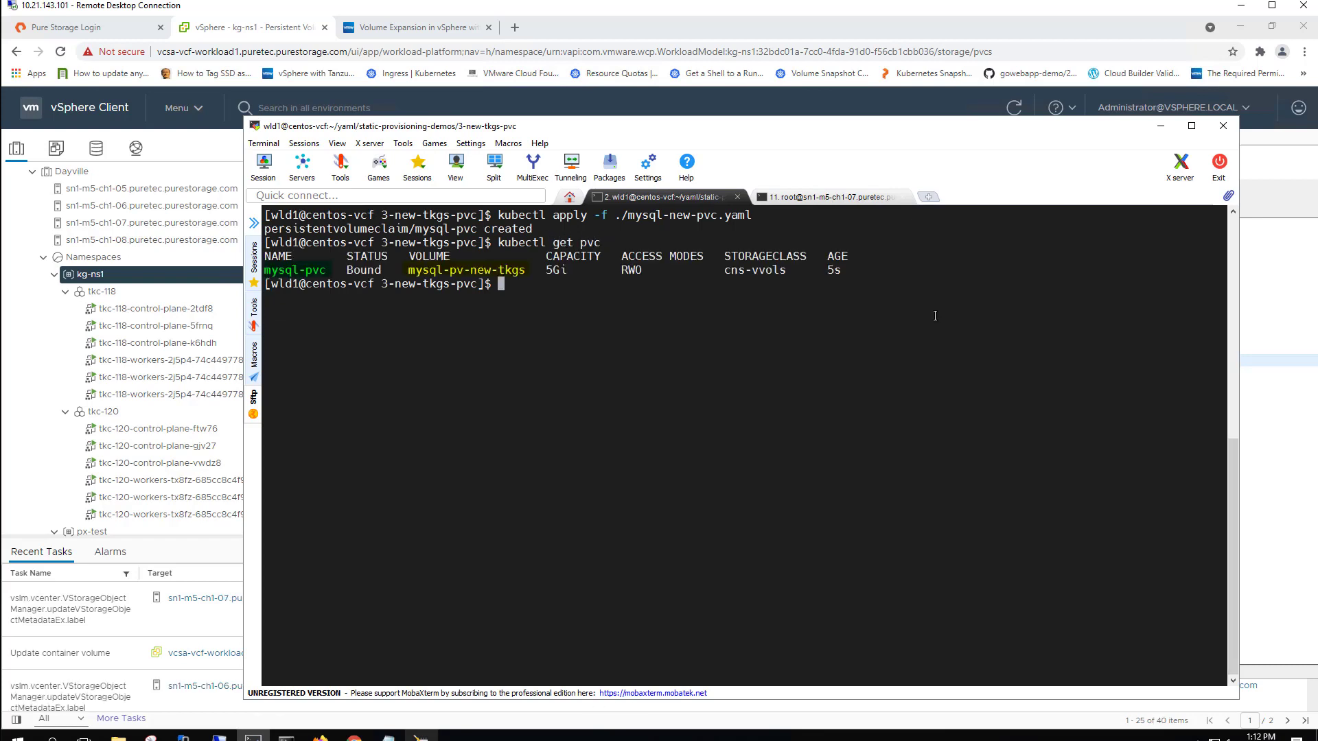
{"action": "type", "text": "k"}
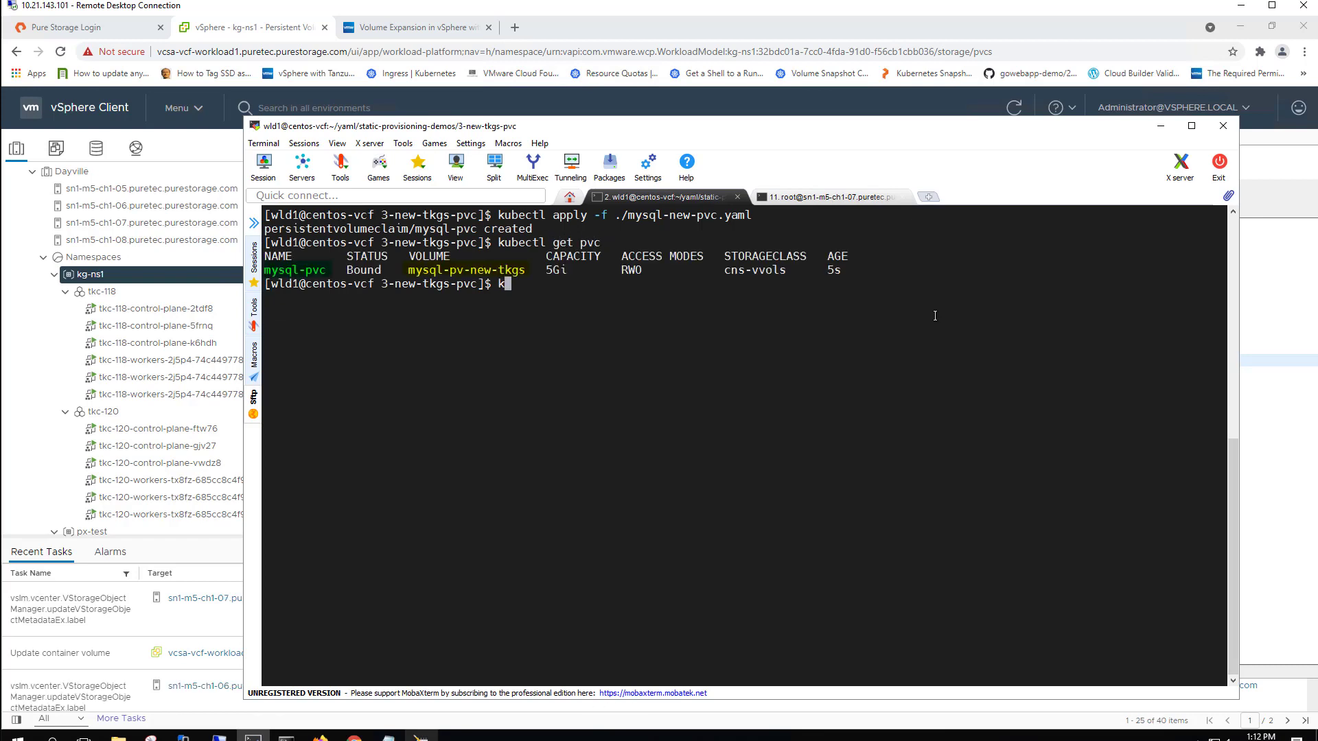
{"action": "type", "text": "kubectl describe"}
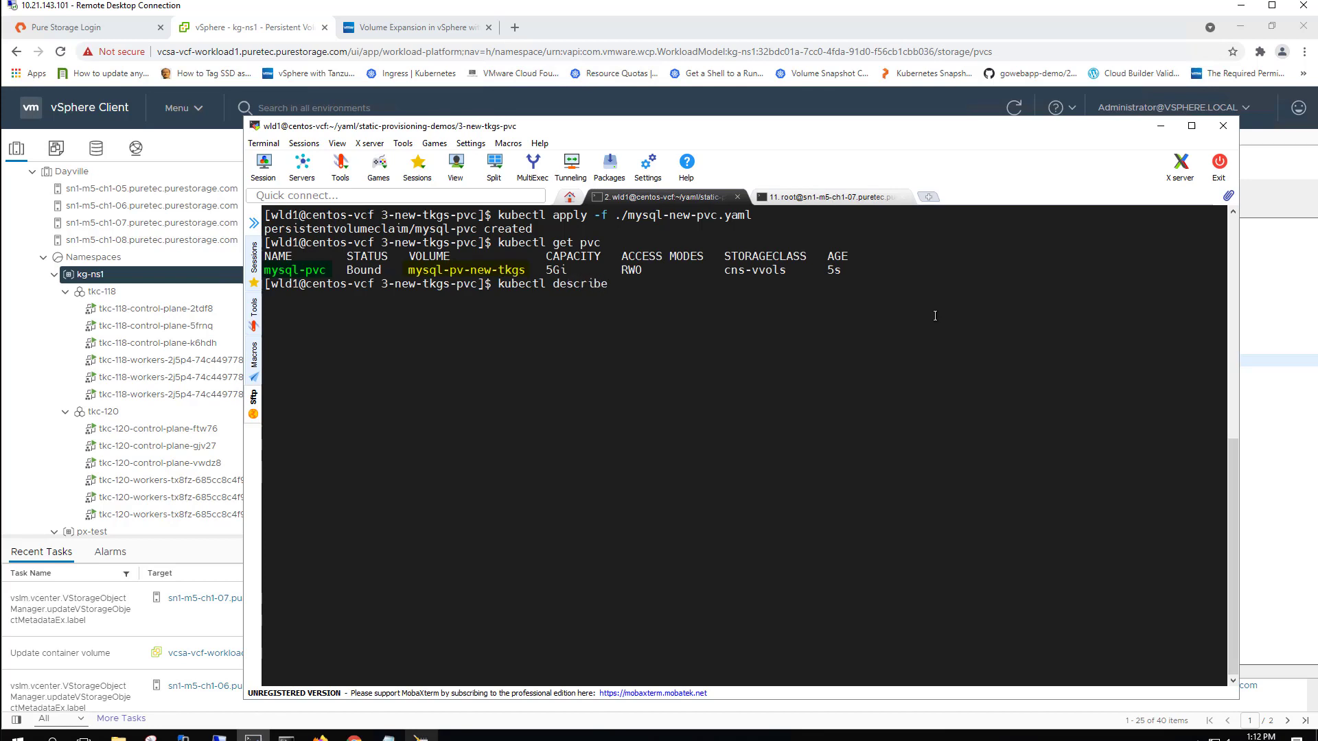
{"action": "key", "text": "Return"}
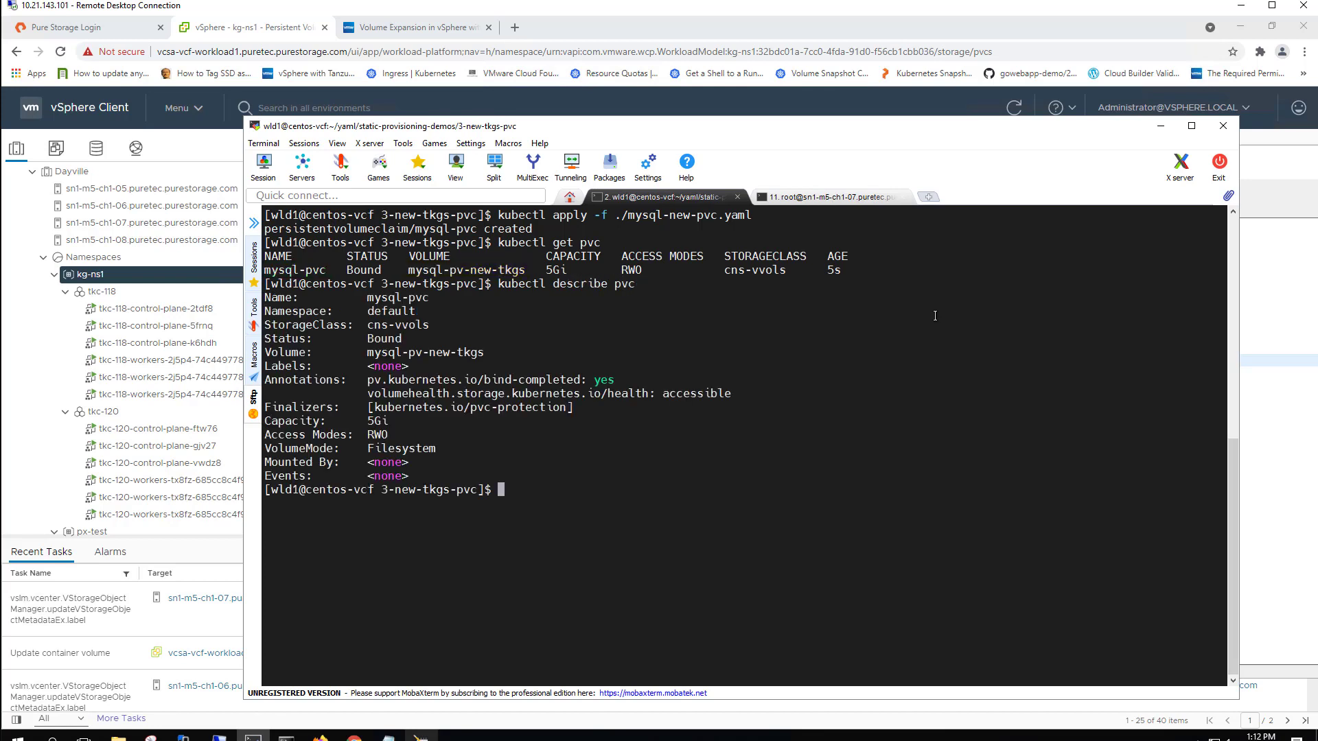
{"action": "mouse_move", "coordinate": [599, 413]}
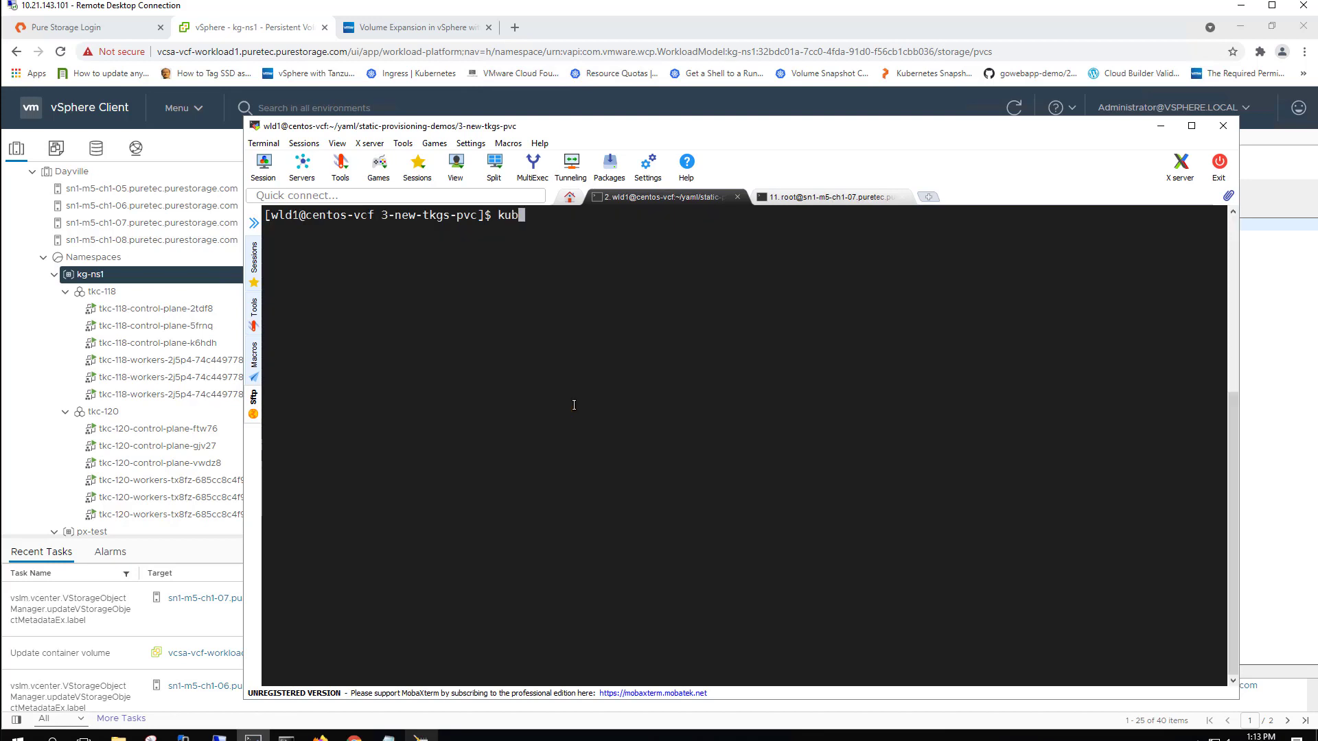
Print mysql-deployment.yaml, showing mysql:5.7 mounting mysql-pvc at /var/lib/mysql
{"action": "key", "text": "Backspace"}
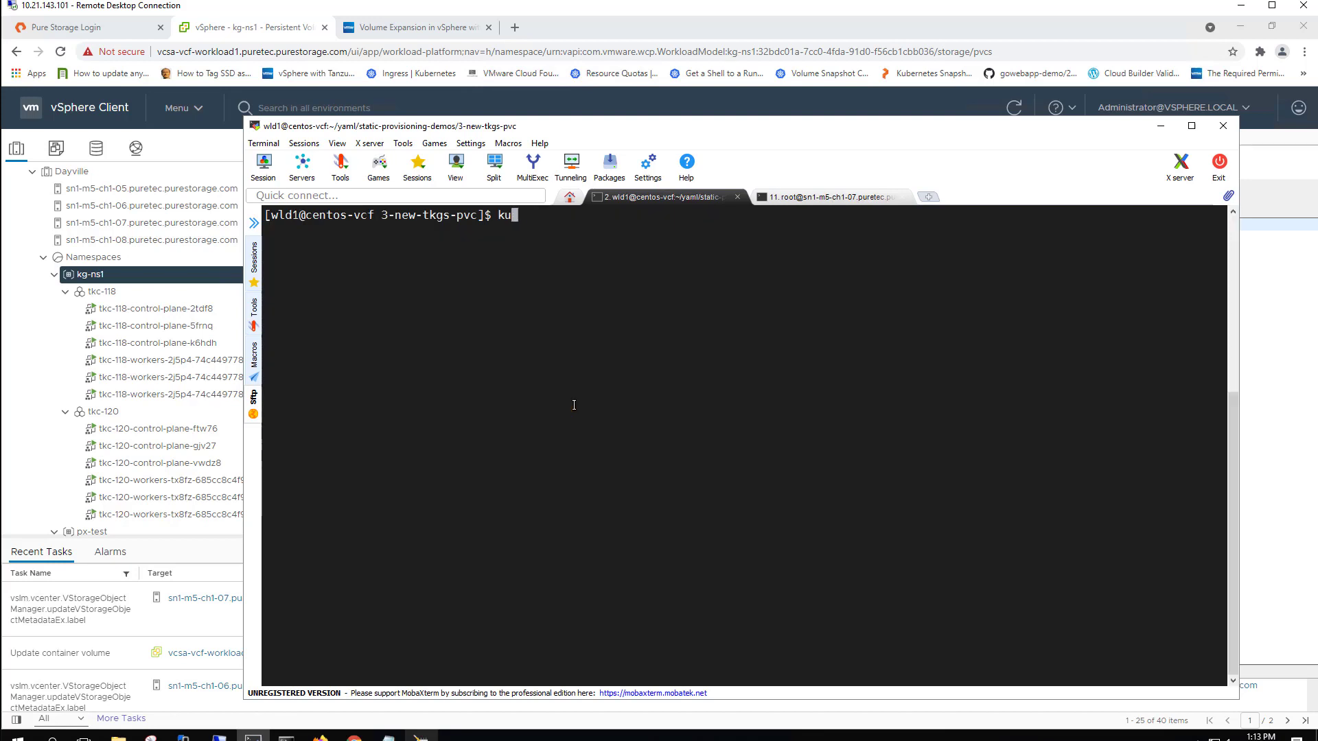
{"action": "type", "text": "cat mysql-de"}
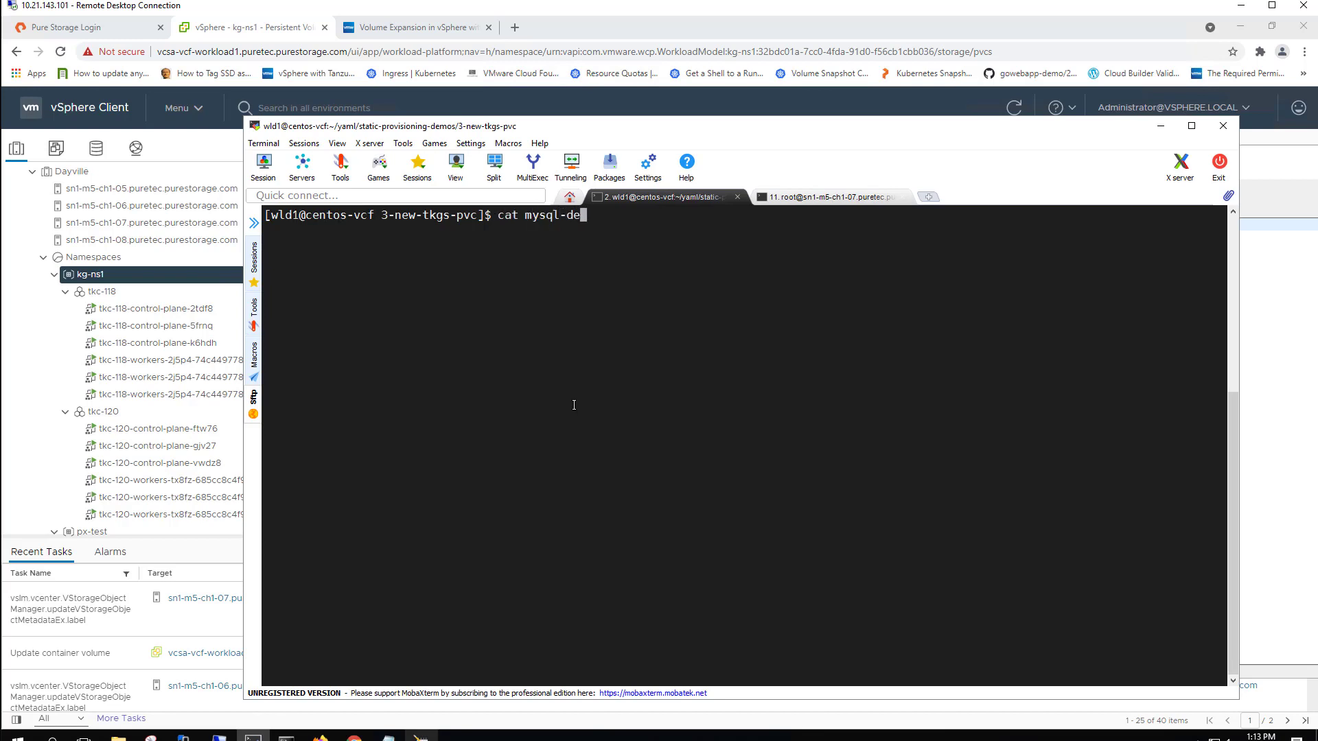
{"action": "key", "text": "Return"}
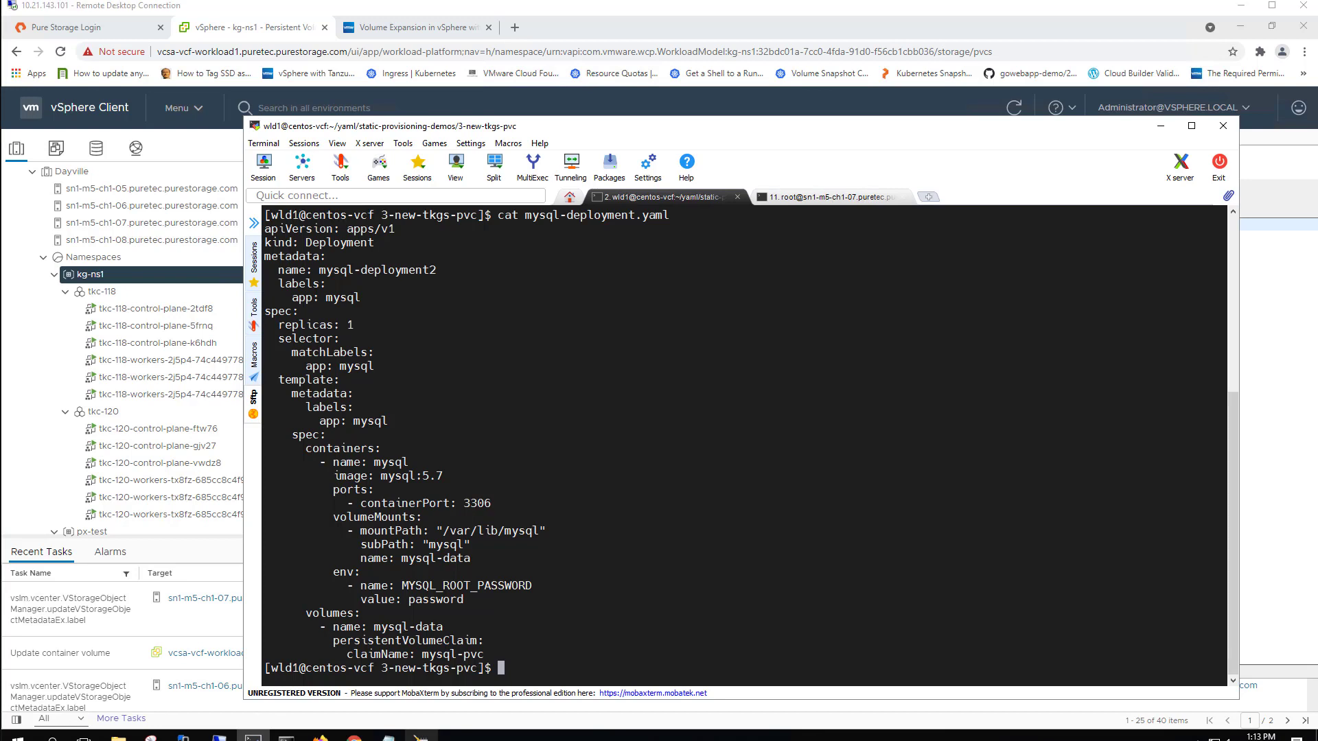
{"action": "type", "text": "clear"}
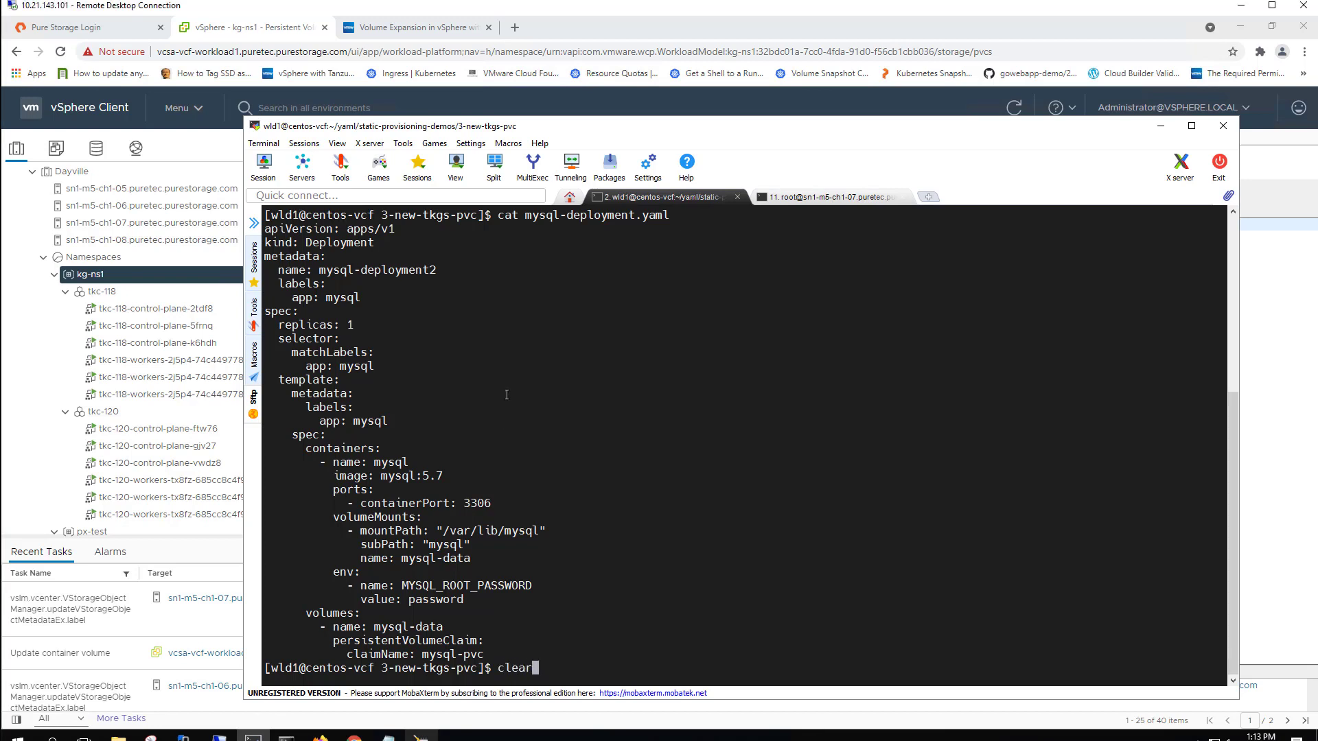
Clear the terminal and apply mysql-deployment.yaml to create mysql-deployment2
{"action": "key", "text": "Return"}
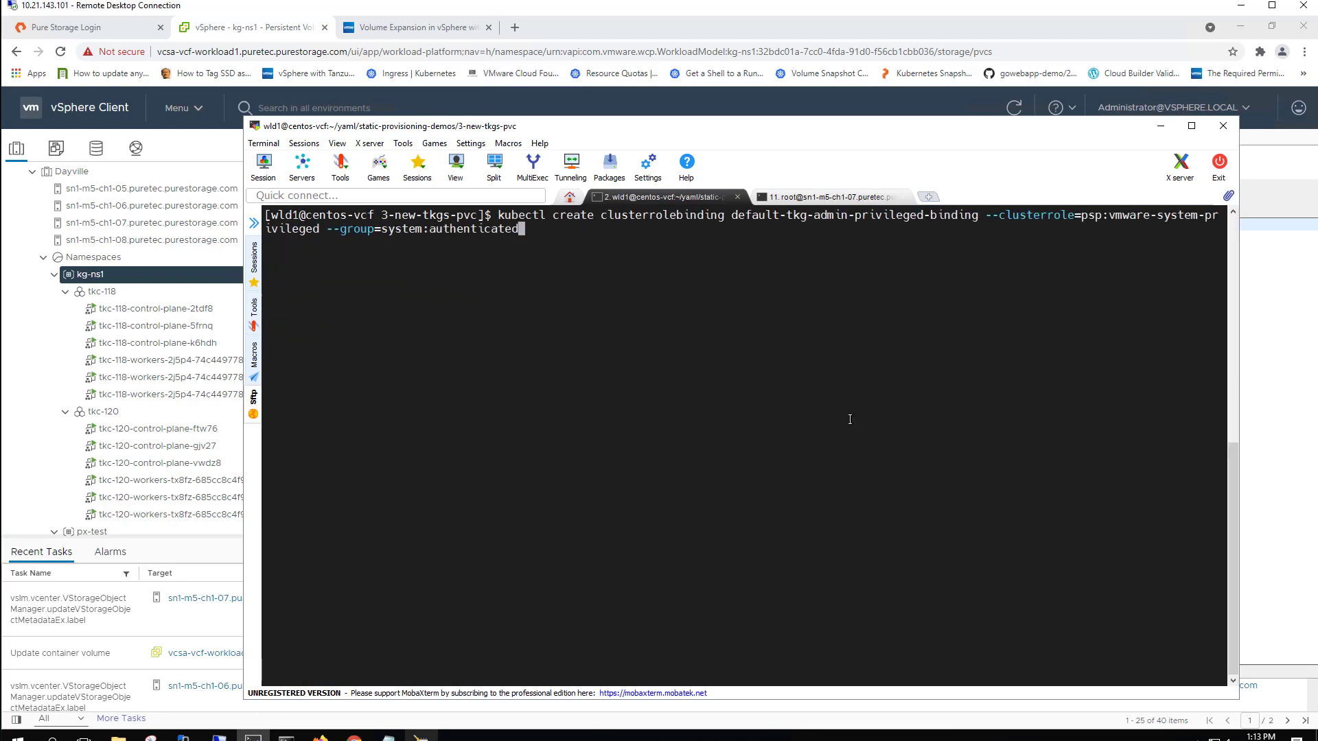
{"action": "key", "text": "Return"}
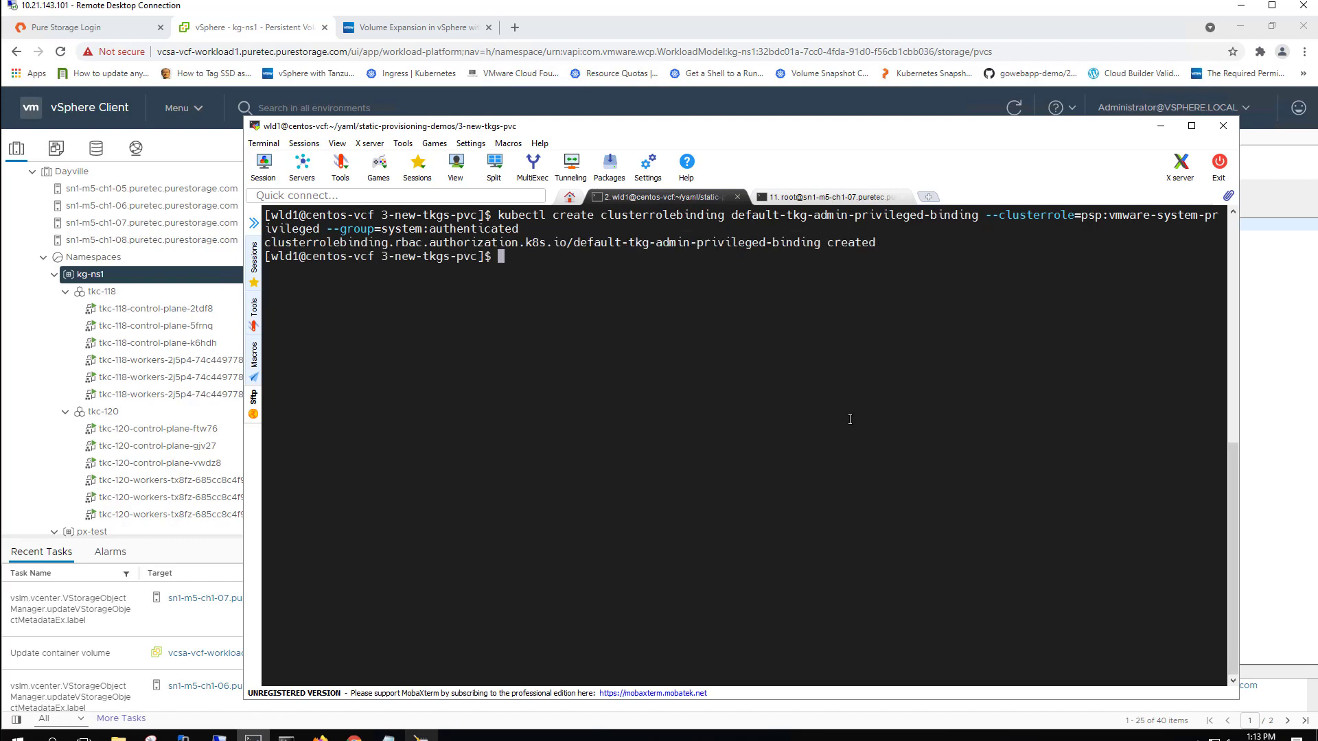
{"action": "type", "text": "k"}
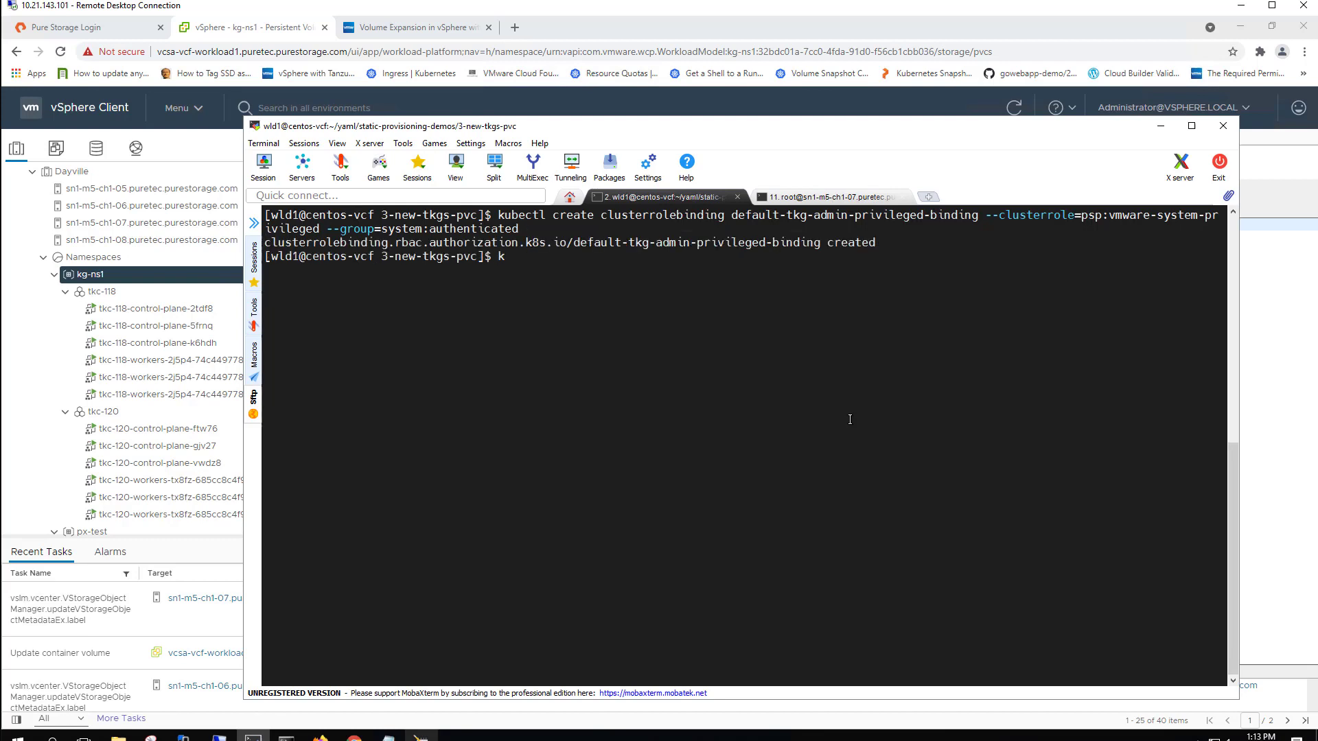
{"action": "type", "text": "kubectl apply -f"}
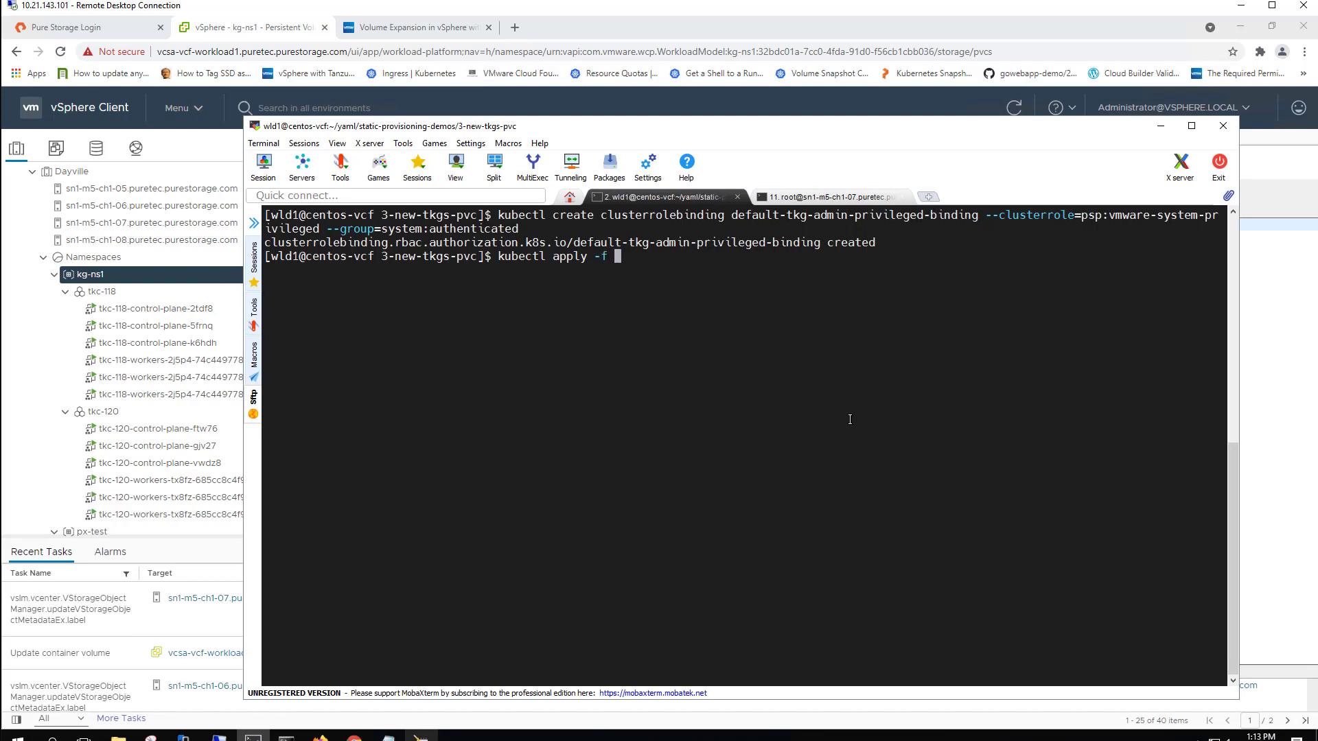
{"action": "type", "text": "./m"}
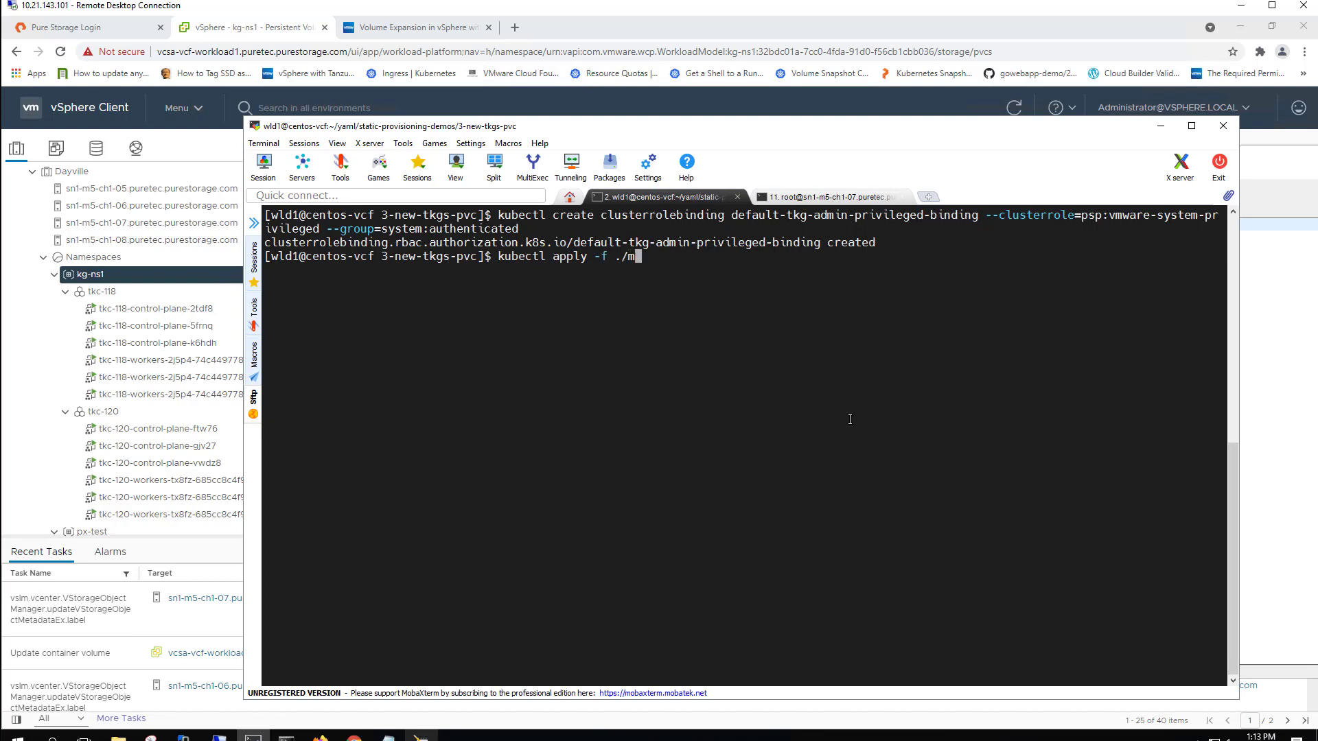
{"action": "key", "text": "Return"}
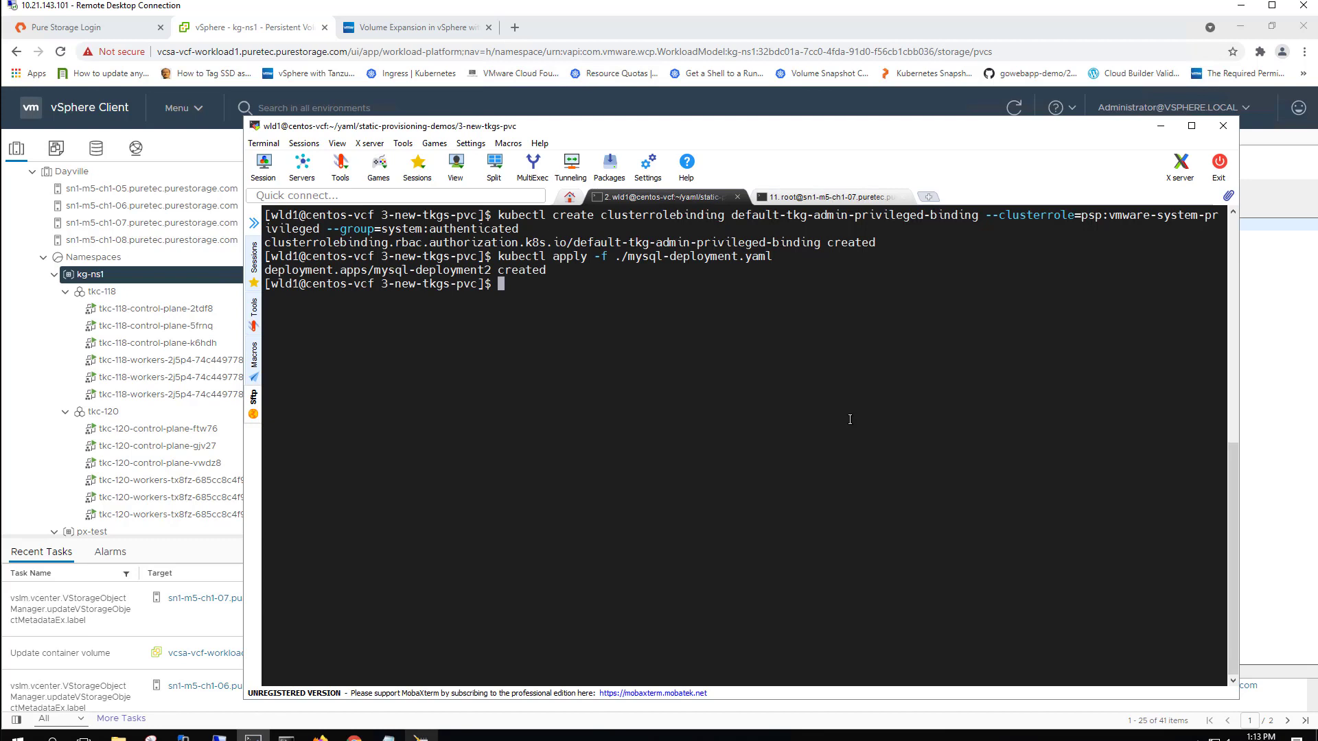
List deployments twice, showing mysql-deployment2 at 0/1 ready, then clear the terminal
{"action": "type", "text": "k"}
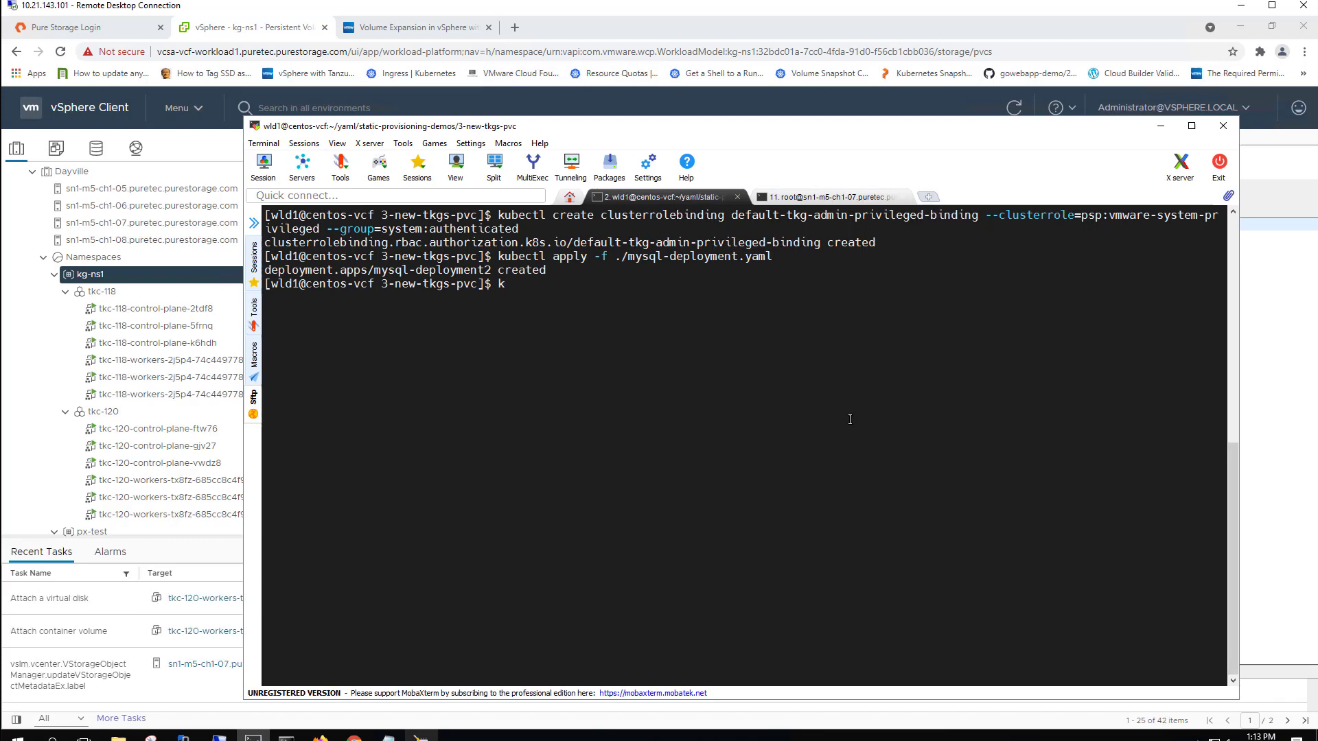
{"action": "type", "text": "ubectl get deplo"}
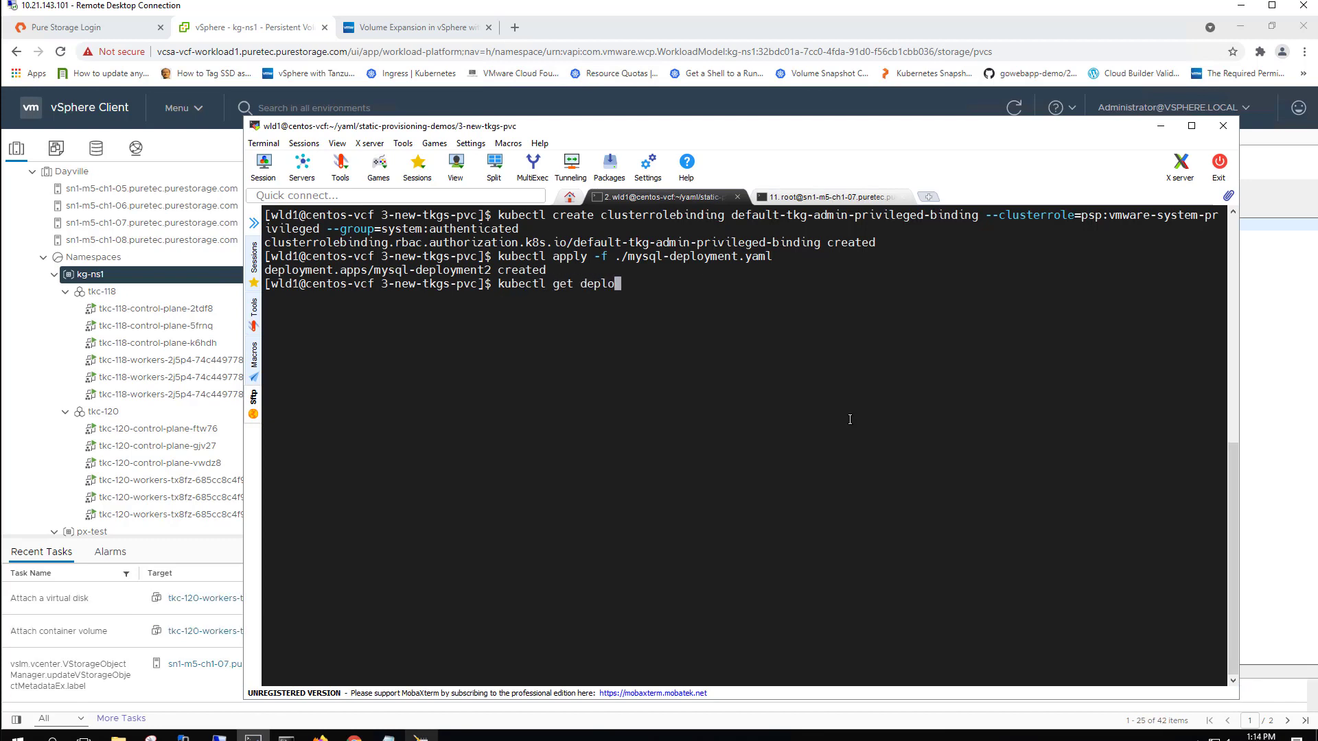
{"action": "type", "text": "yments"}
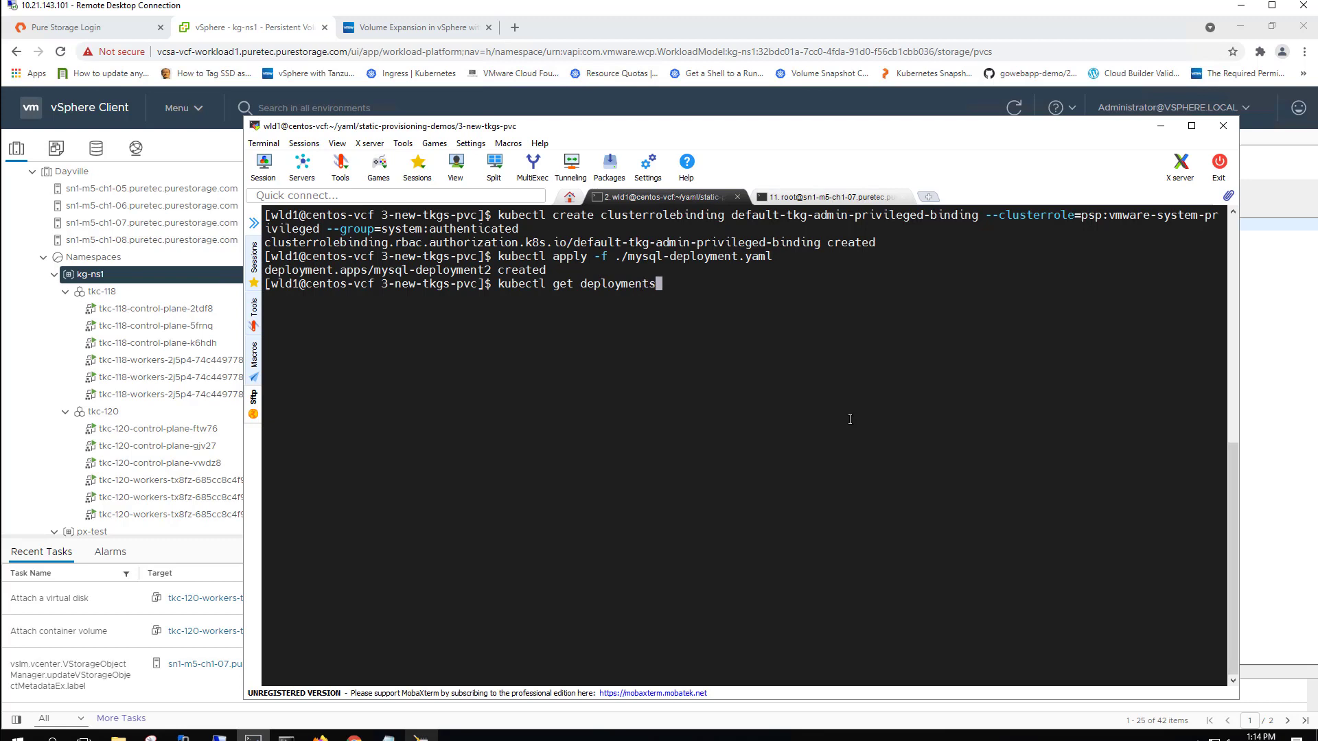
{"action": "key", "text": "Return"}
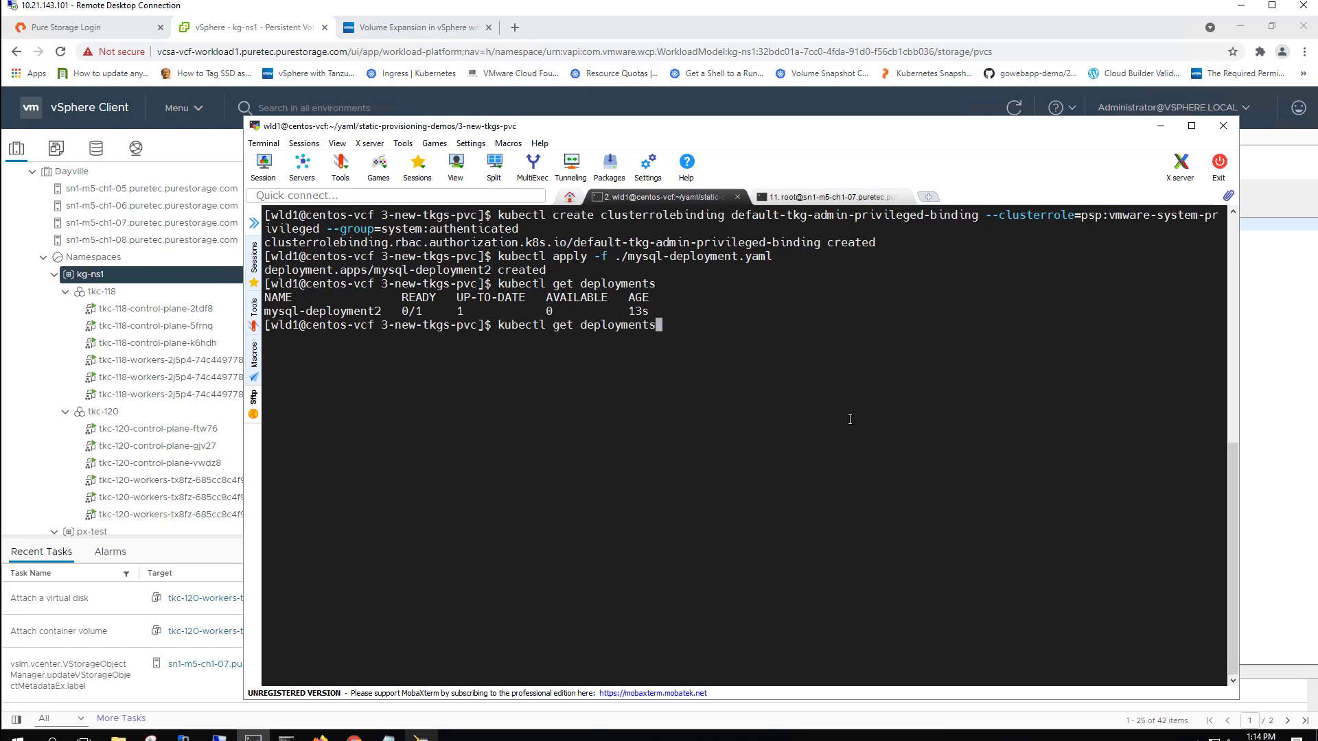
{"action": "key", "text": "Return"}
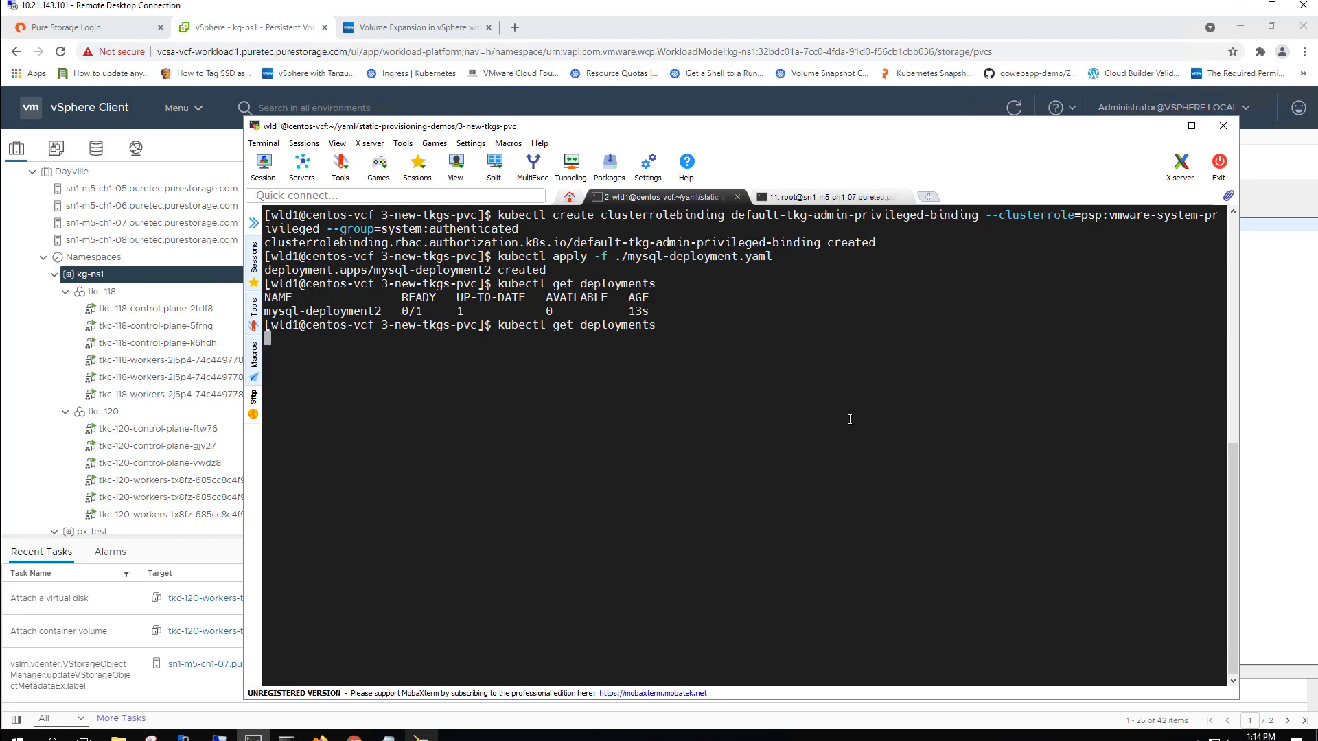
{"action": "key", "text": "Return"}
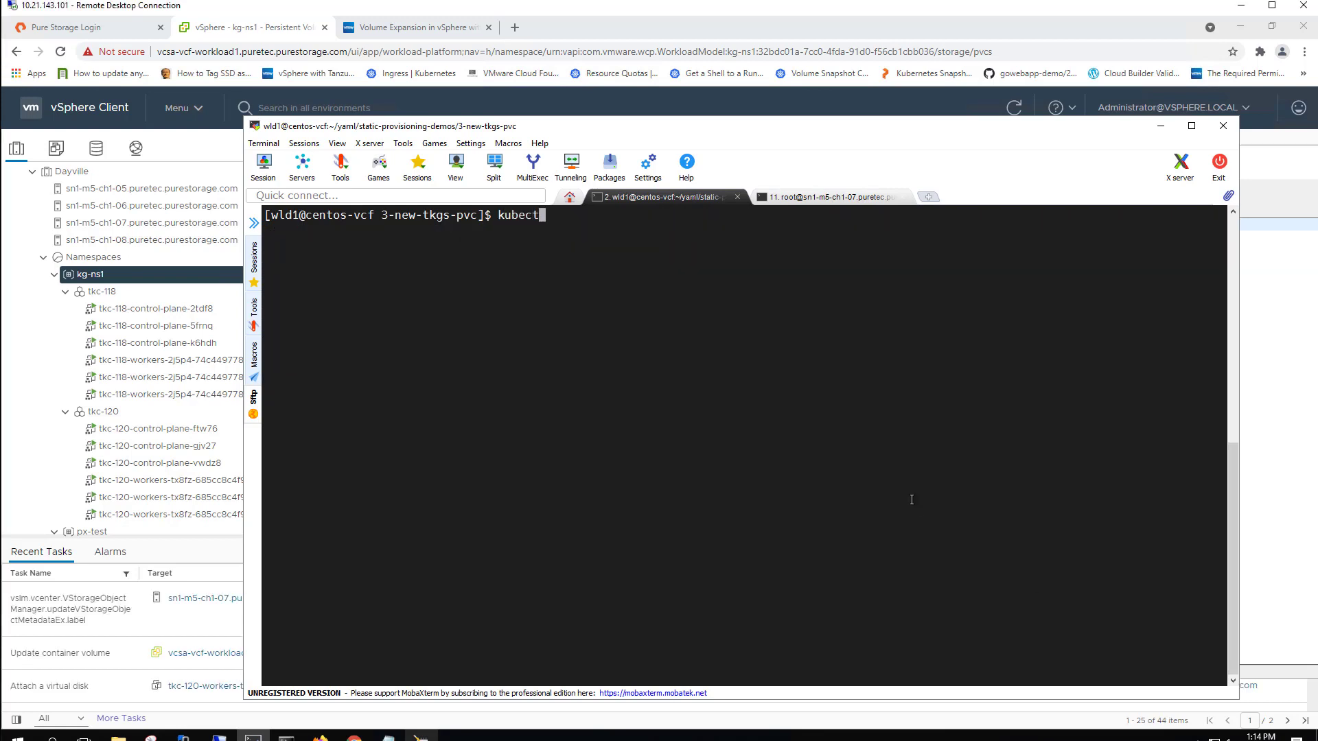
Confirm mysql-deployment2 is ready, expose it as LoadBalancer mysql-service2, and check external IP 10.21.132.31
{"action": "key", "text": "Return"}
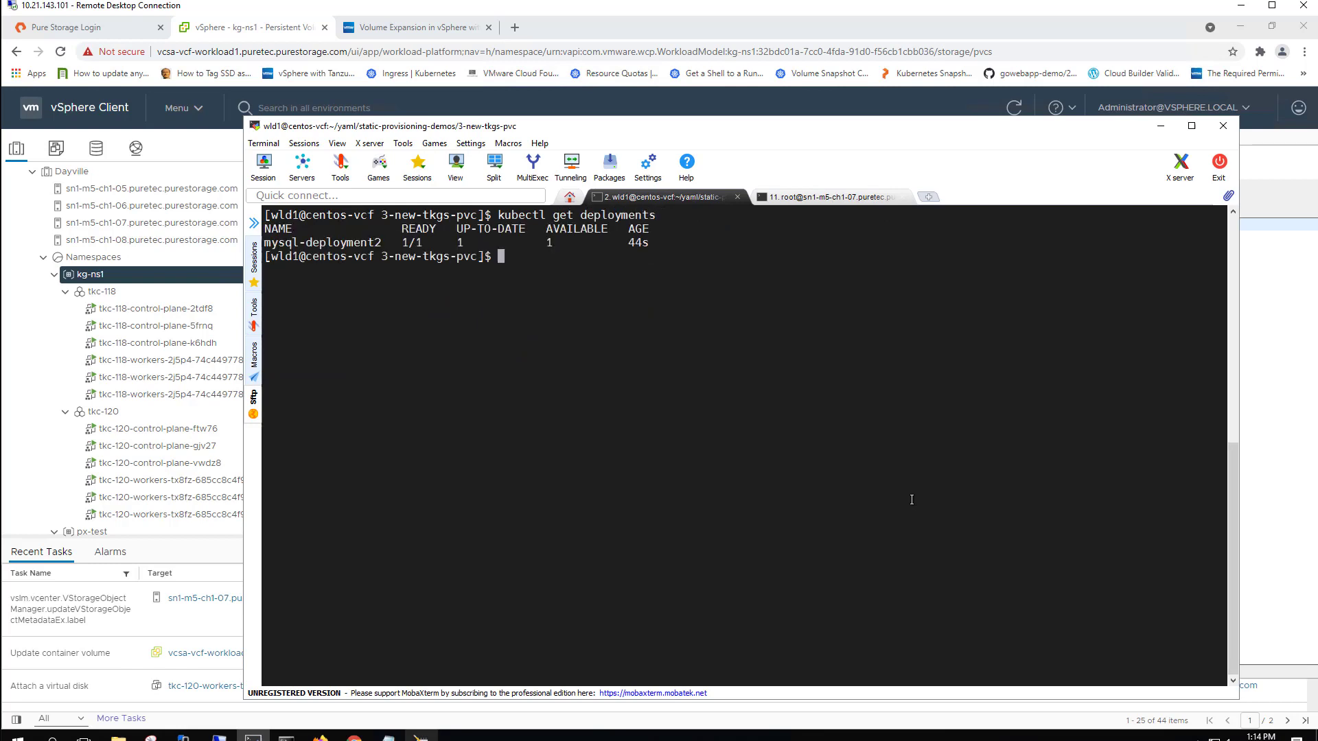
{"action": "type", "text": "kubectl expose d"}
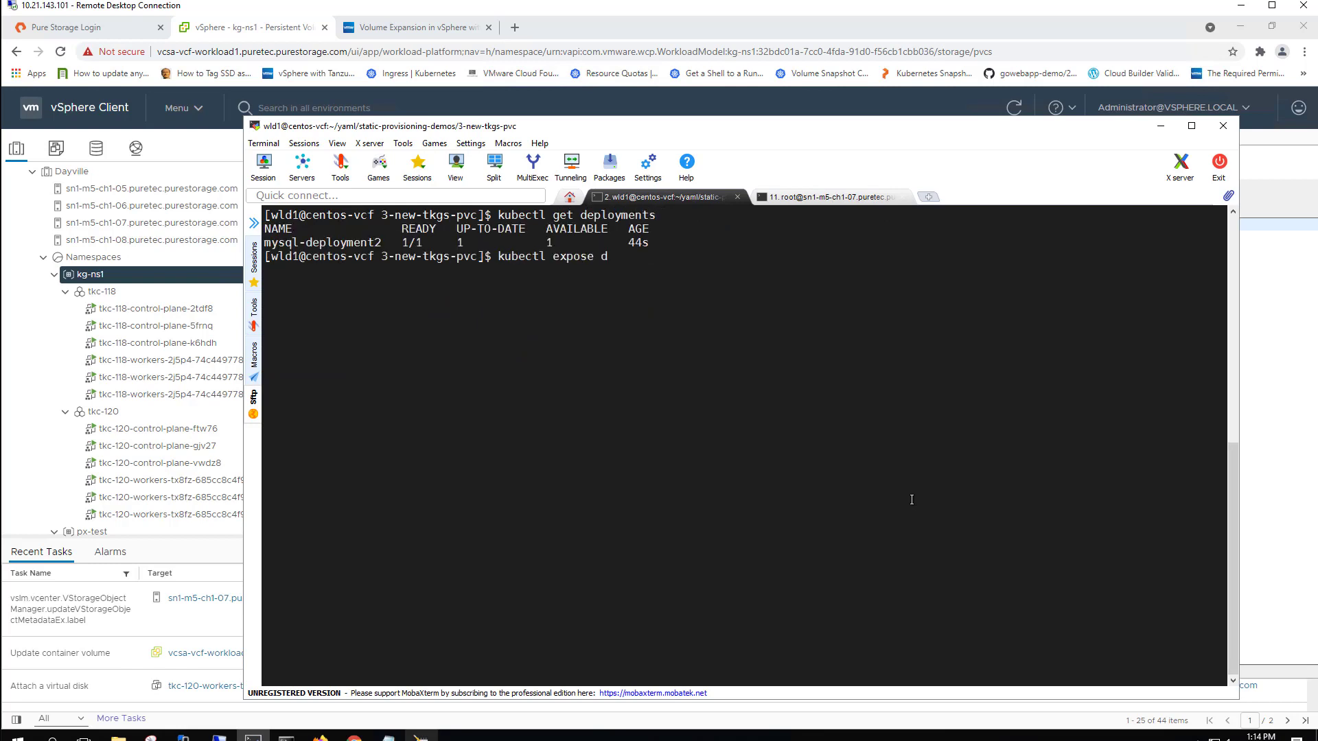
{"action": "type", "text": "eployment my"}
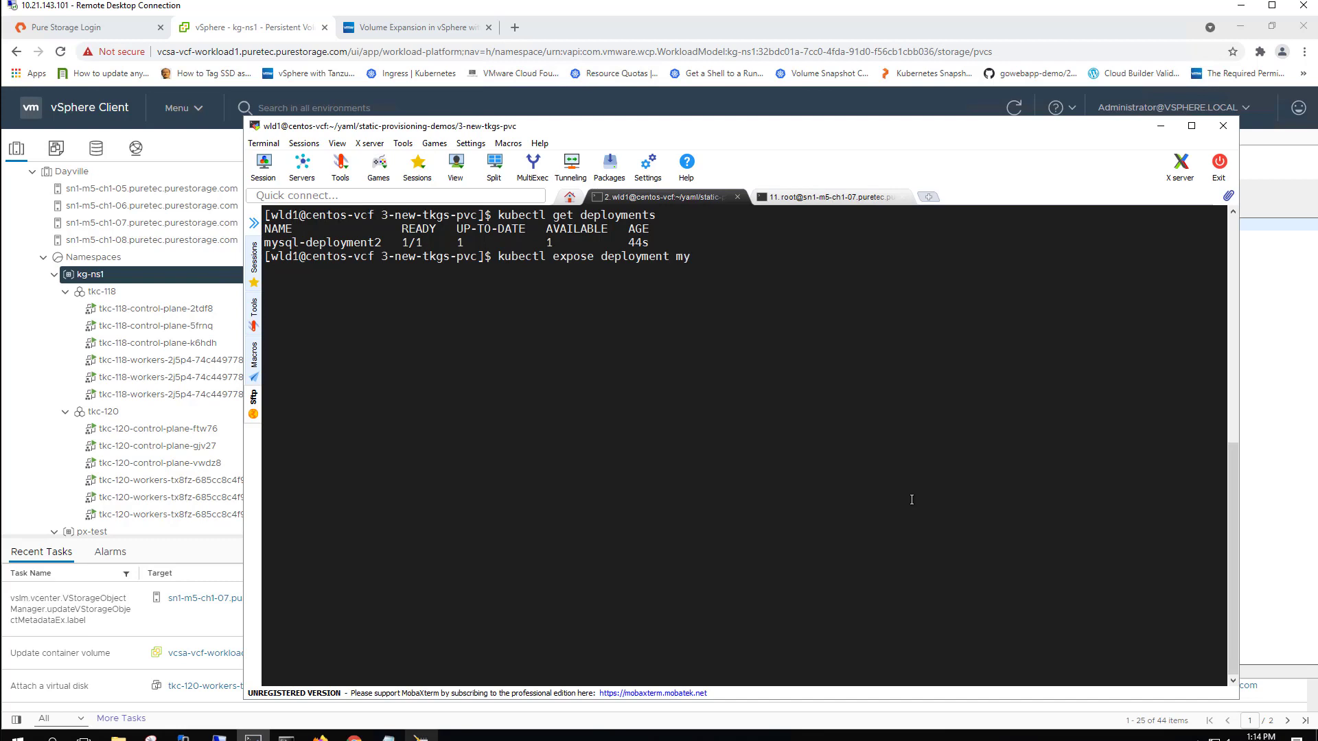
{"action": "type", "text": "sql-deployment2"}
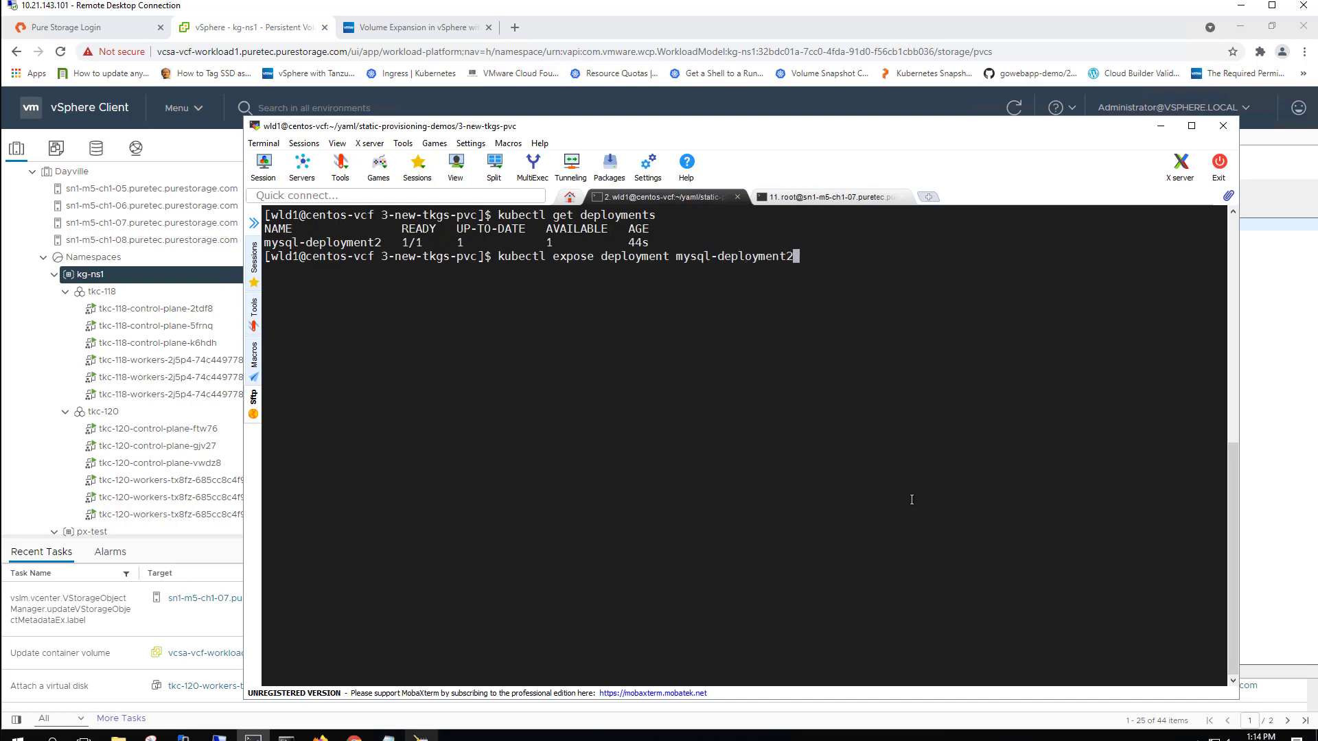
{"action": "type", "text": "--type=L"}
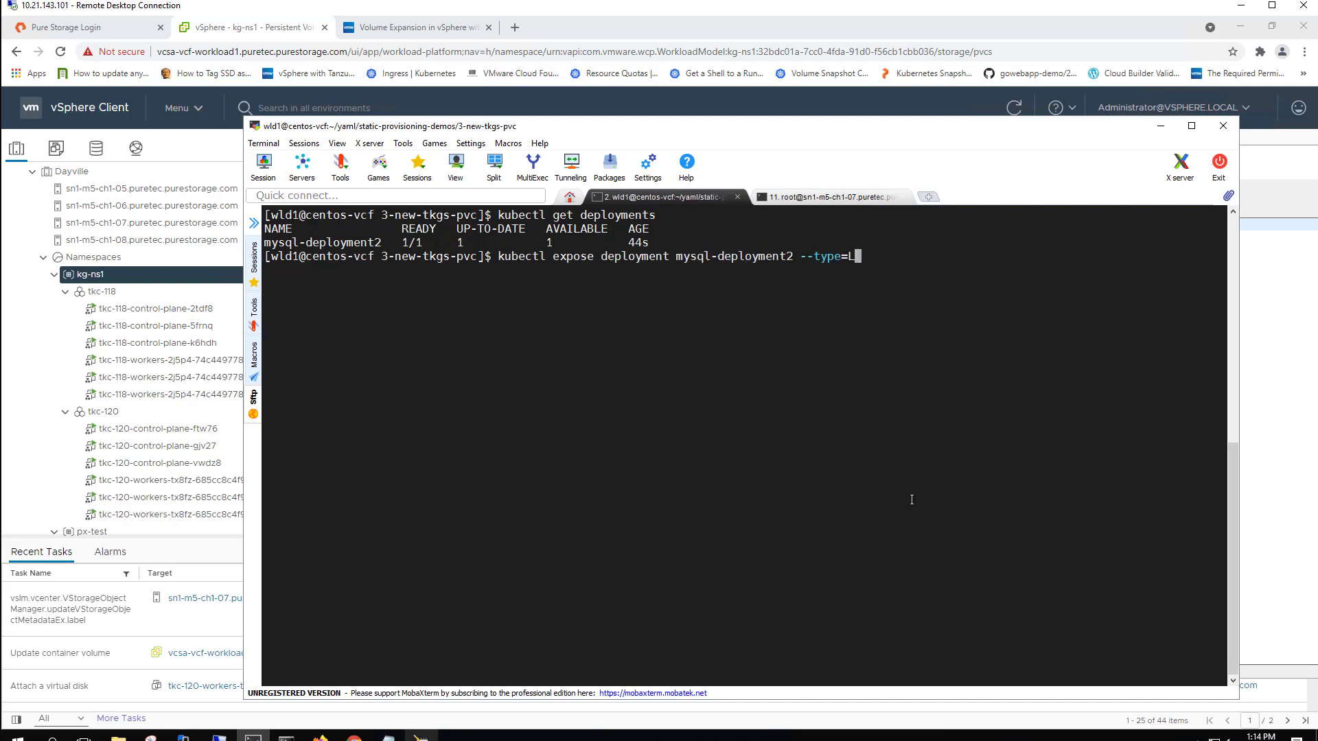
{"action": "type", "text": "oadBalancer --name=mysql-serv"}
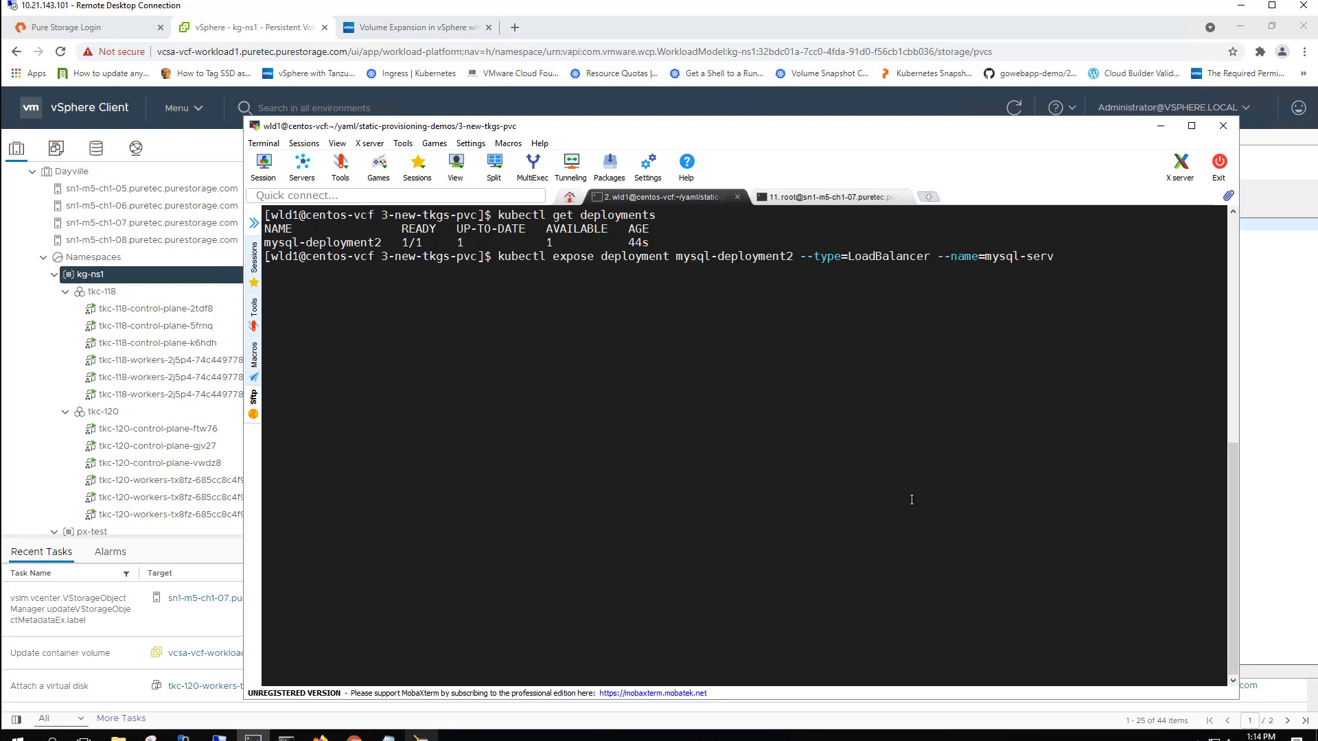
{"action": "key", "text": "Return"}
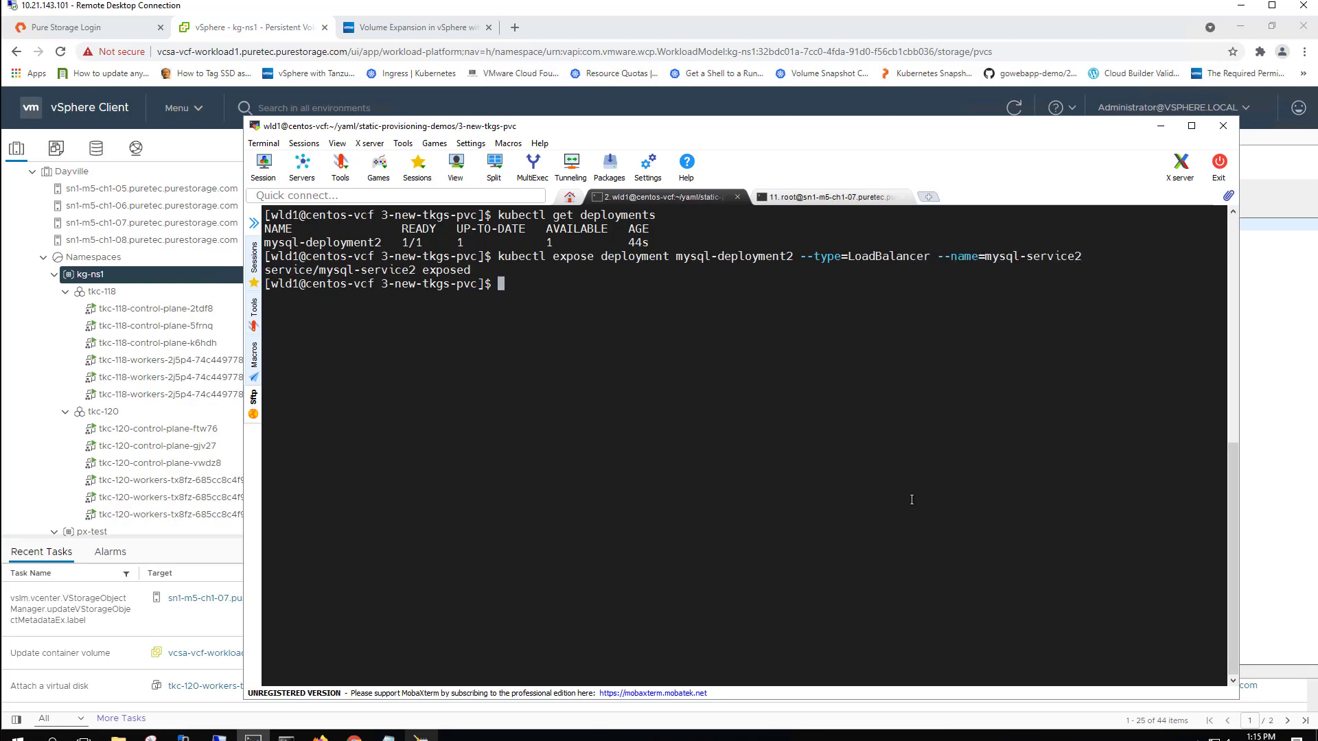
{"action": "type", "text": "kubectl get svc"}
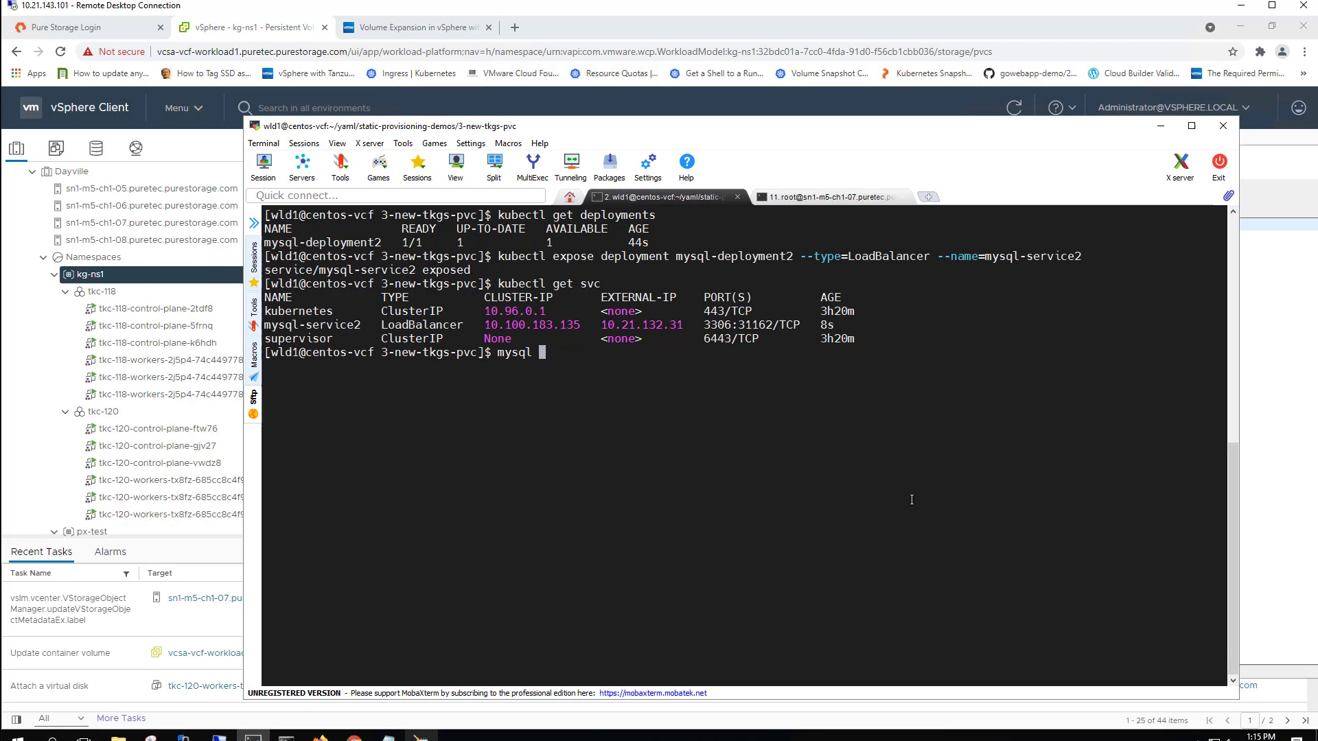
Log into MySQL as root at 10.21.132.31 on port 3306 with the password
{"action": "type", "text": "-u root -p"}
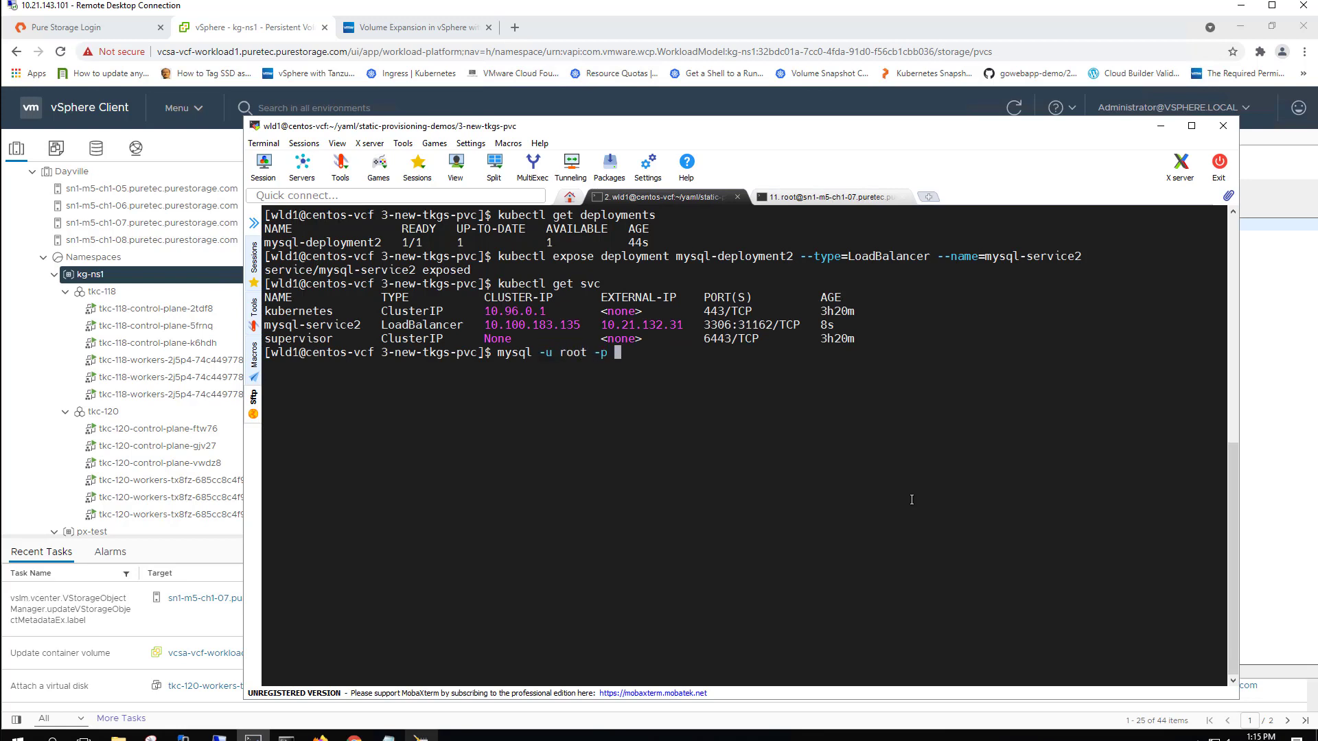
{"action": "type", "text": "-h 10.21.132.31 -P"}
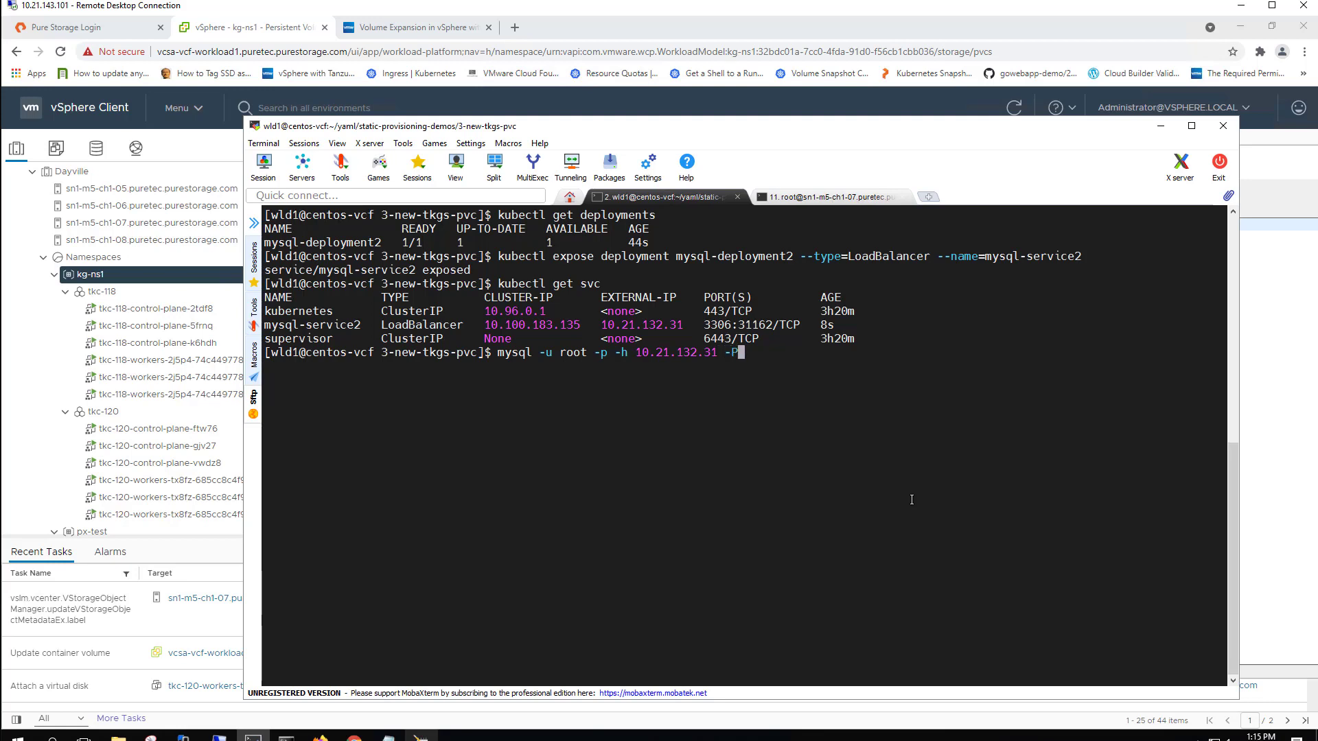
{"action": "key", "text": "Return"}
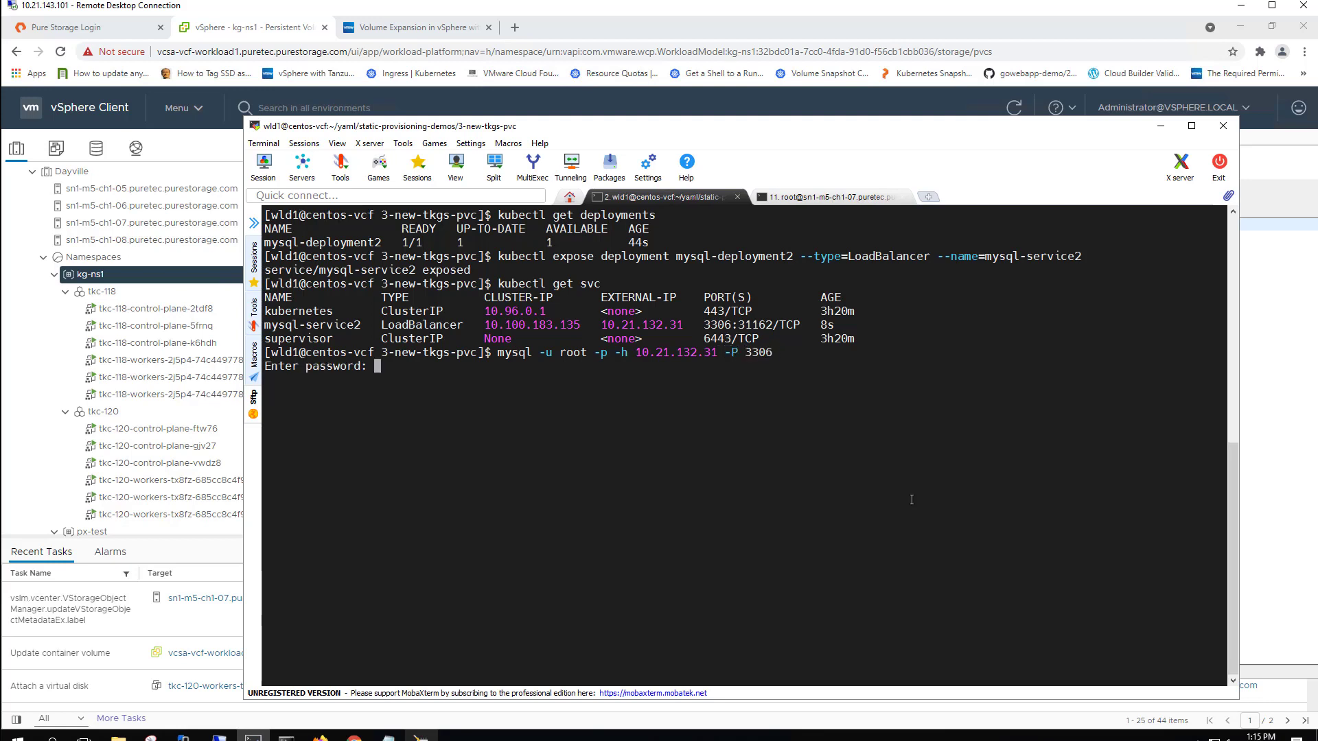
{"action": "key", "text": "Return"}
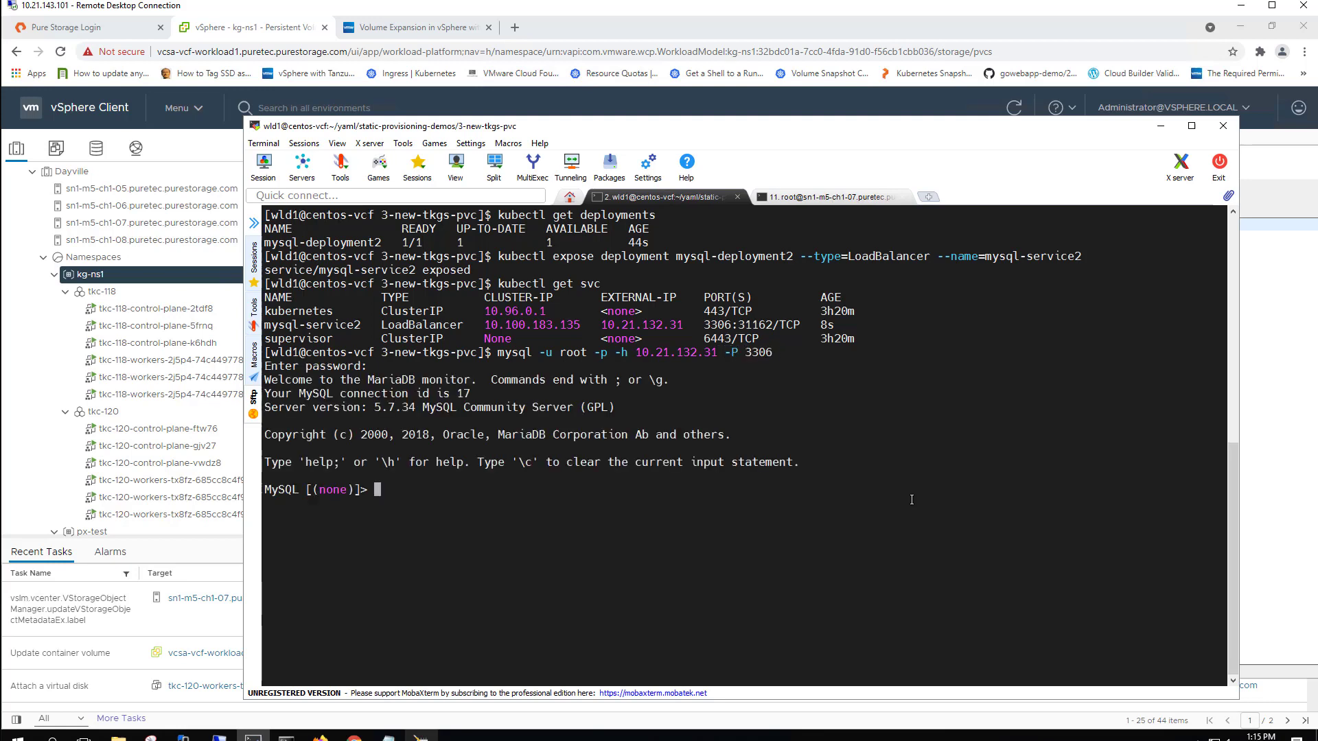
List the server's databases and switch to the preserved tpcc database
{"action": "type", "text": "show database"}
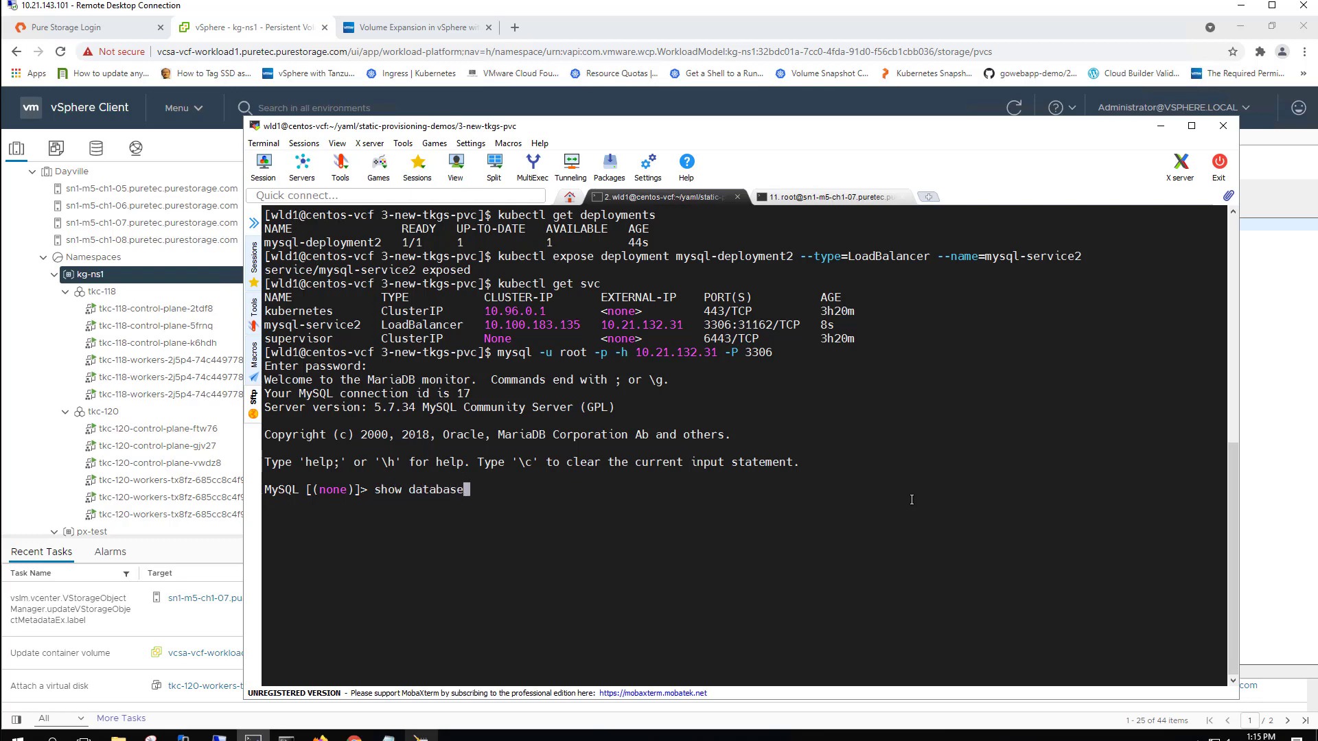
{"action": "key", "text": "Return"}
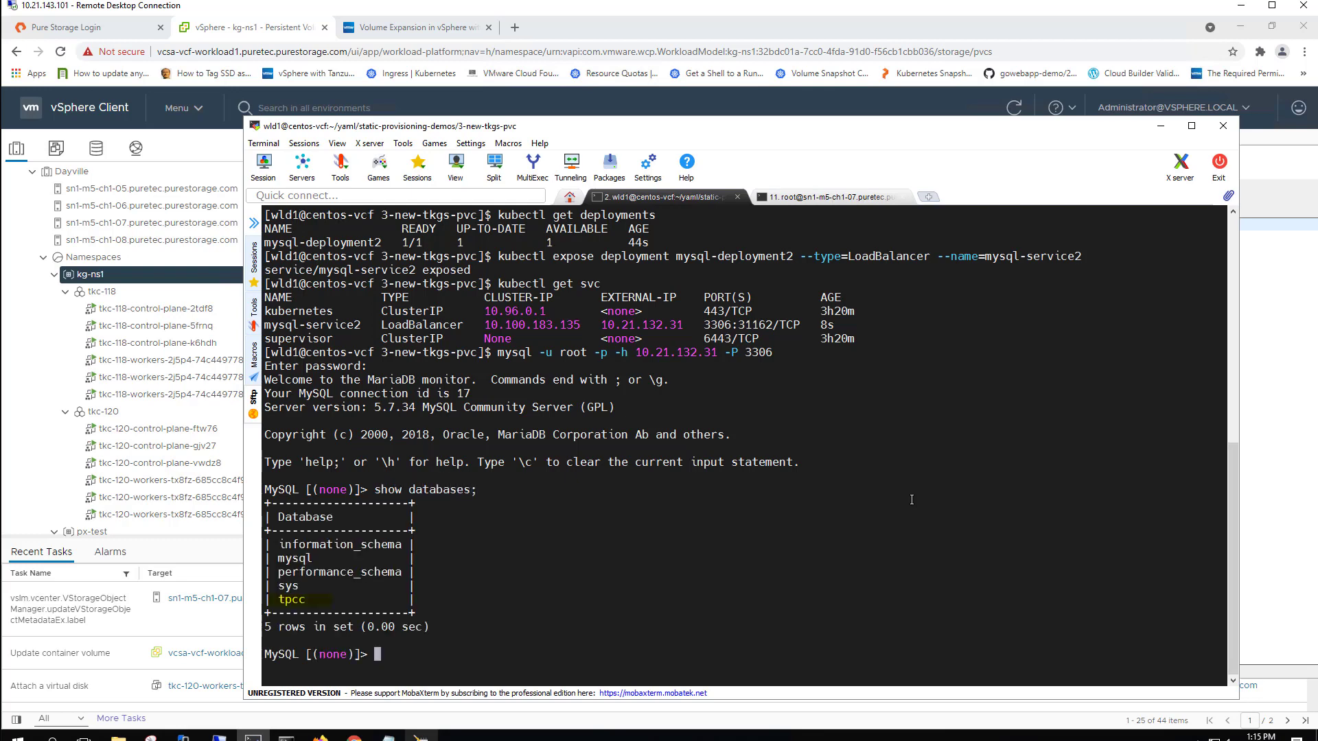
{"action": "type", "text": "use tpcc;"}
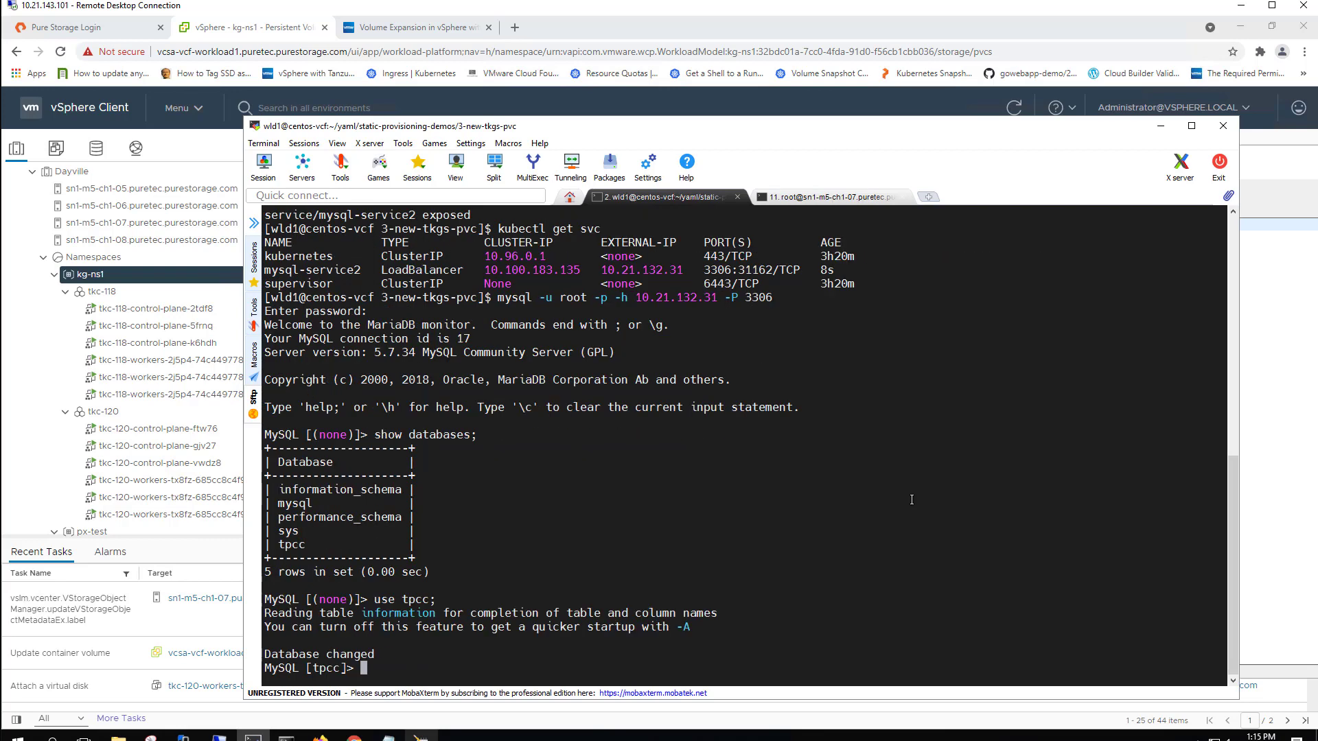
{"action": "type", "text": "s"}
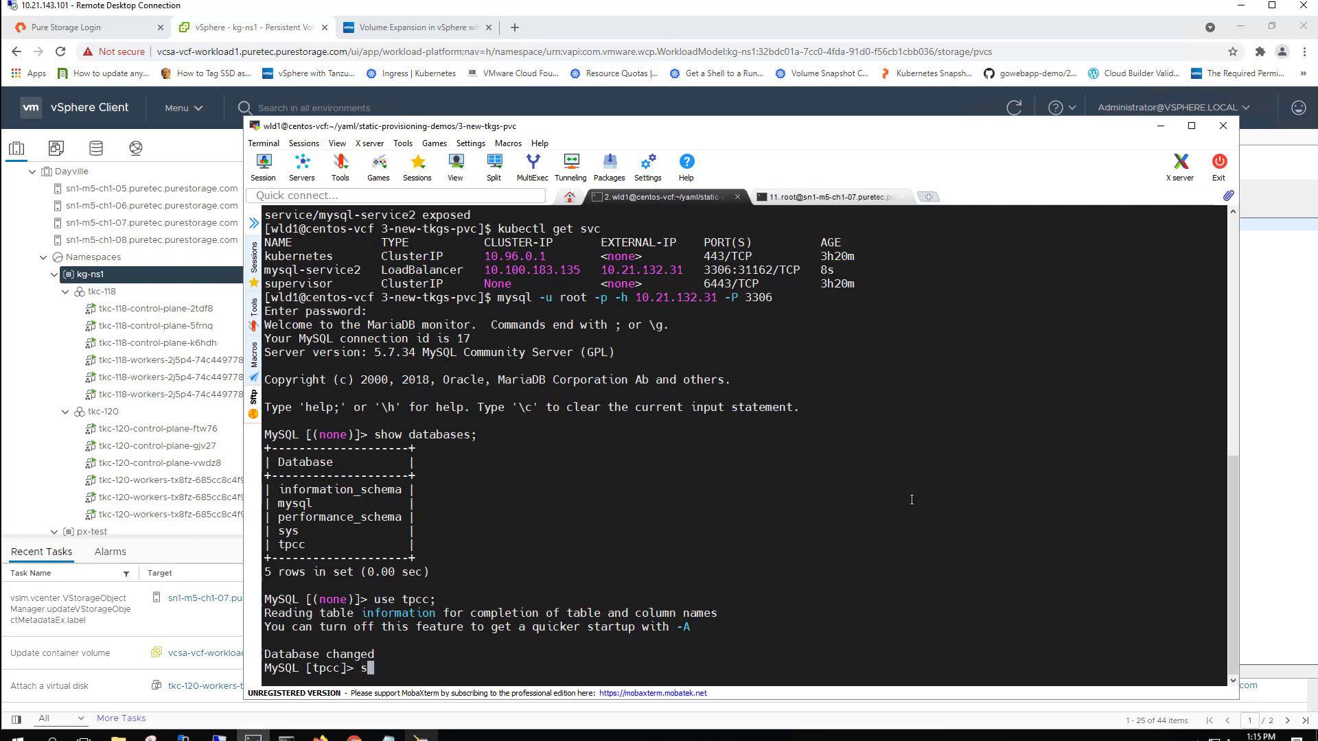